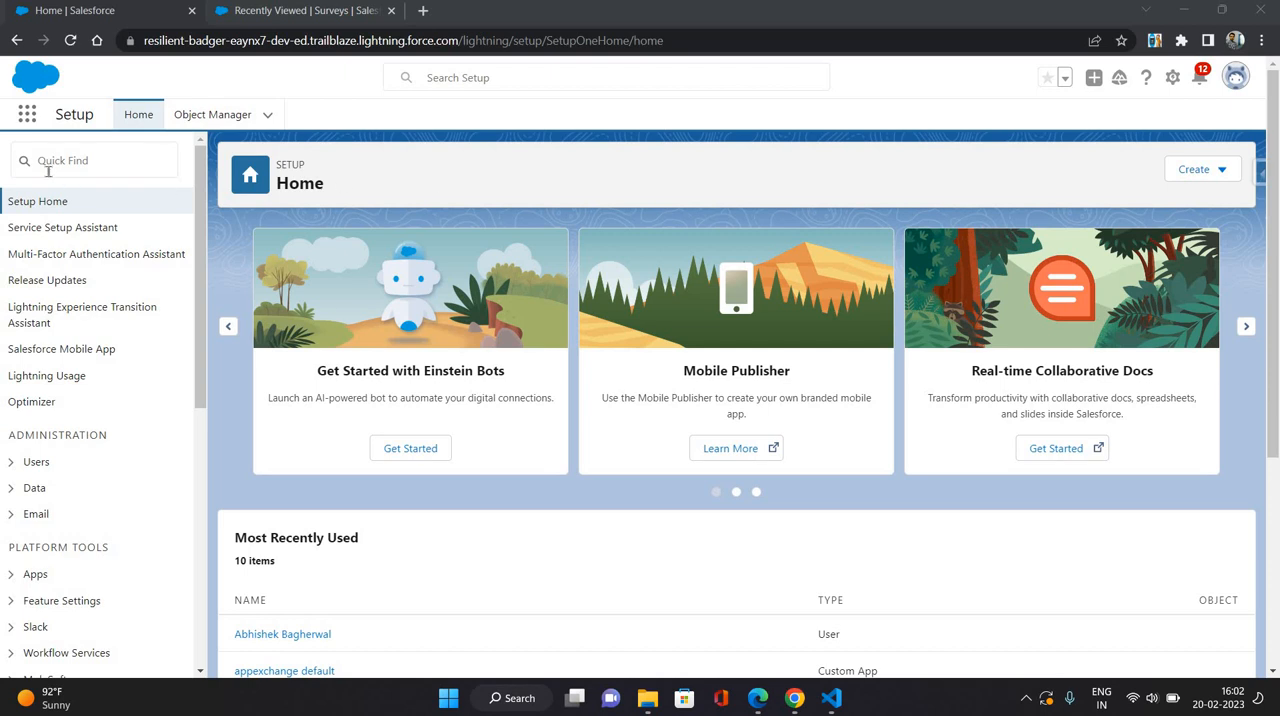
Search Setup Quick Find for 'survey' and open Survey Settings.
click(94, 160)
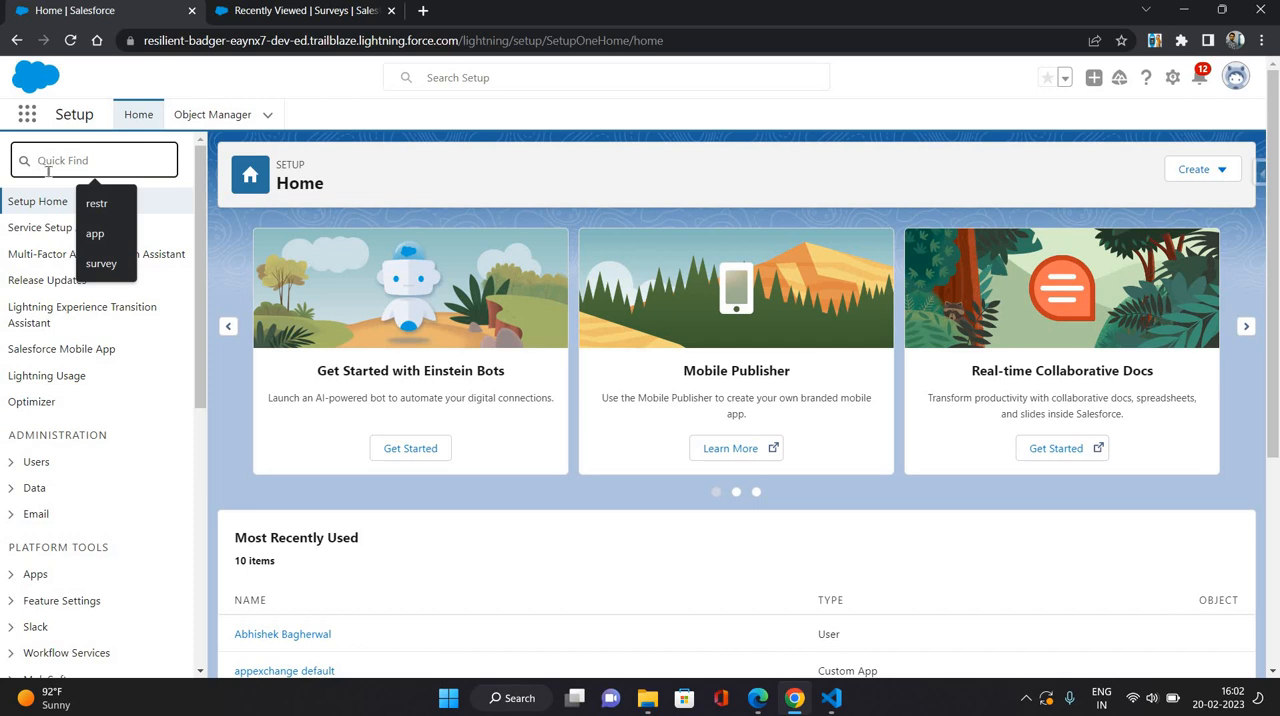
text(survey)
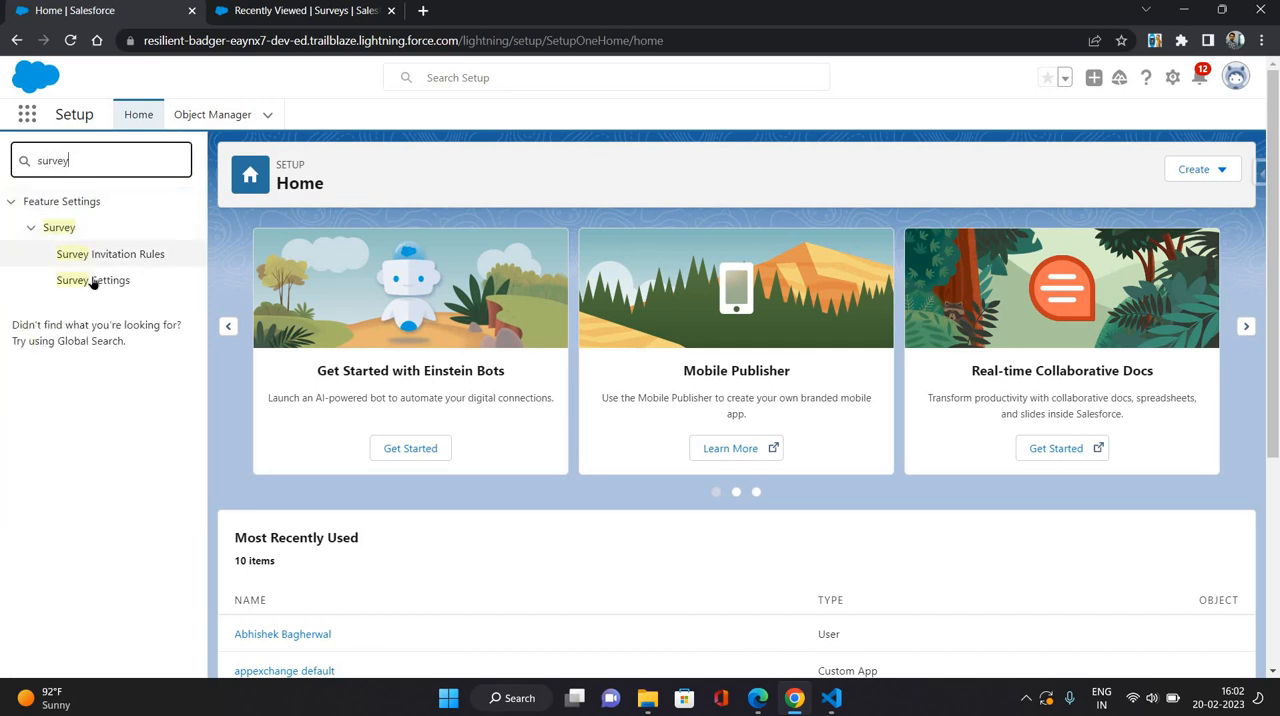
click(93, 280)
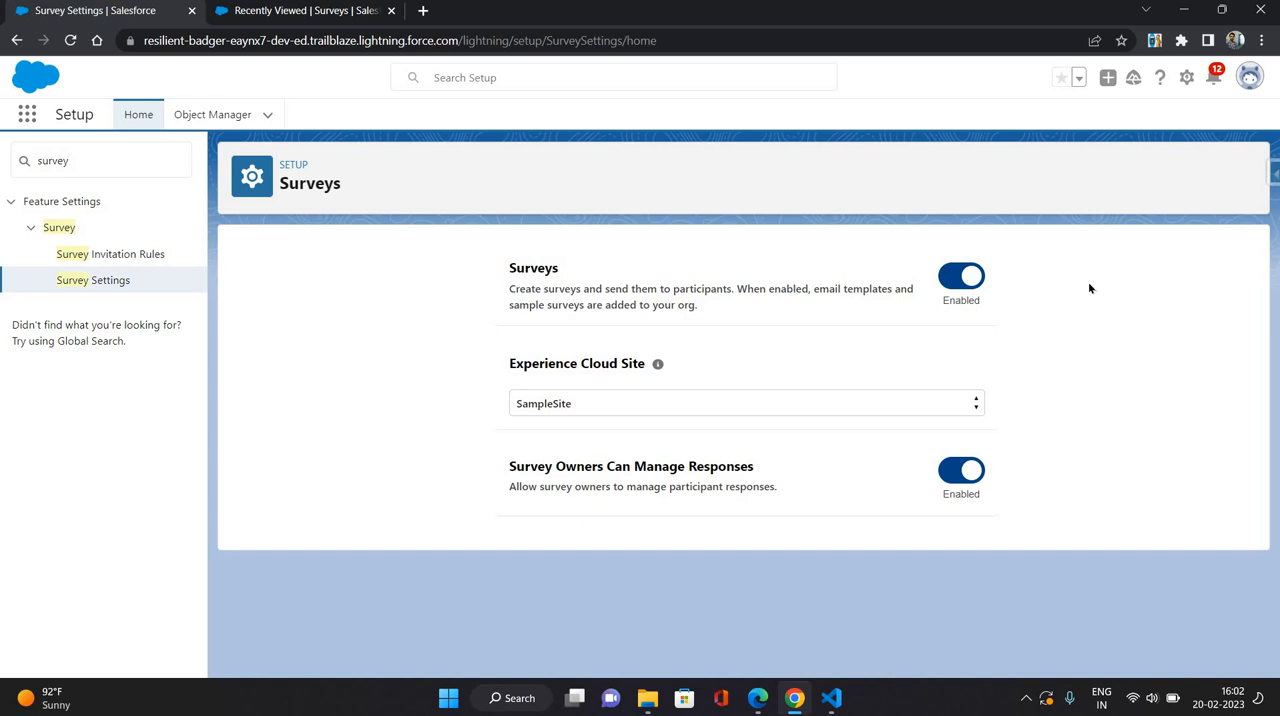
mouse_move(1073, 336)
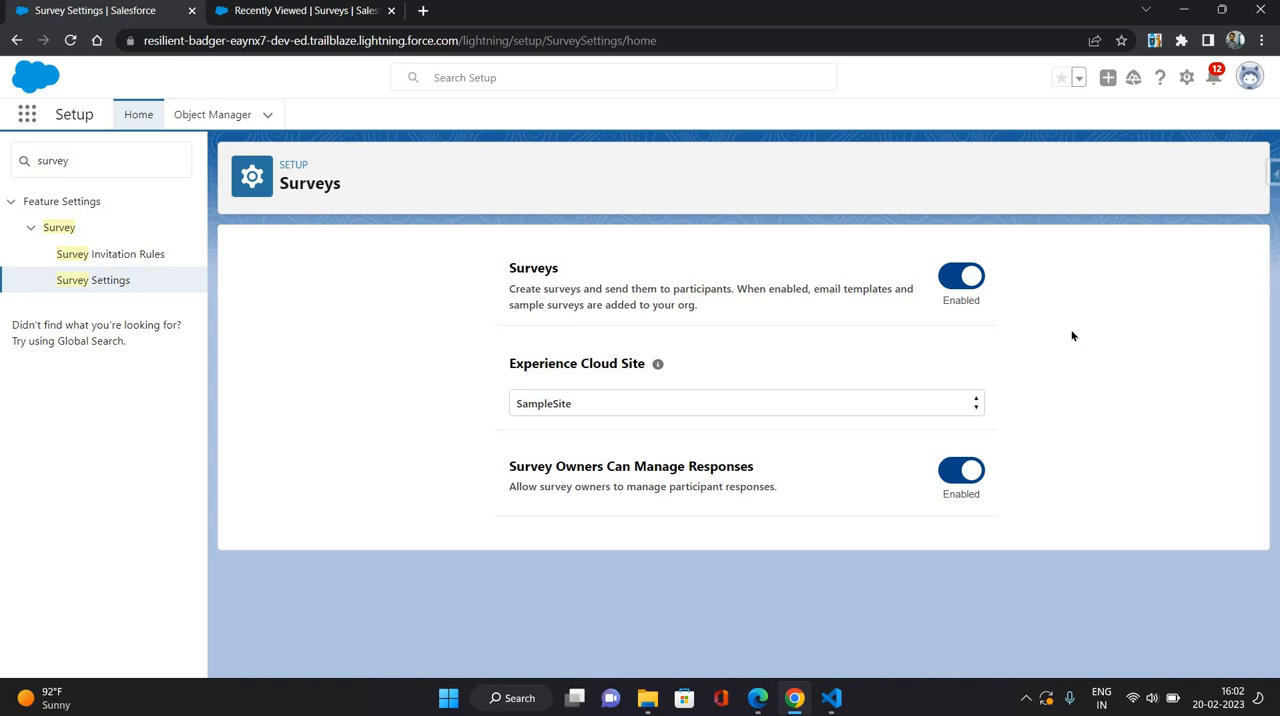
mouse_move(1079, 401)
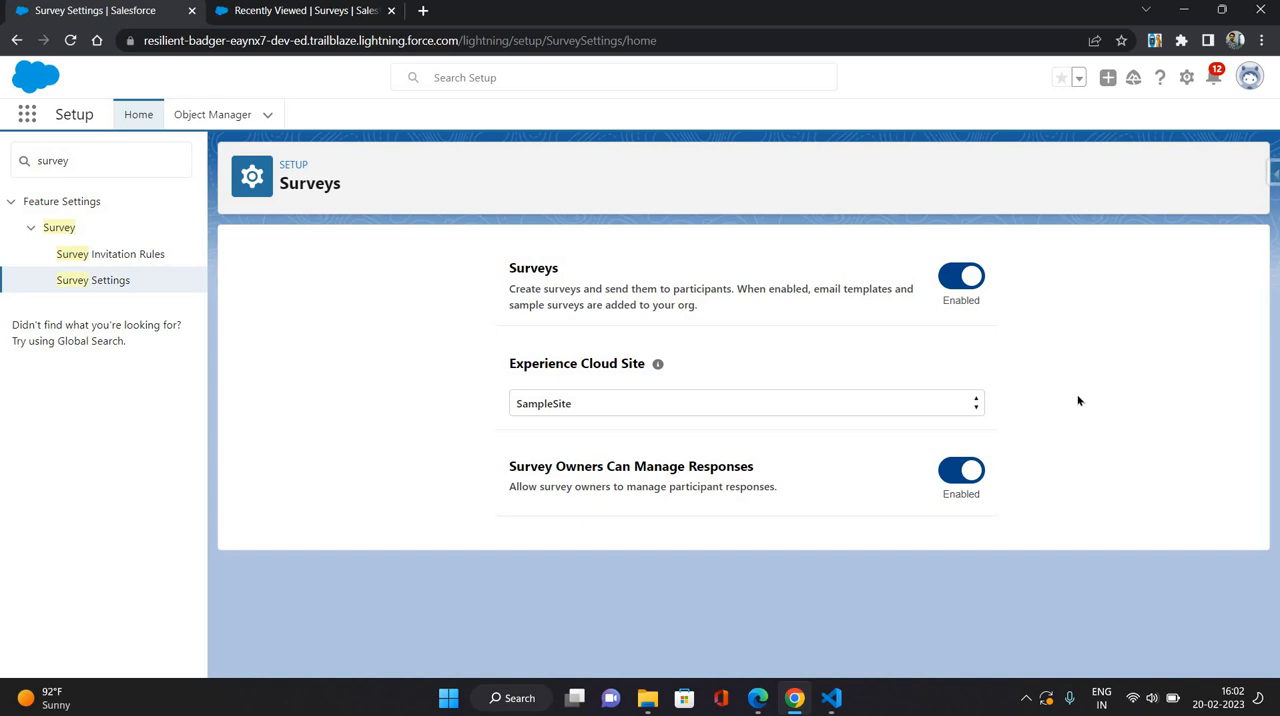
mouse_move(948, 416)
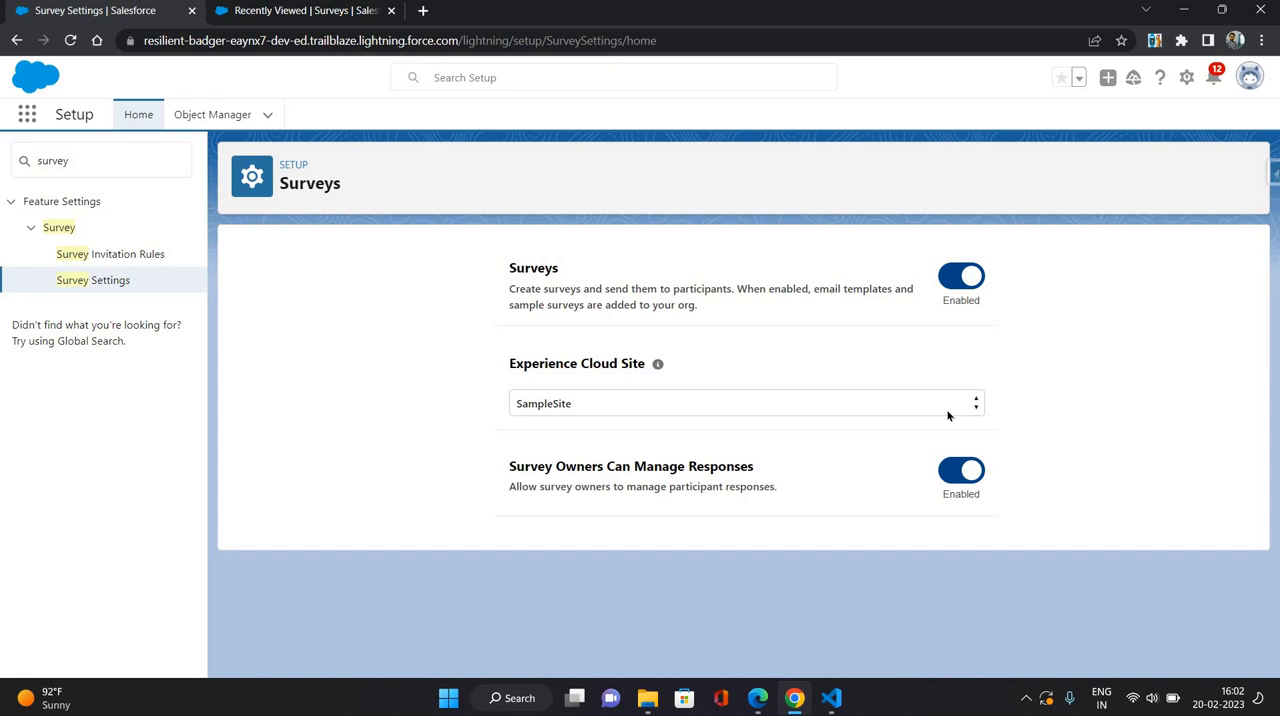
click(743, 403)
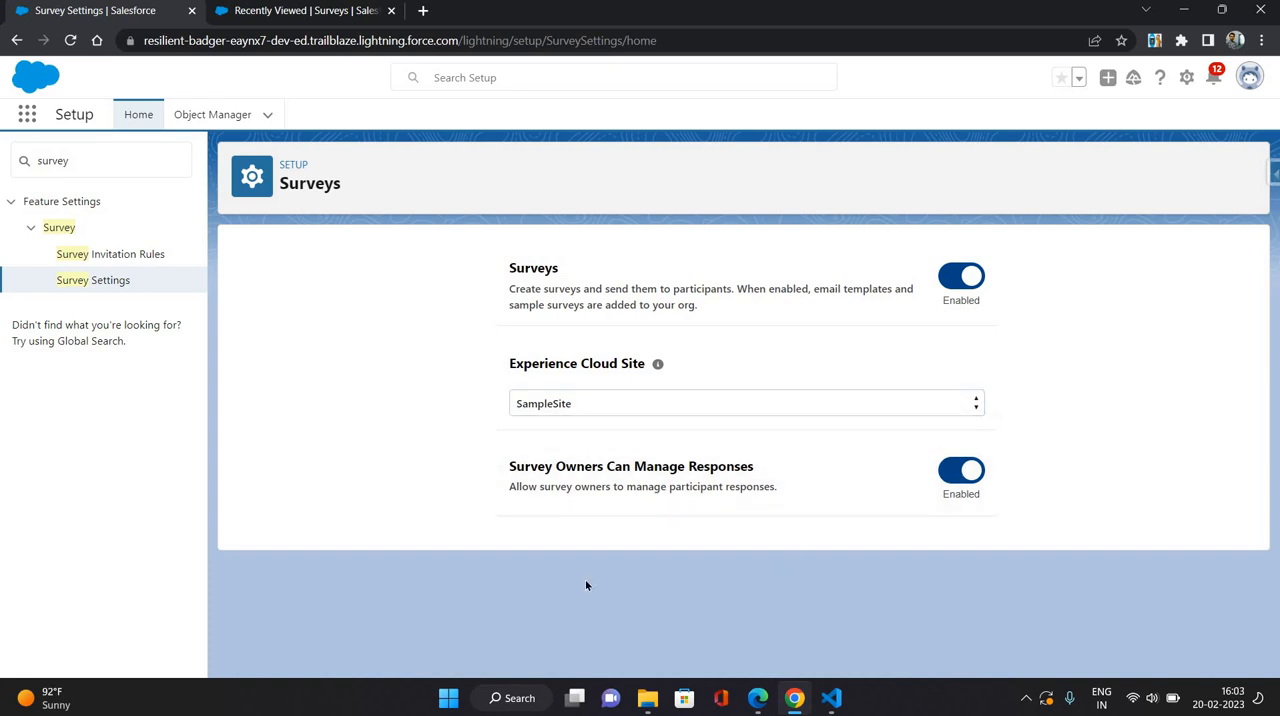
mouse_move(624, 563)
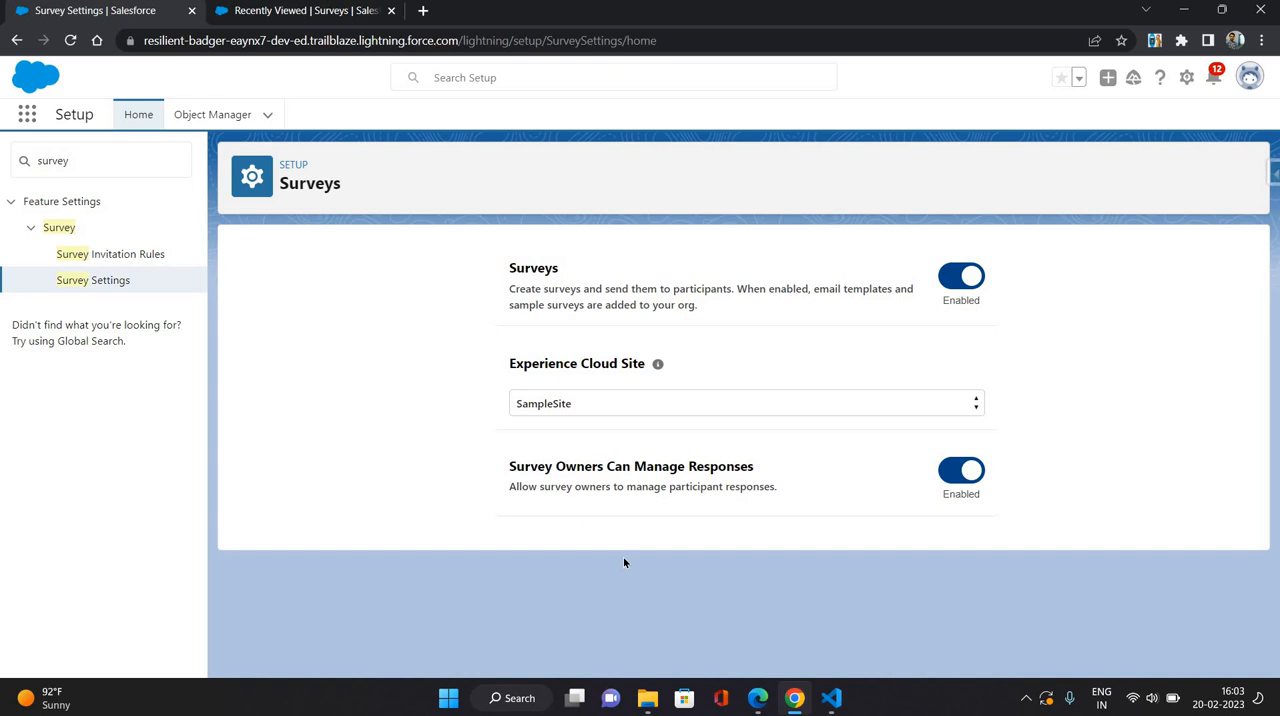
mouse_move(363, 408)
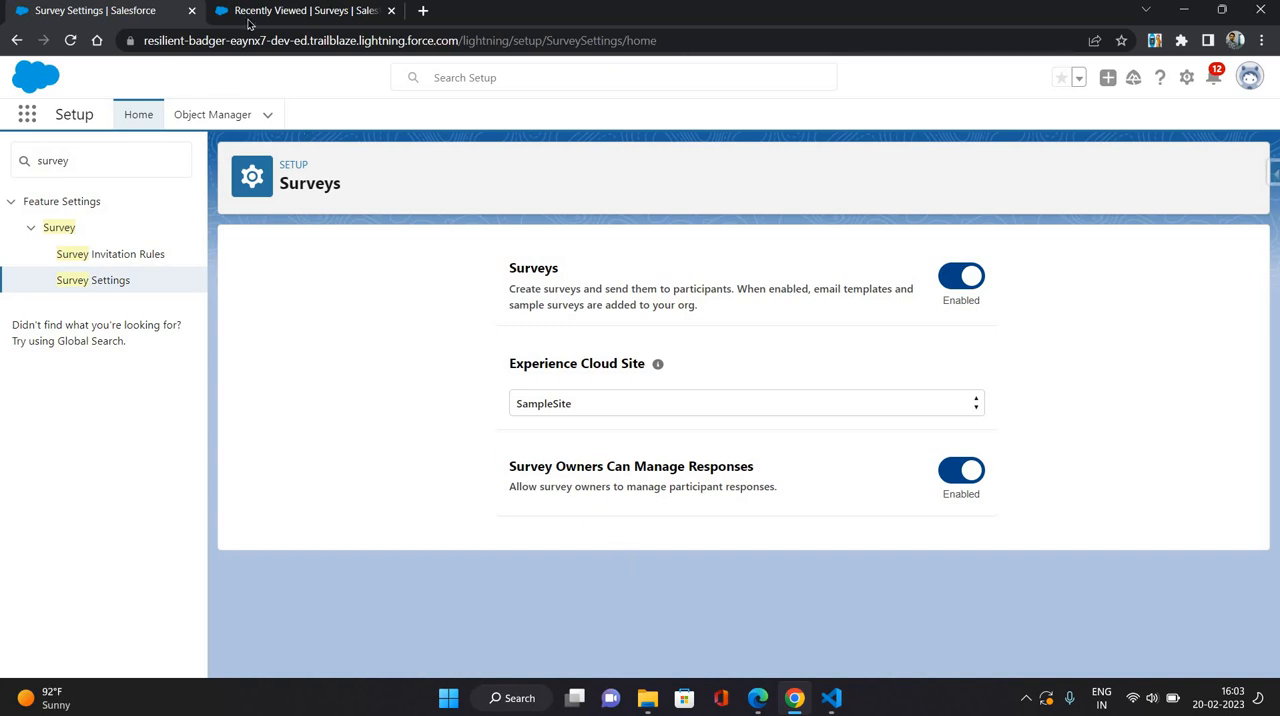
Open the Surveys item from the App Launcher in the other tab.
click(300, 10)
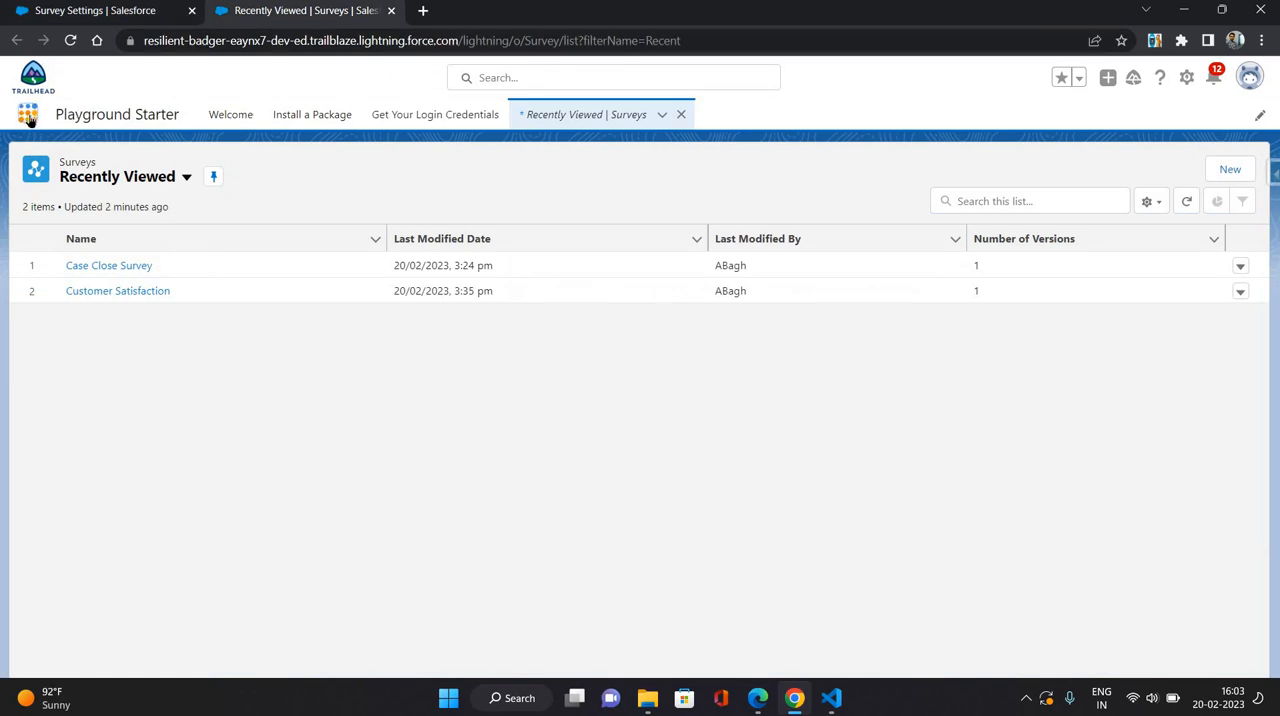
click(28, 114)
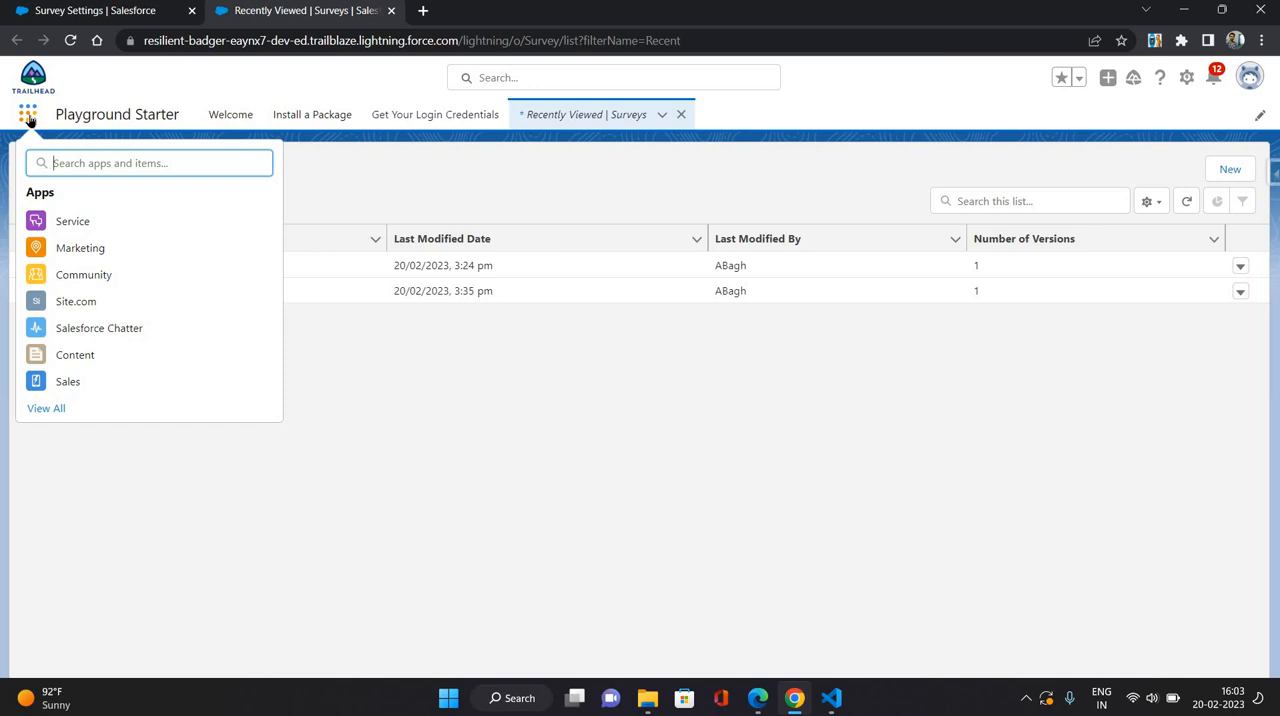
text(survey)
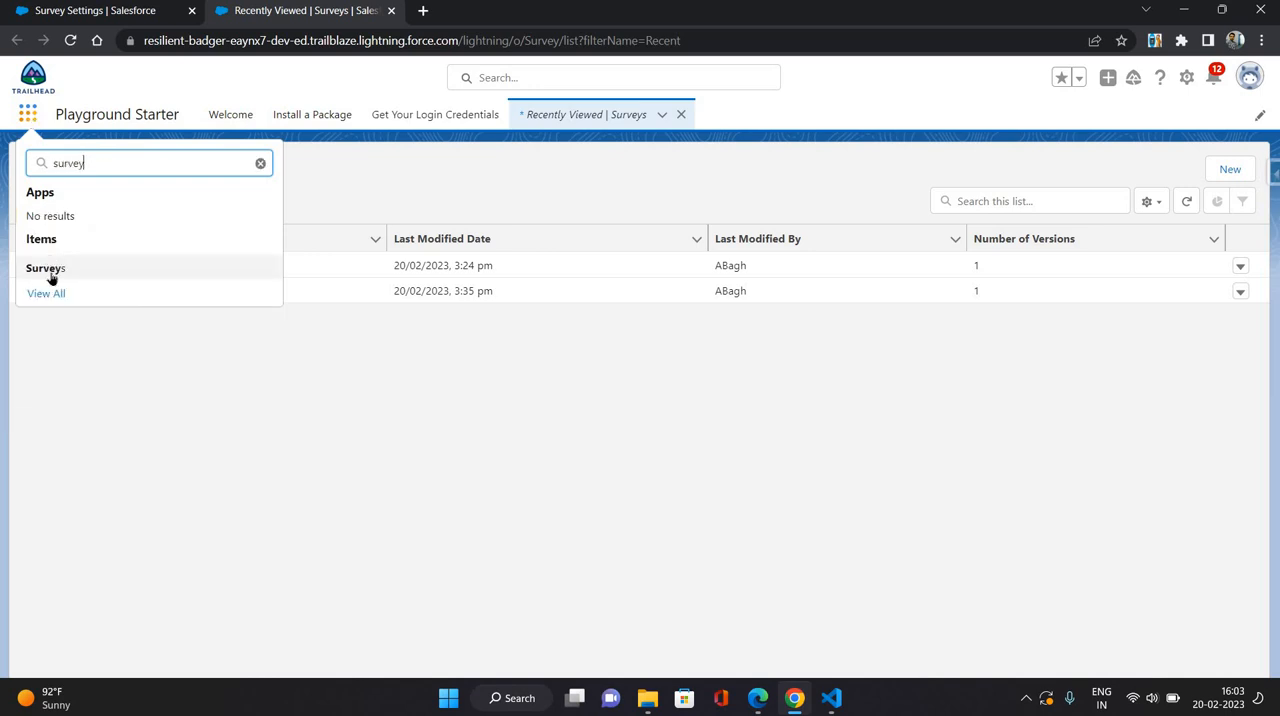
click(45, 268)
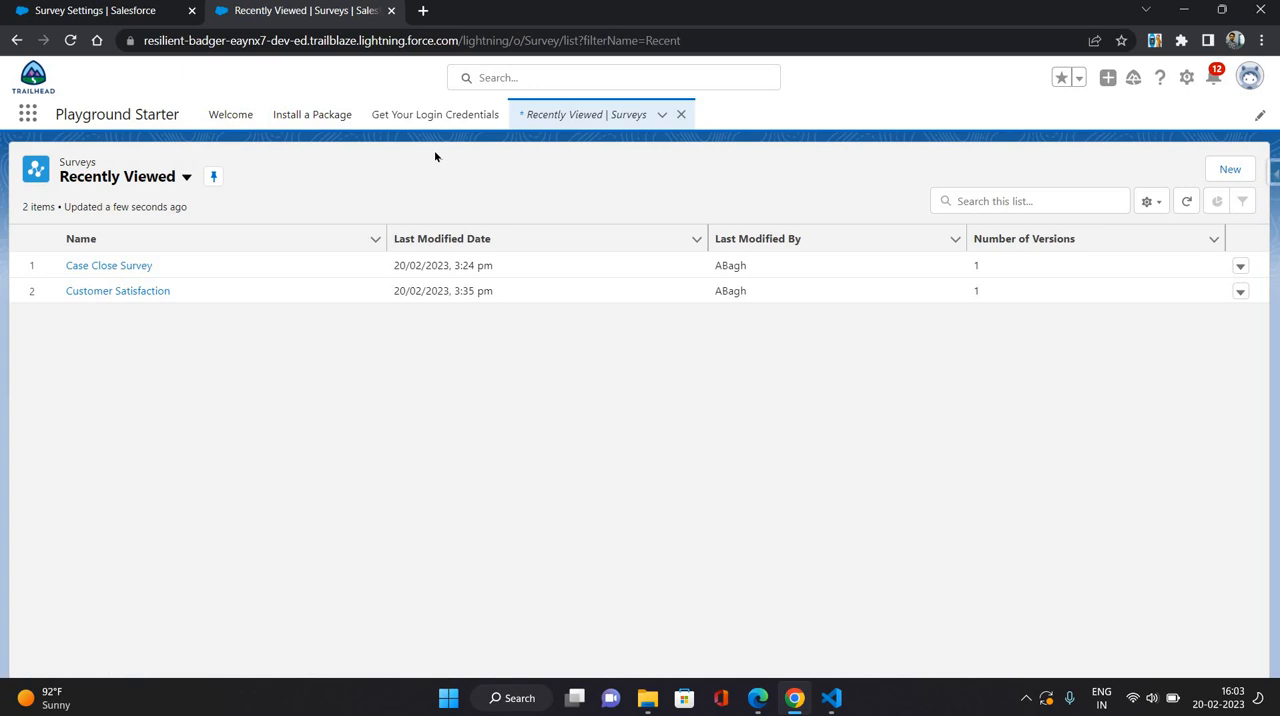
click(81, 238)
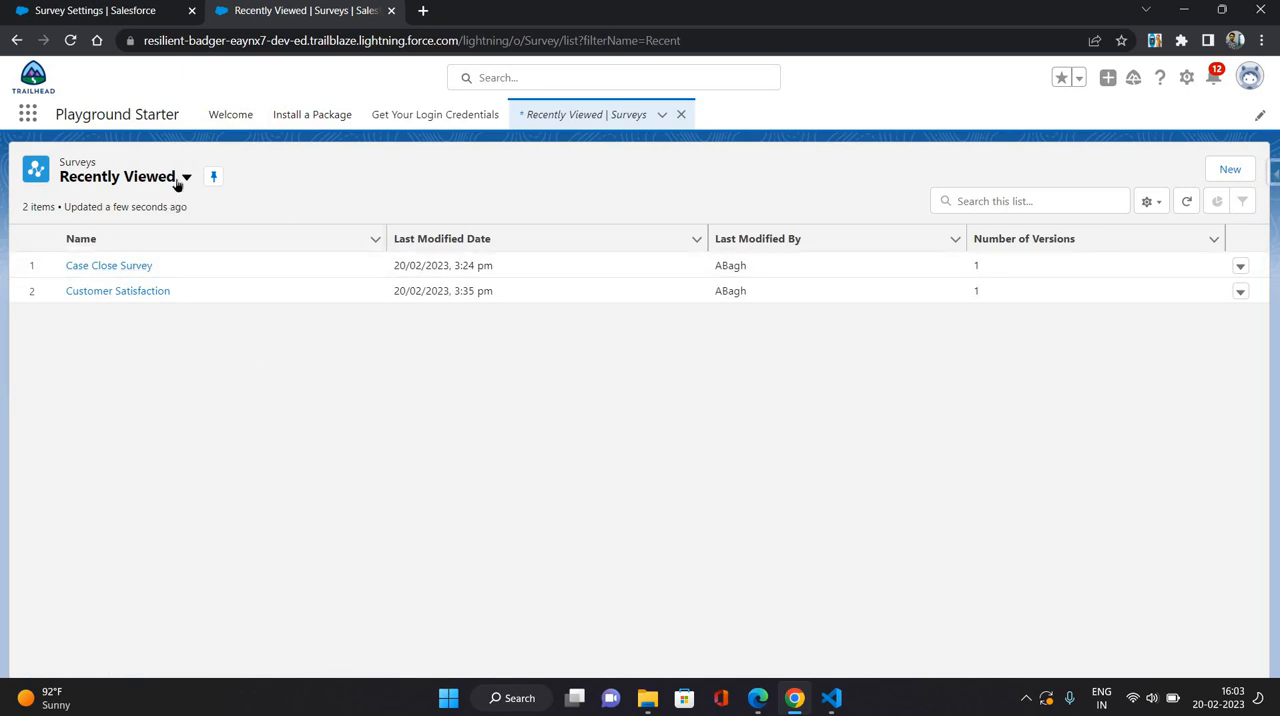
Show the My Surveys list view and start a new survey.
click(185, 177)
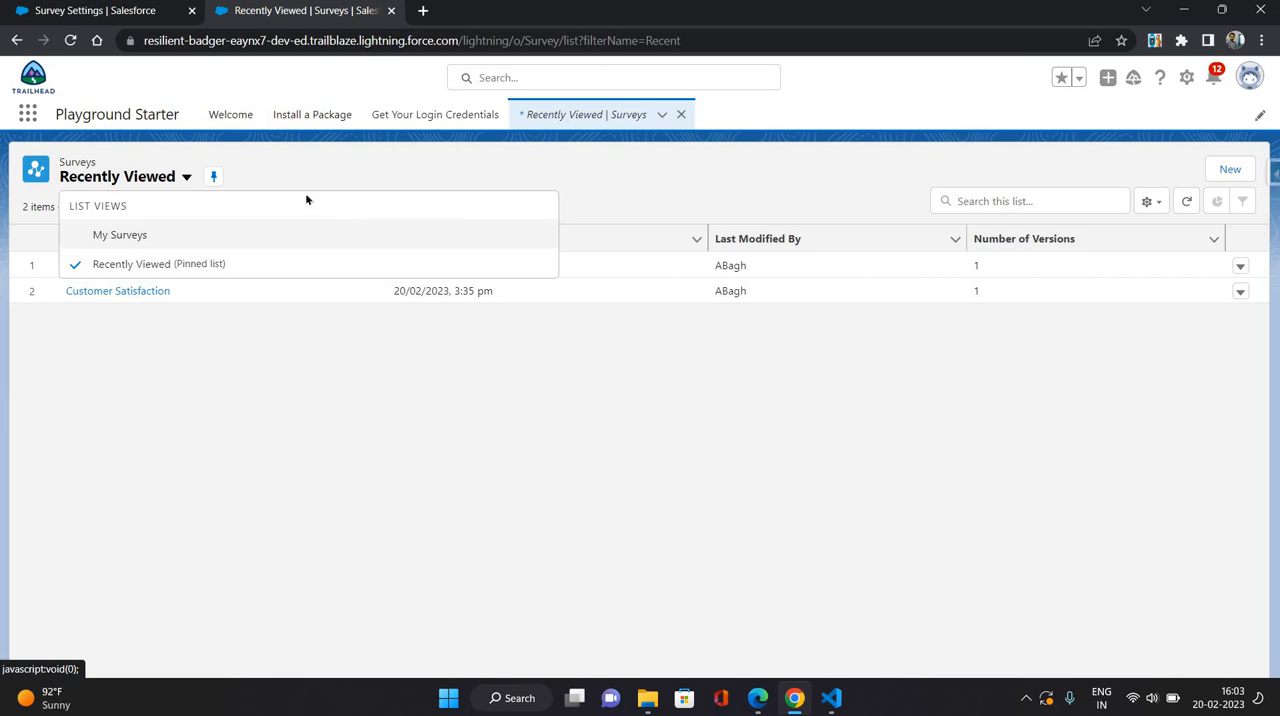
click(119, 234)
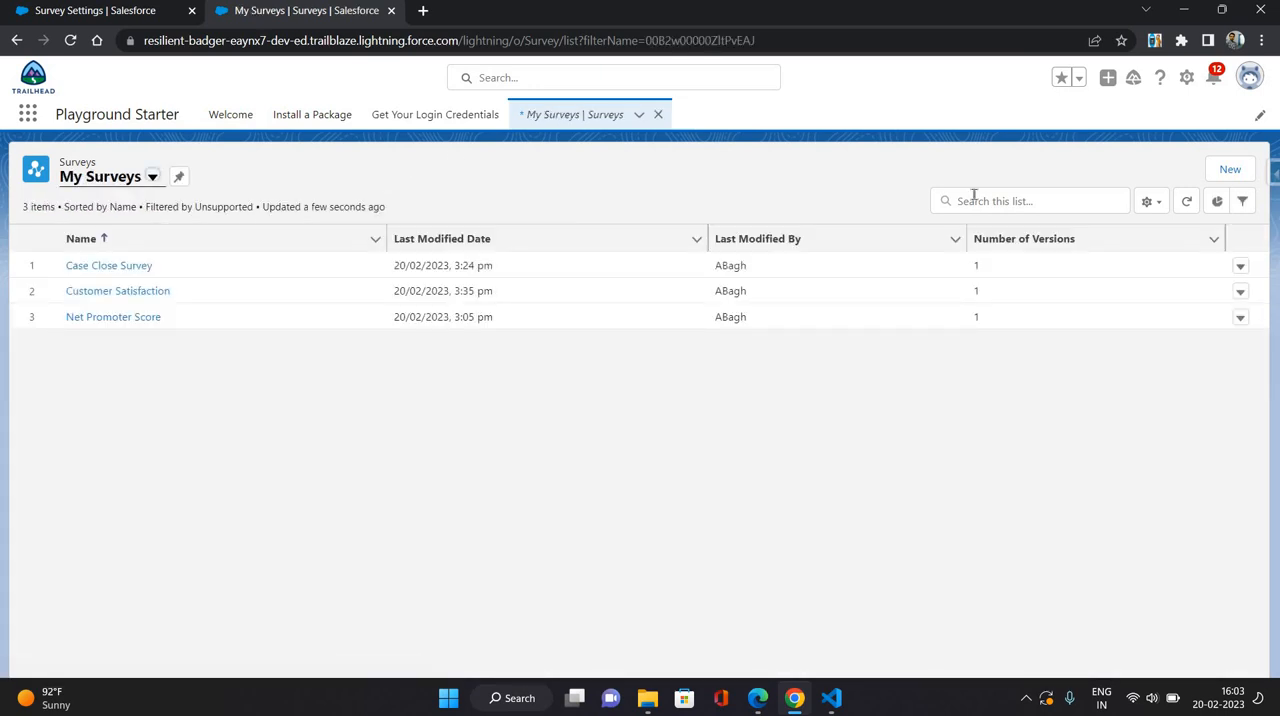
click(1229, 169)
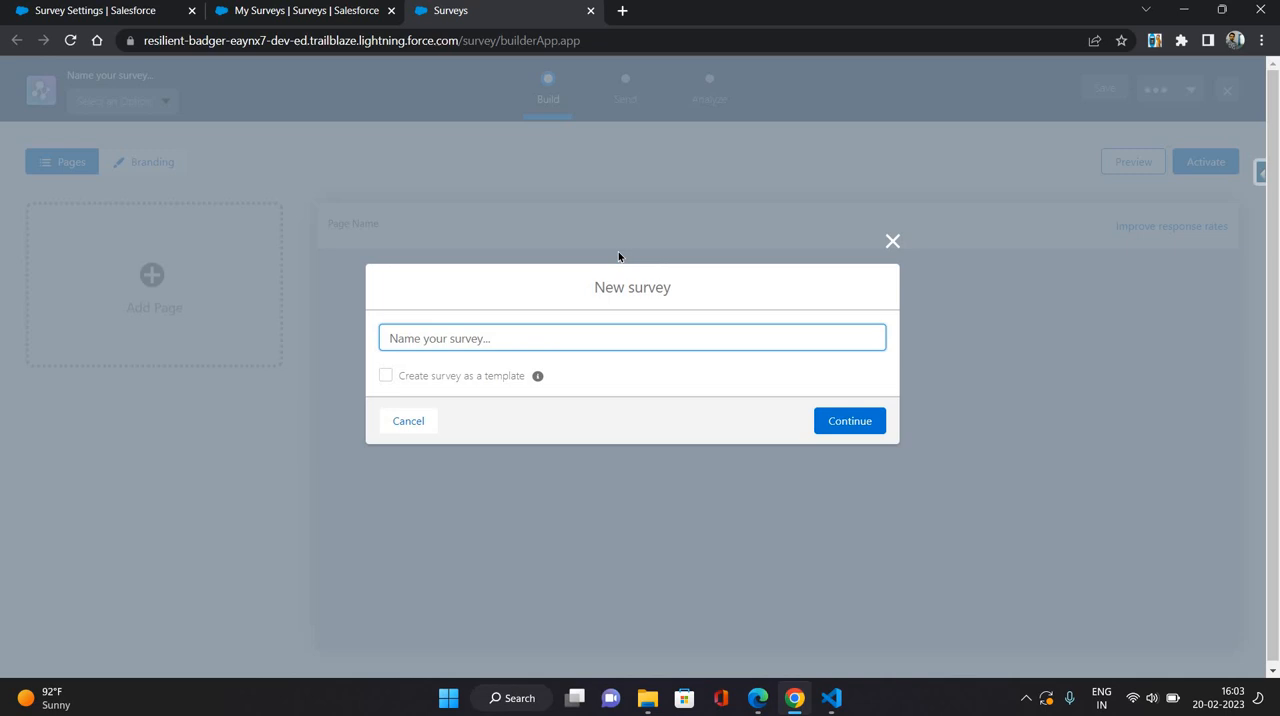
Name the new survey 'General Survey About Product XYZ' and continue to the builder.
text(General)
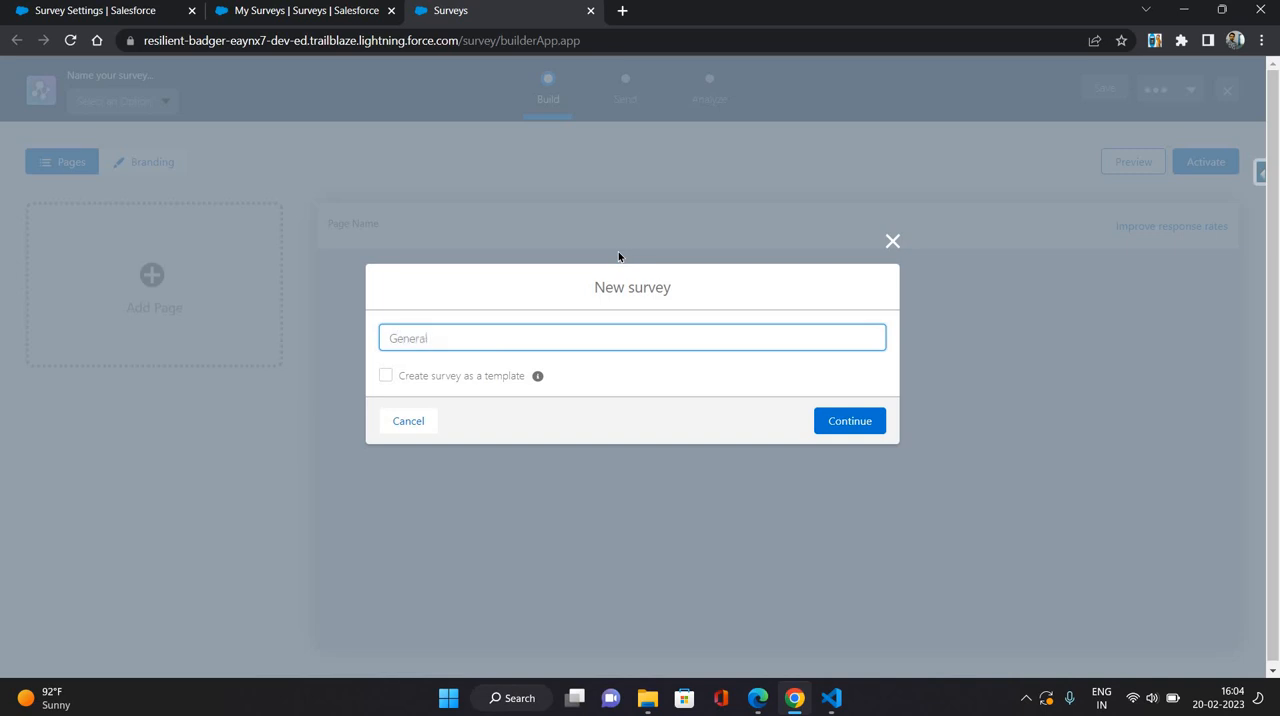
text(Survey)
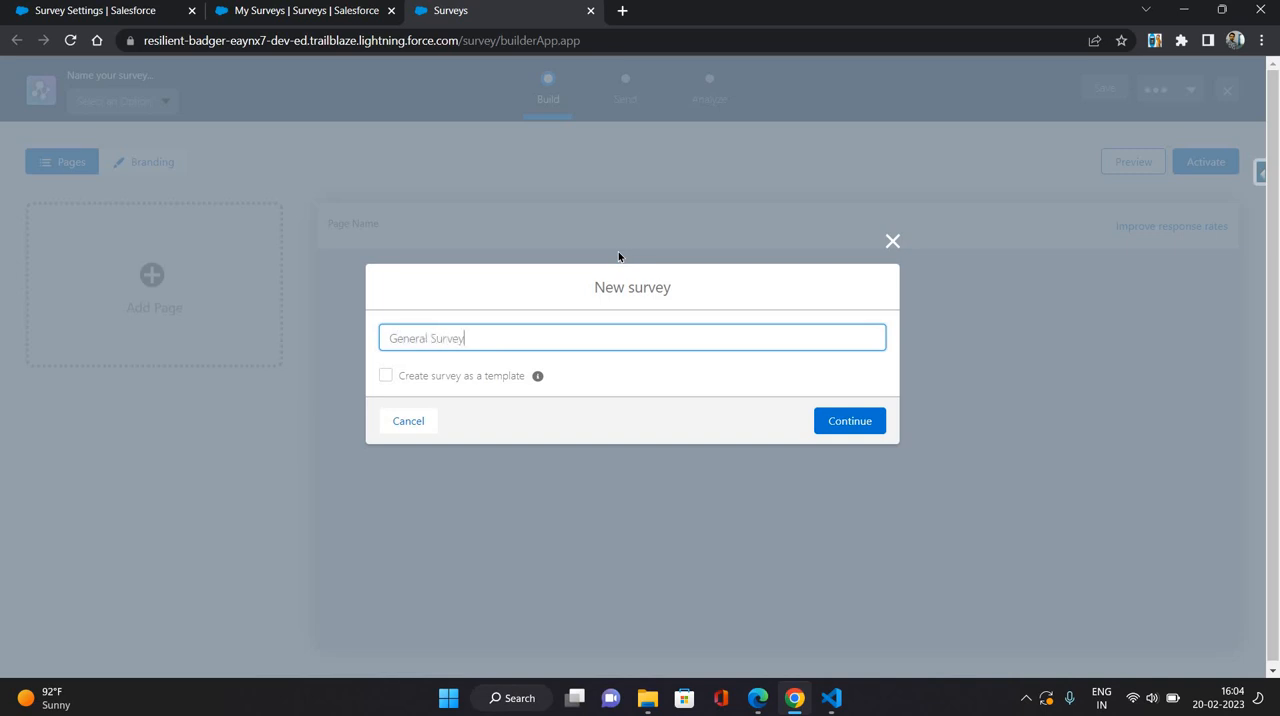
text(Abouyty)
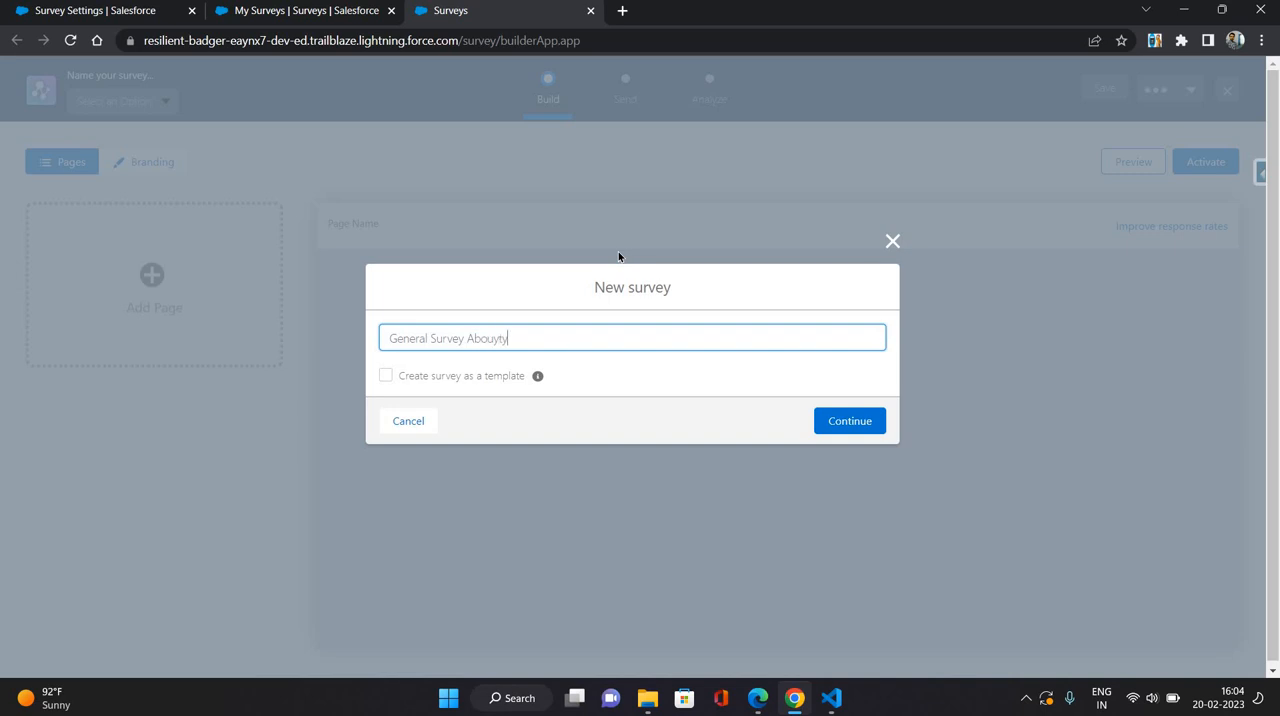
key(Backspace)
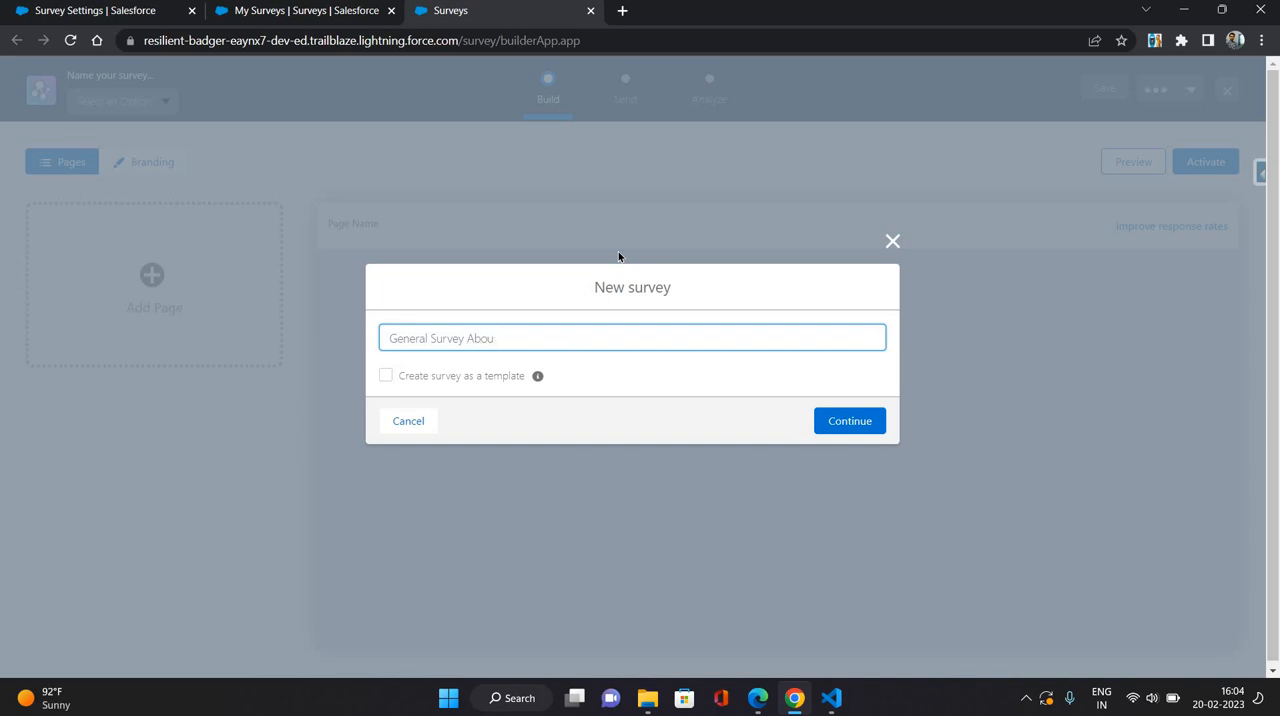
text(t)
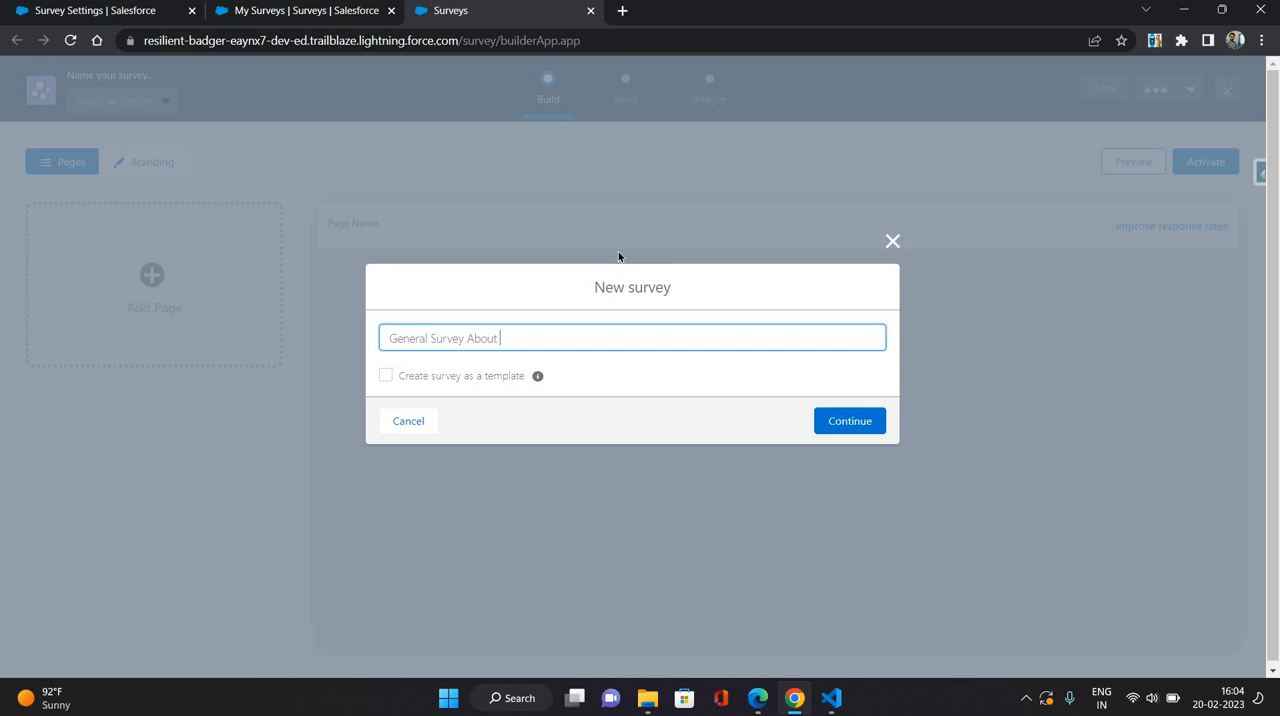
text(Product)
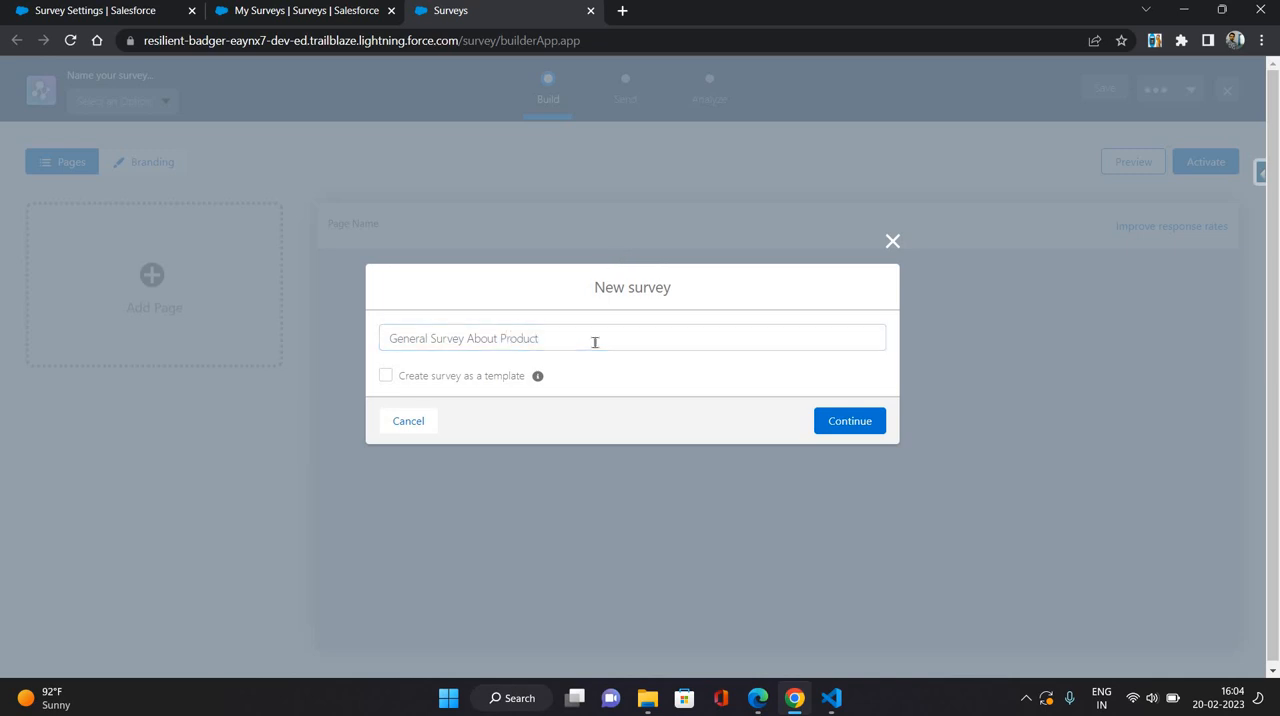
click(594, 338)
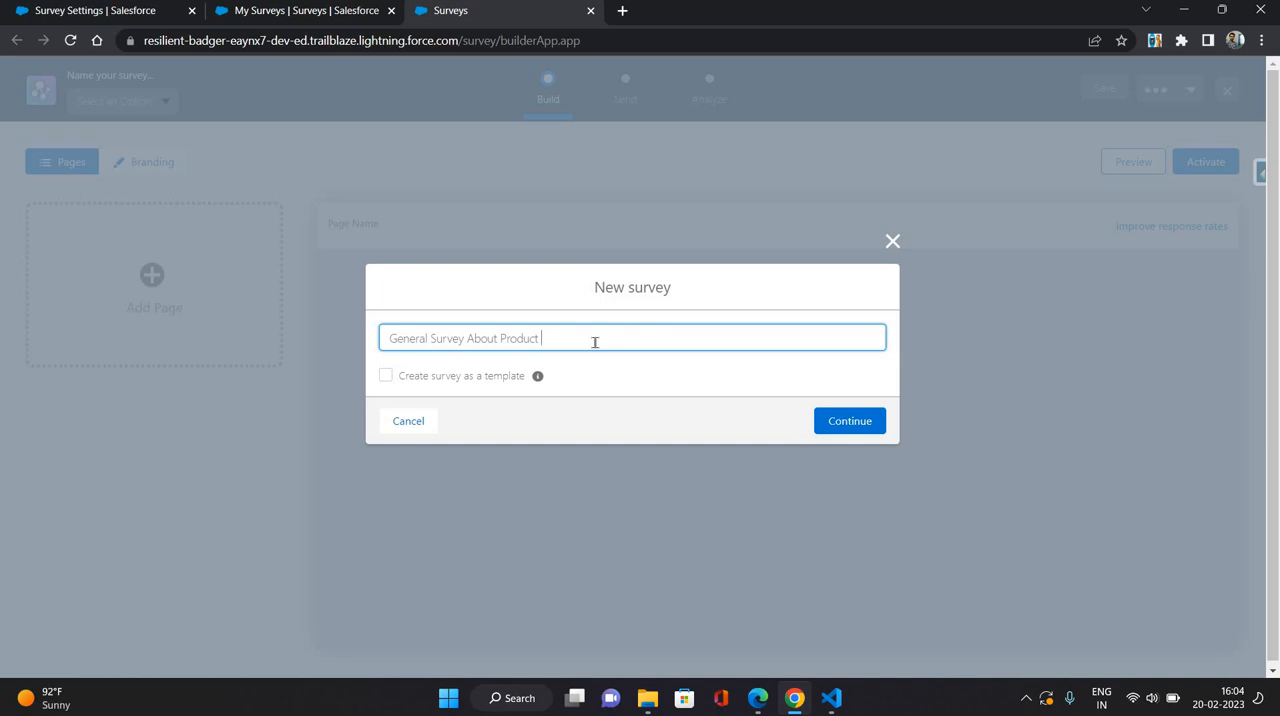
text(XYZ)
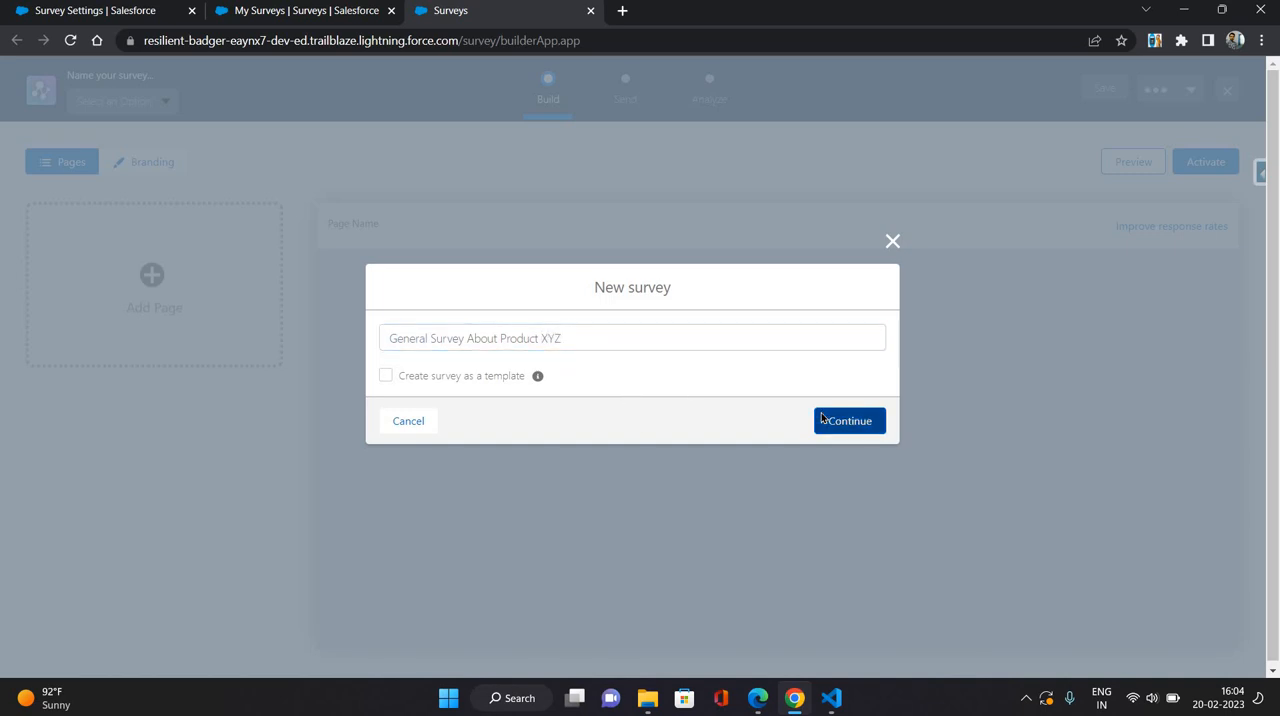
click(848, 420)
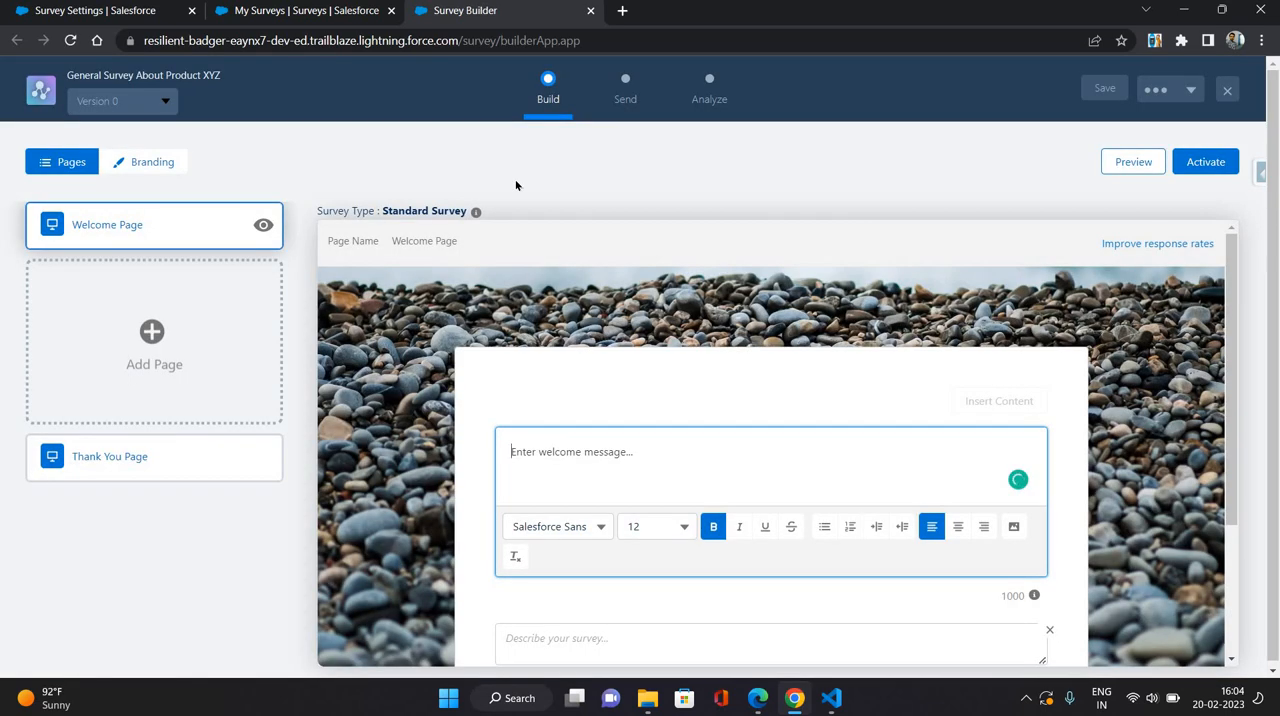
mouse_move(134, 522)
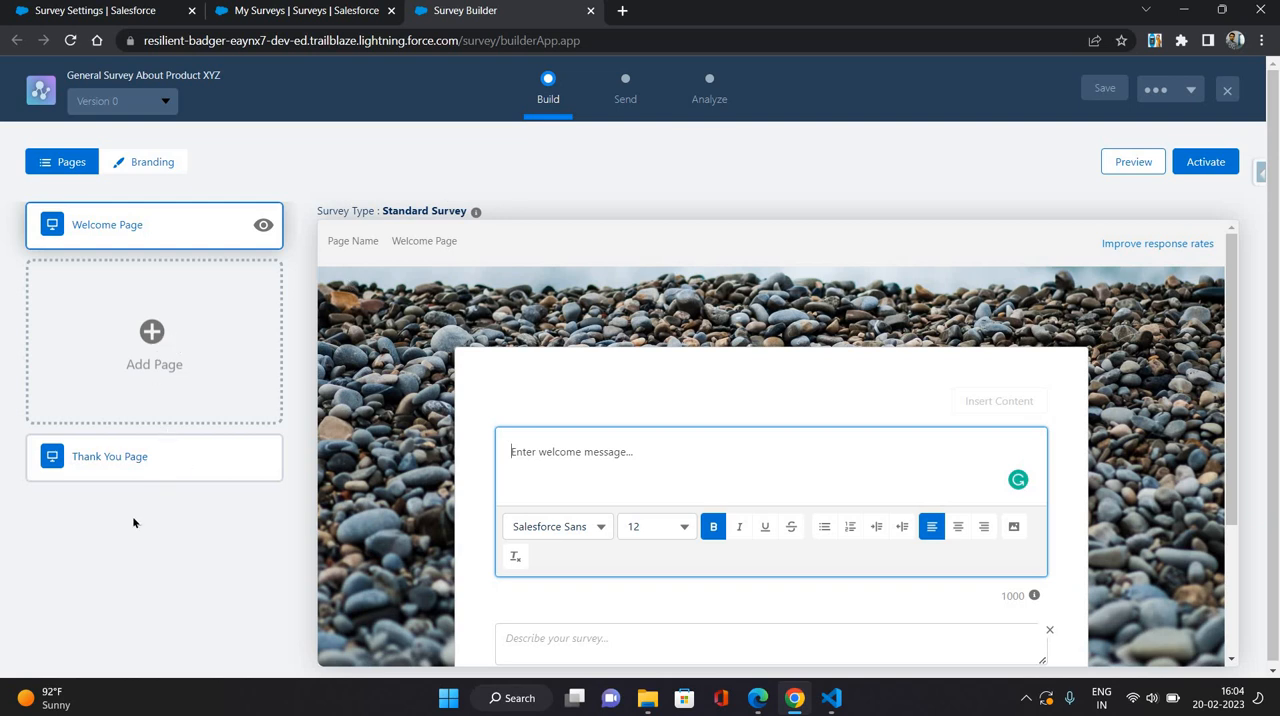
Enter the welcome text 'Hi Customer, Please provide your valuable feedback for our product XYZ.'.
click(571, 451)
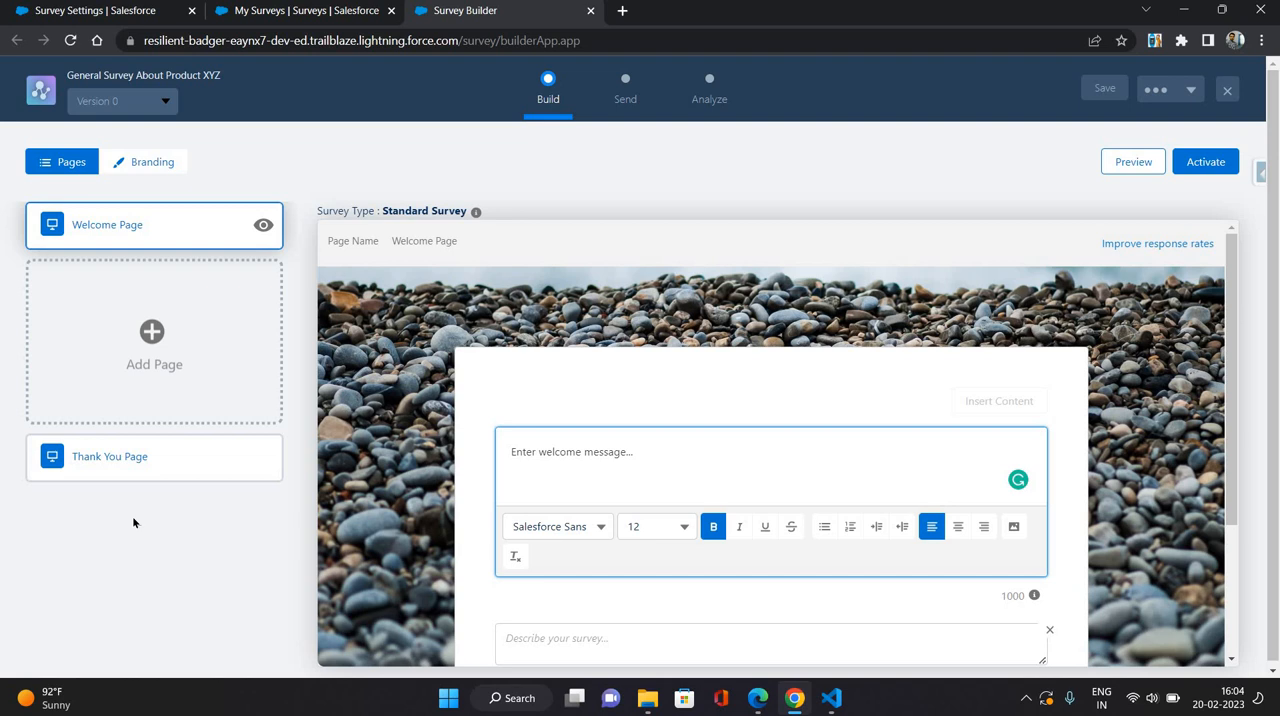
mouse_move(598, 439)
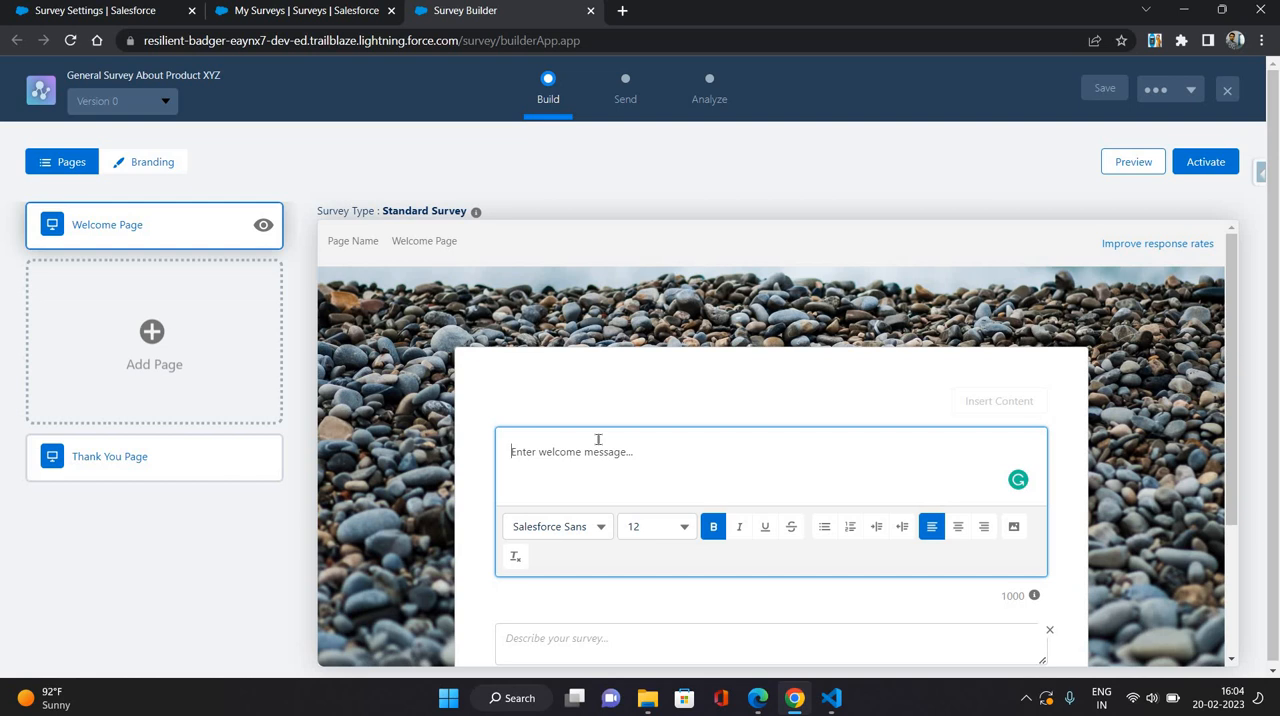
text(Hi)
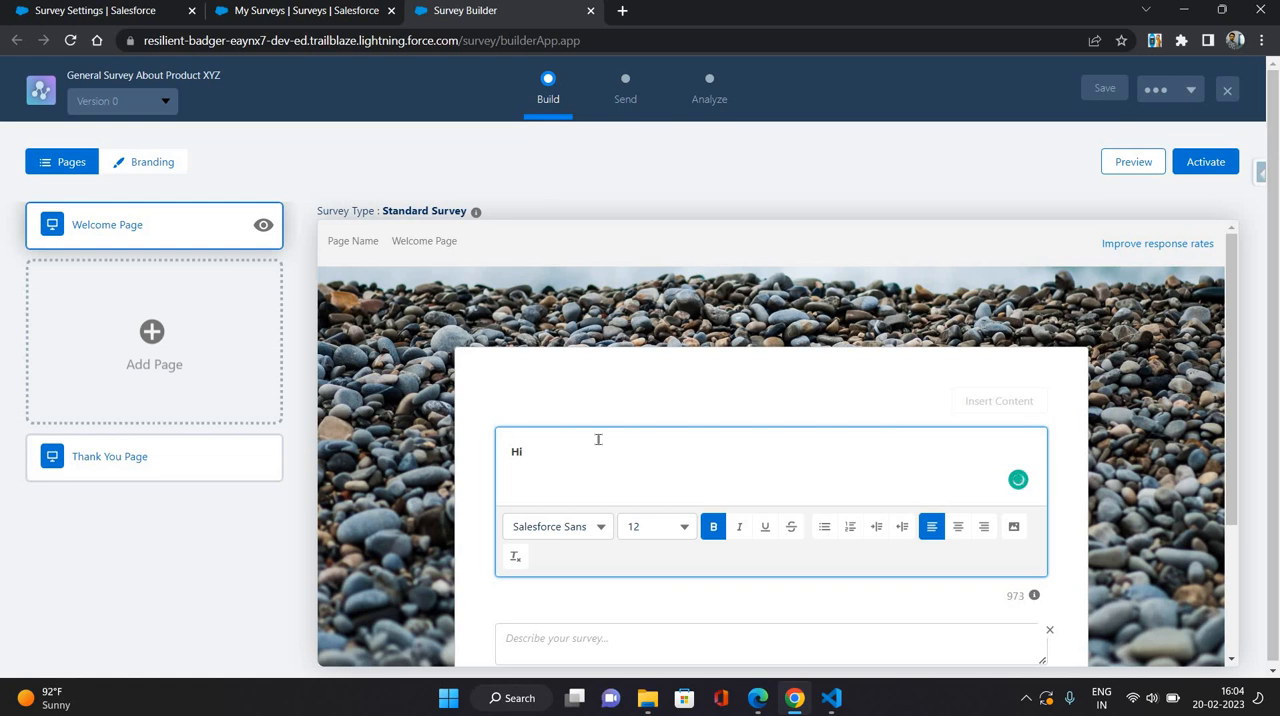
text(V)
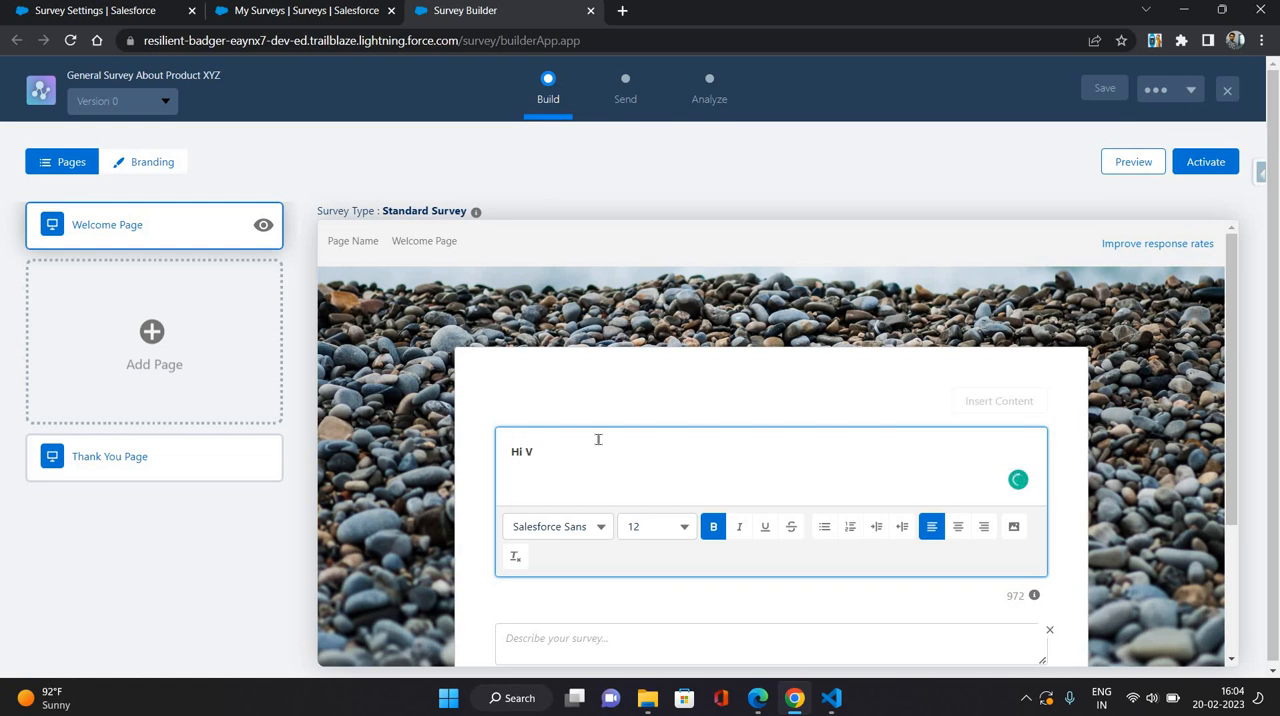
mouse_move(990, 523)
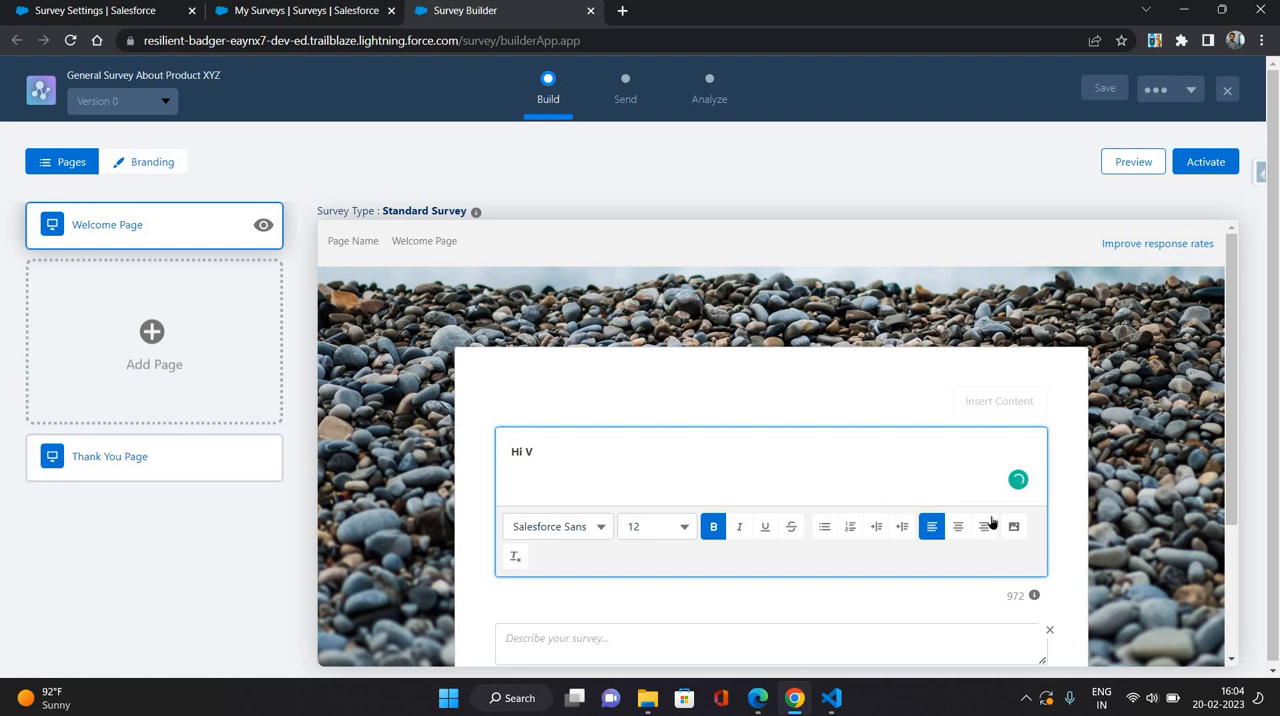
scroll(down, 3)
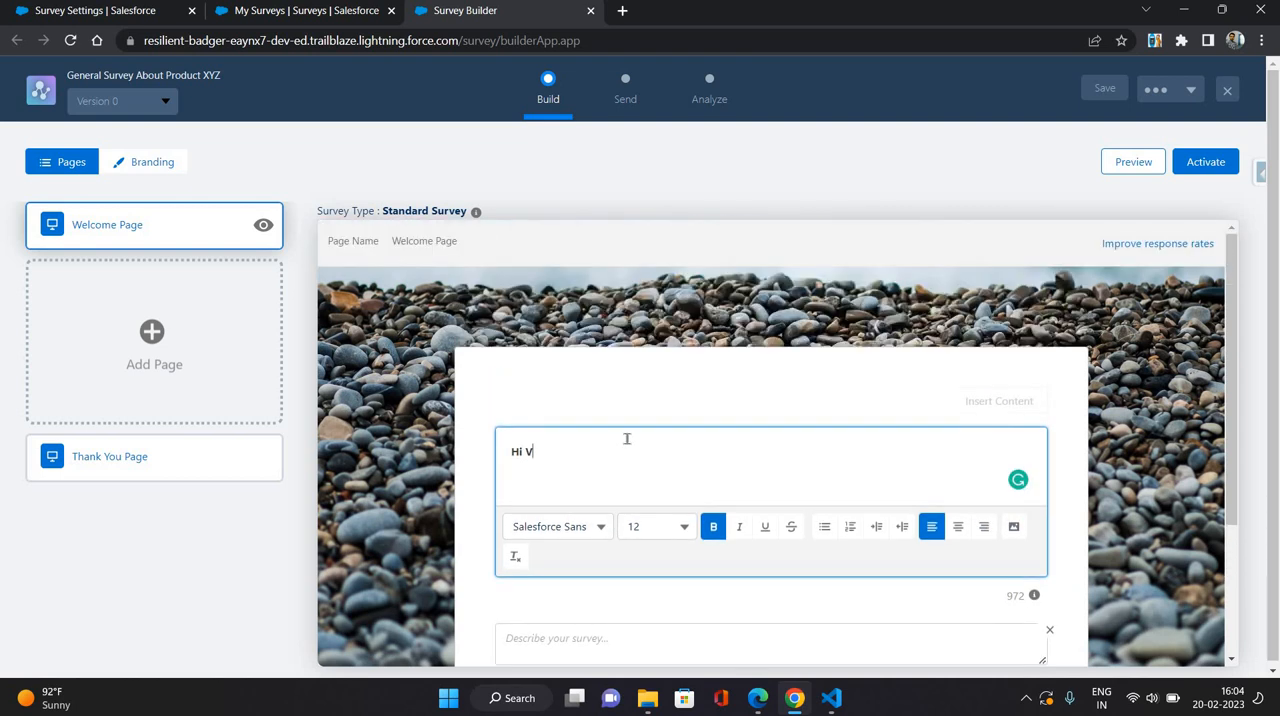
scroll(down, 3)
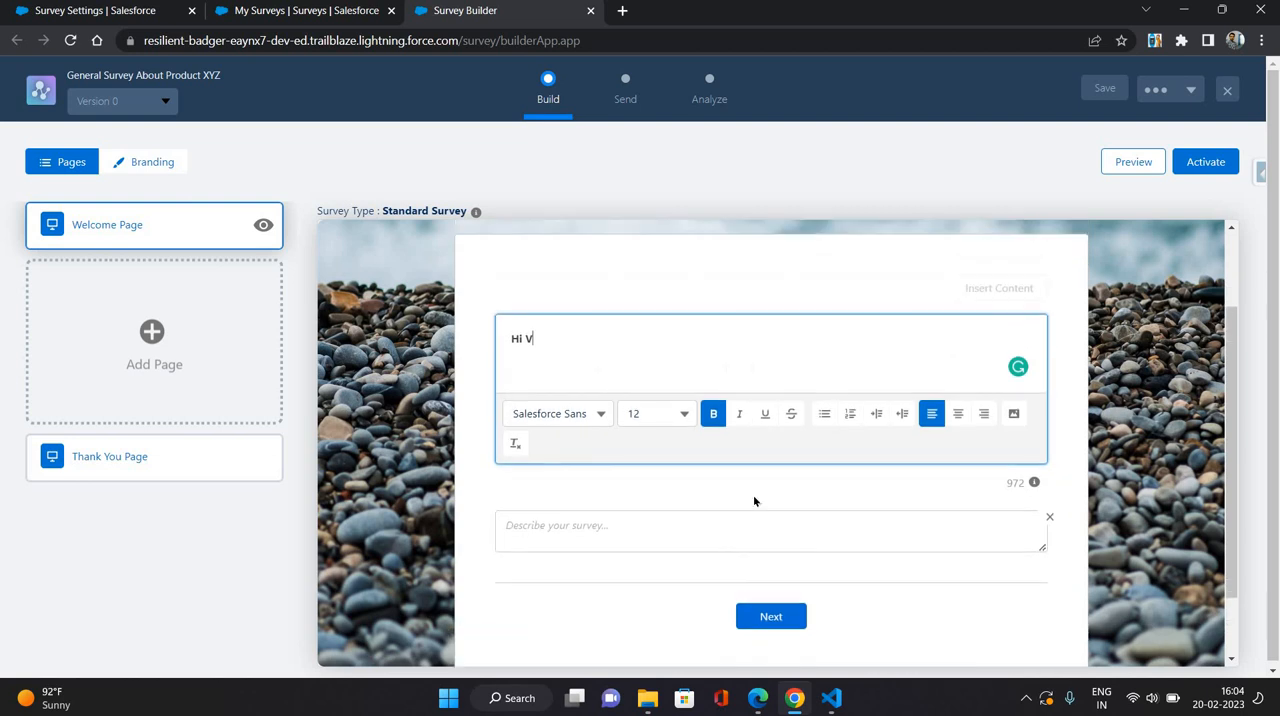
scroll(down, 3)
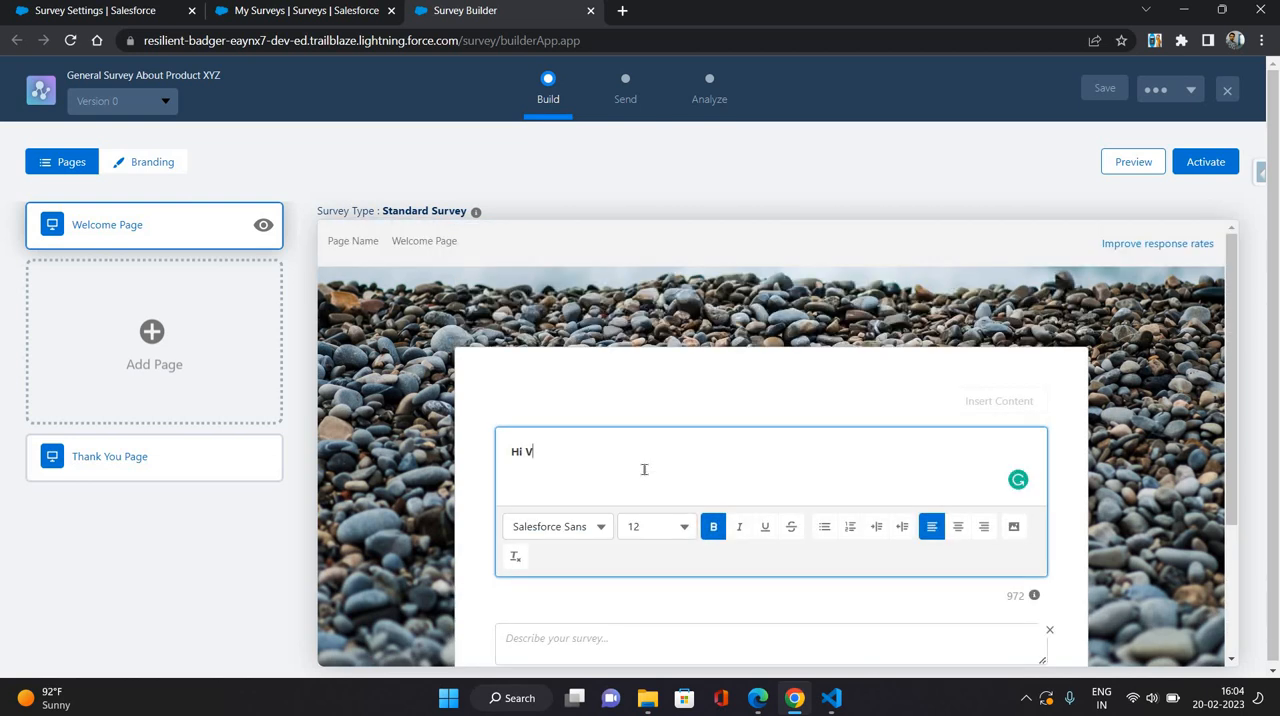
text(Cust)
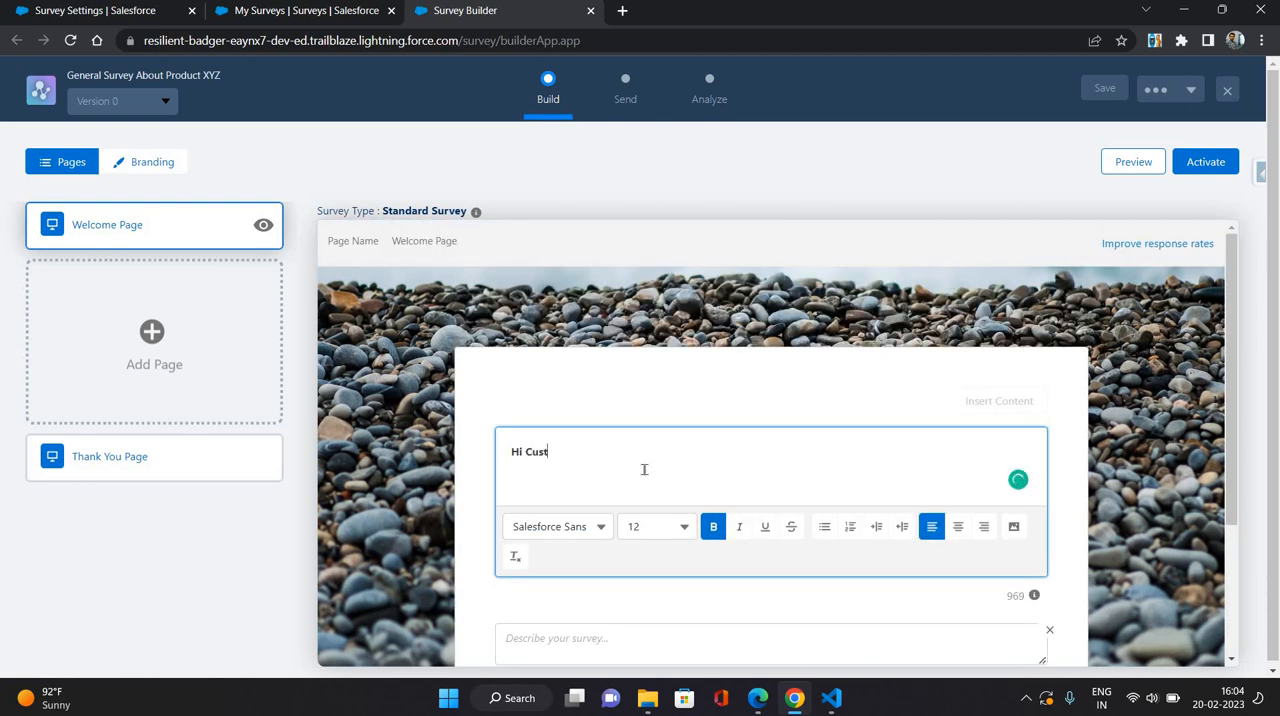
text(omer)
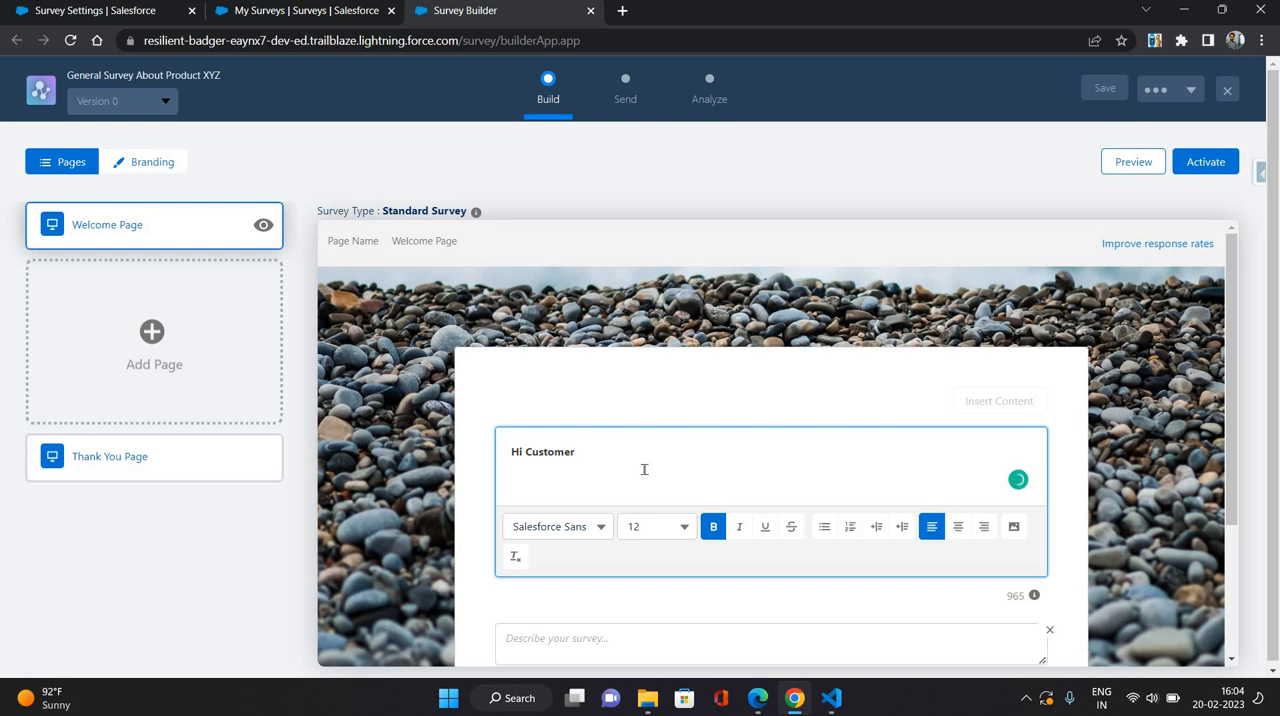
text(,)
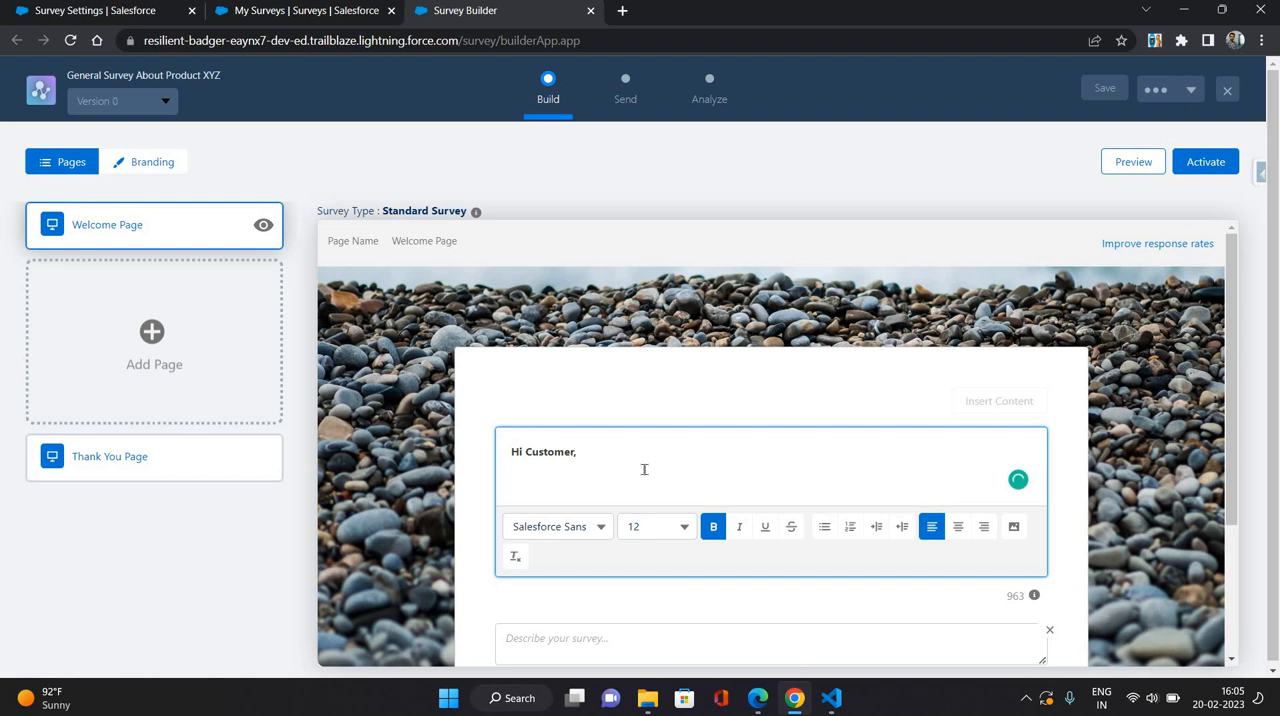
text(Please pr)
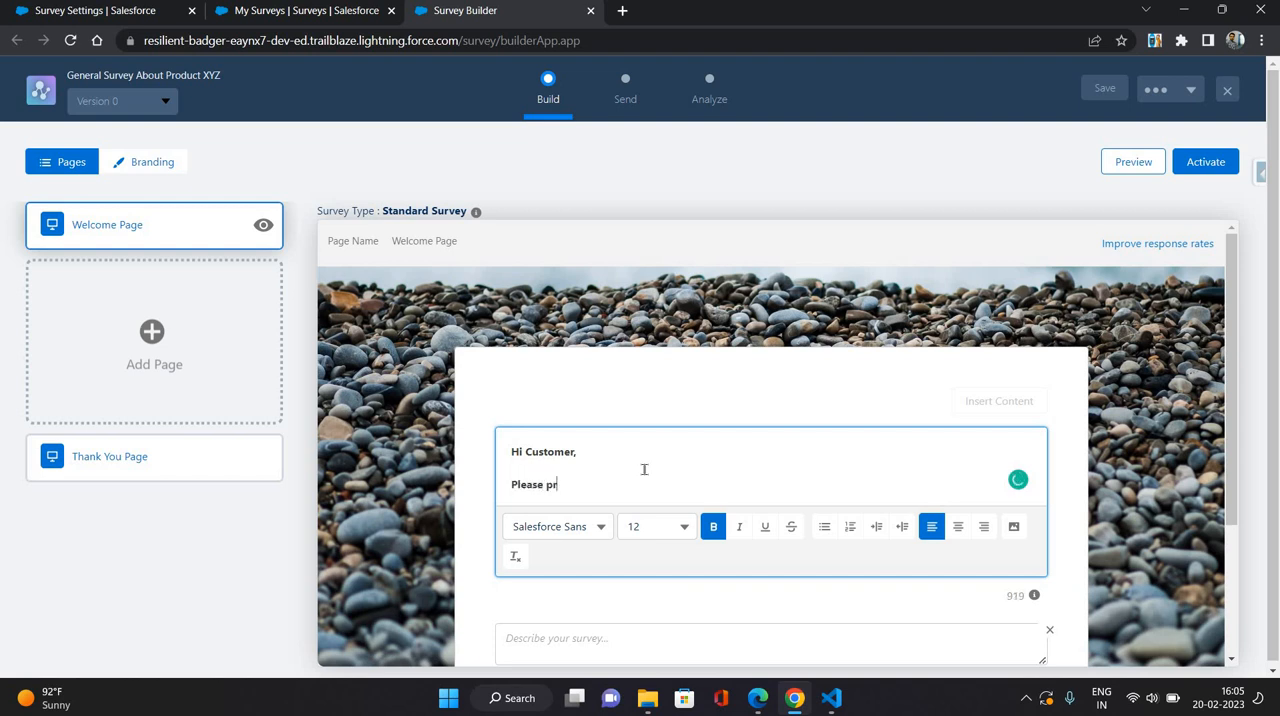
text(ovide you)
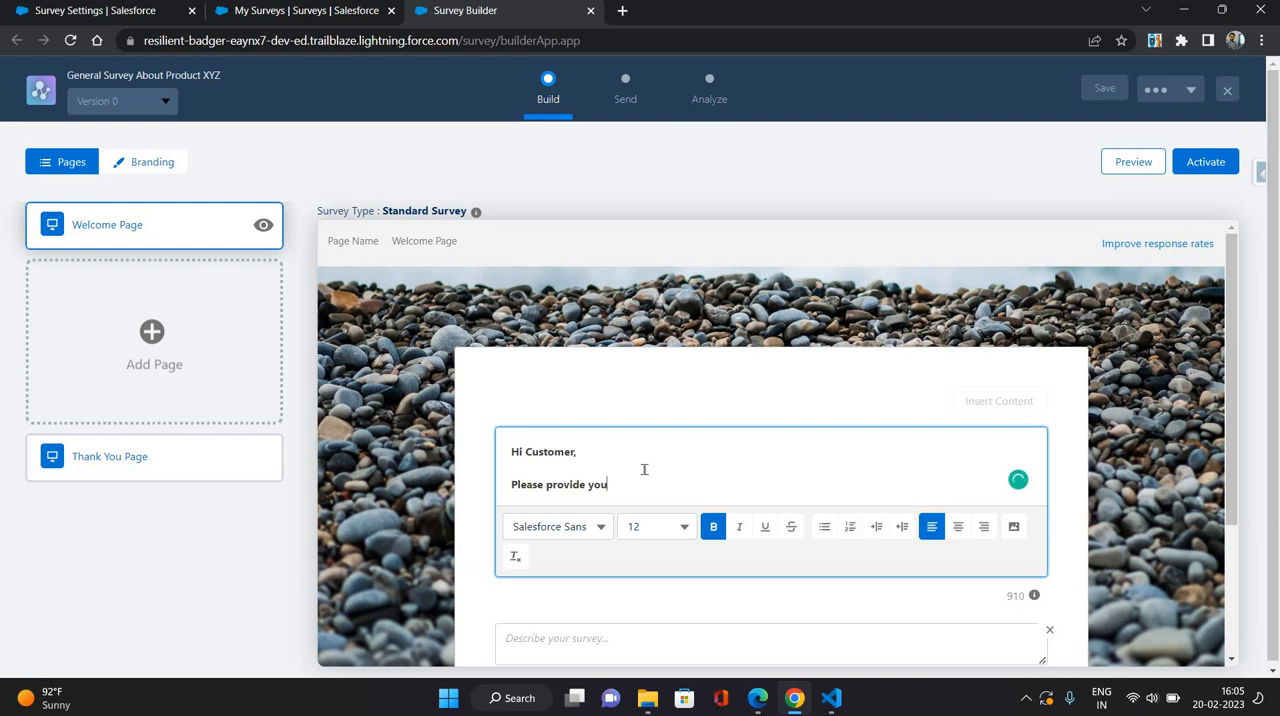
text(r valuable fee)
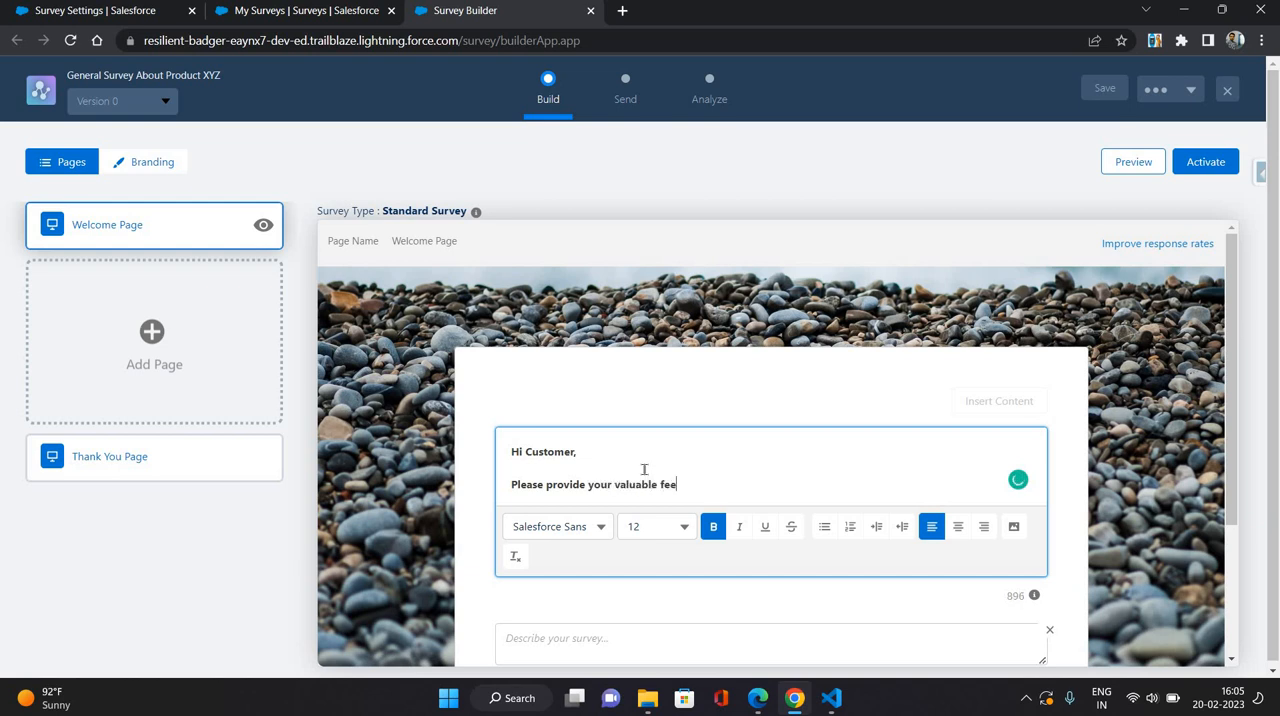
text(dback)
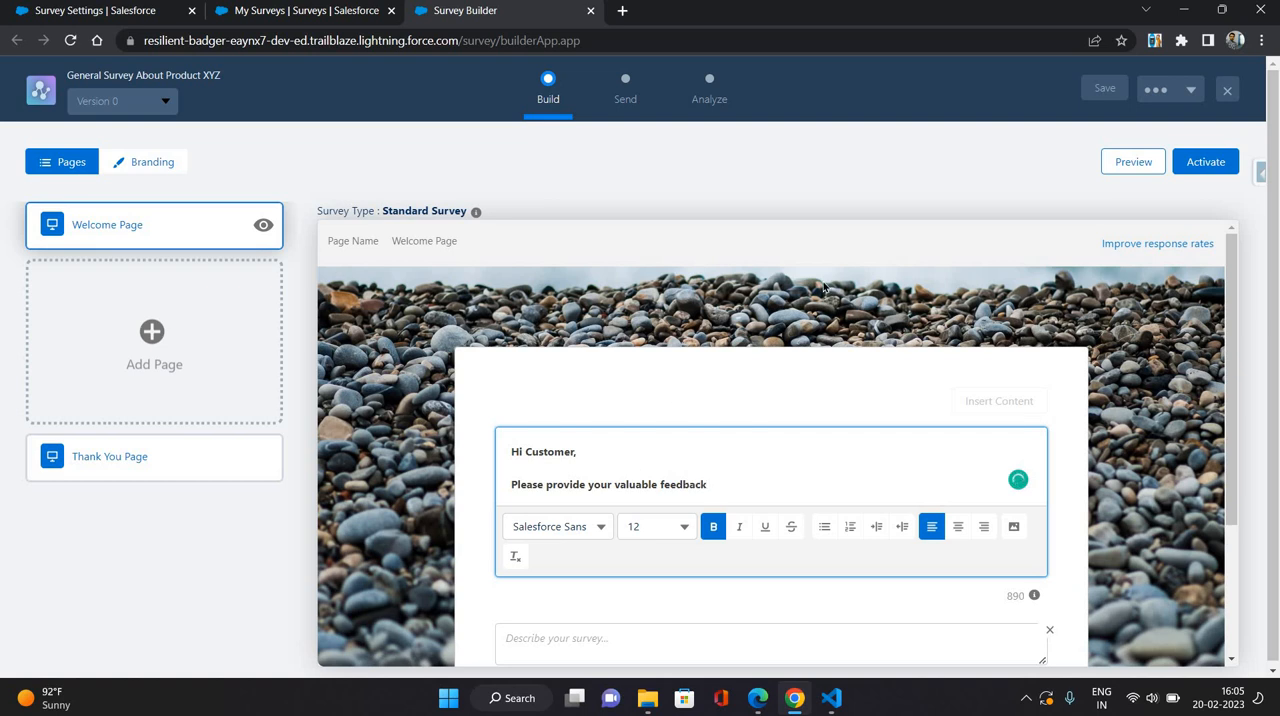
text(for)
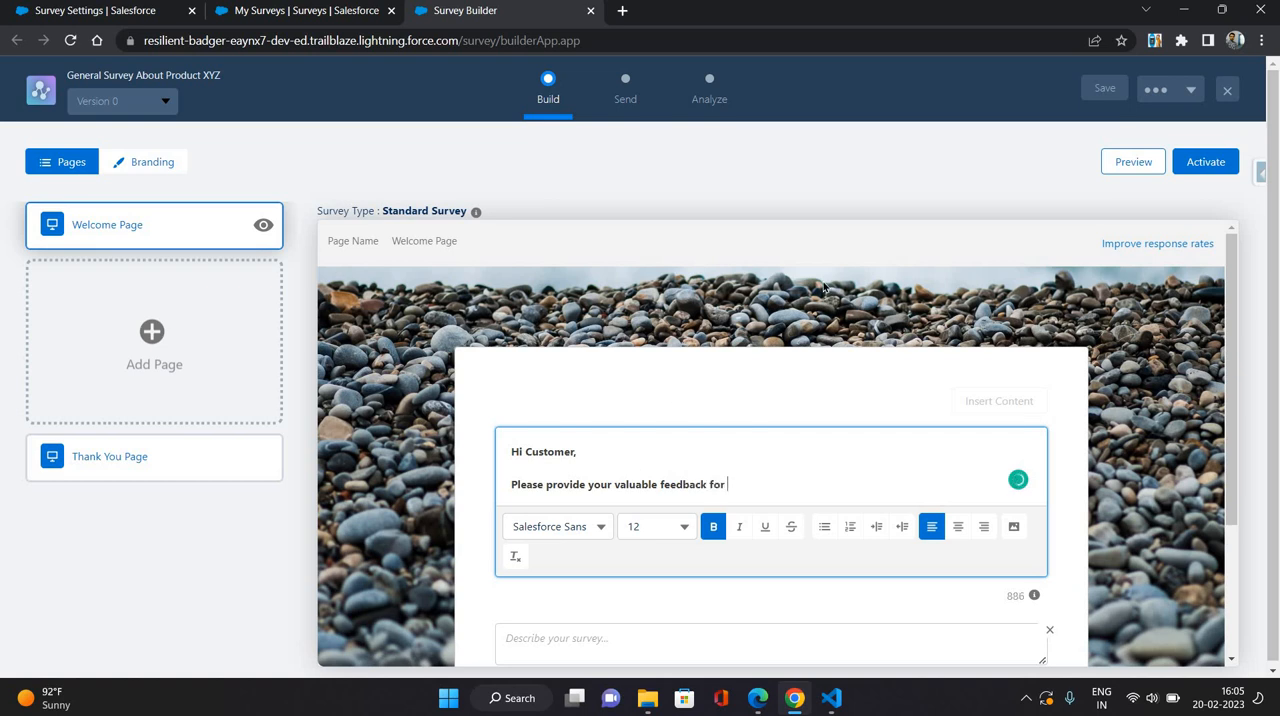
text(our P)
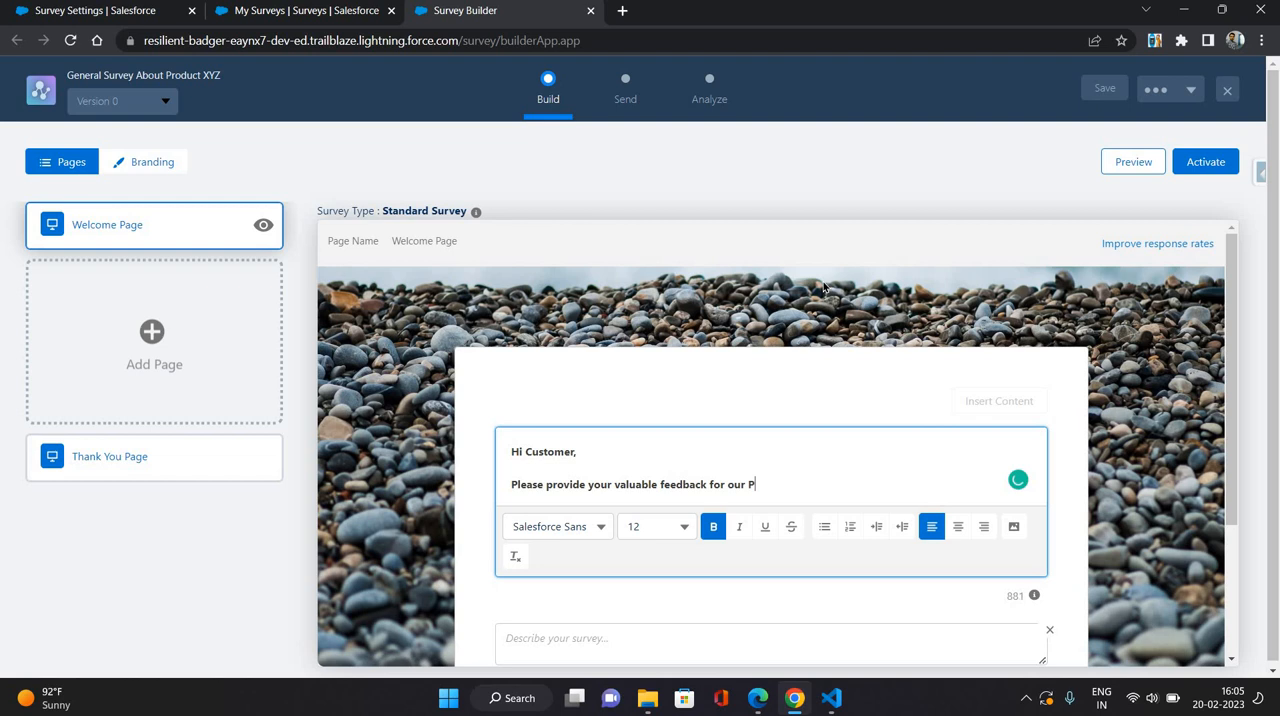
text(ro)
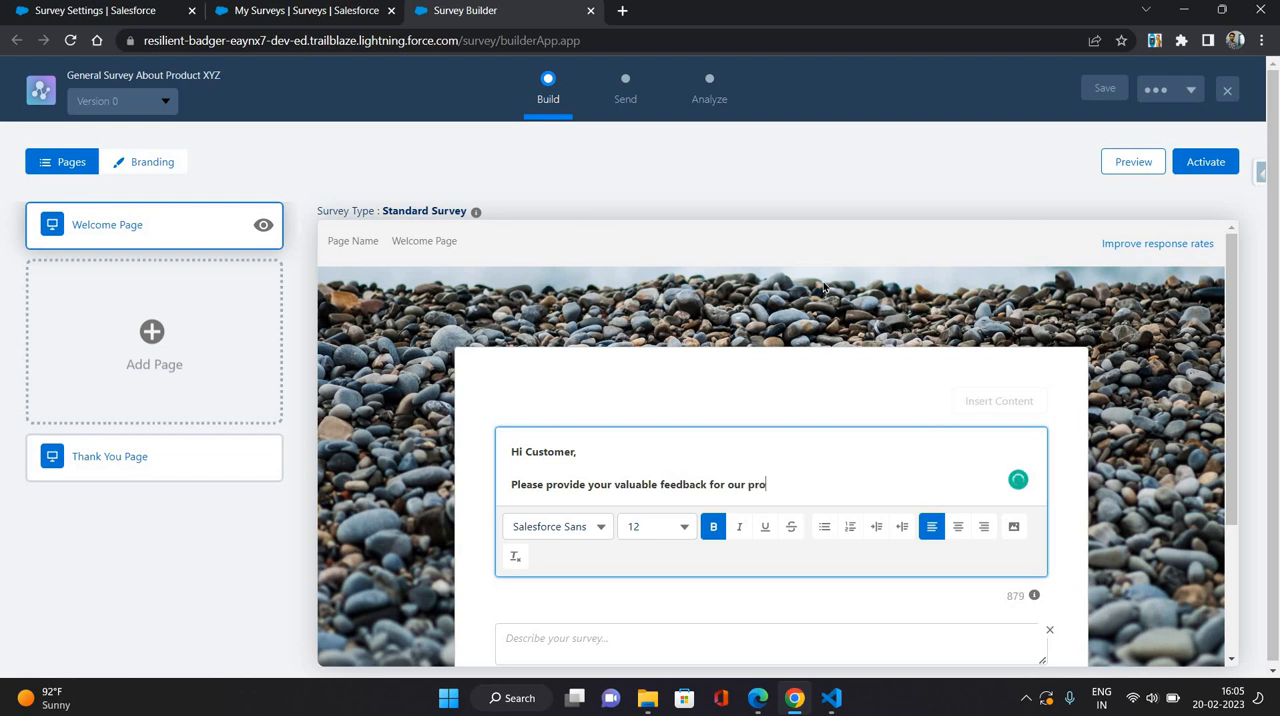
text(duct XY)
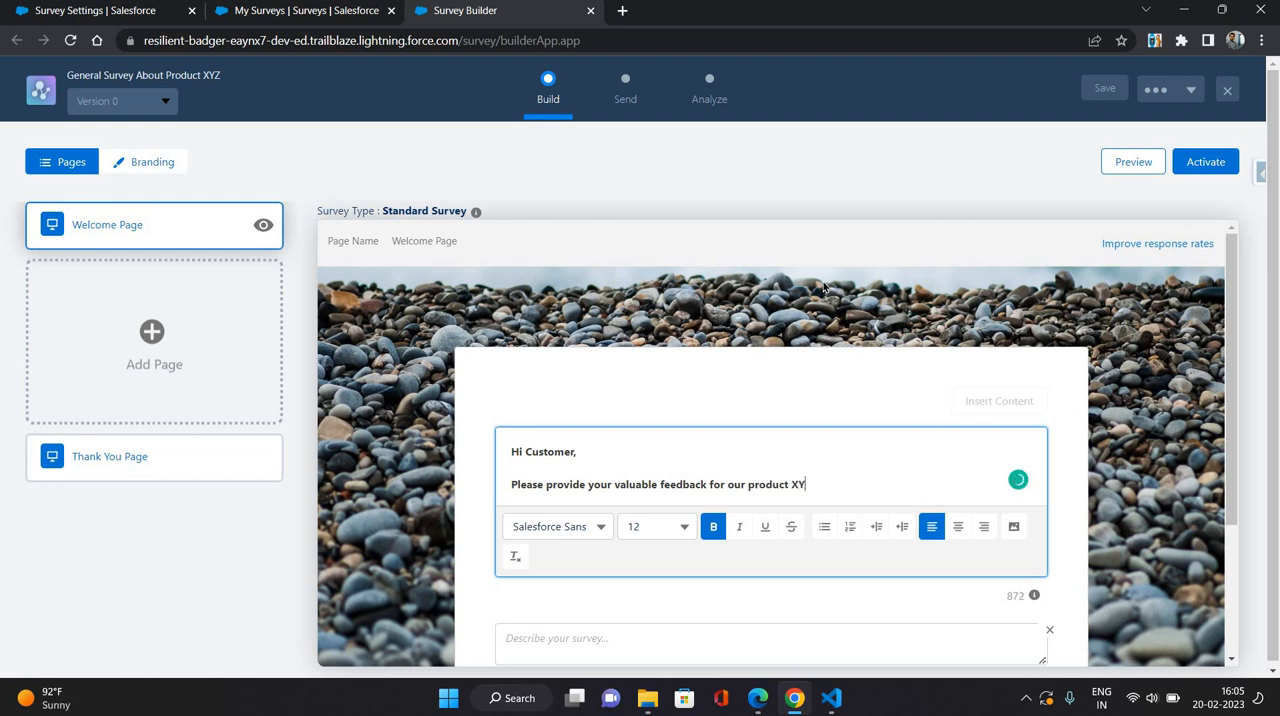
text(Z.)
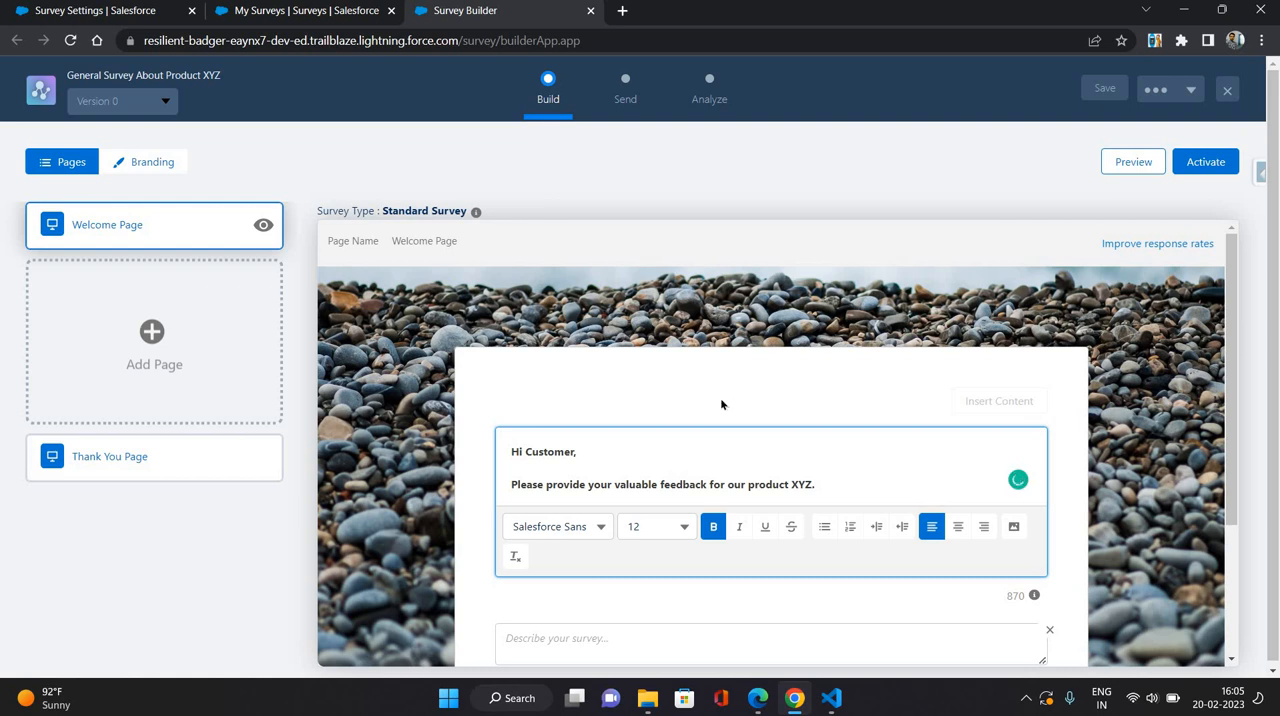
scroll(down, 3)
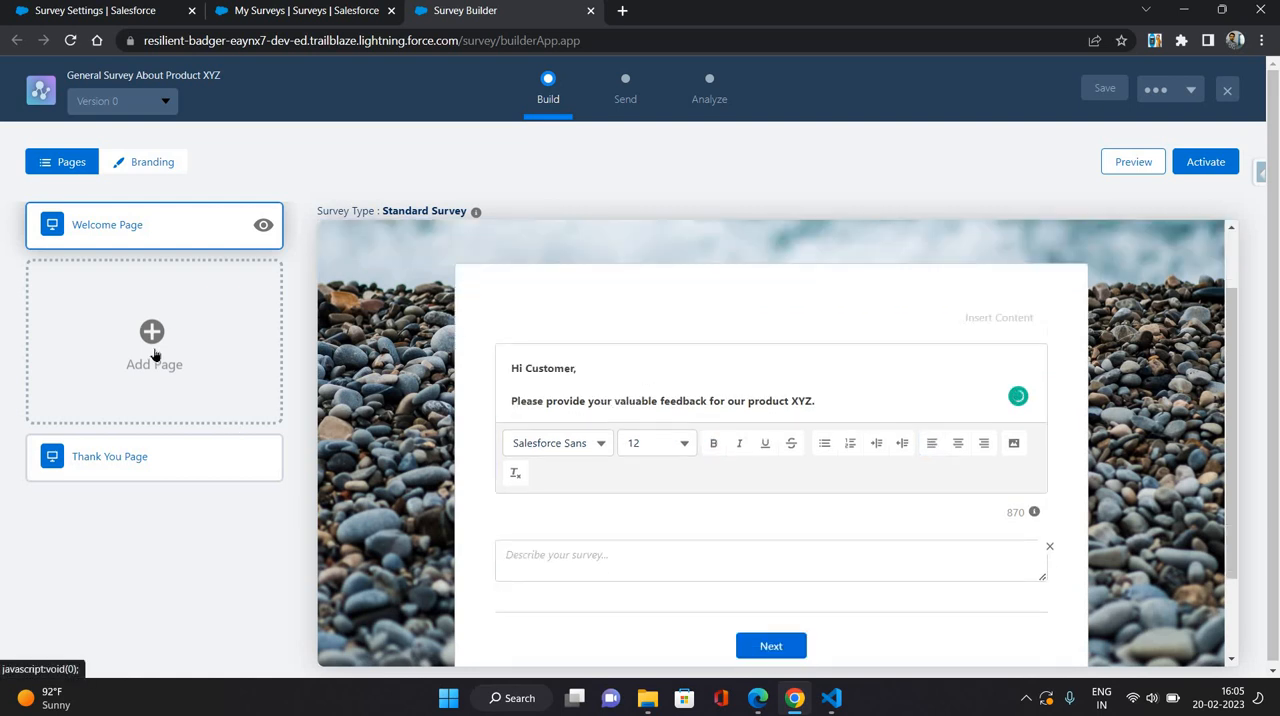
Add Page 1 with a Rating question 'How much do you like our product XYZ?'.
click(152, 340)
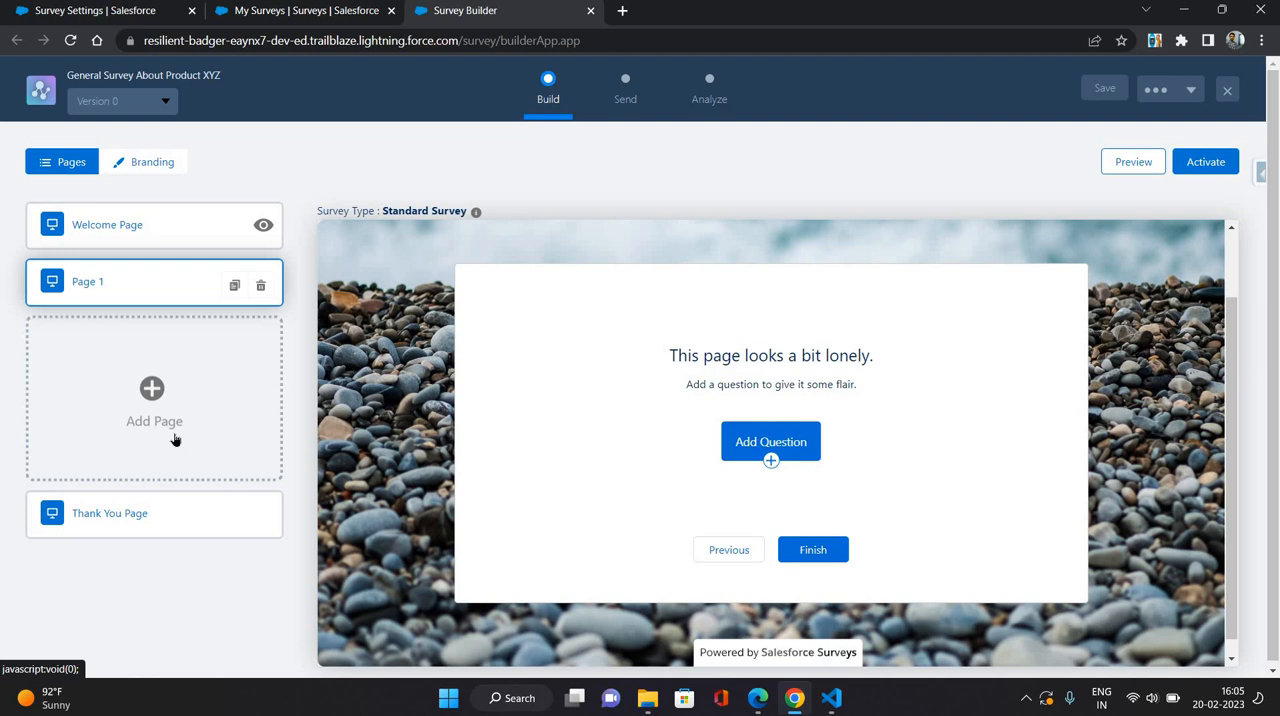
mouse_move(770, 442)
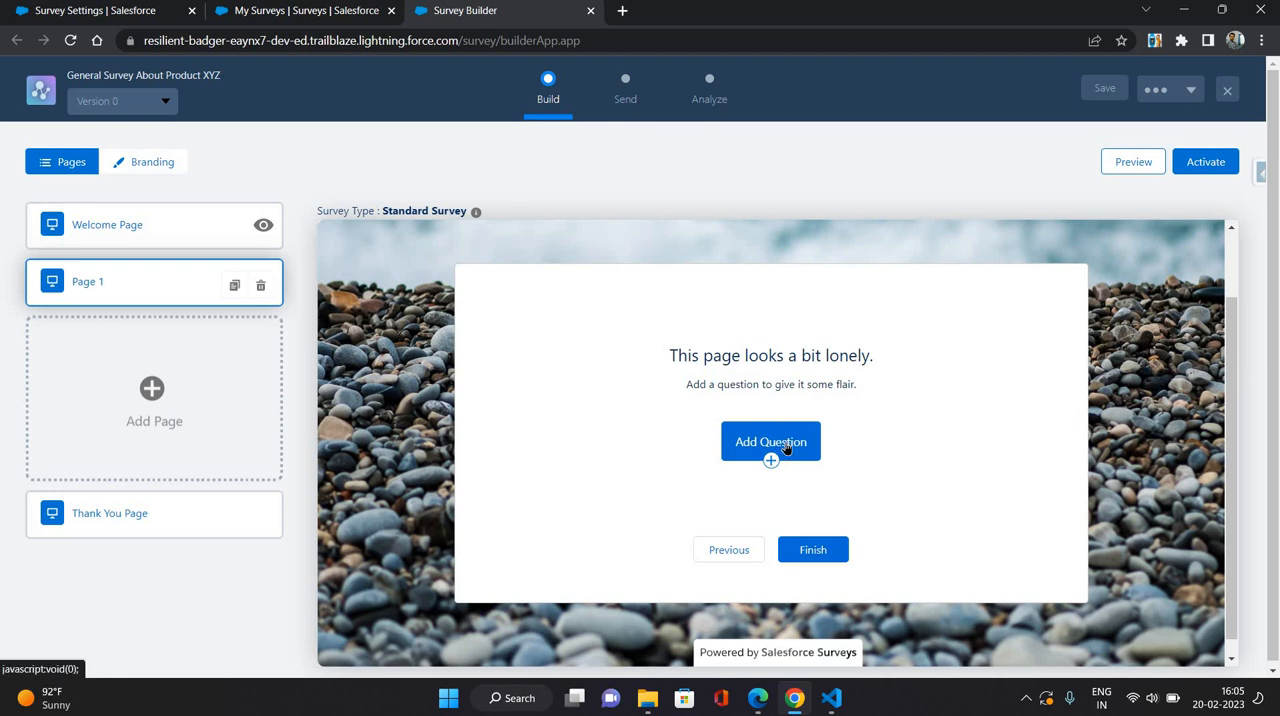
click(770, 441)
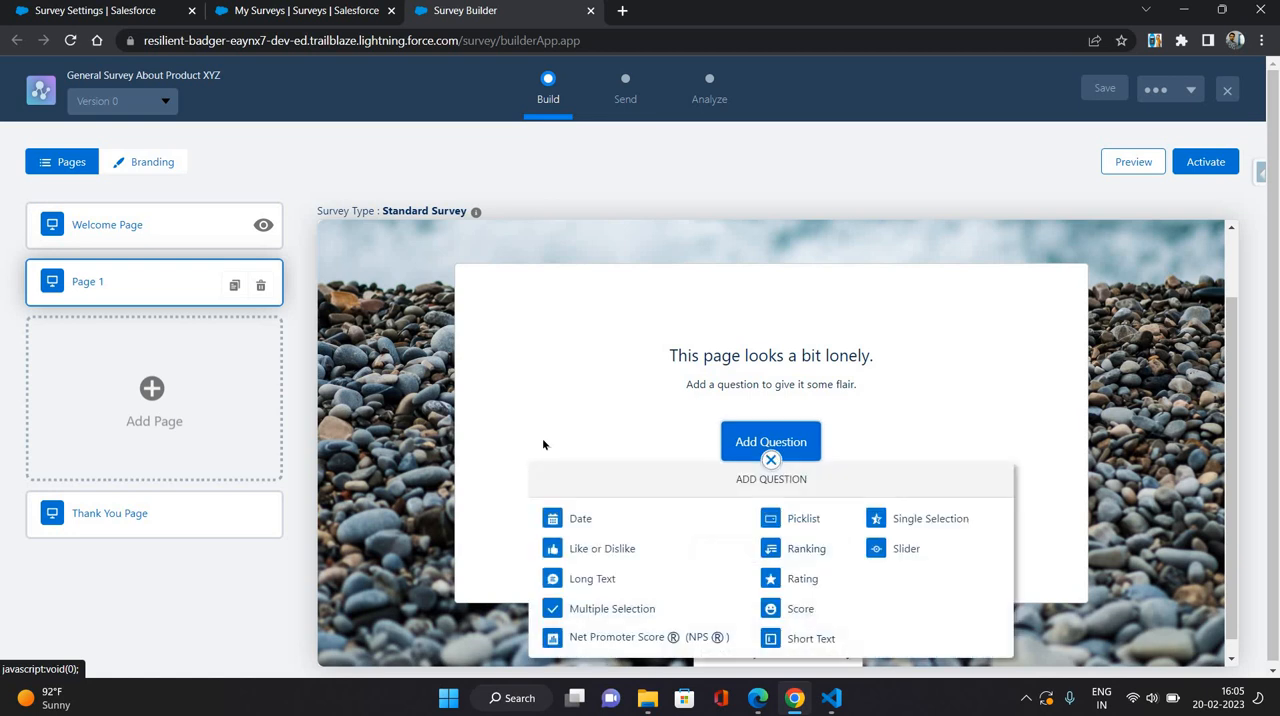
mouse_move(585, 450)
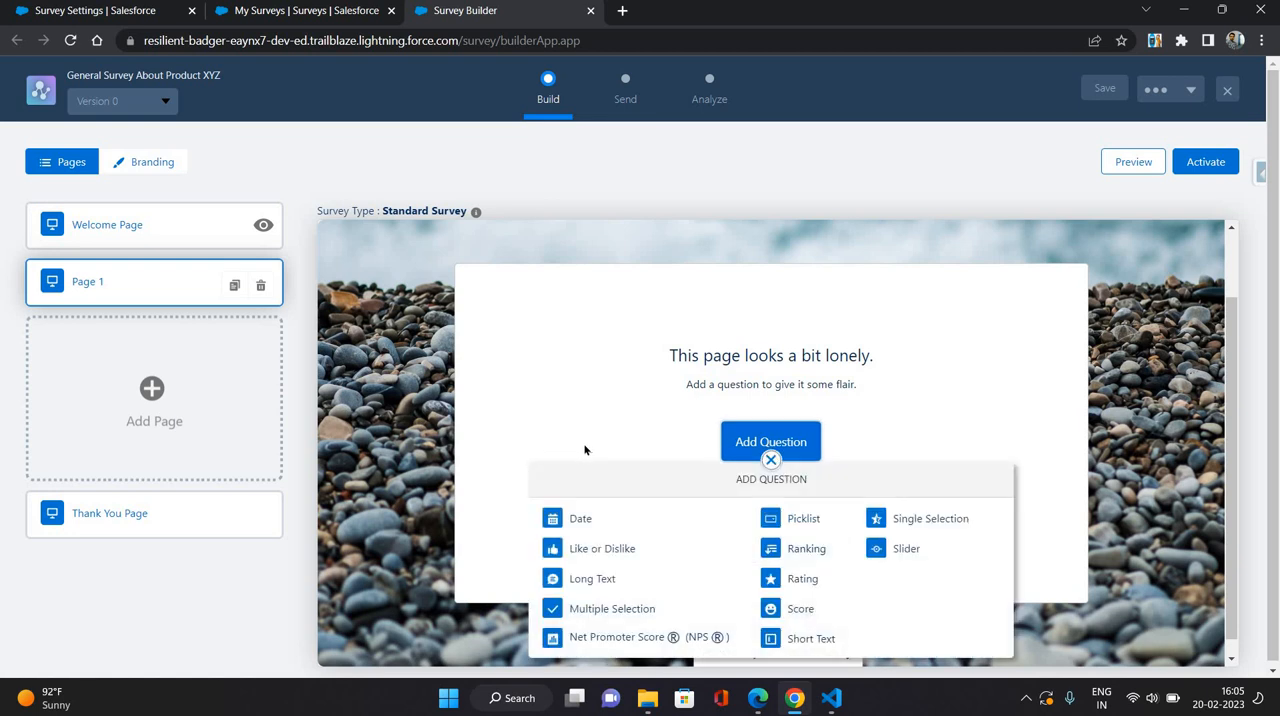
mouse_move(801, 583)
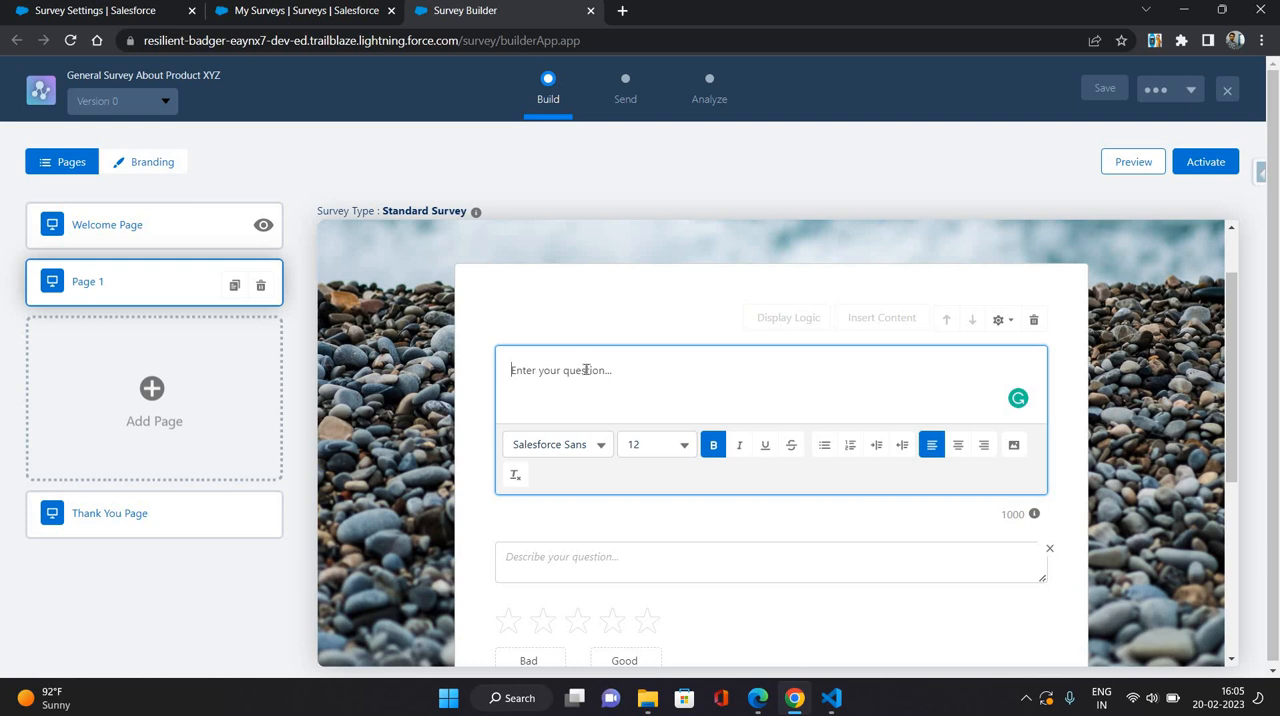
text(How)
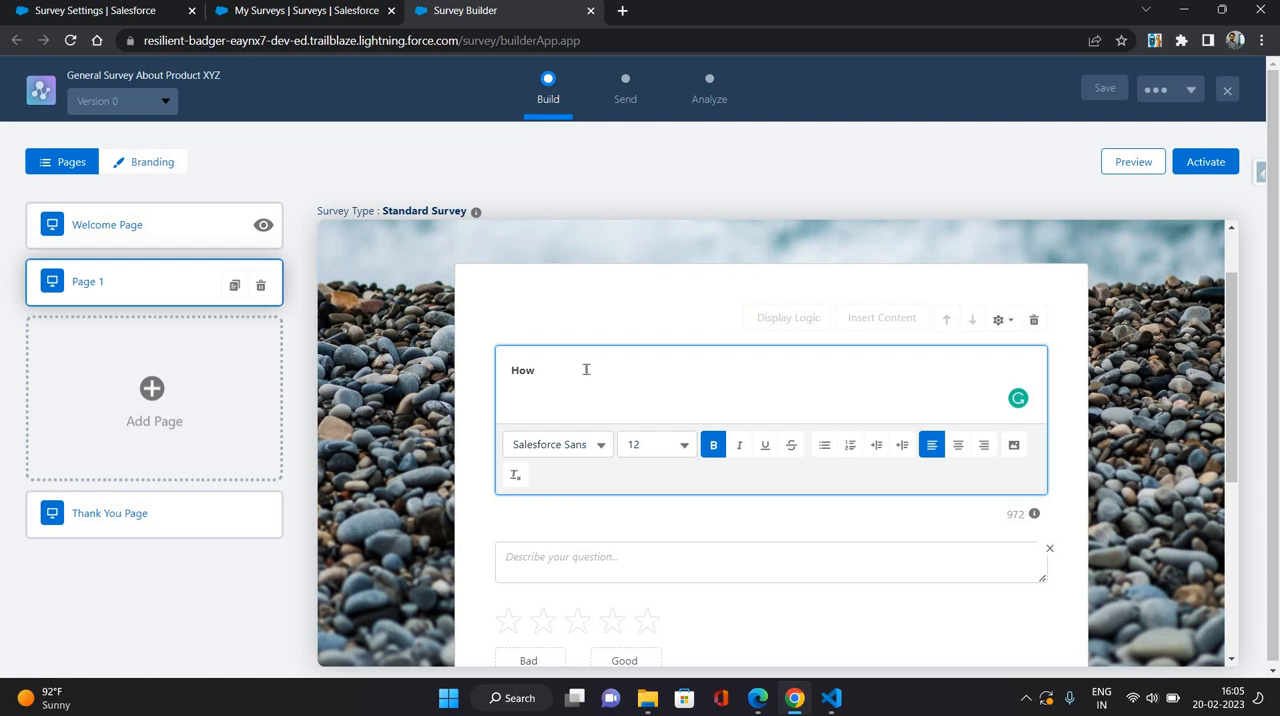
text(much yo)
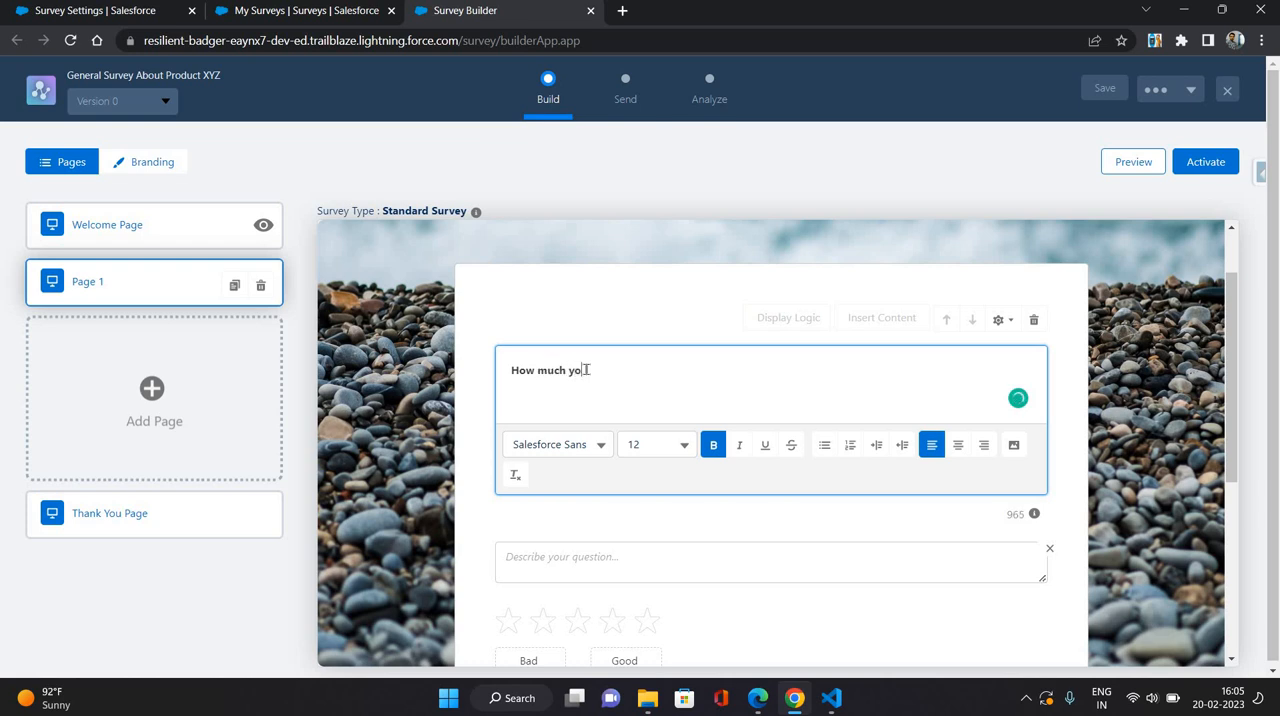
text(like)
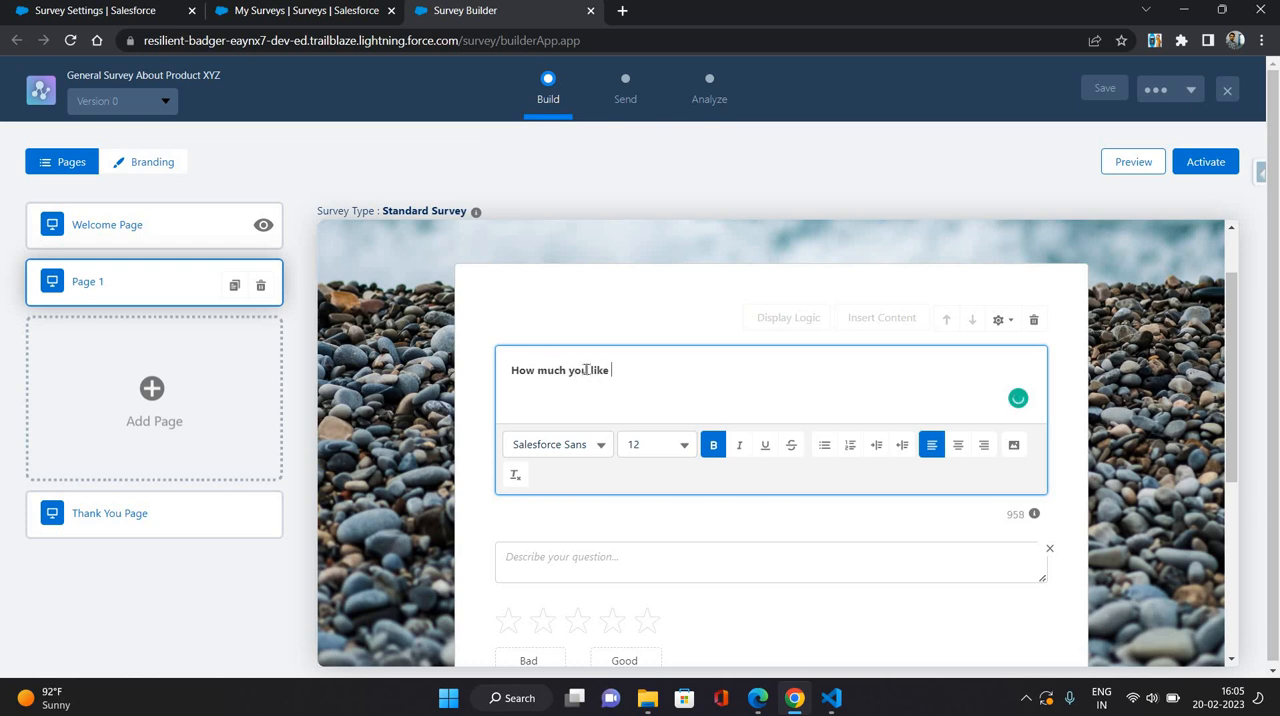
text(our)
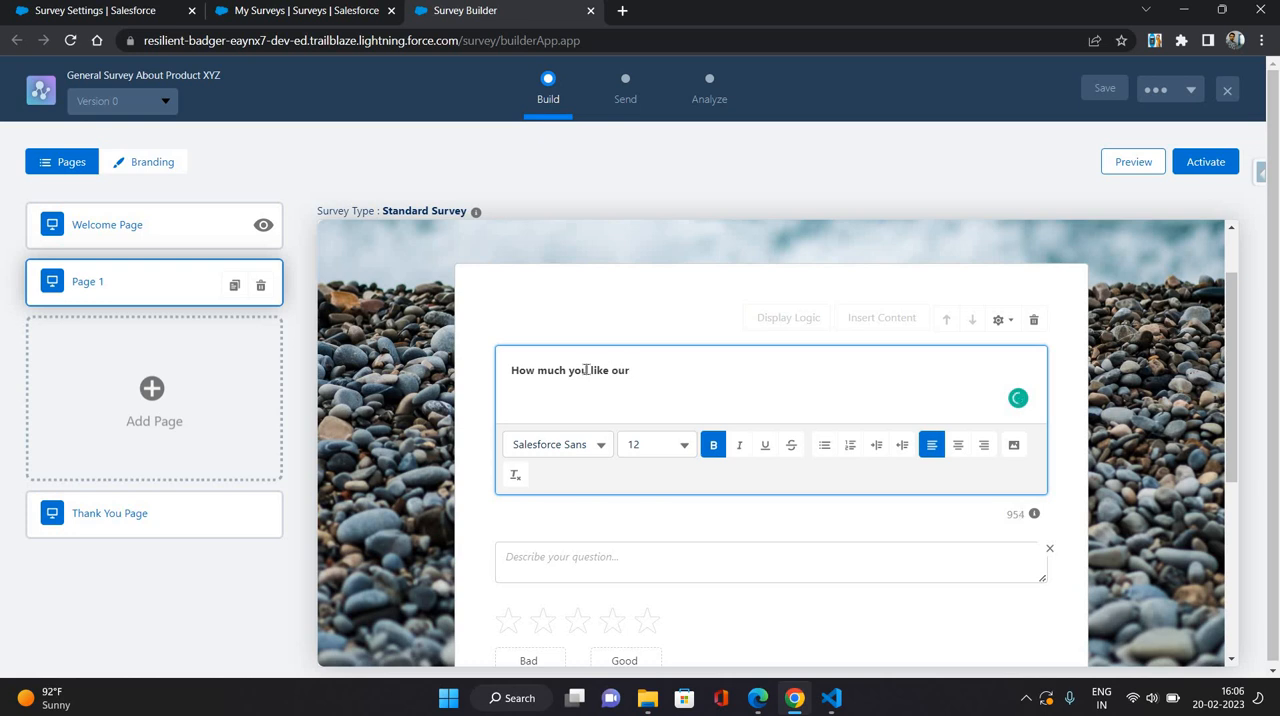
text(product)
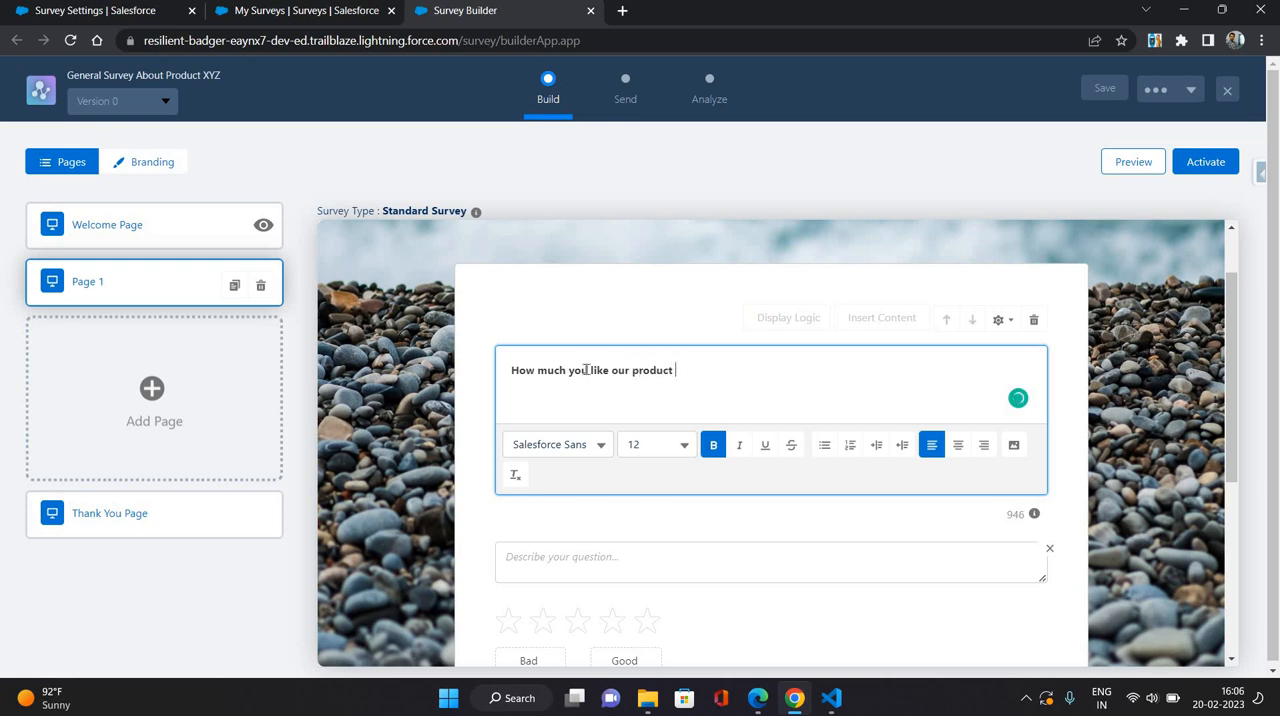
text(XYZ?)
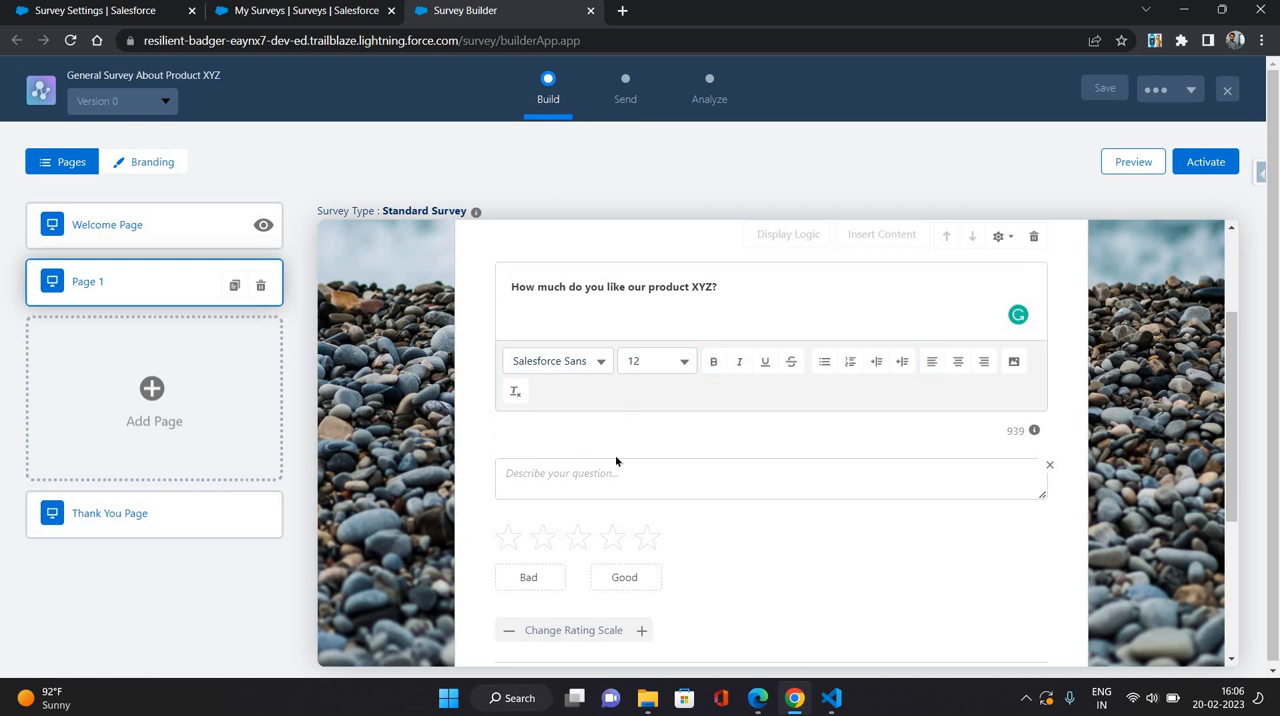
Add a second question: 'Would you like to refer this product to your friends ?'.
scroll(down, 3)
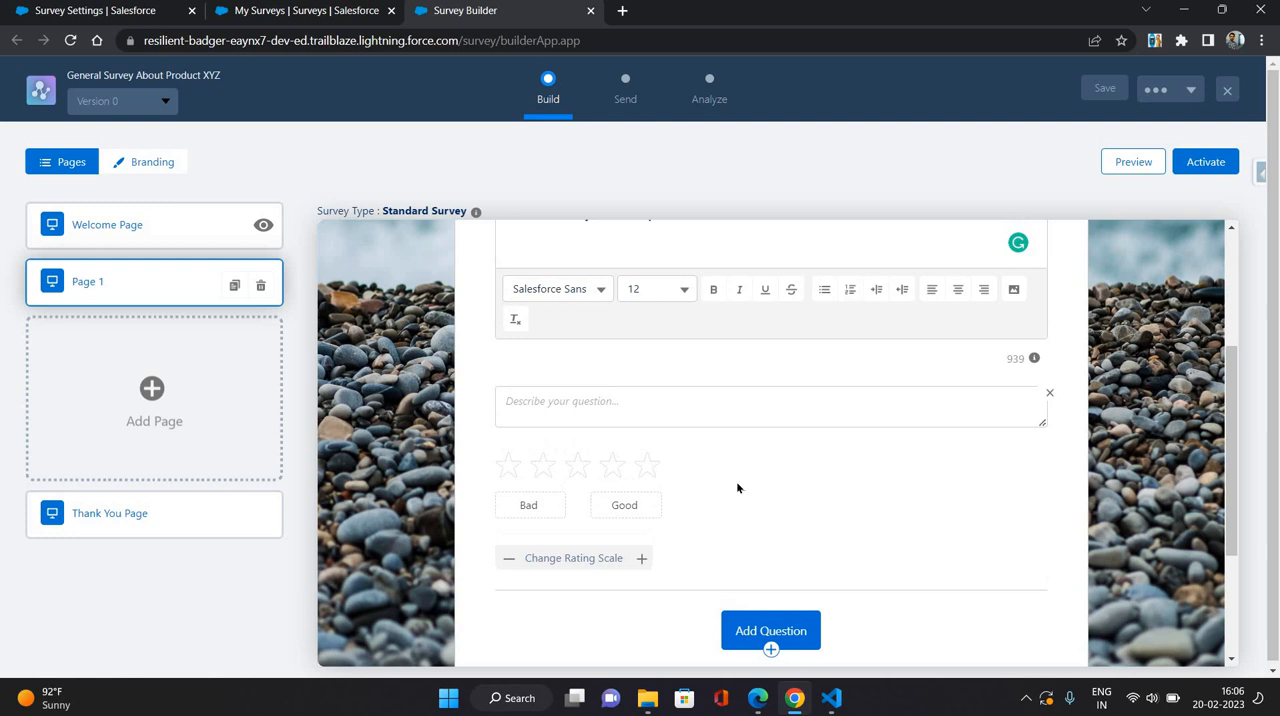
click(770, 630)
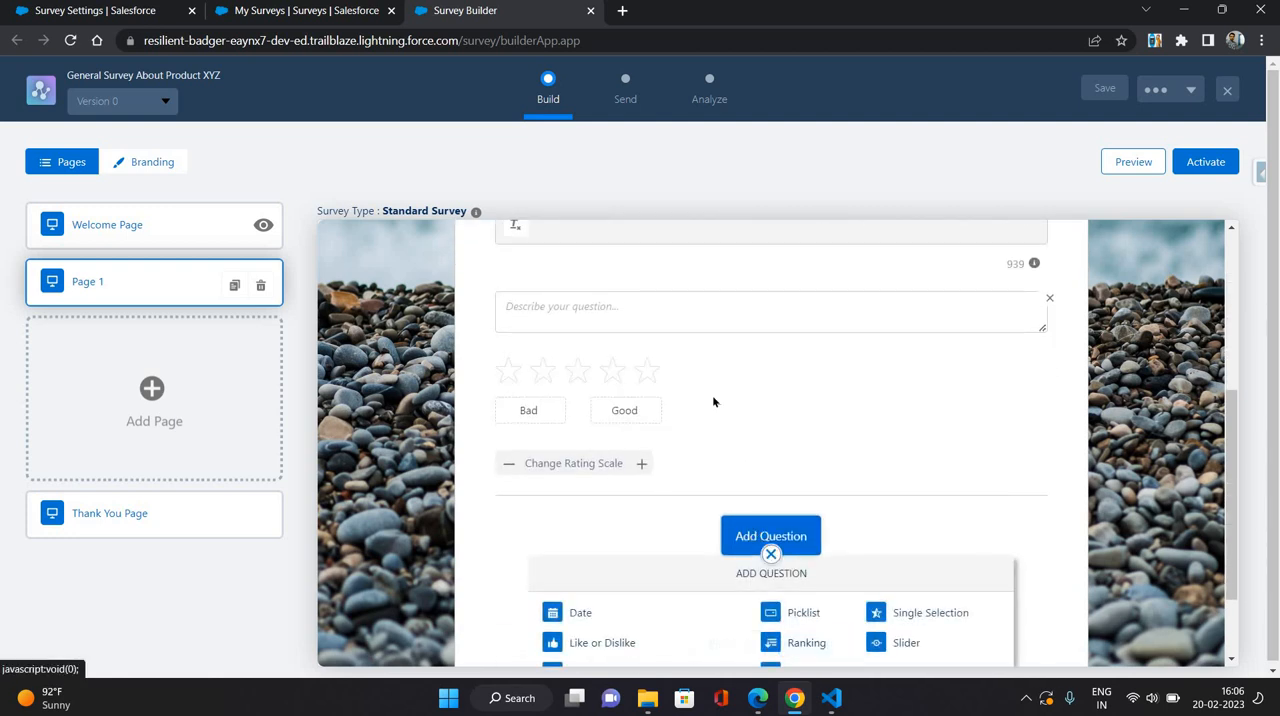
scroll(down, 3)
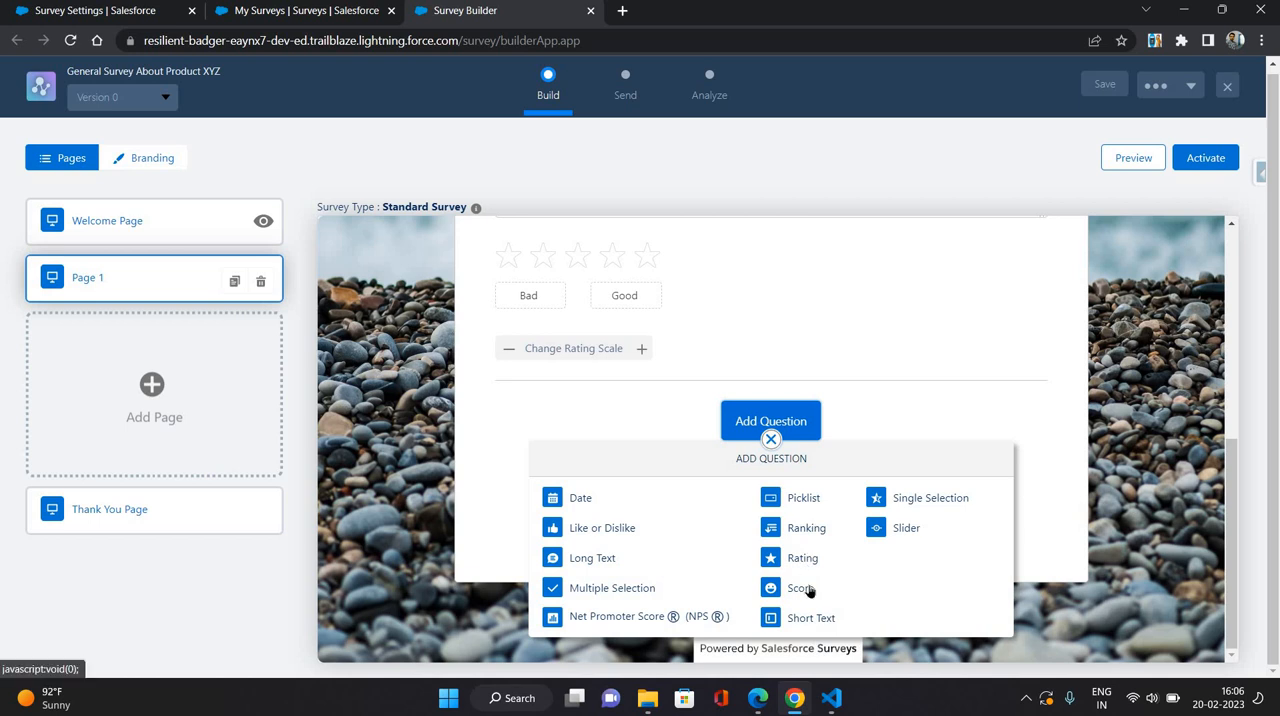
mouse_move(811, 498)
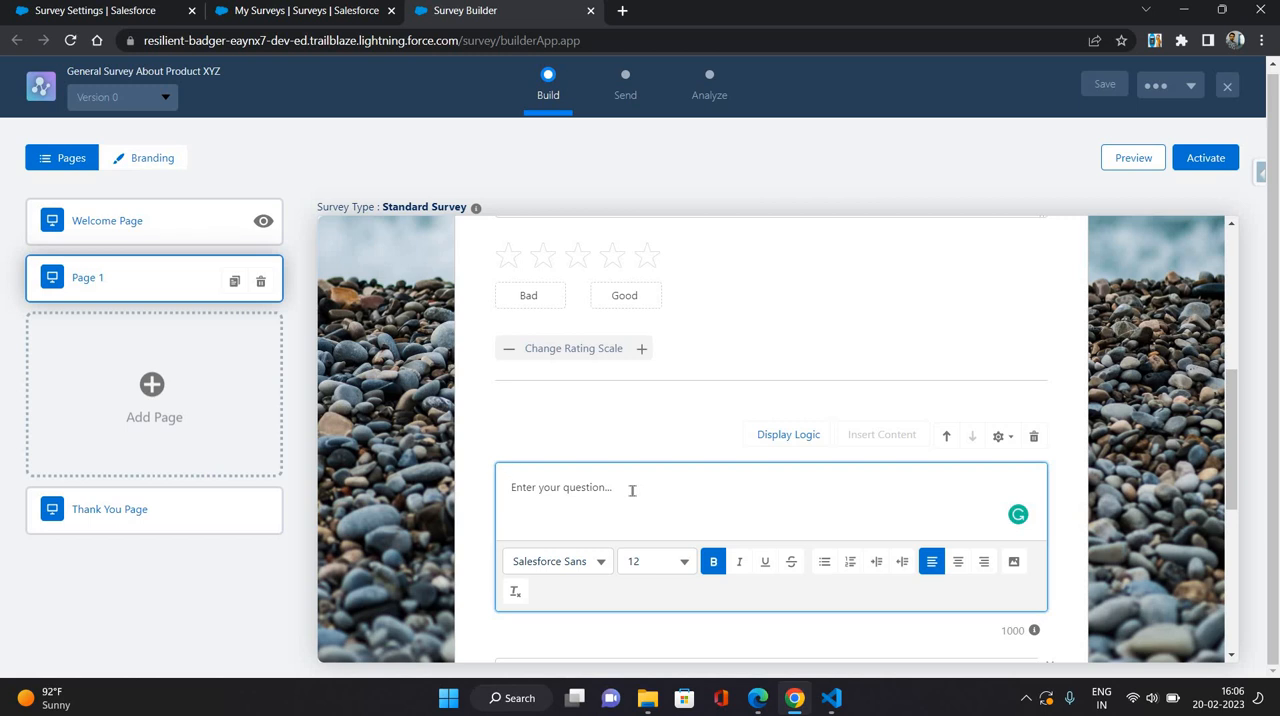
text(Would)
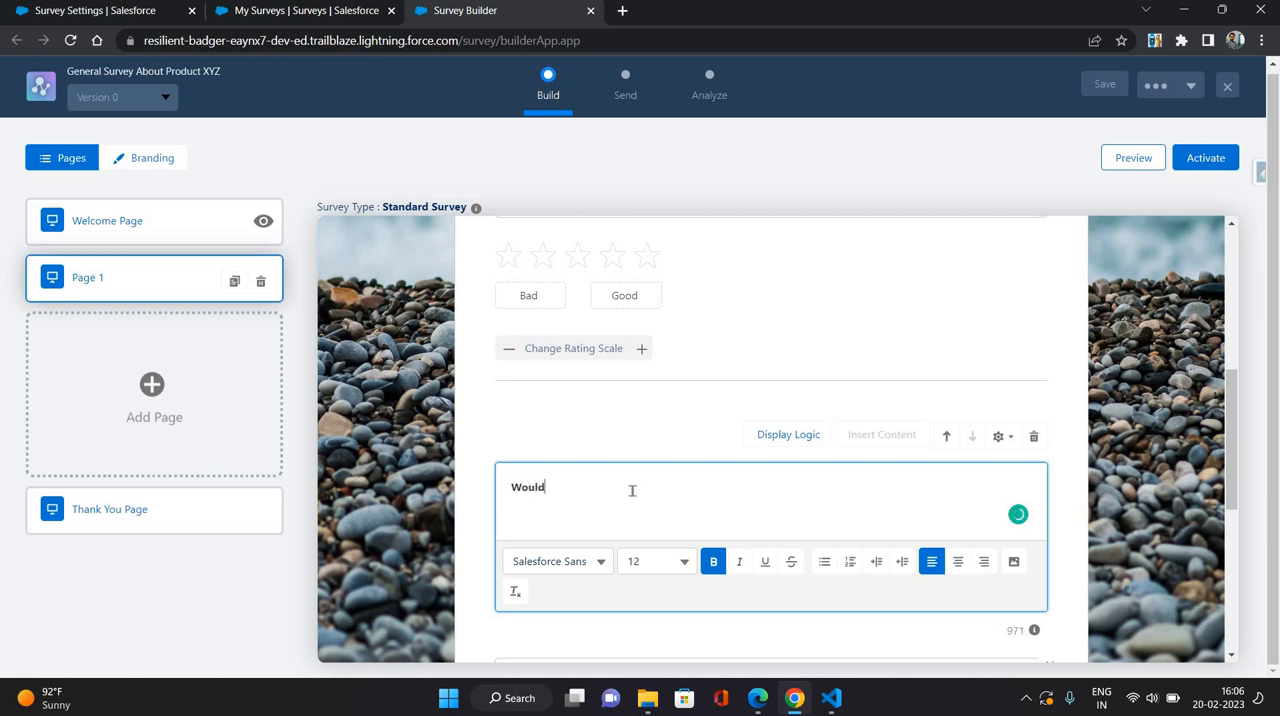
text(you)
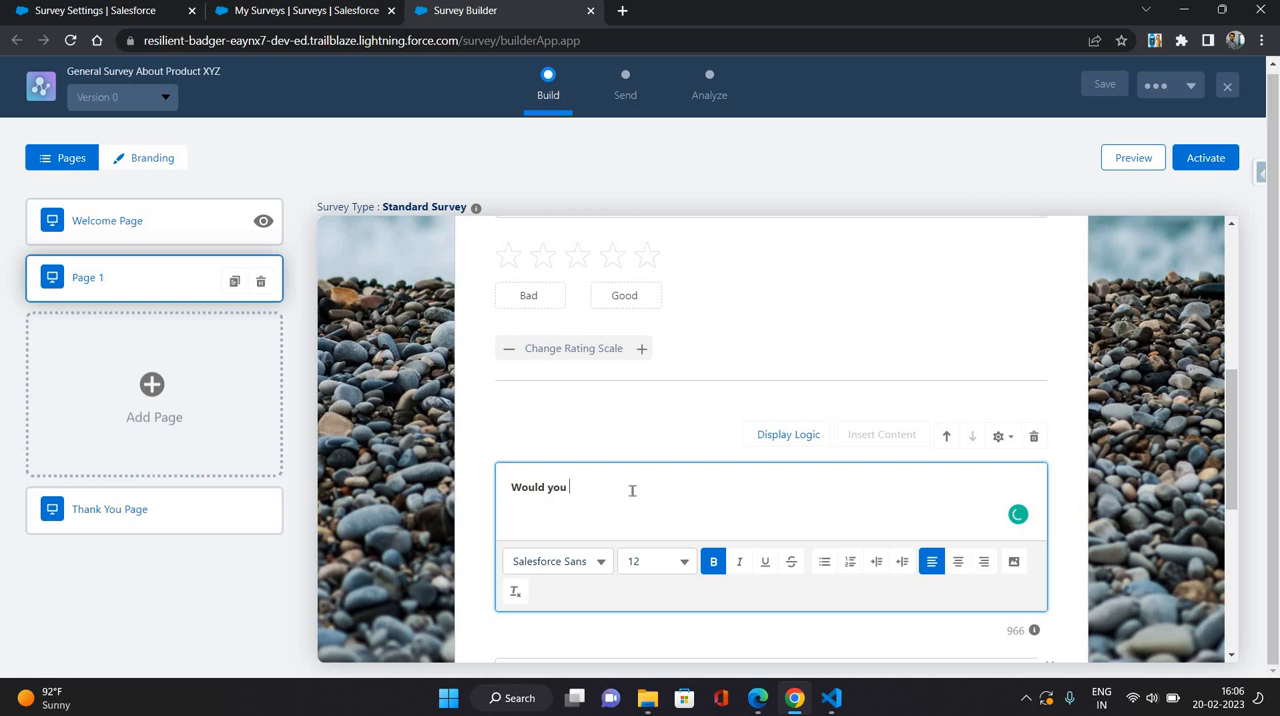
text(prefer)
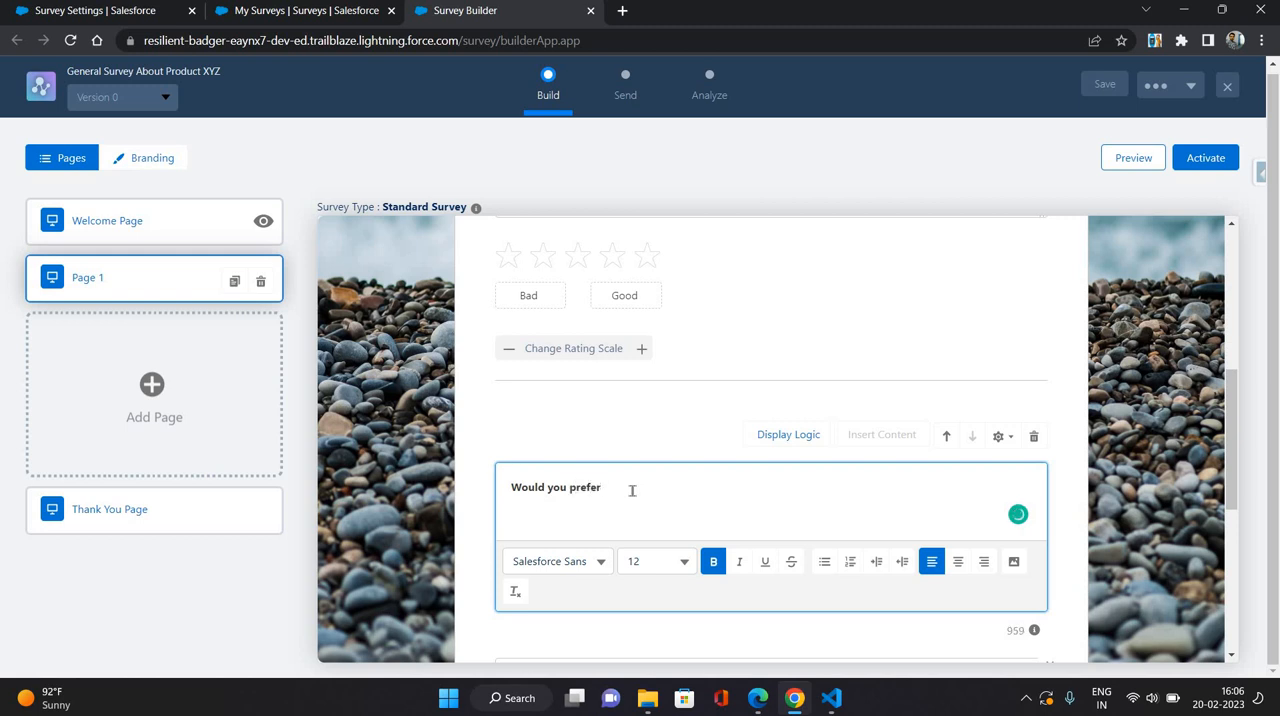
key(Backspace)
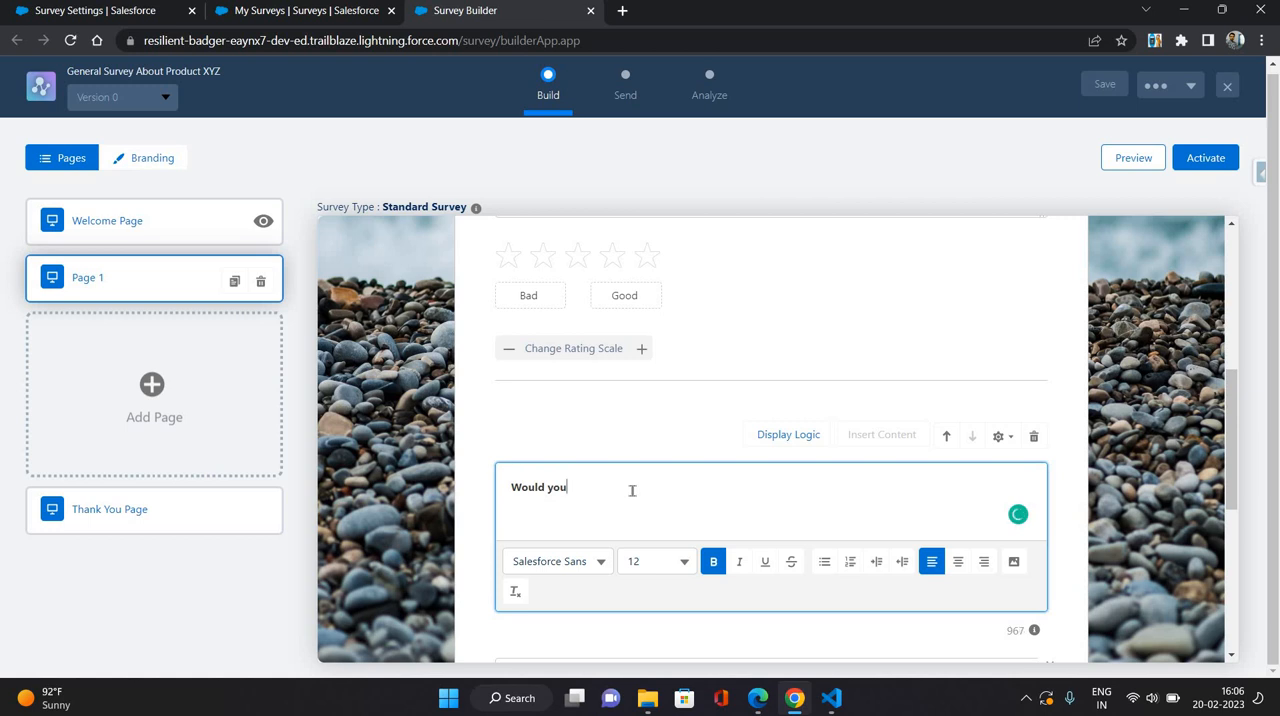
text(like to)
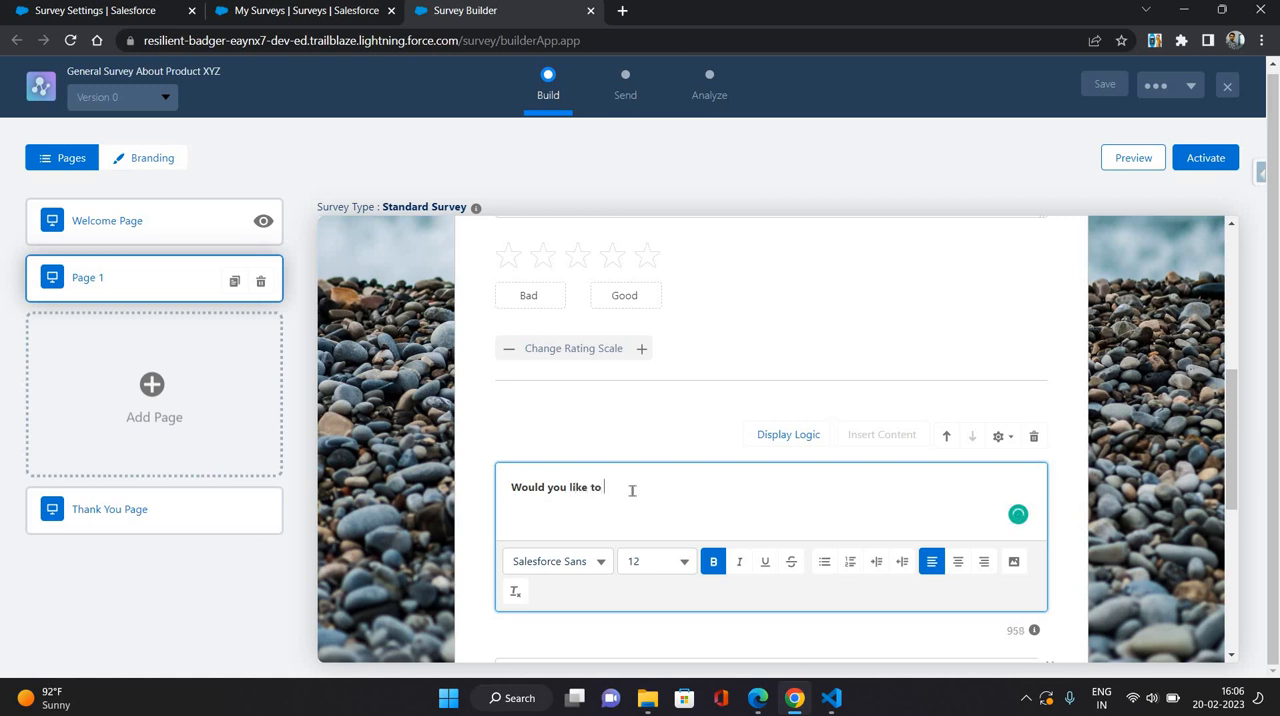
mouse_move(755, 358)
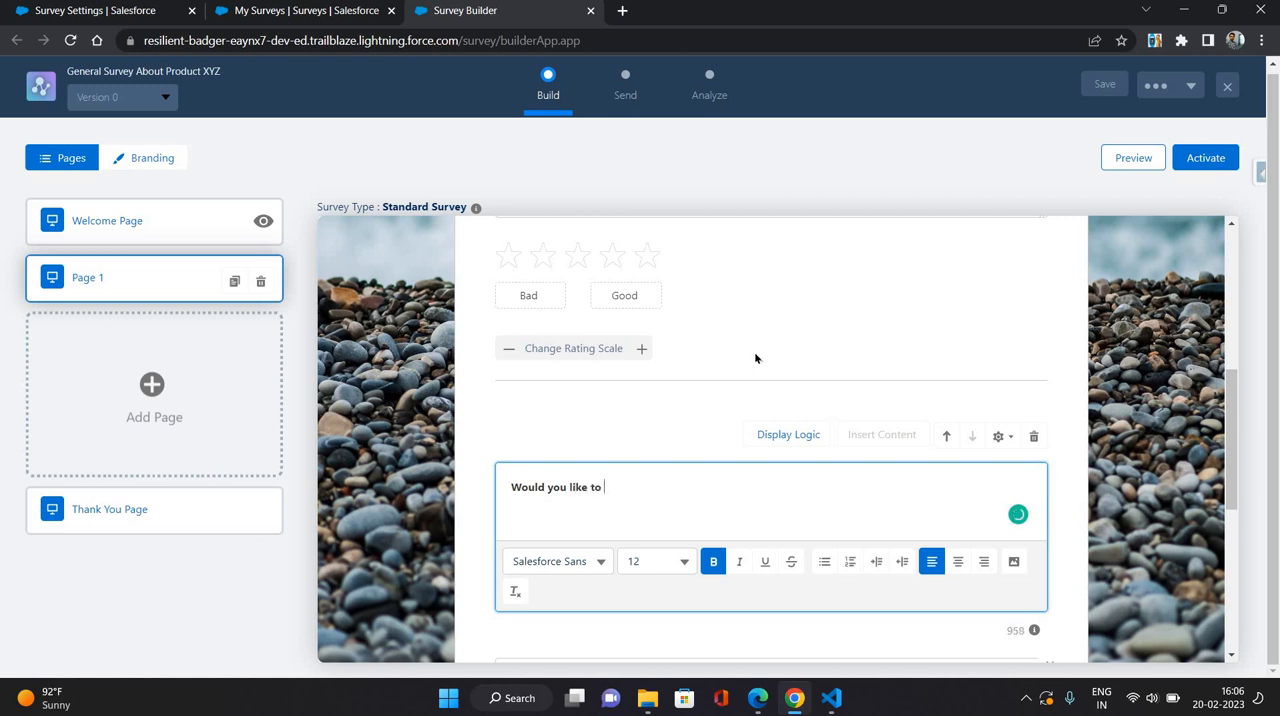
text(refer)
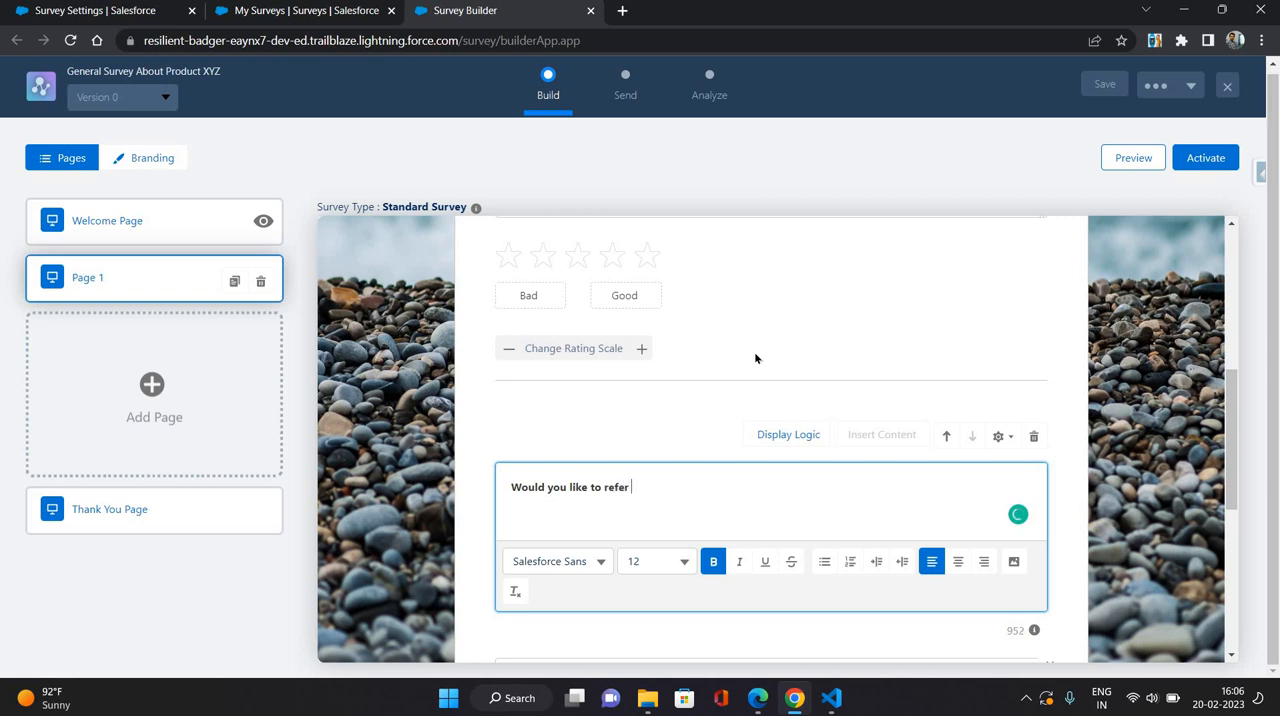
text(this)
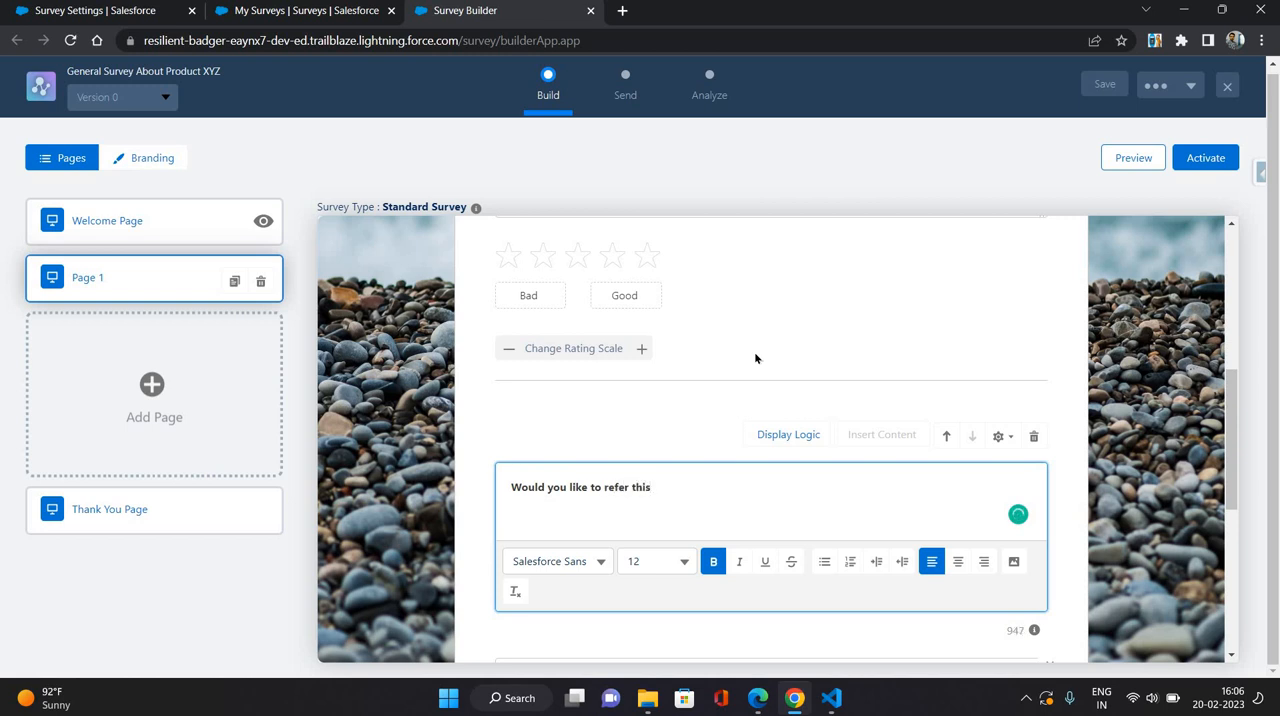
text(product t)
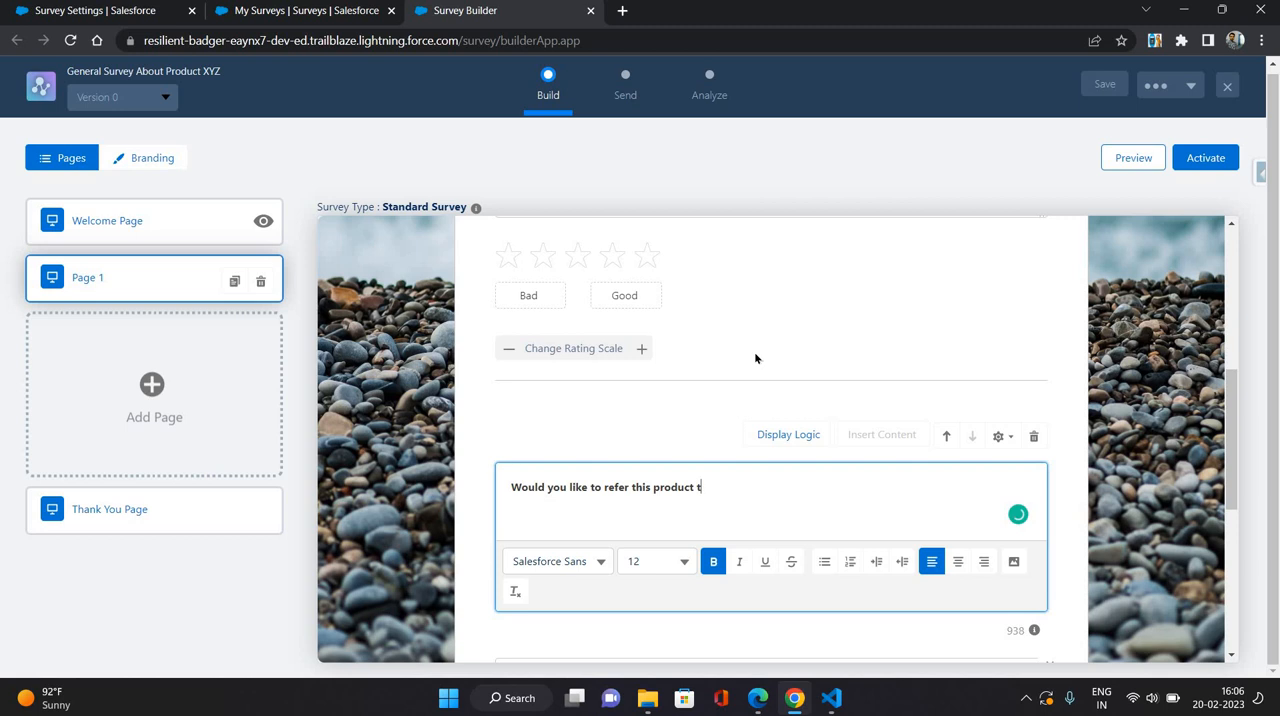
text(o)
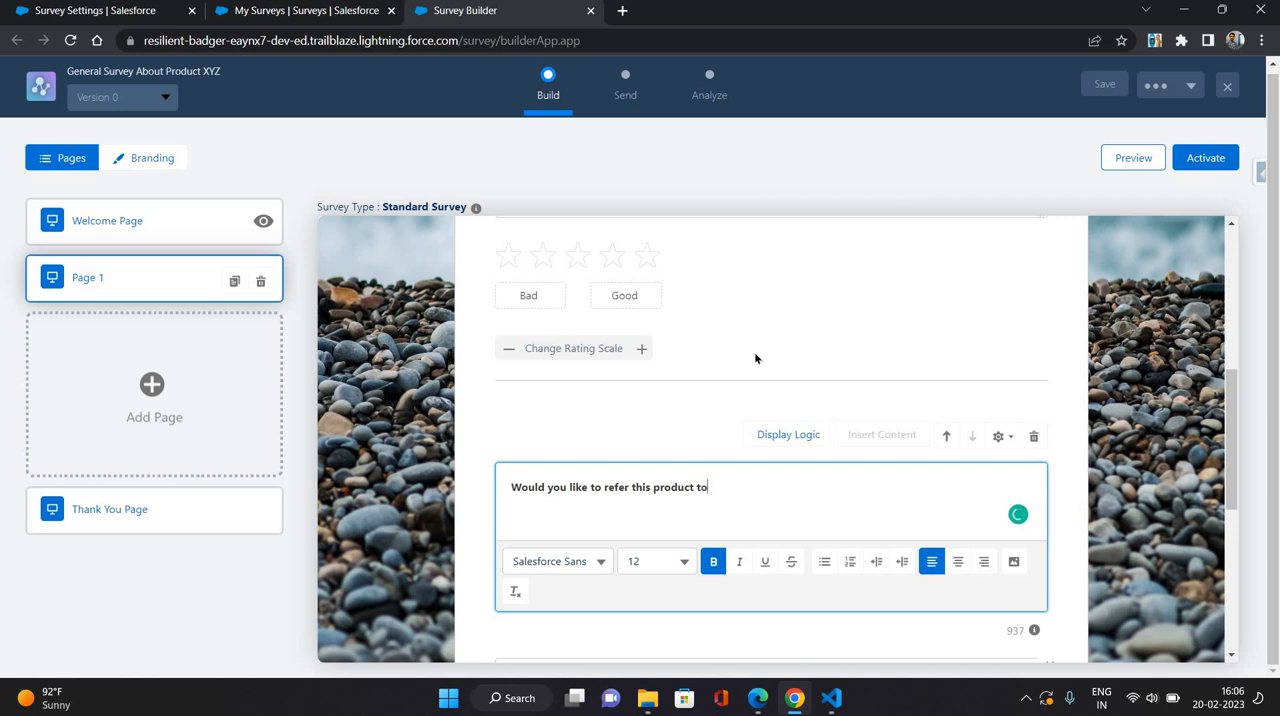
text(your)
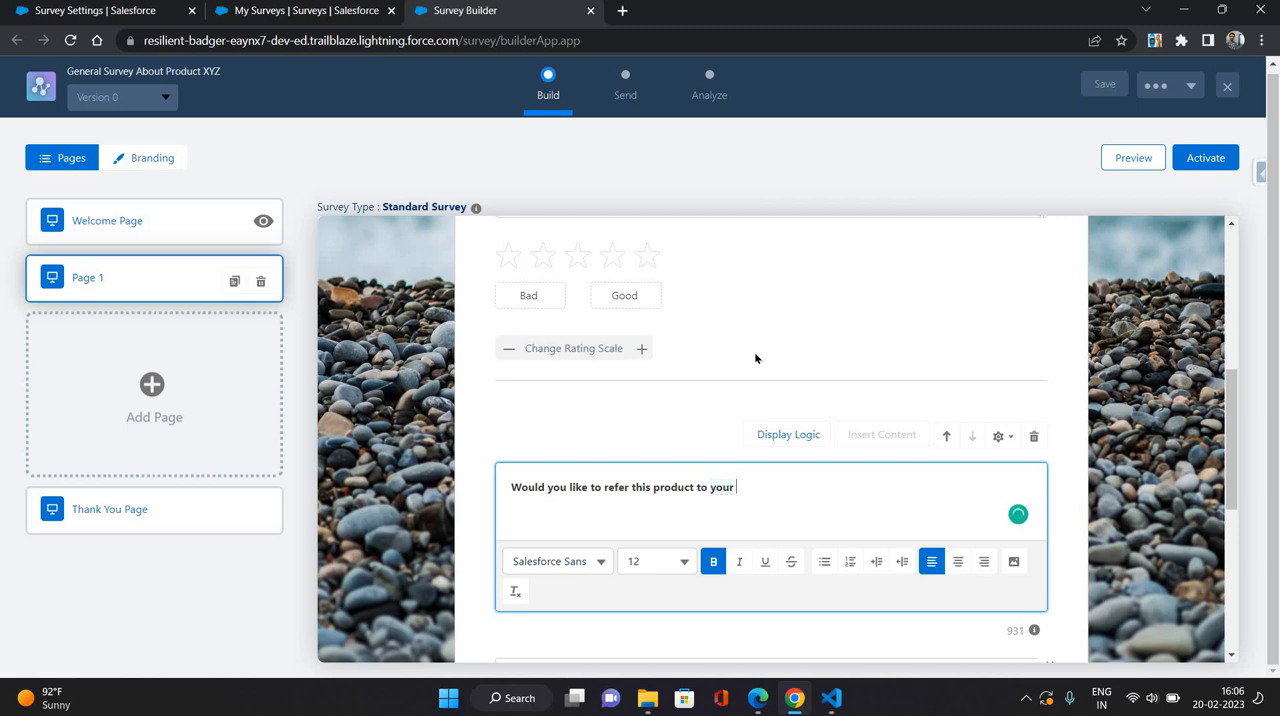
text(friends)
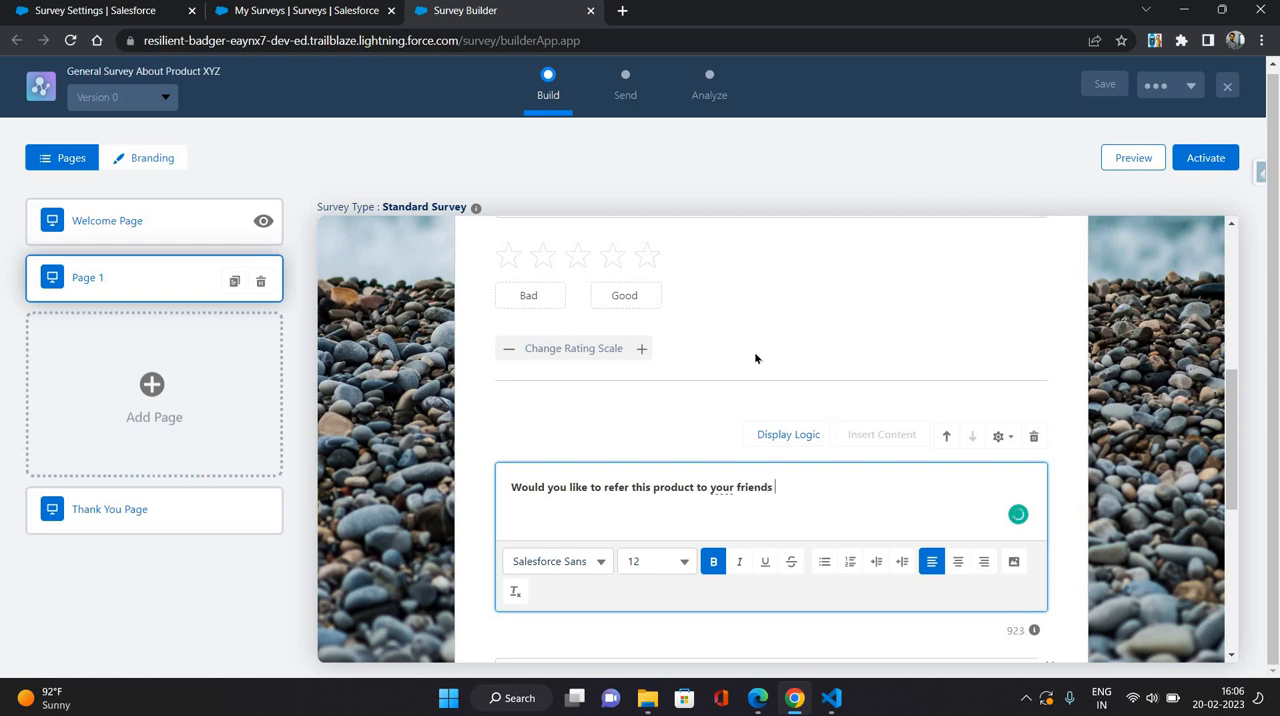
text(?)
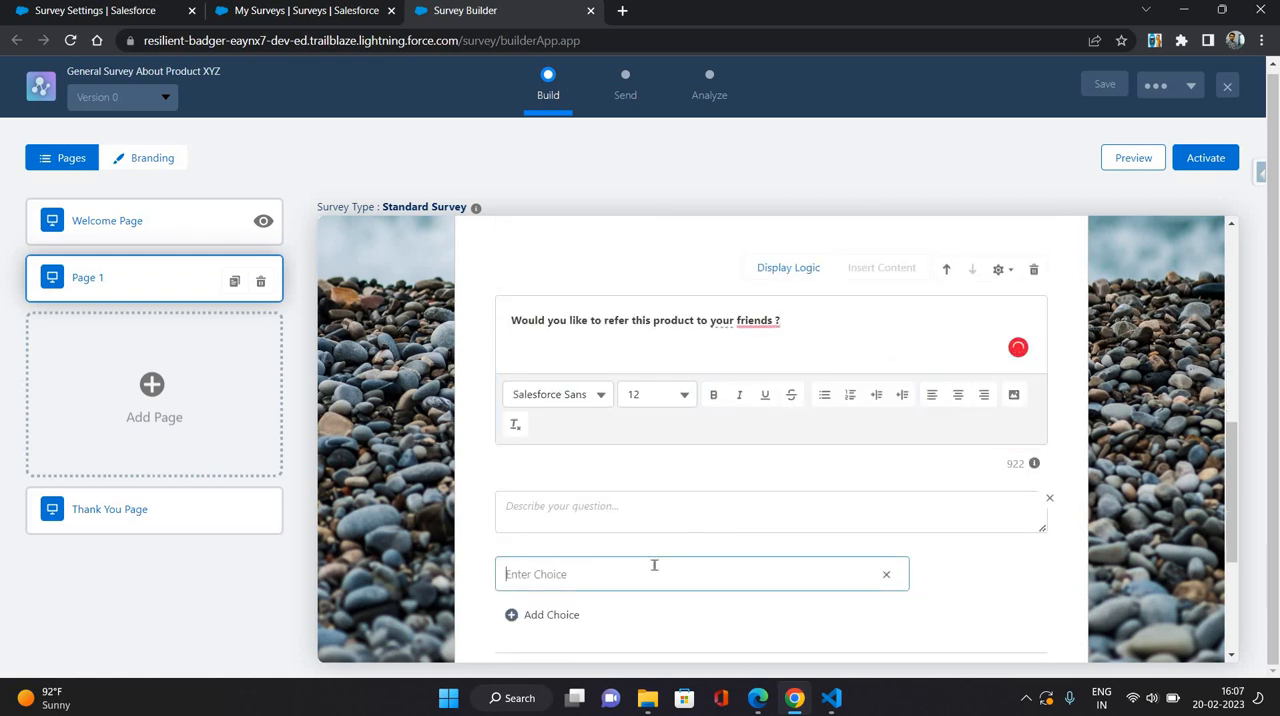
Add the answer choices Yes and No, plus a third option, to the referral question.
text(Yes)
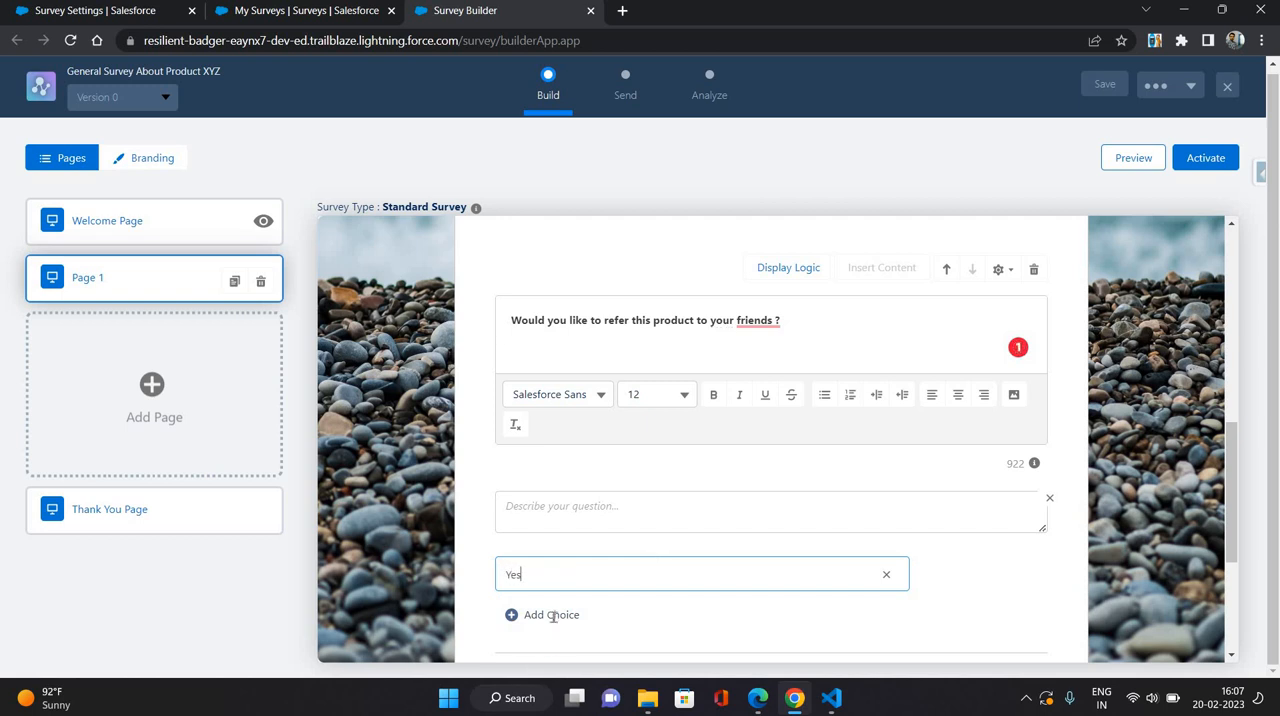
click(550, 614)
text(No)
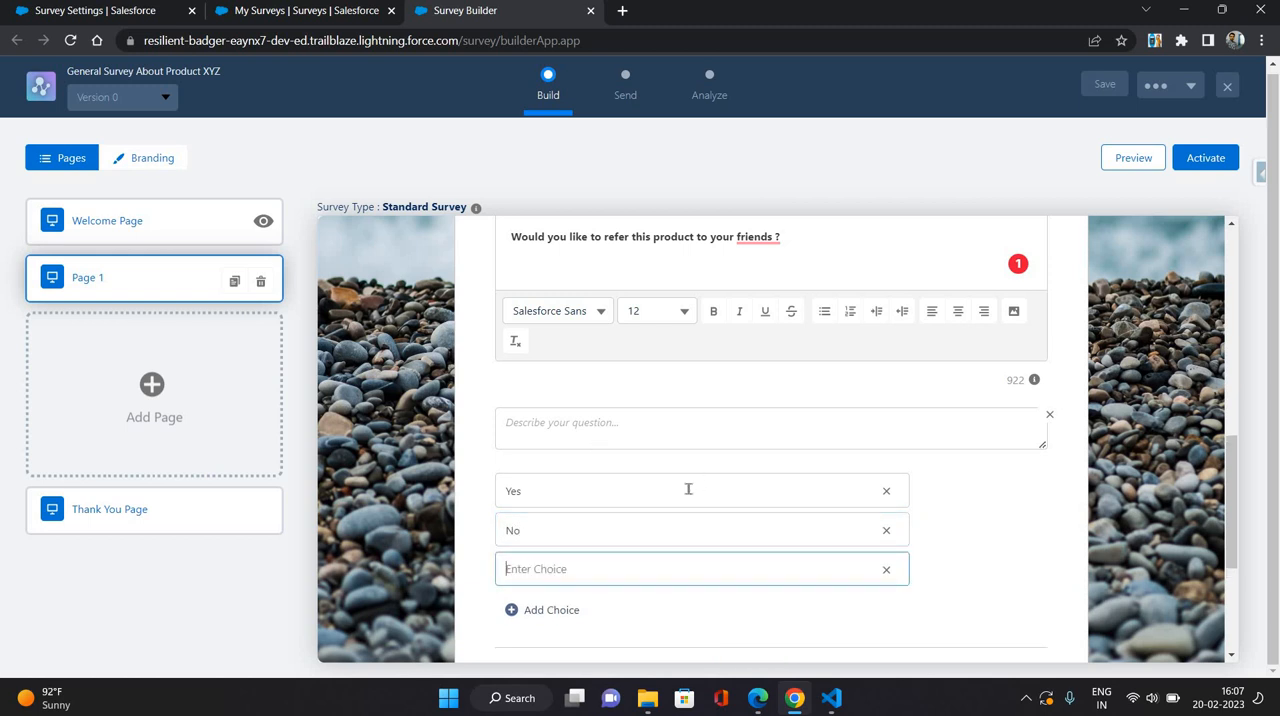
text(Can)
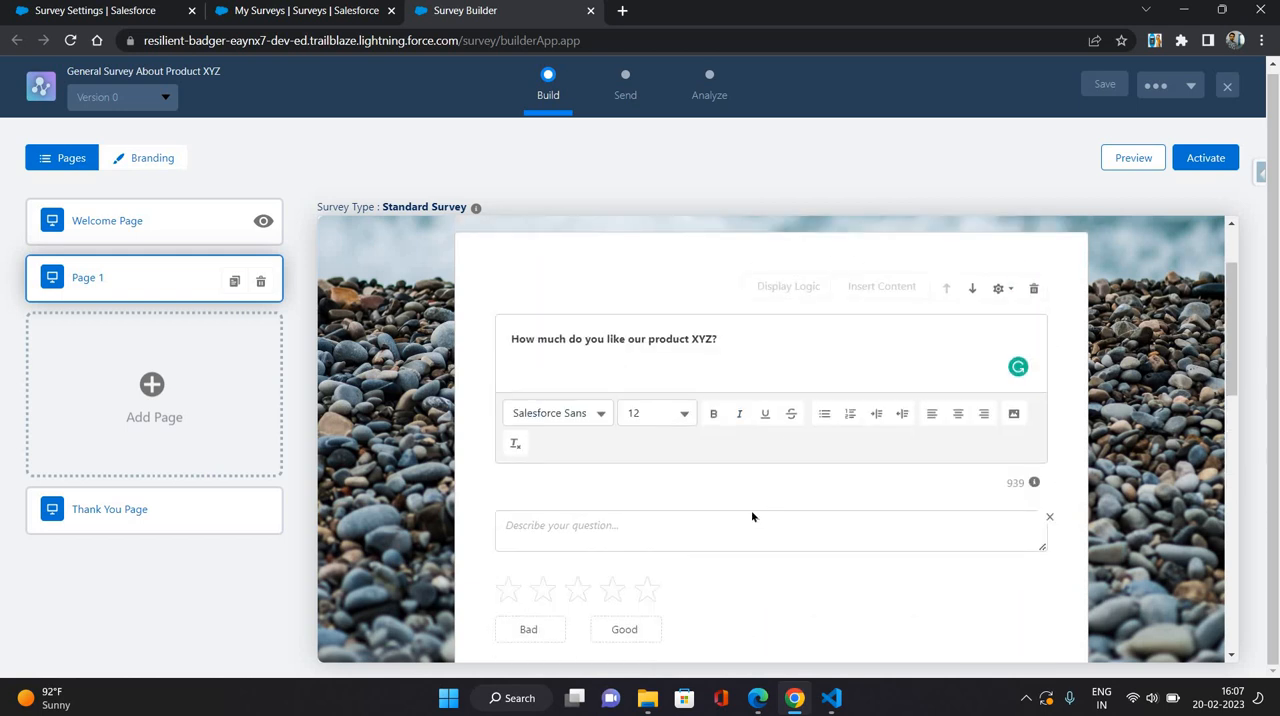
scroll(down, 3)
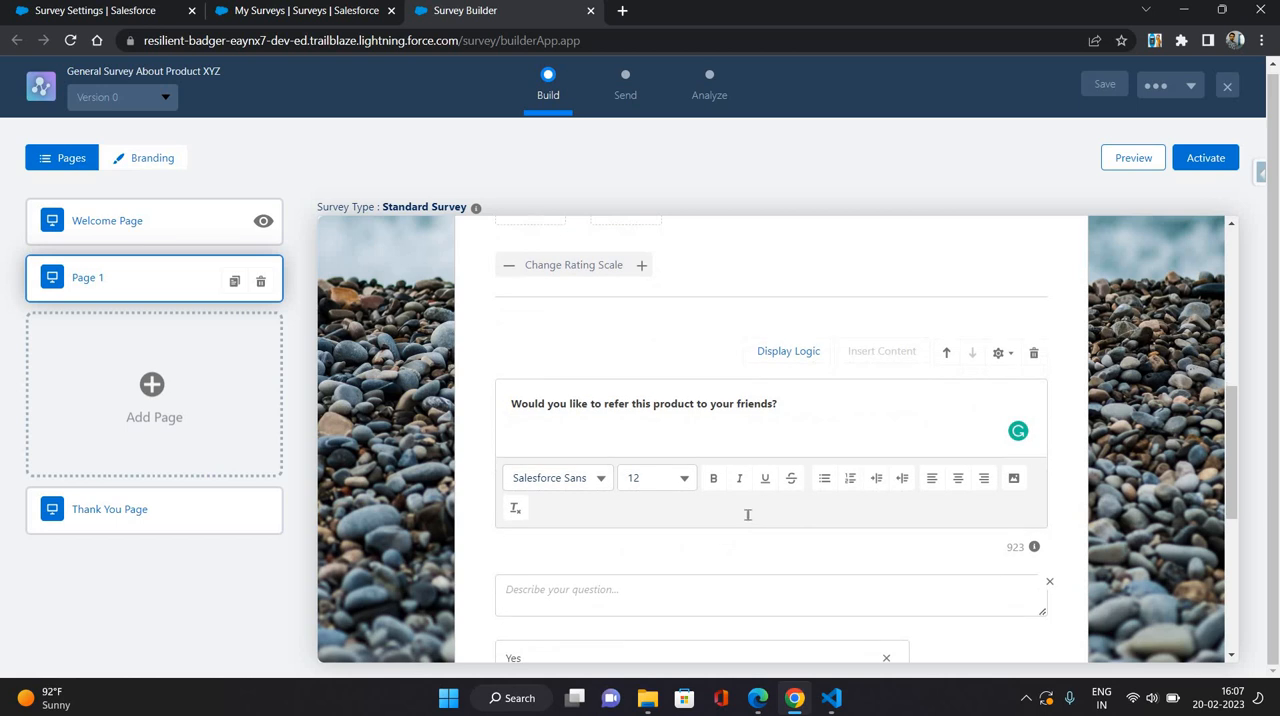
scroll(down, 3)
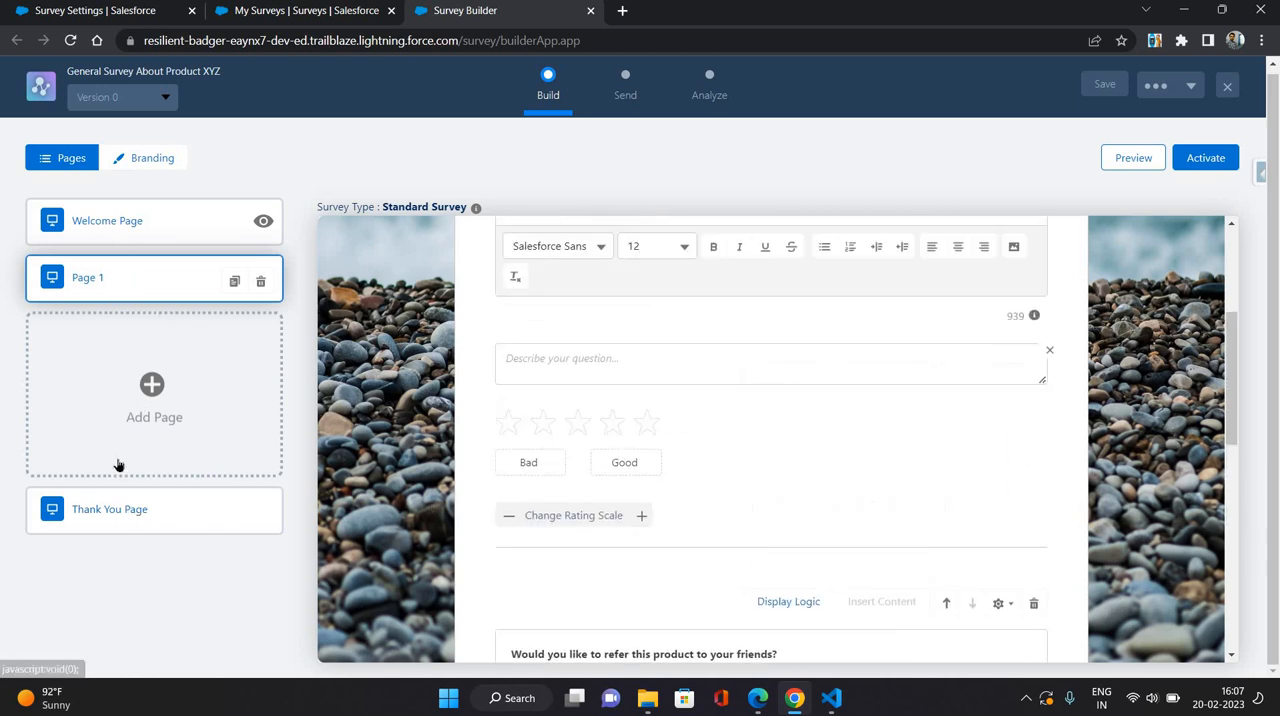
Enter 'Thank you for your response.' on the Thank You Page, then review the pages.
click(110, 509)
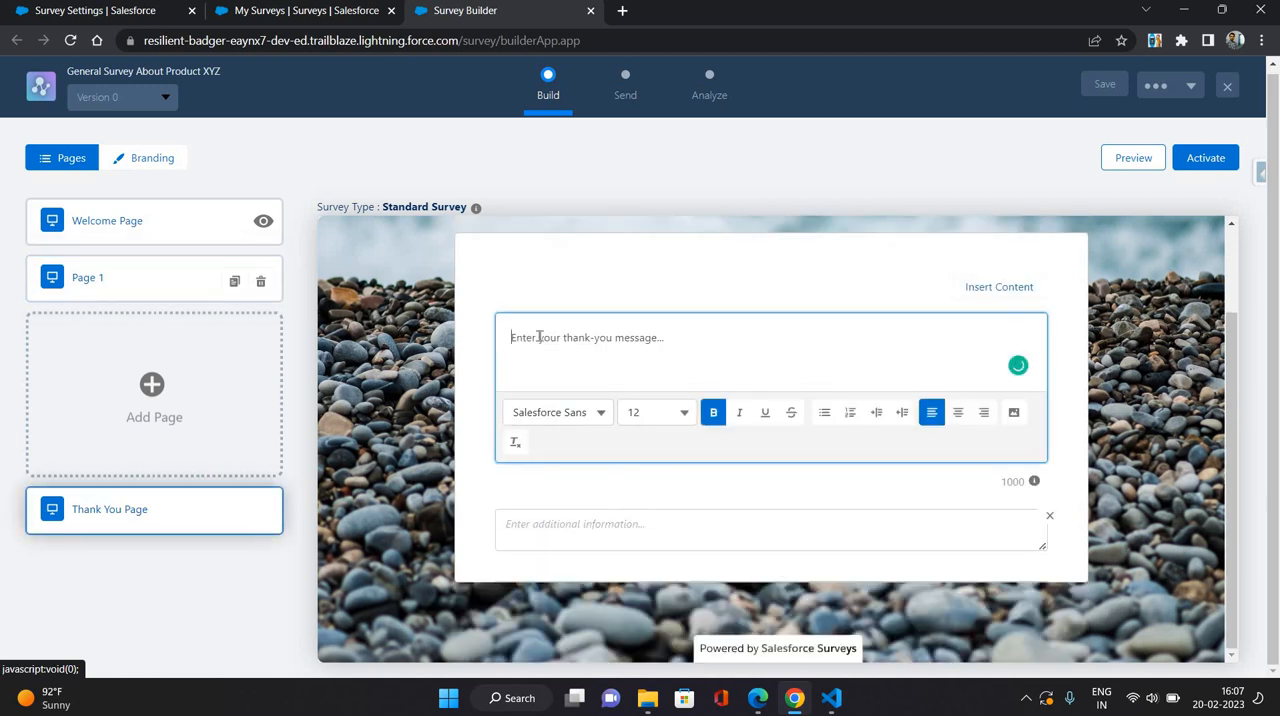
text(Thank)
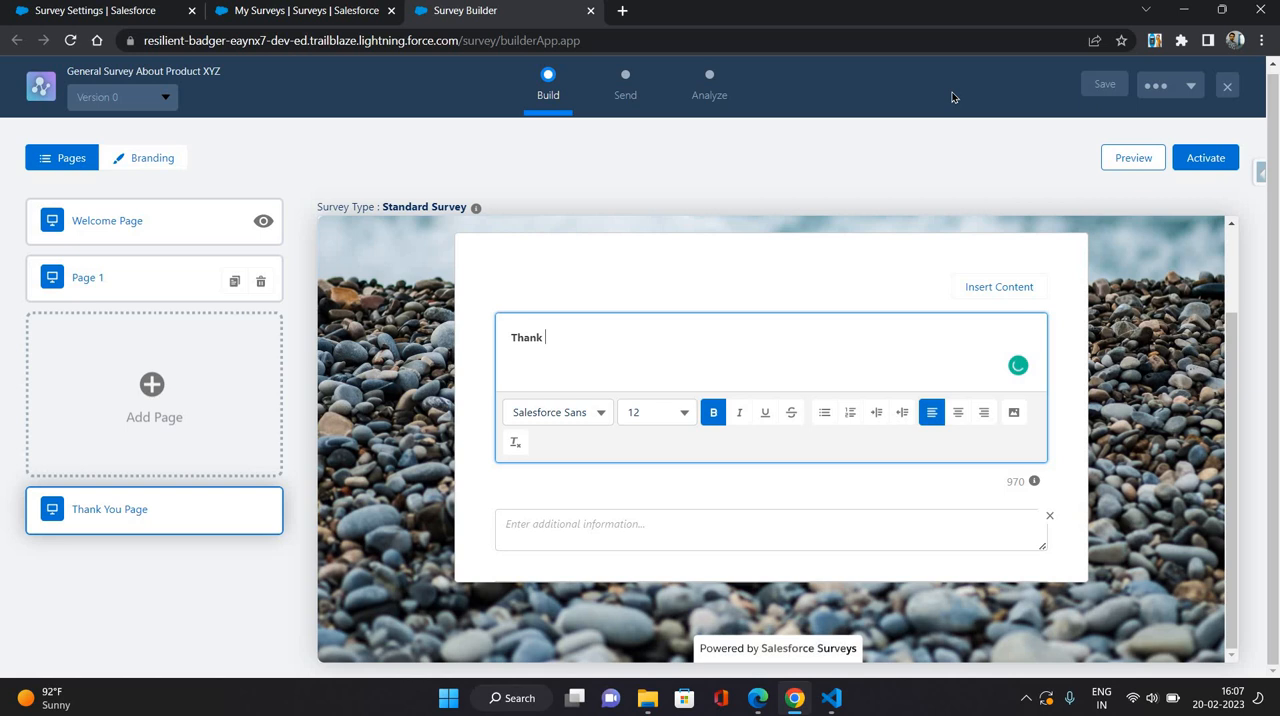
text(you for)
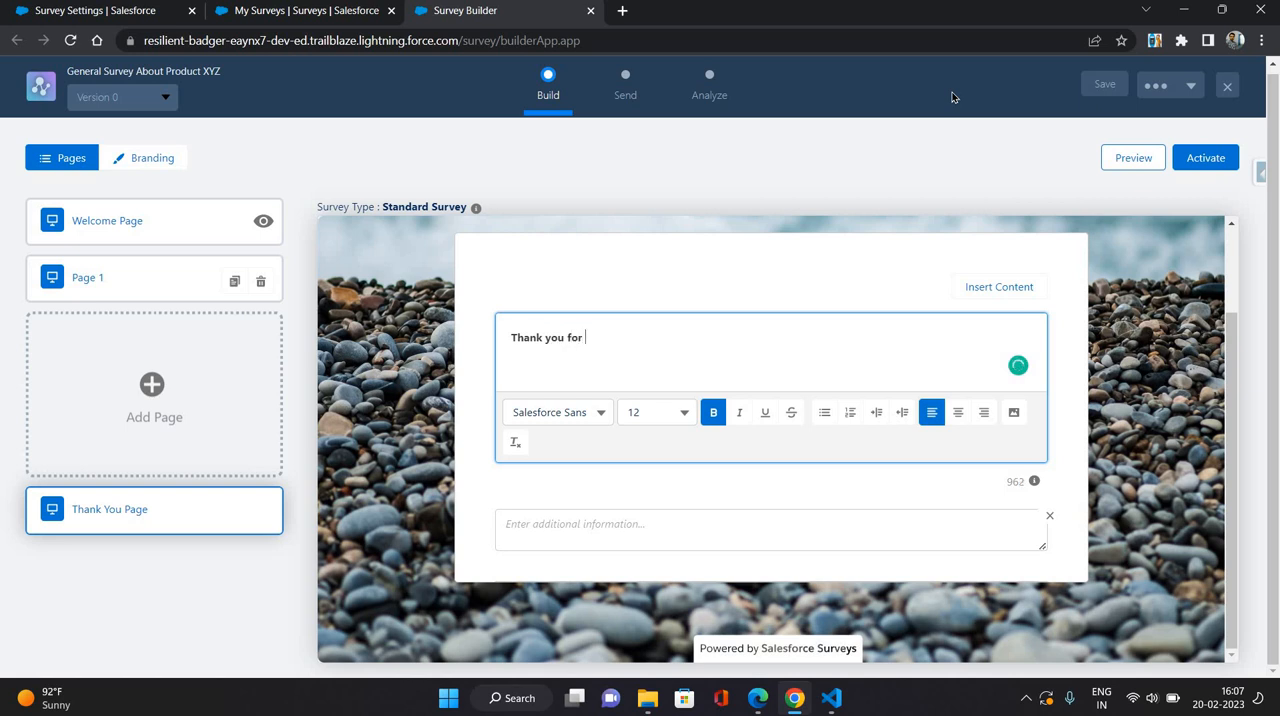
text(your)
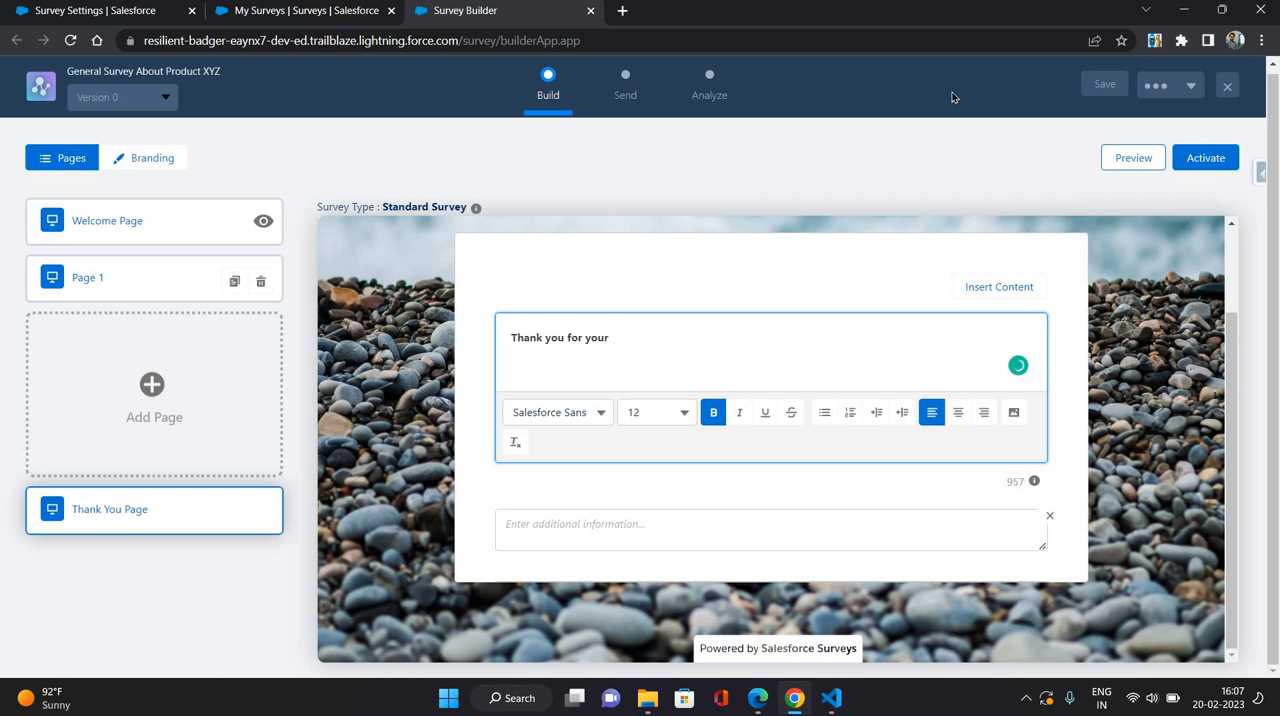
text(response)
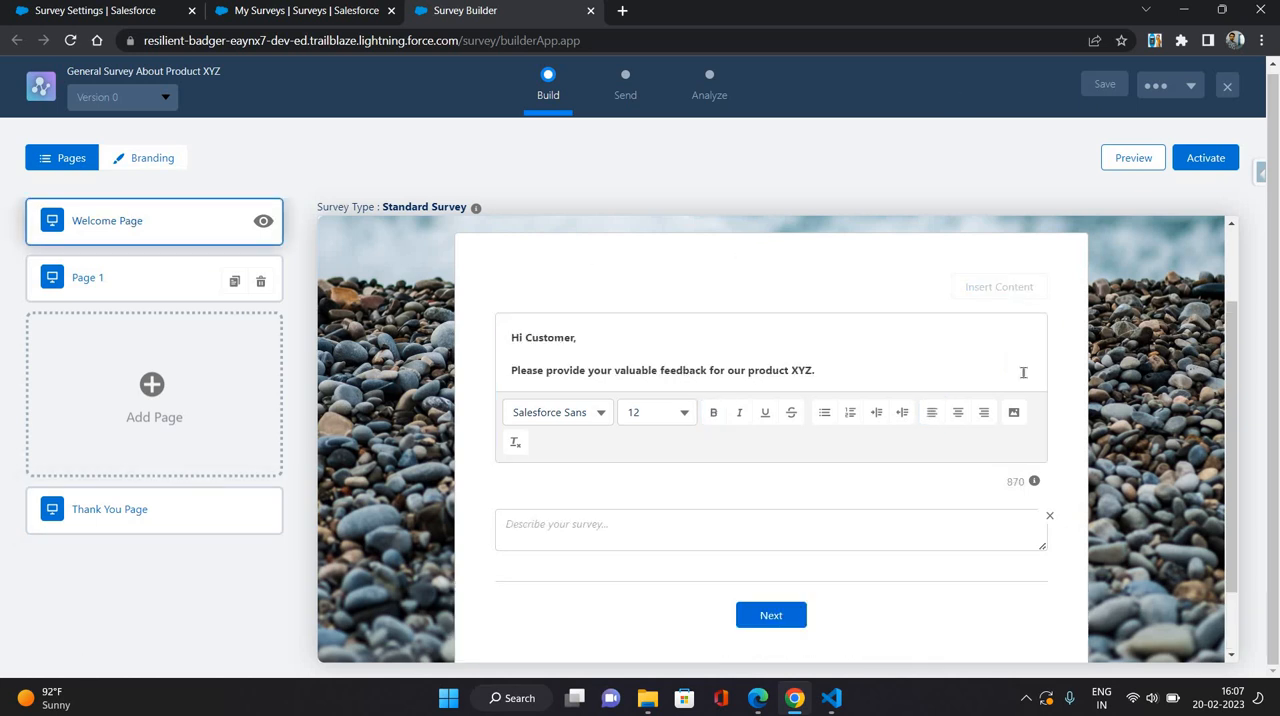
mouse_move(880, 299)
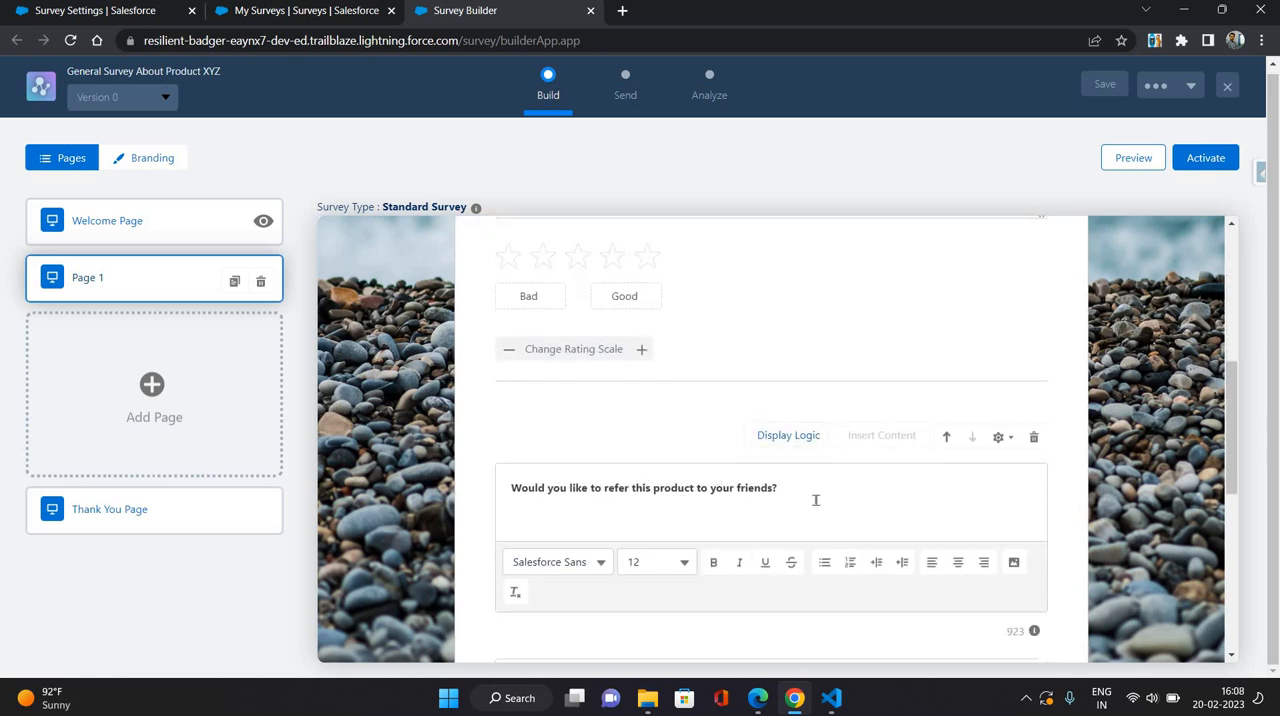
mouse_move(106, 514)
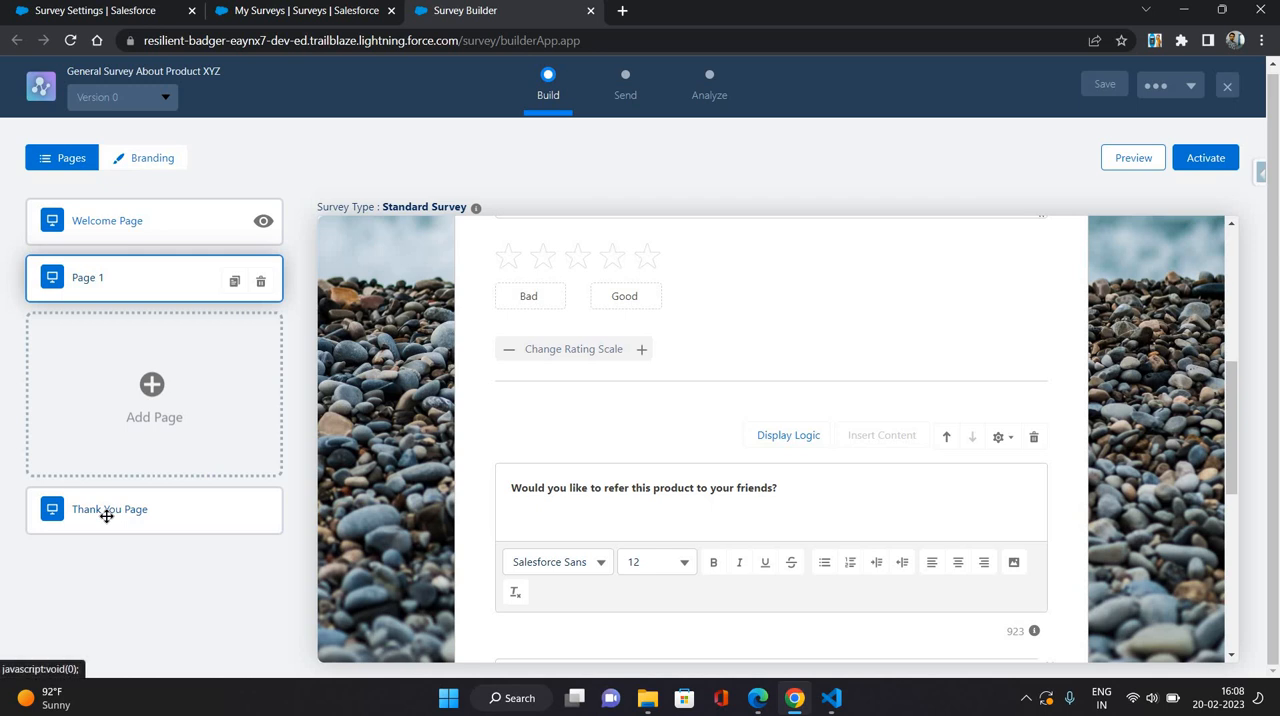
click(110, 509)
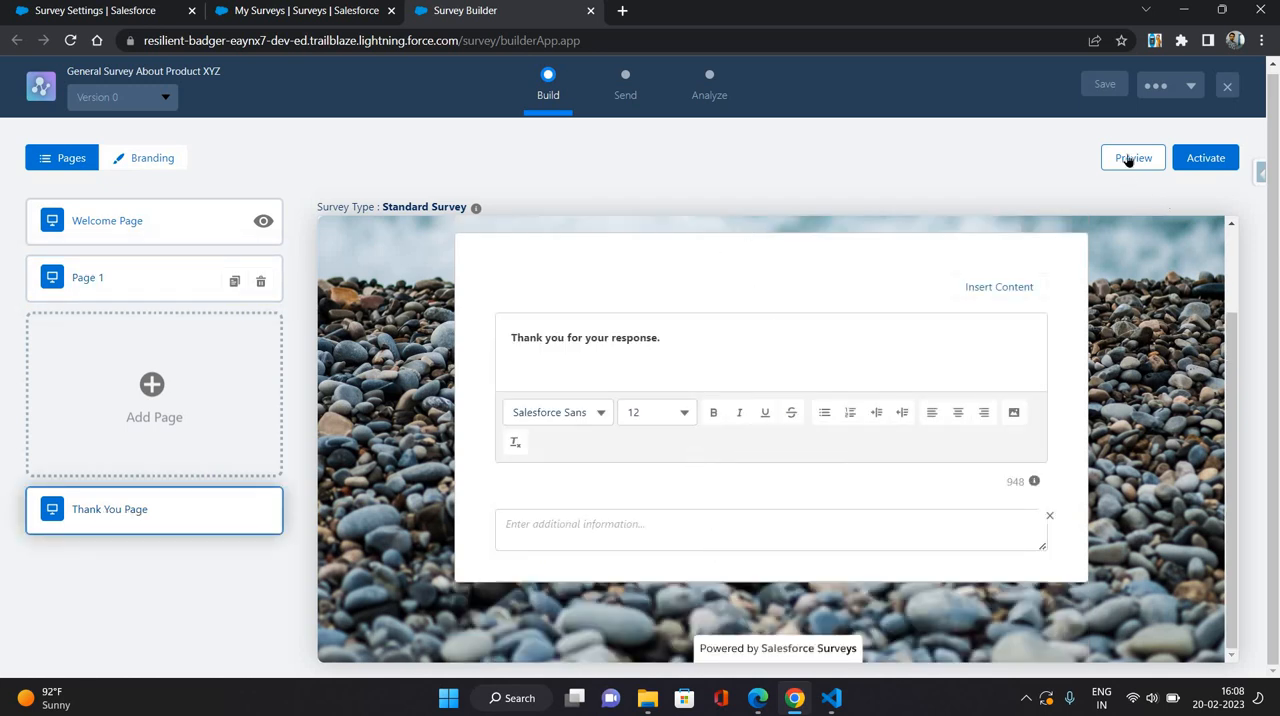
Preview the survey, give product XYZ four stars, answer Yes, and finish.
click(1133, 157)
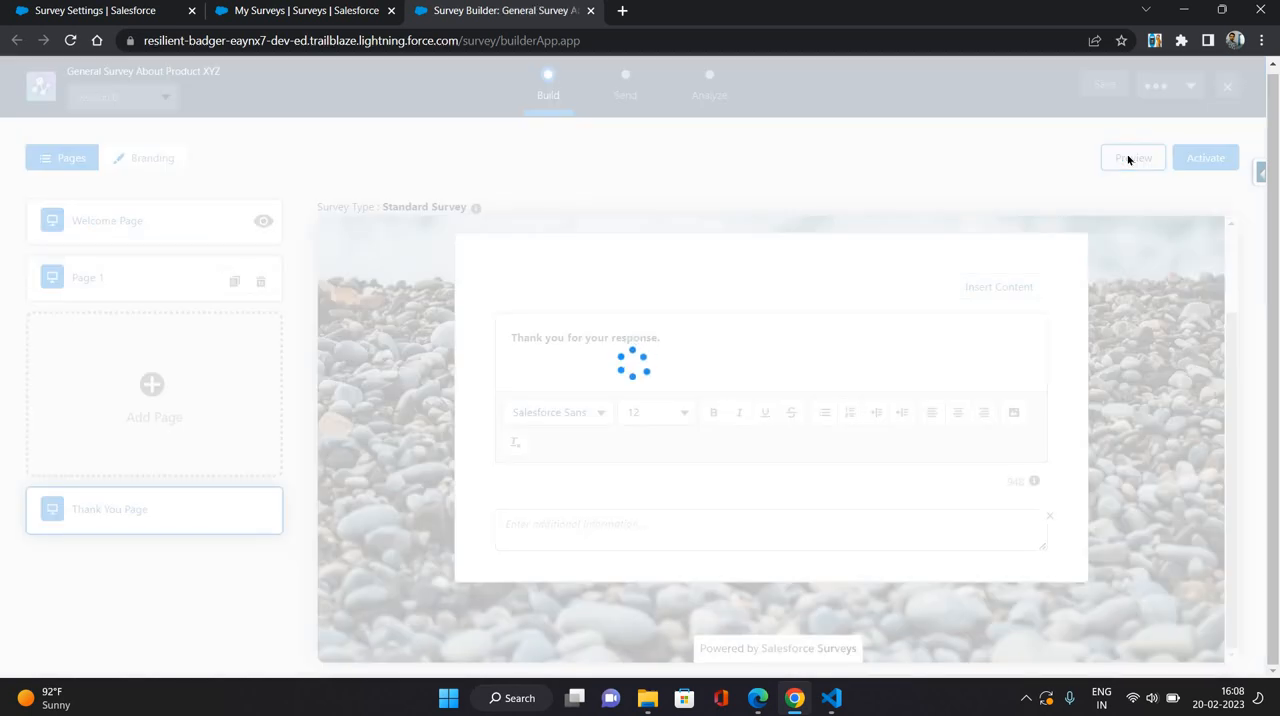
click(1132, 157)
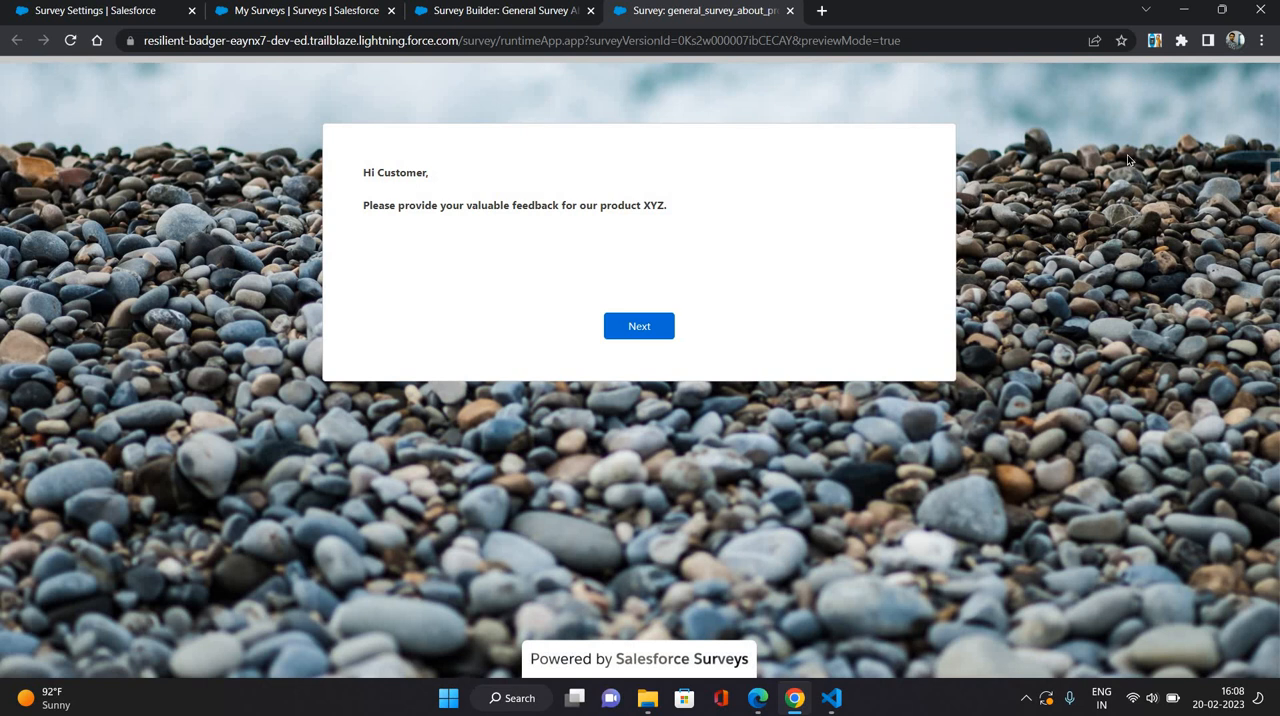
mouse_move(718, 261)
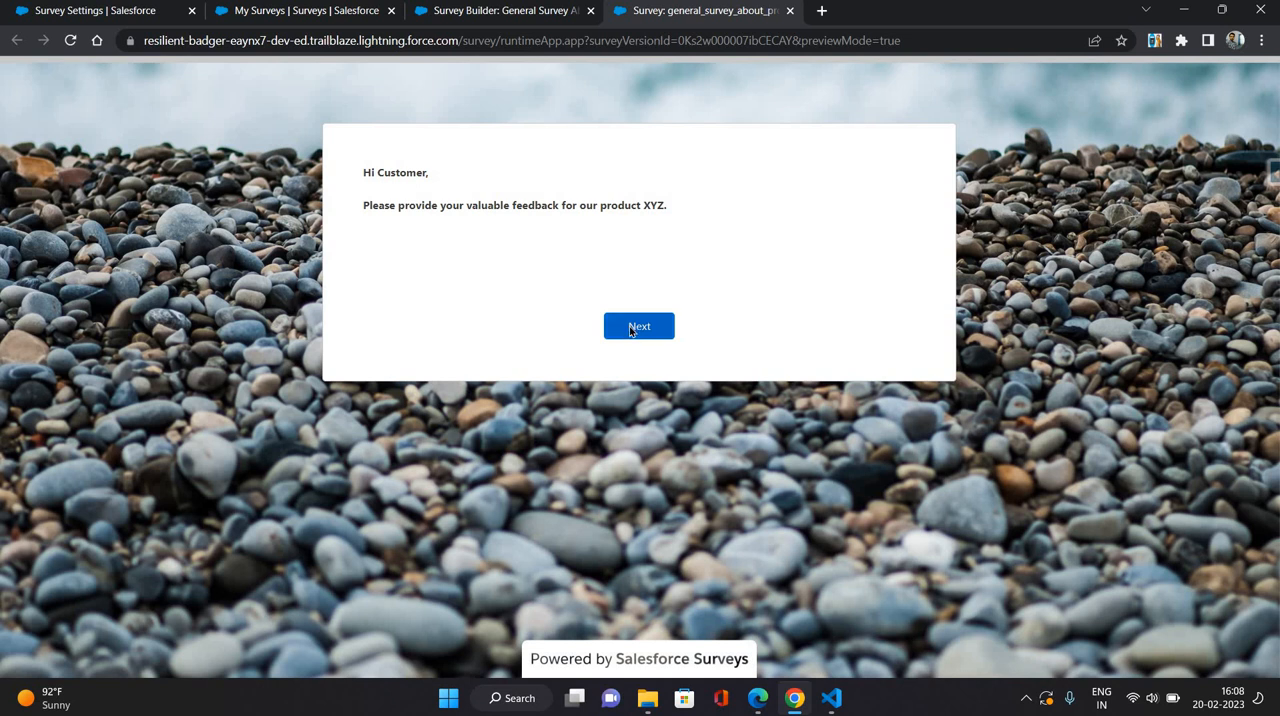
click(638, 326)
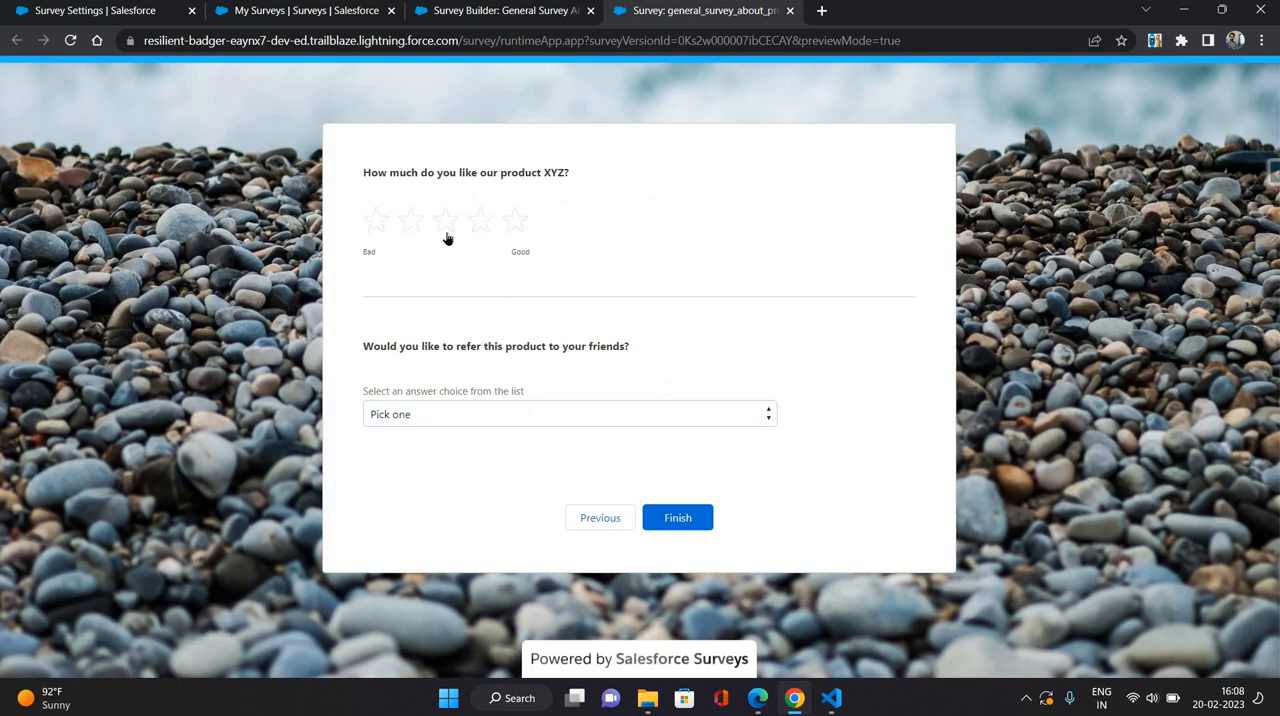
click(480, 220)
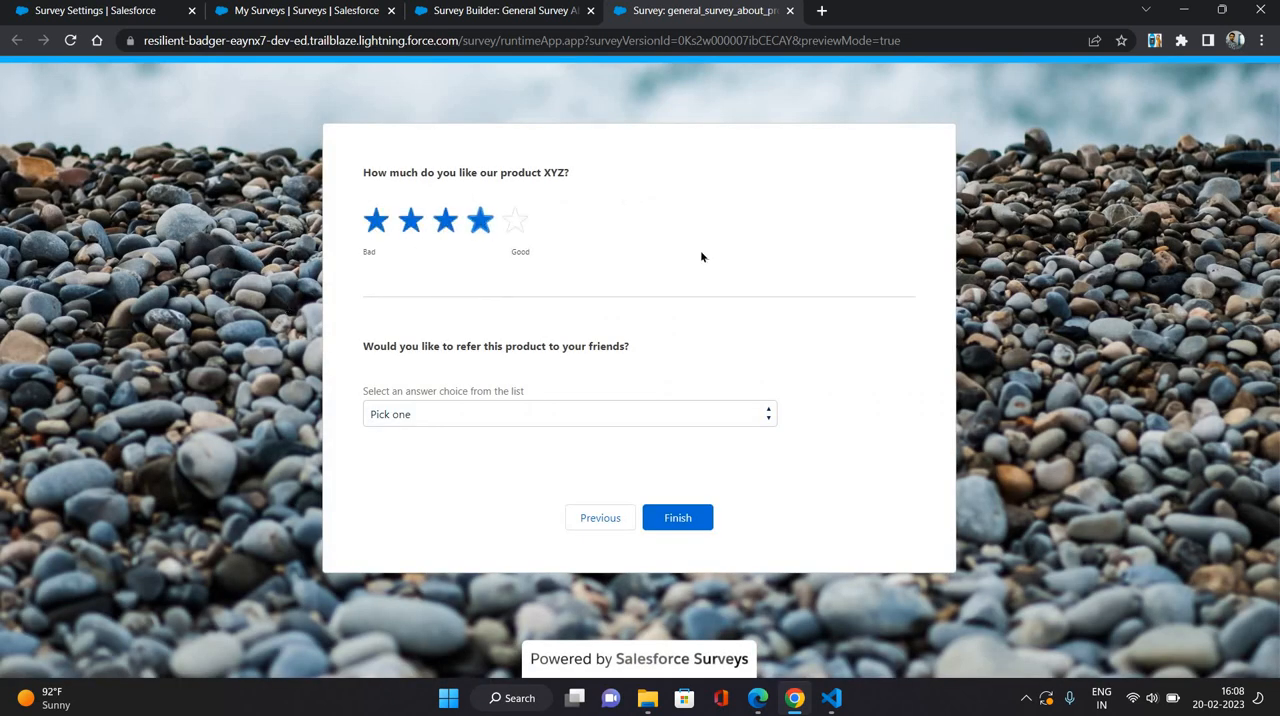
click(568, 414)
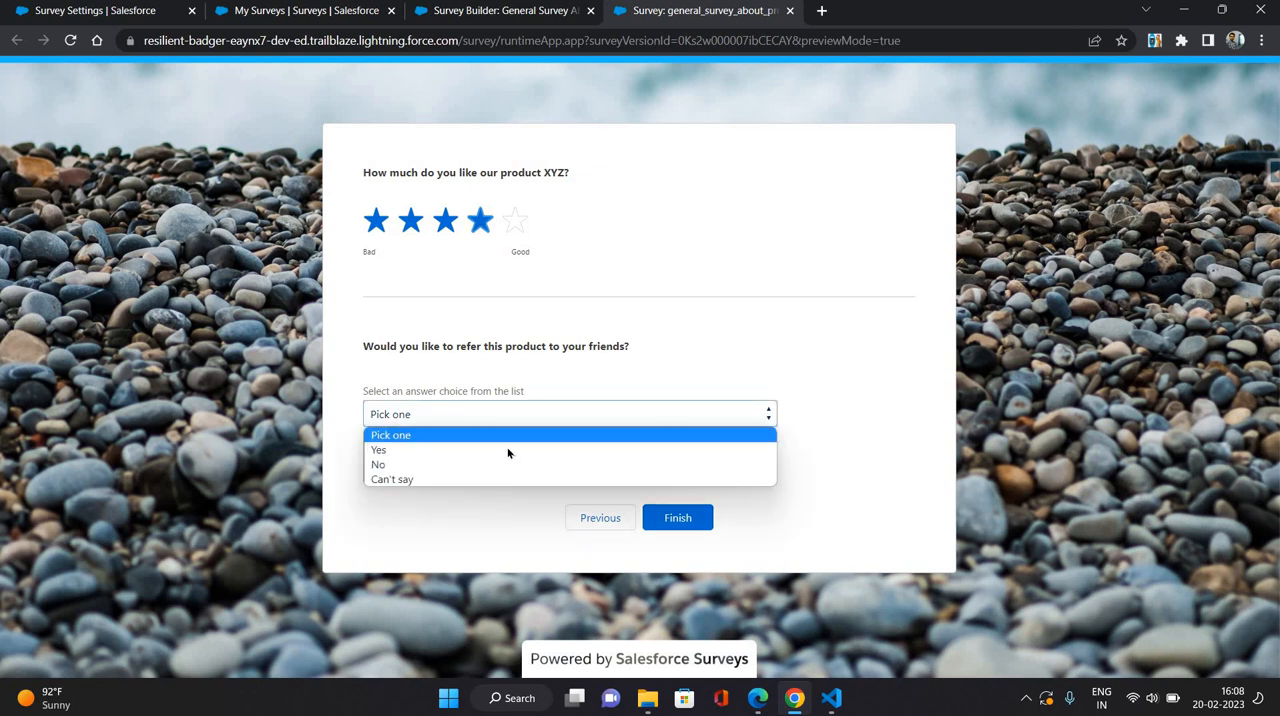
click(379, 449)
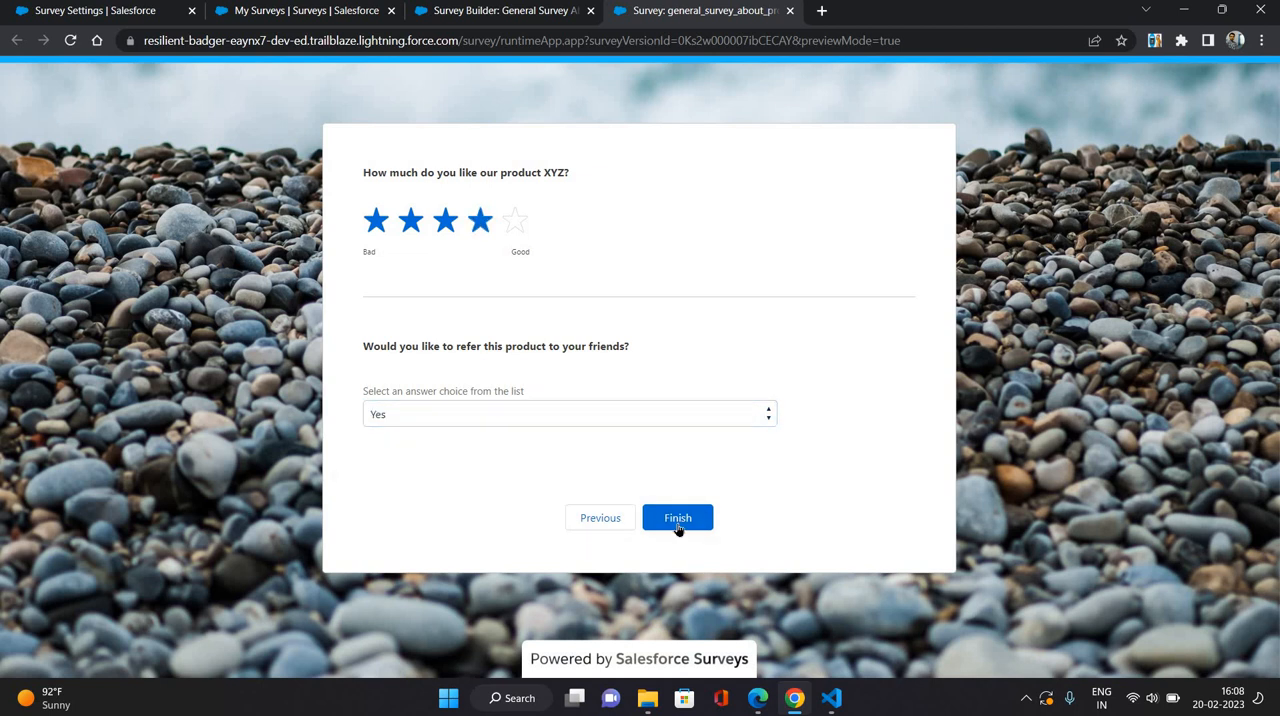
click(677, 517)
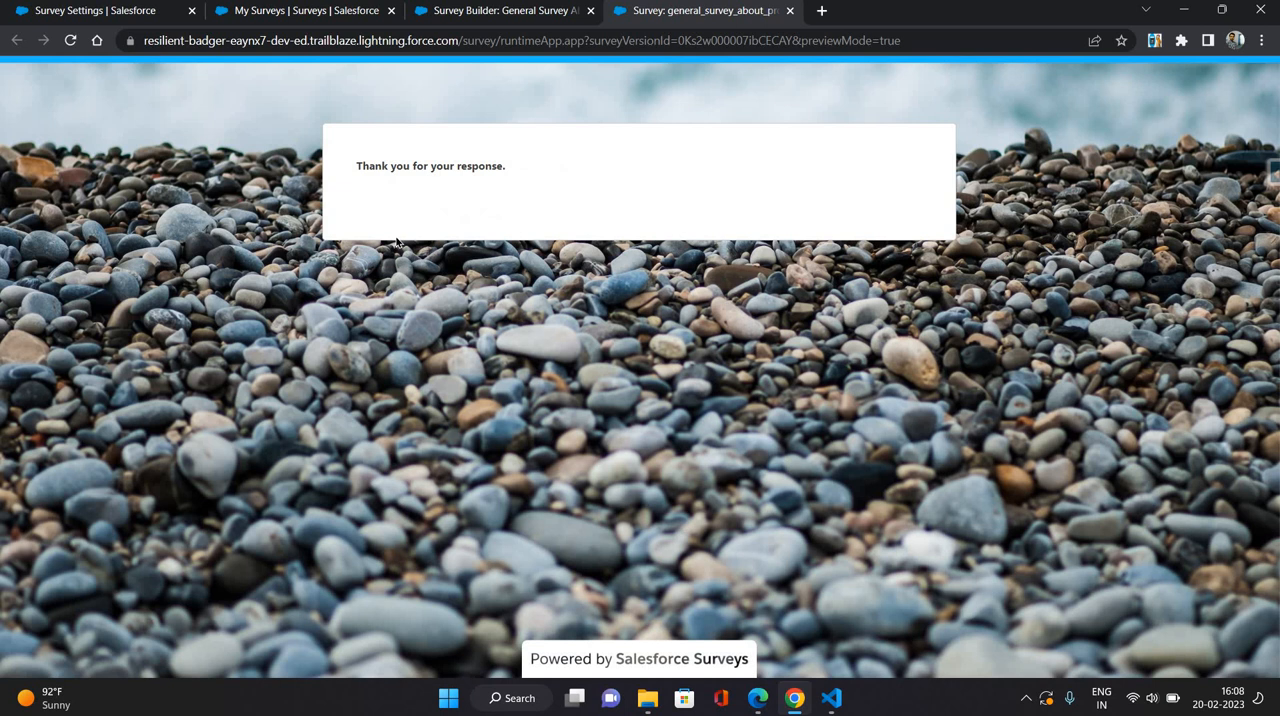
mouse_move(547, 114)
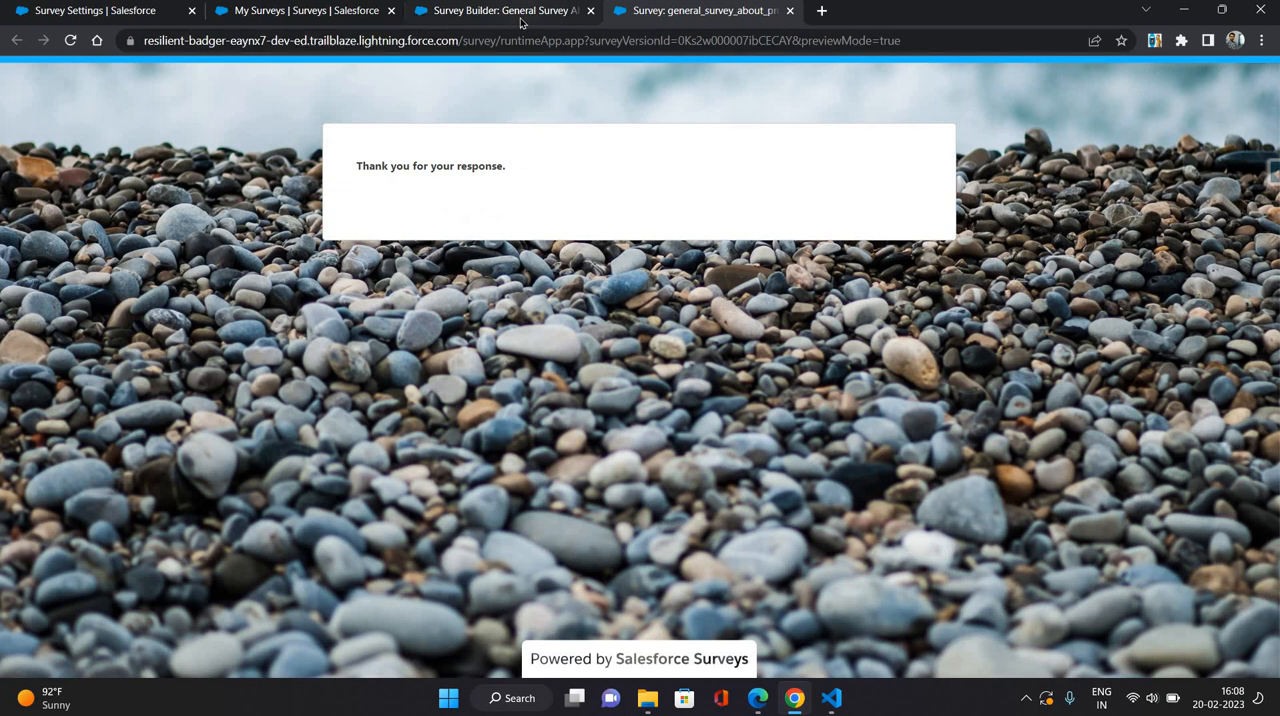
Return to the Survey Builder tab and open the Analyze stage.
click(503, 10)
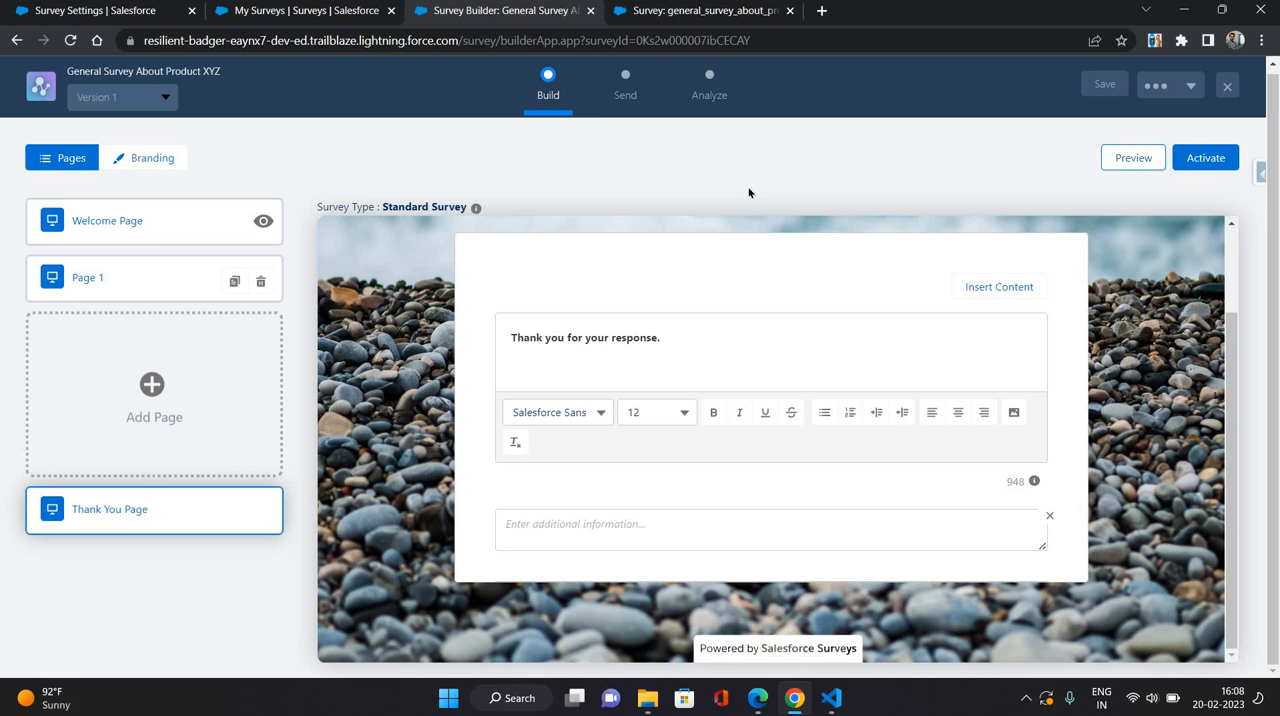
mouse_move(709, 95)
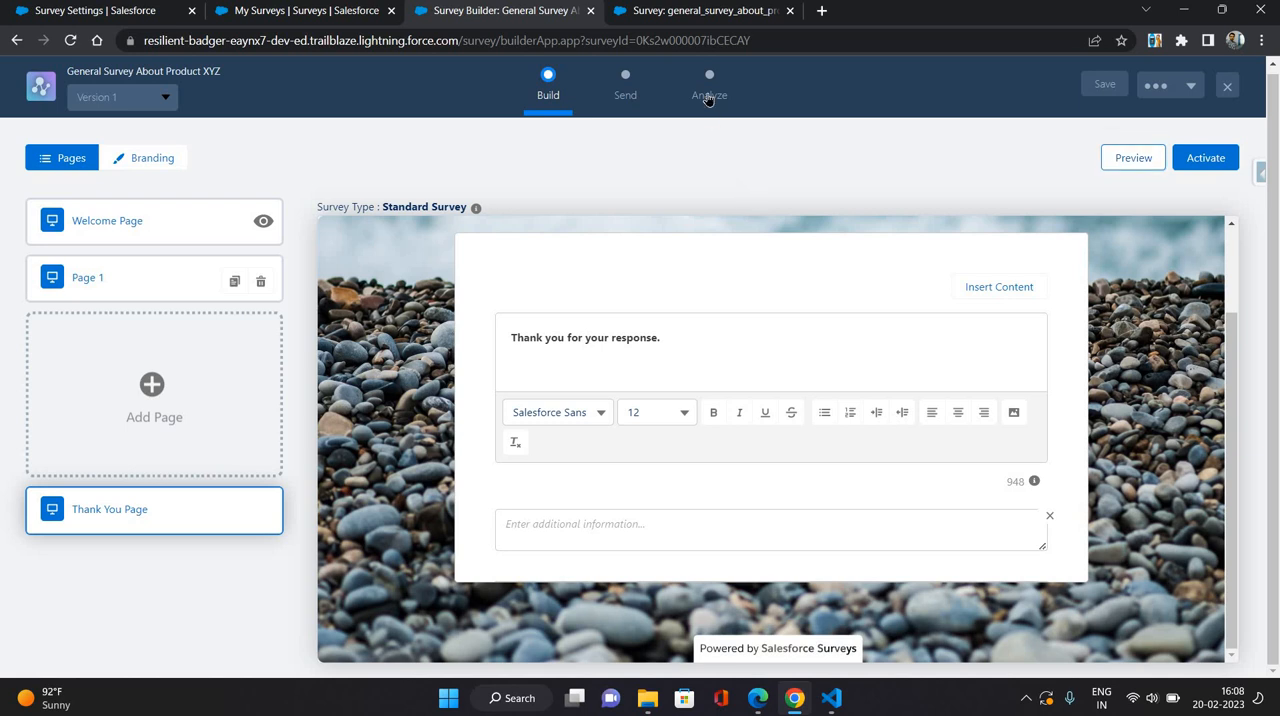
click(709, 88)
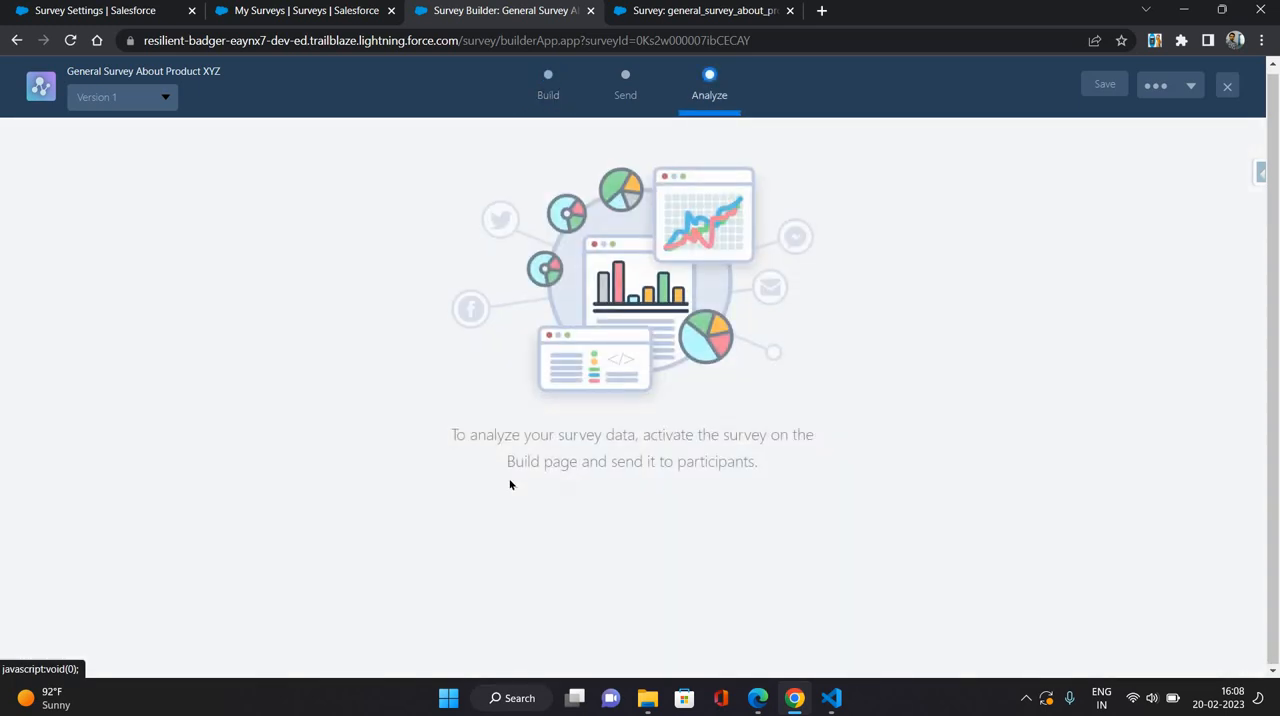
mouse_move(848, 516)
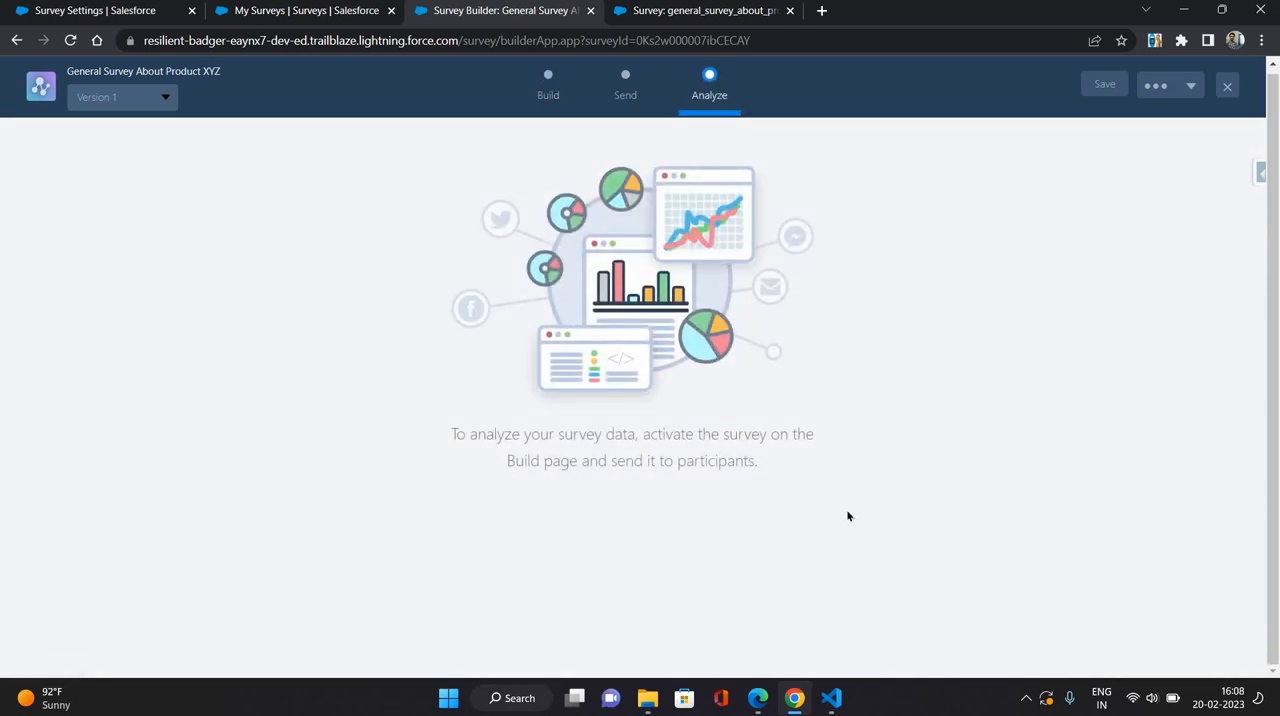
mouse_move(535, 110)
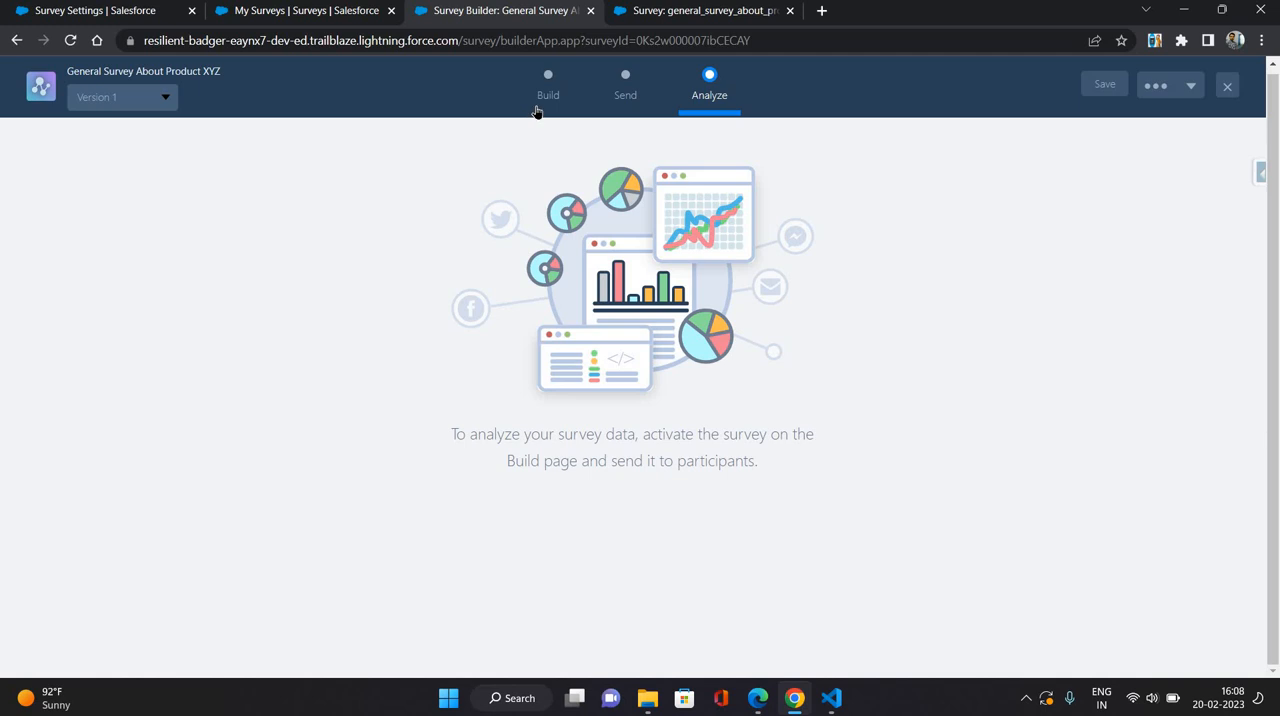
Activate the survey, dismiss the Got It notice, and open the Send stage options.
click(548, 85)
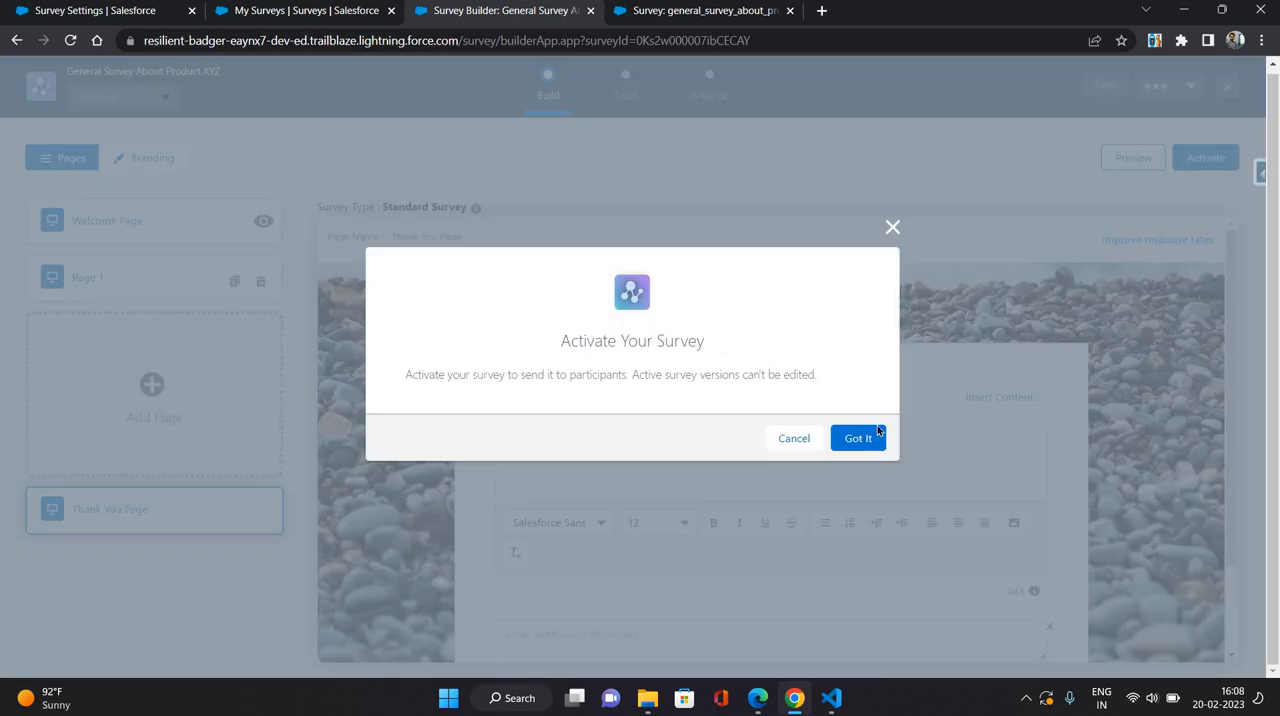
click(856, 438)
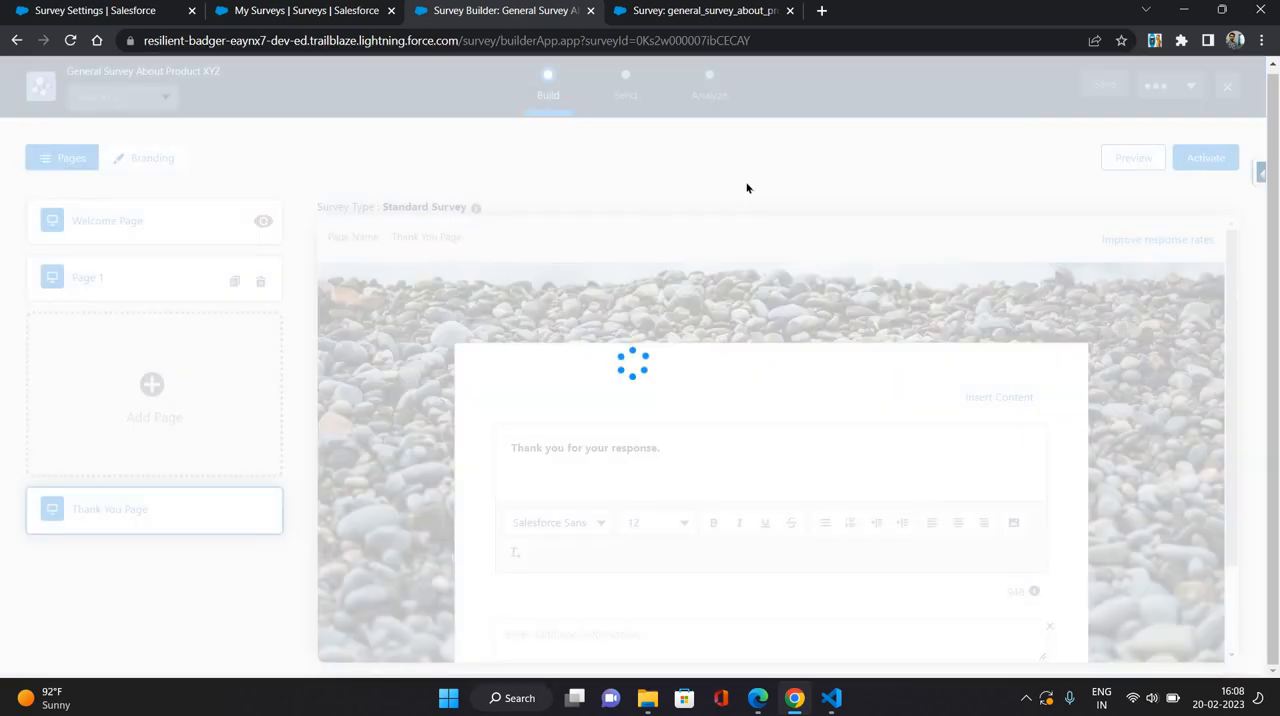
click(1205, 157)
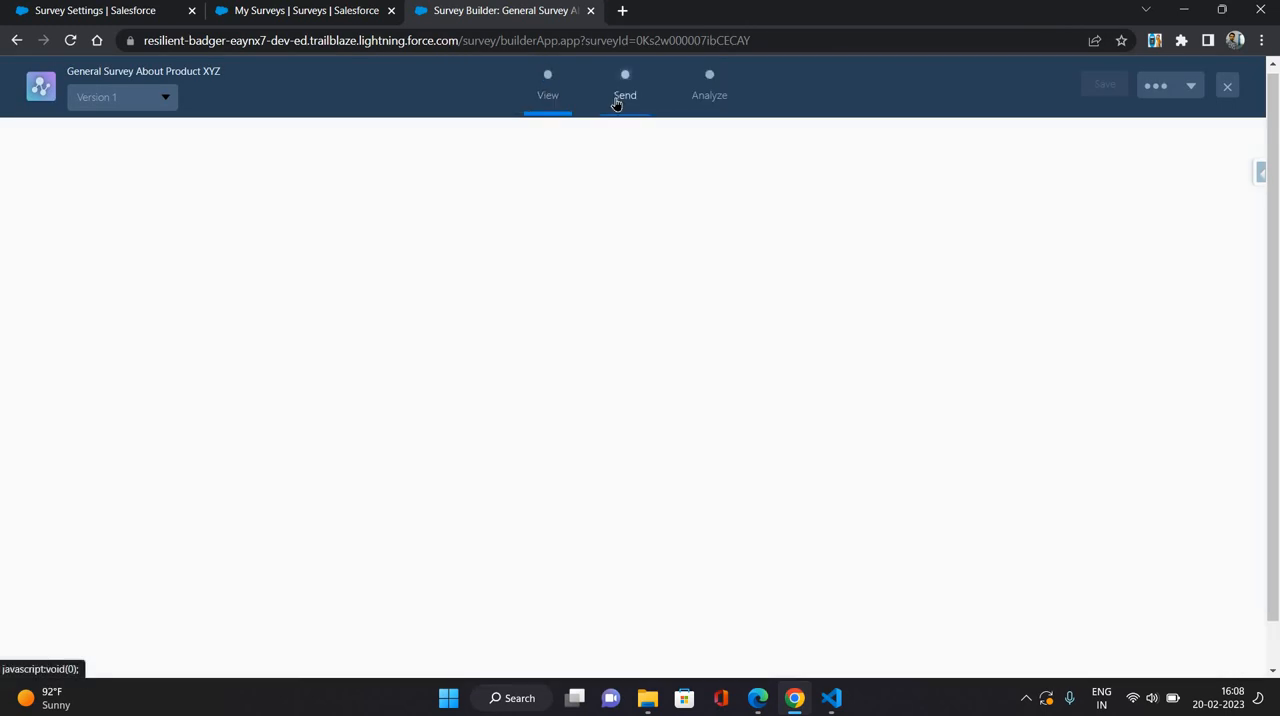
click(624, 88)
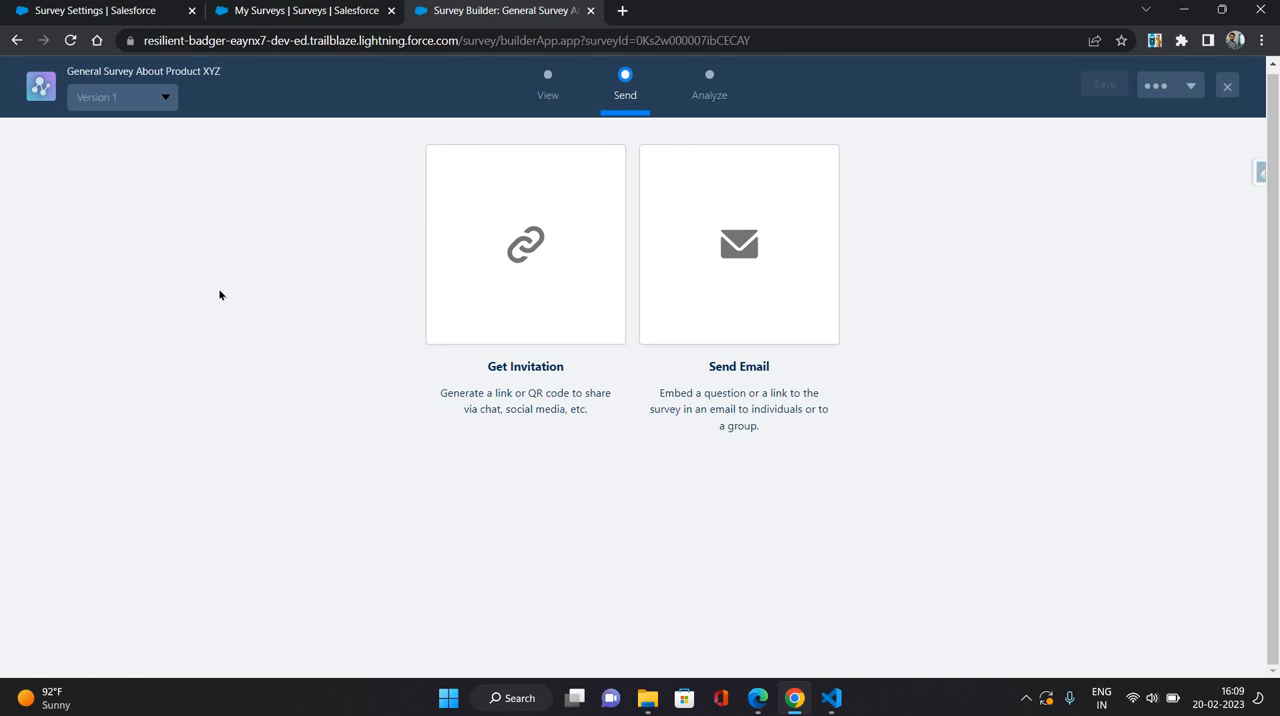
mouse_move(487, 291)
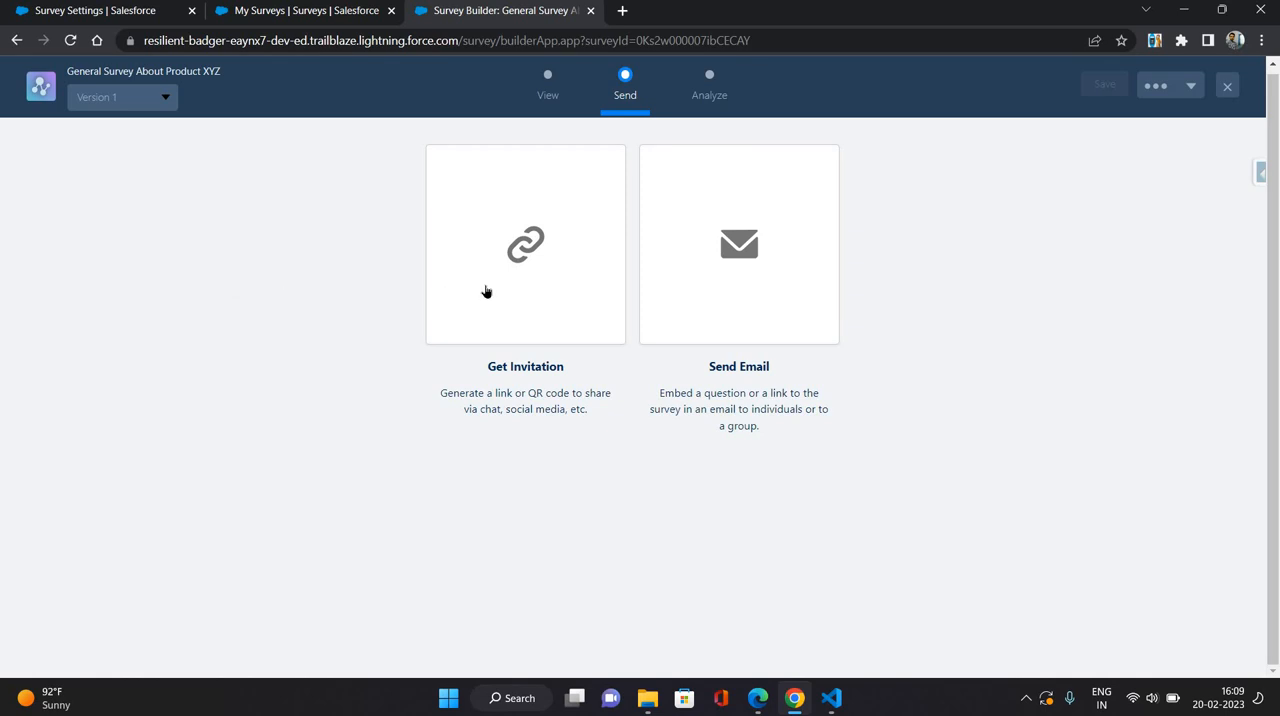
click(525, 244)
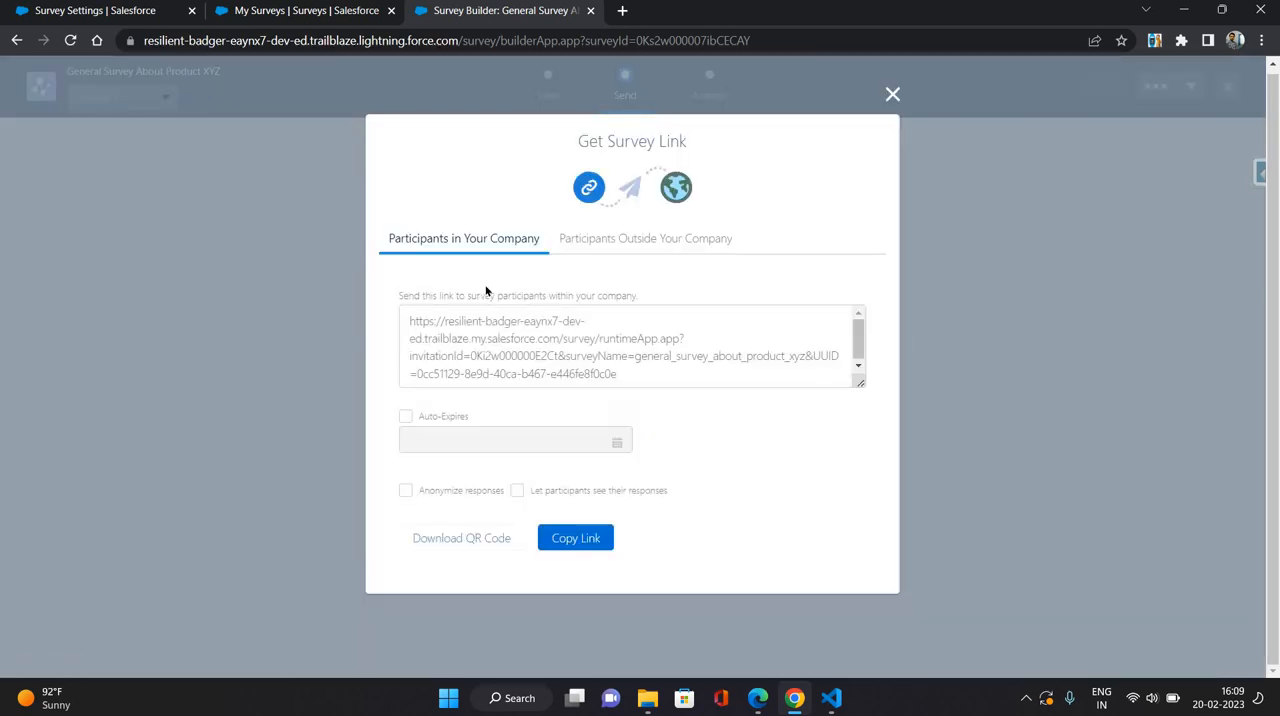
mouse_move(668, 426)
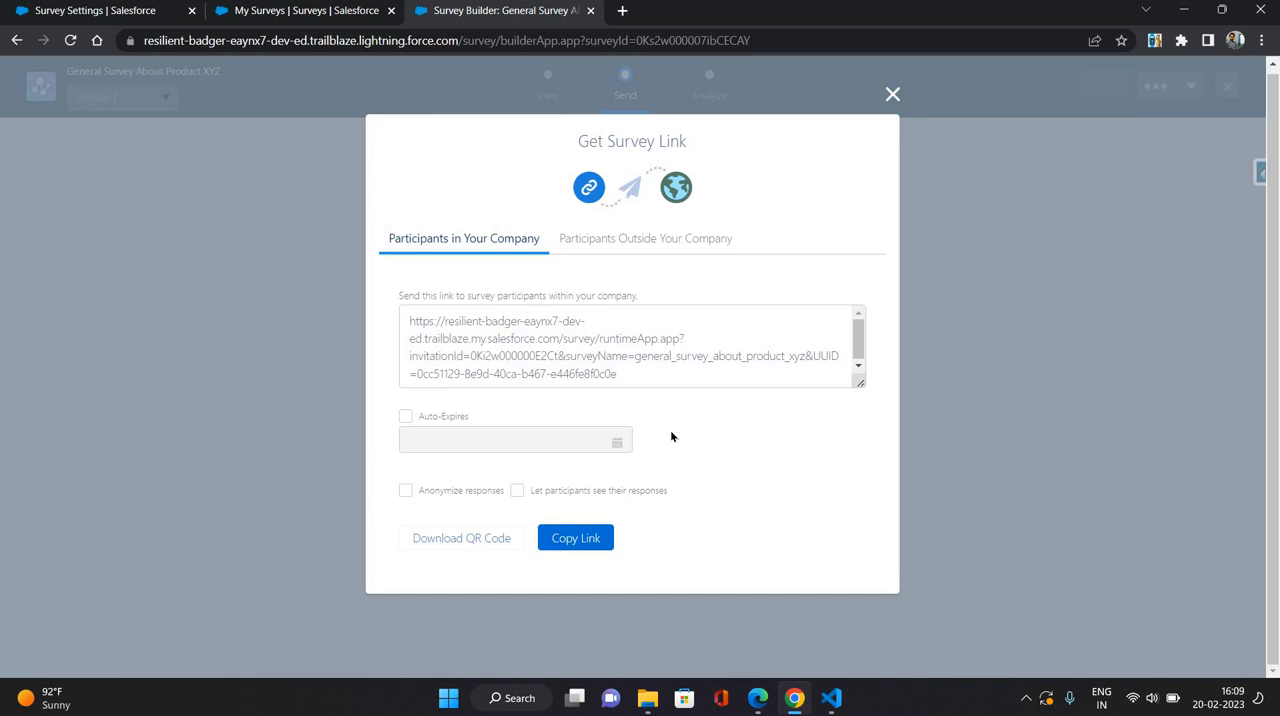
mouse_move(650, 287)
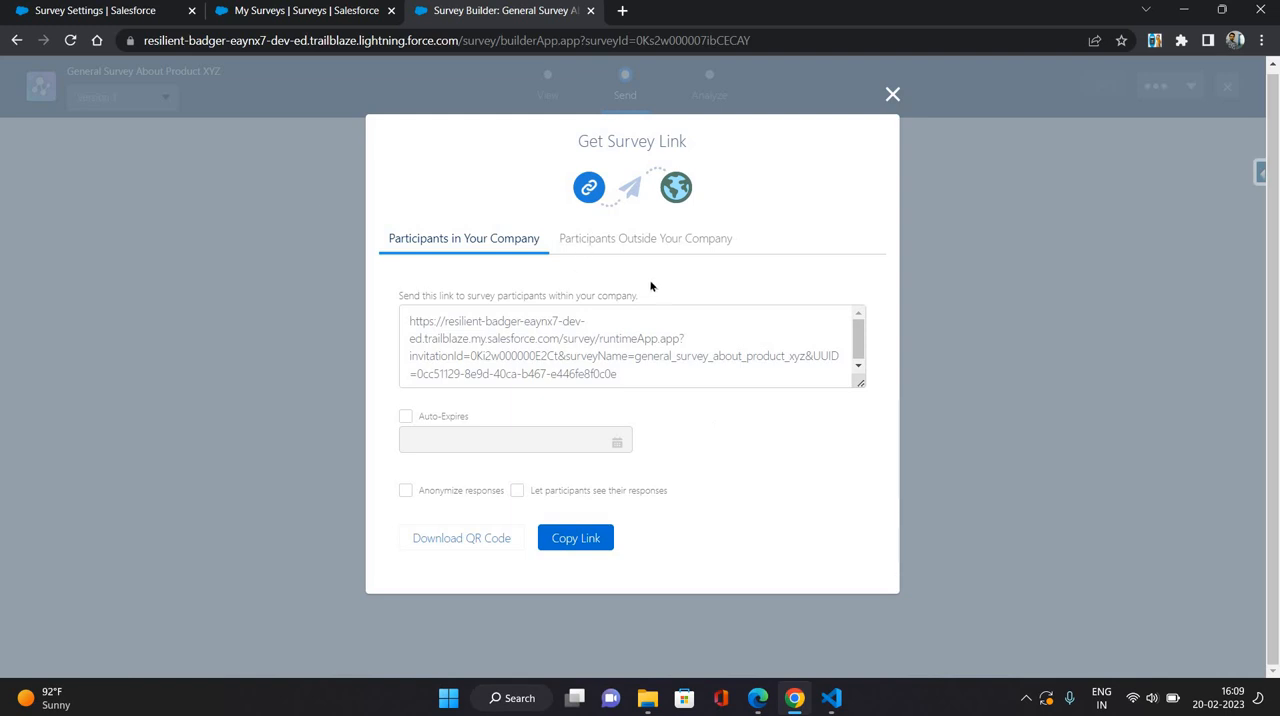
mouse_move(645, 238)
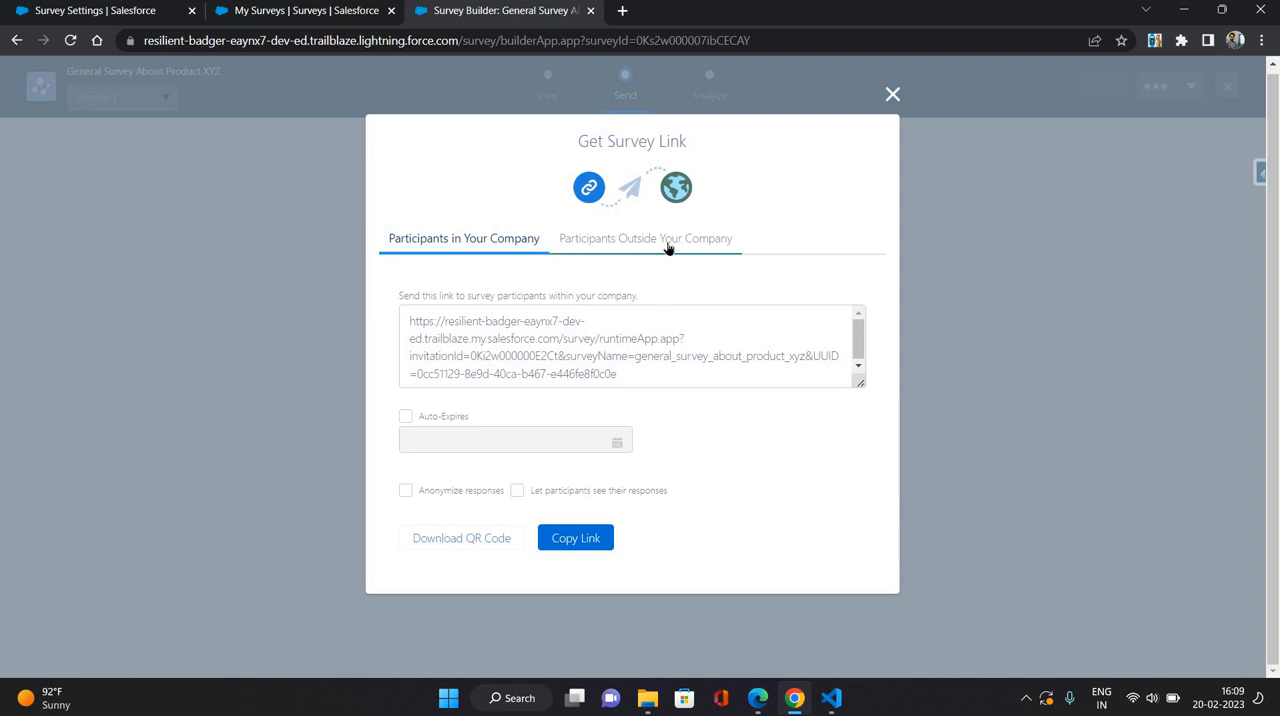
click(644, 238)
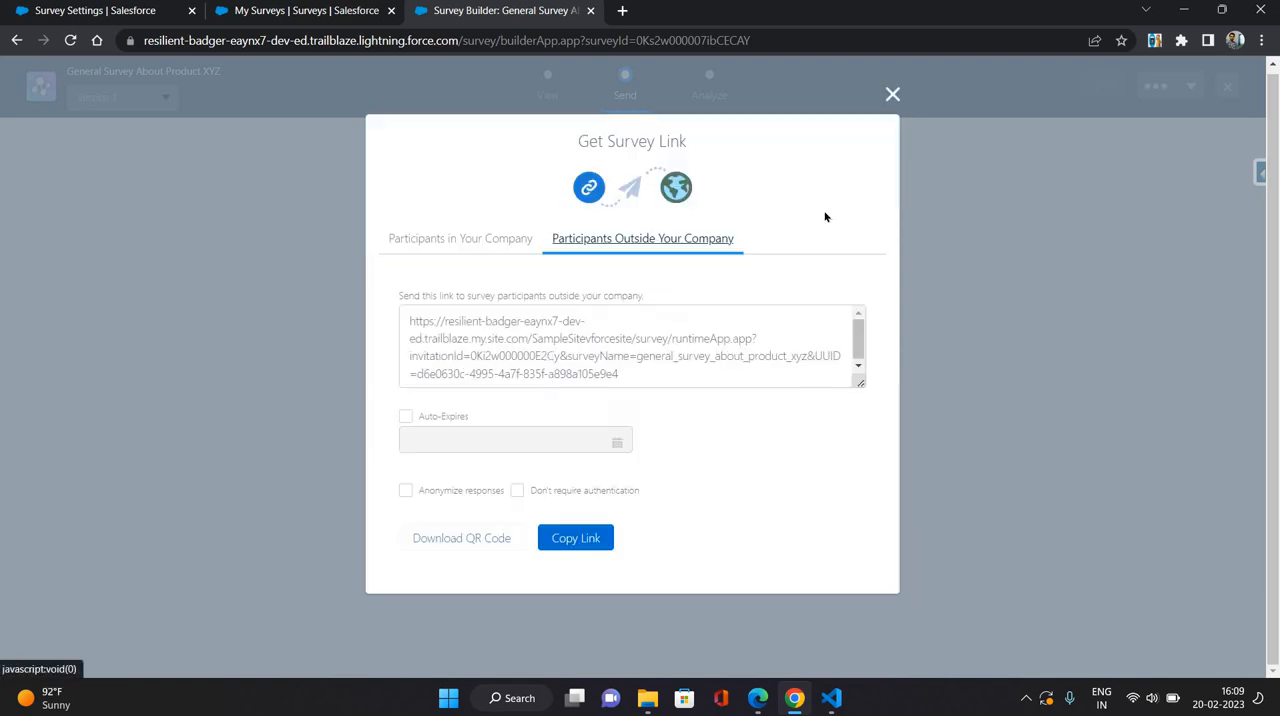
mouse_move(853, 183)
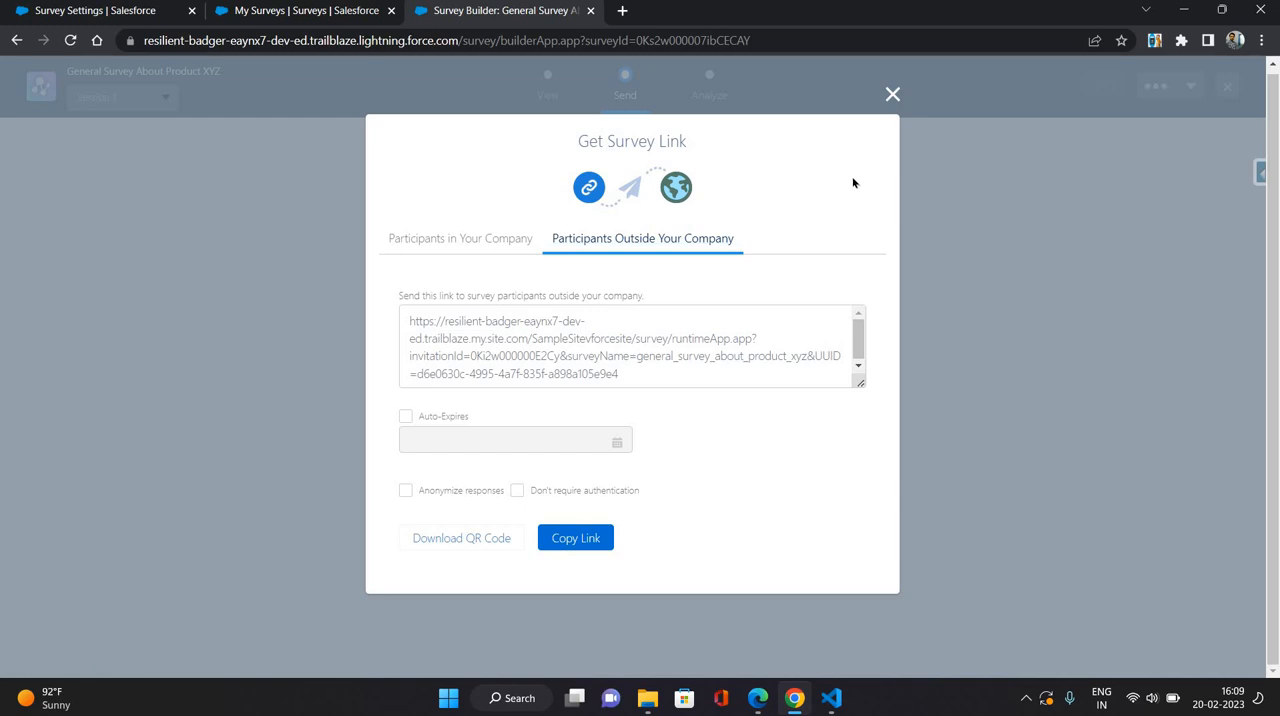
mouse_move(892, 94)
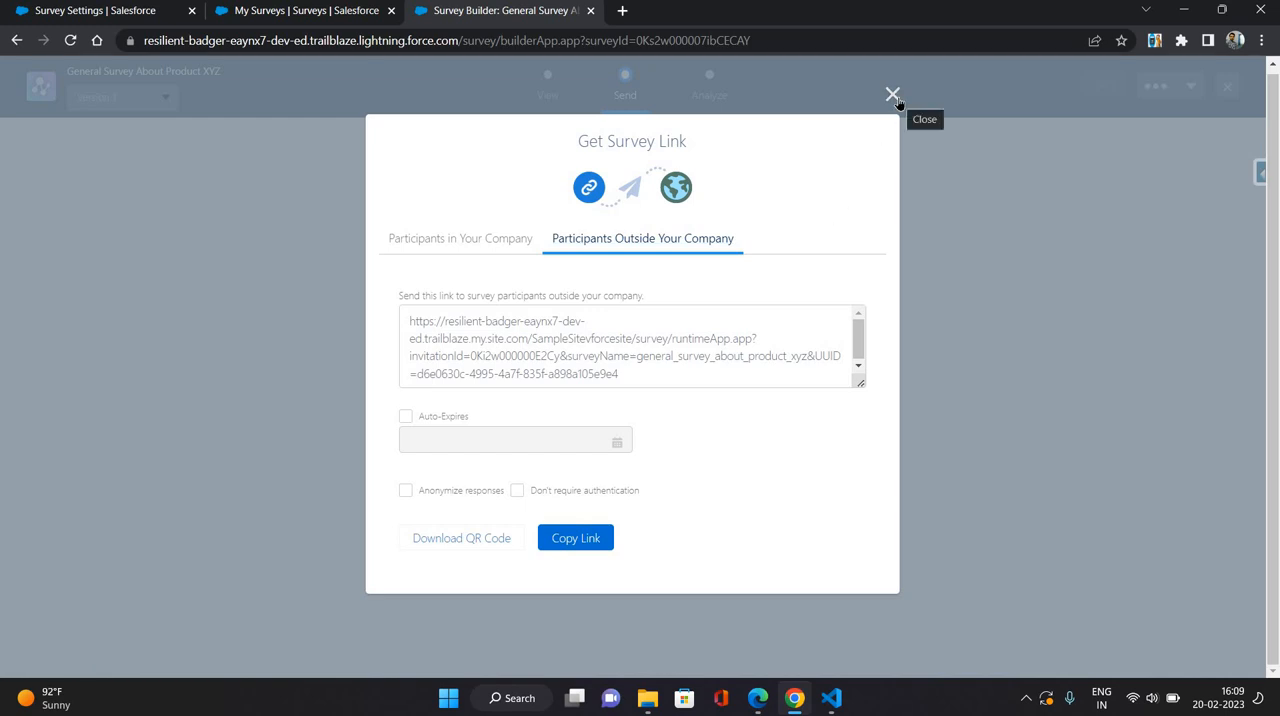
click(892, 93)
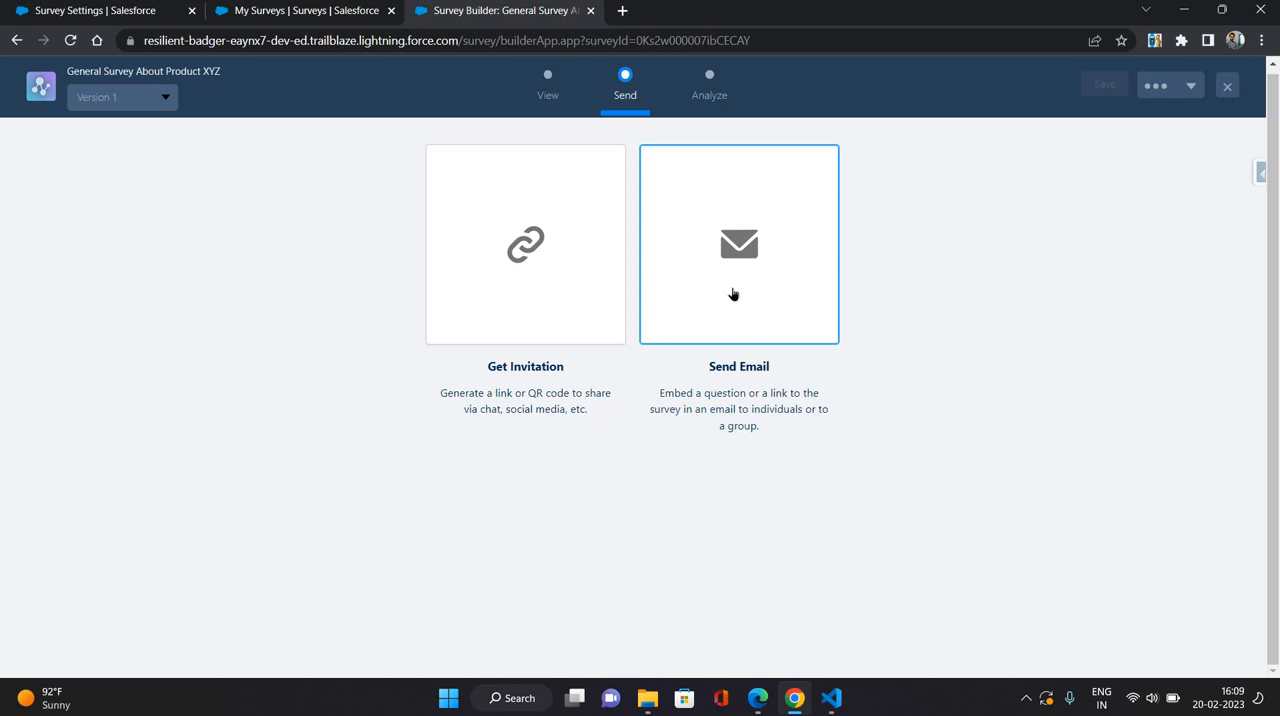
Start the Send Email flow and choose survey content to embed.
click(738, 244)
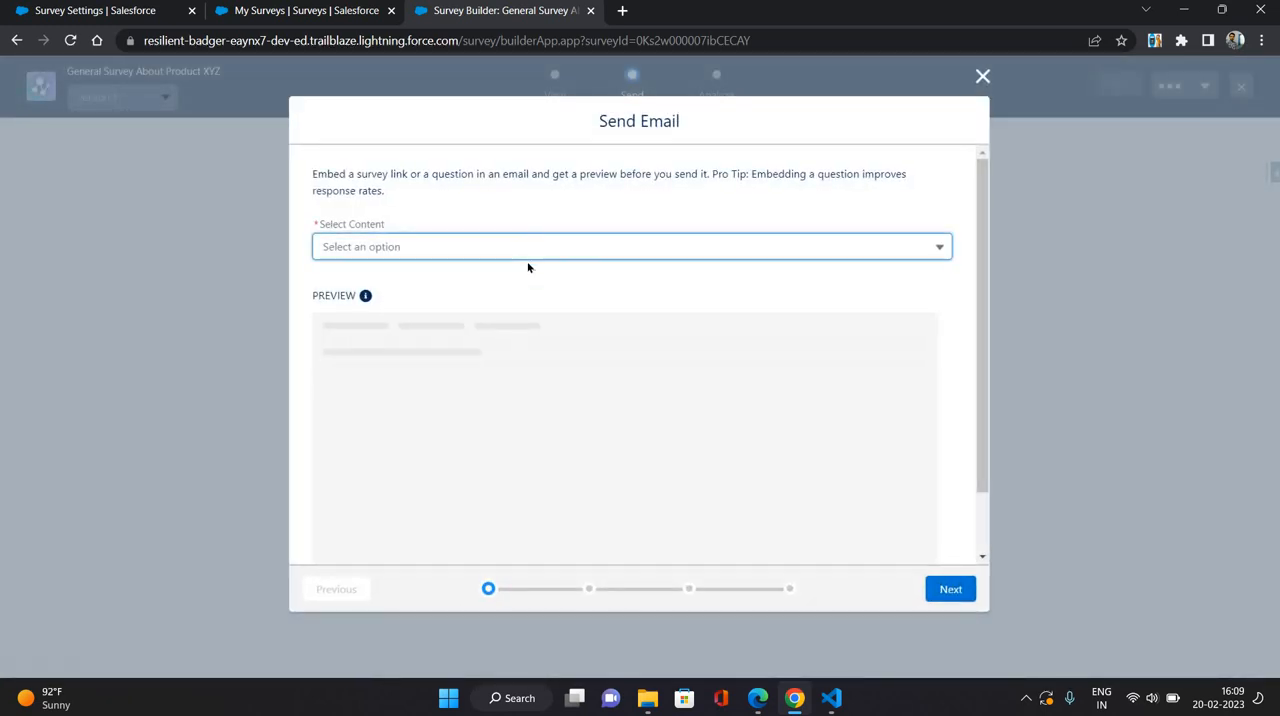
click(632, 246)
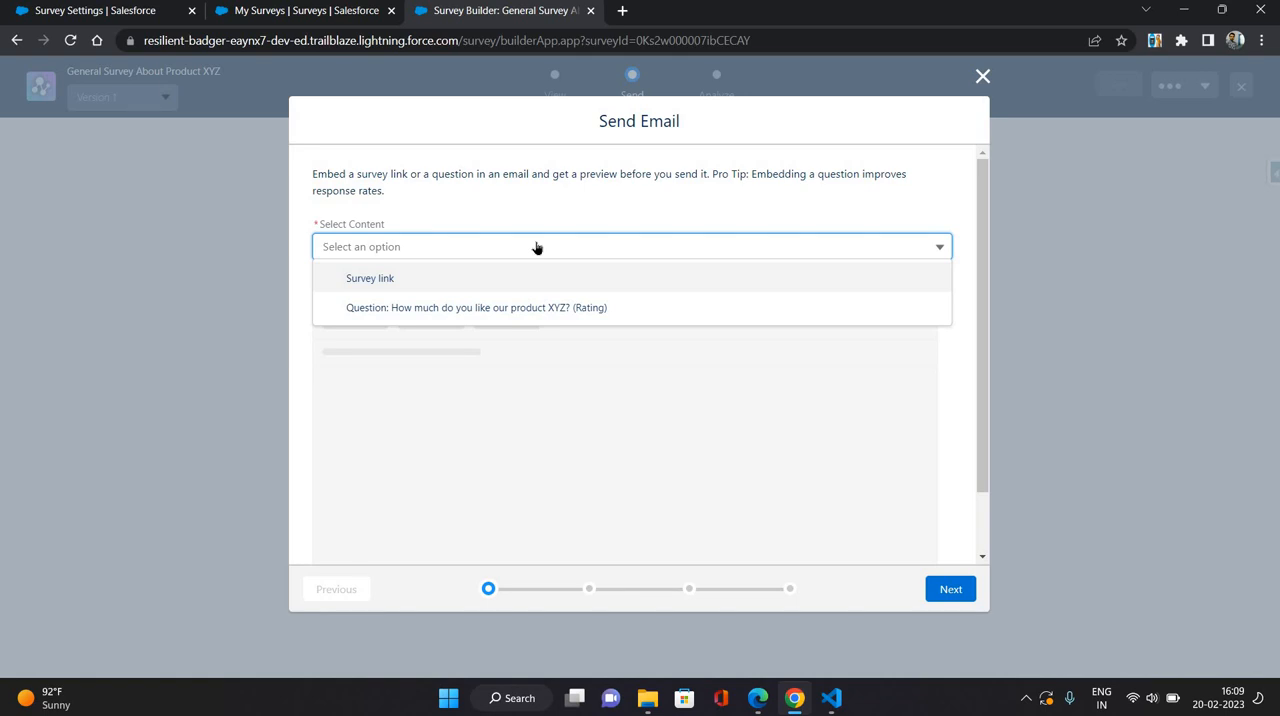
mouse_move(560, 308)
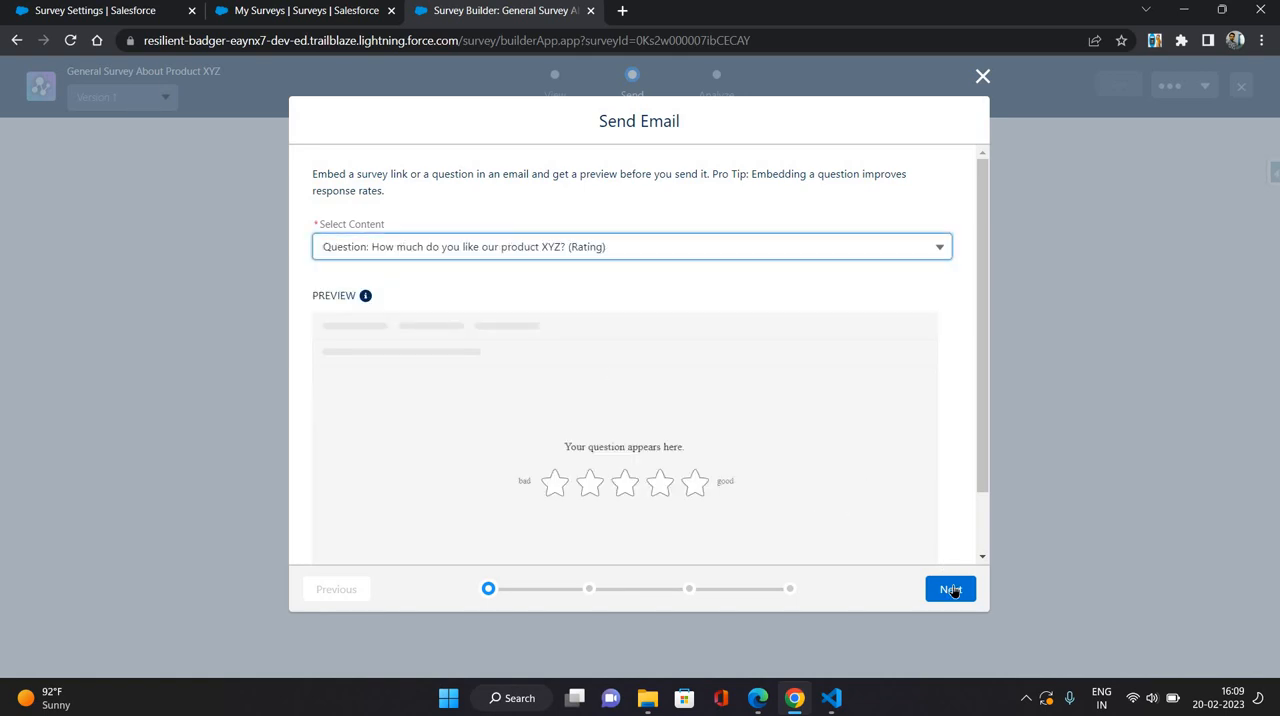
click(949, 589)
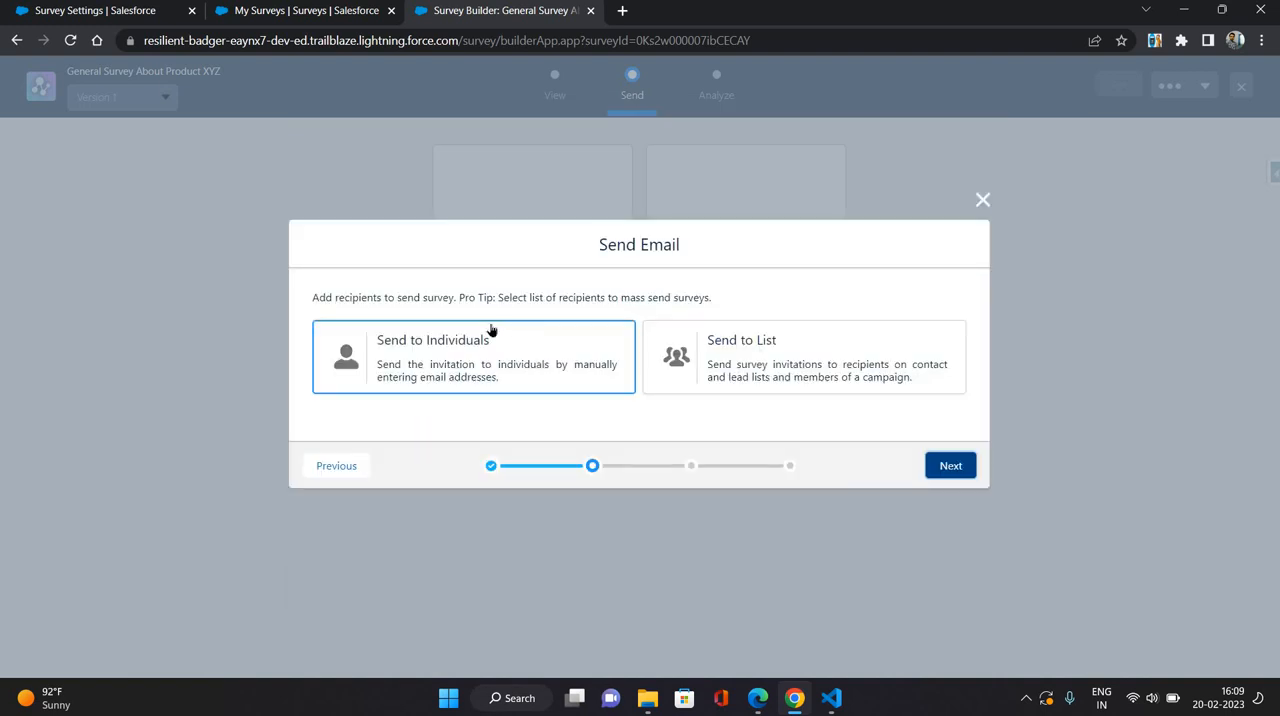
Choose recipients, trying individuals and then a list with a recipient object, and reach the composer.
click(803, 357)
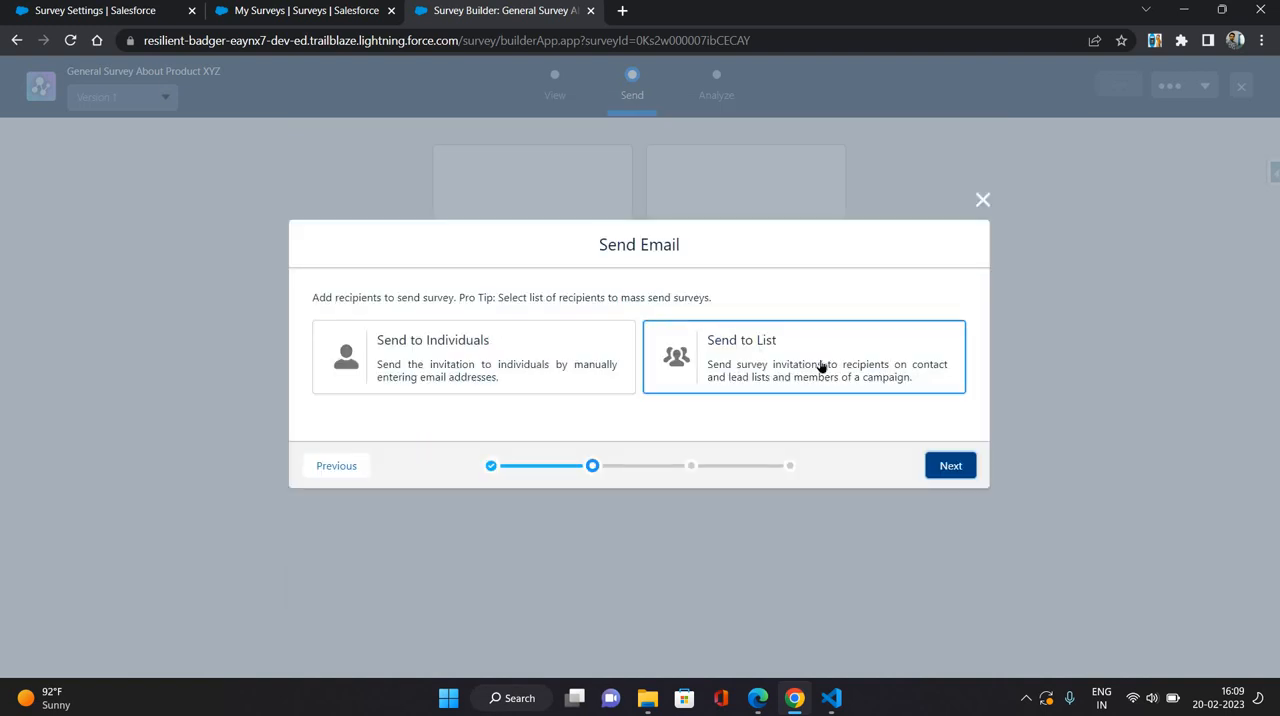
click(473, 357)
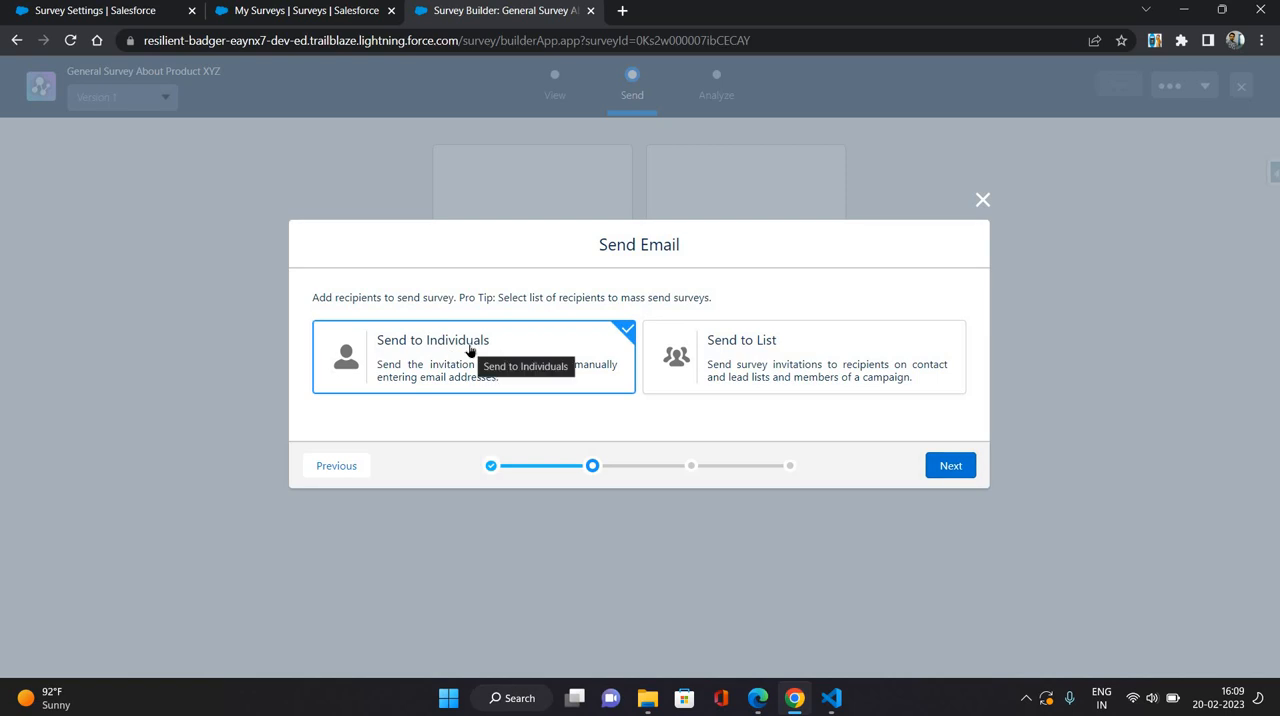
mouse_move(830, 366)
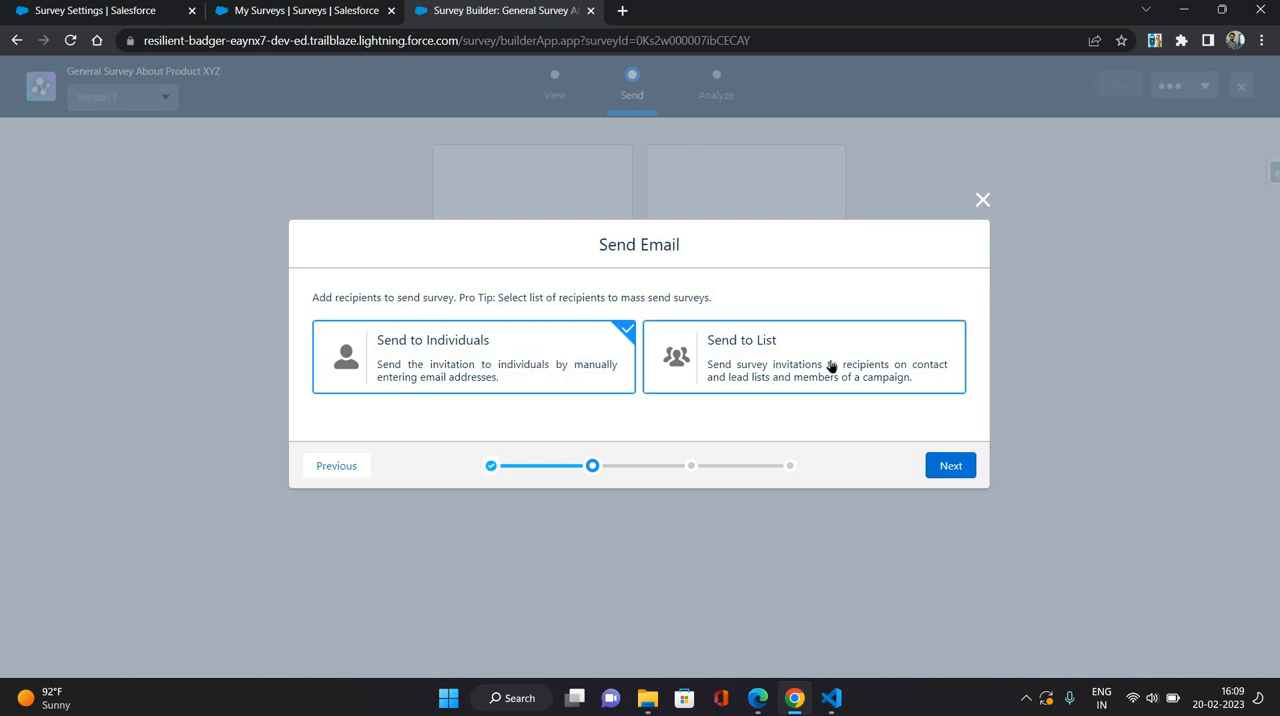
click(805, 355)
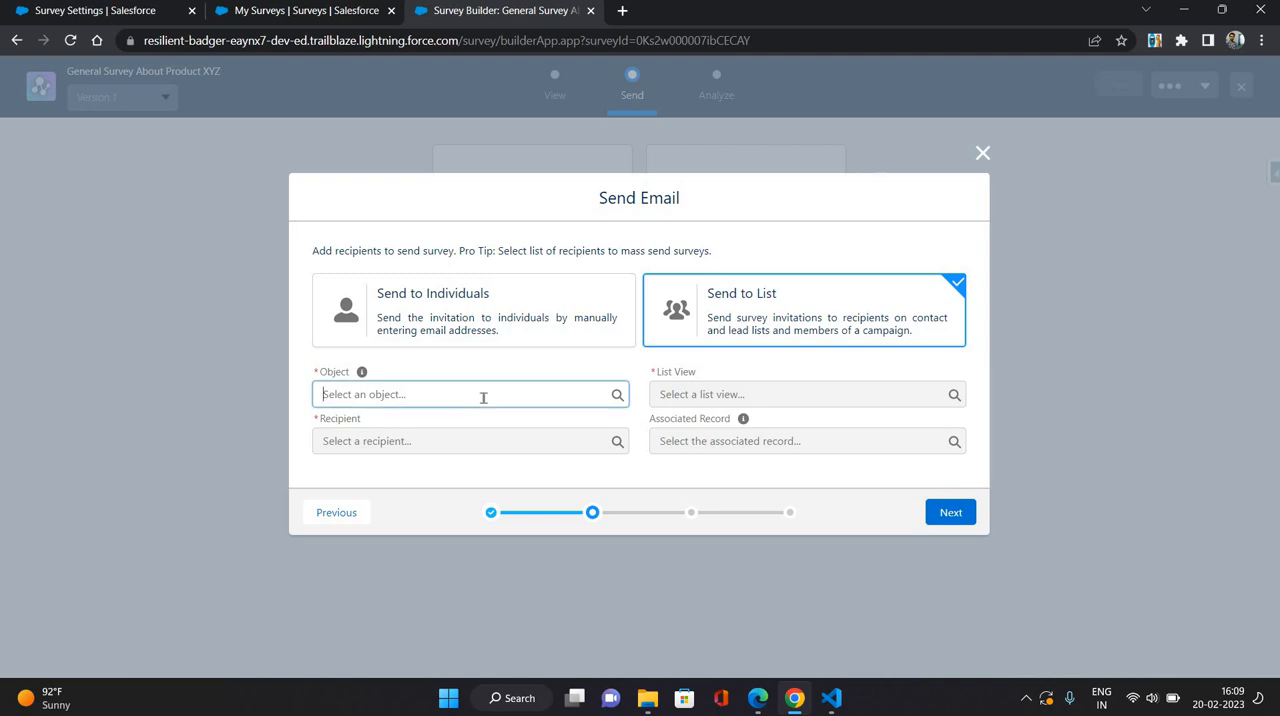
click(470, 393)
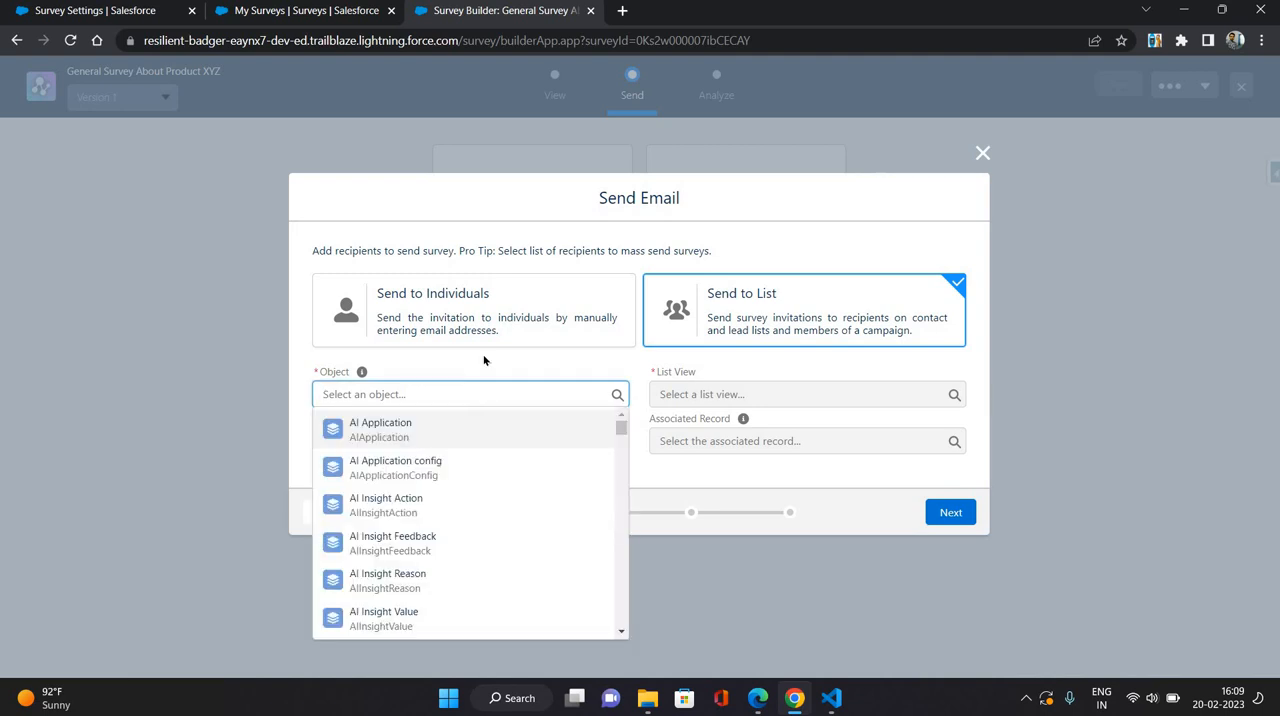
mouse_move(531, 368)
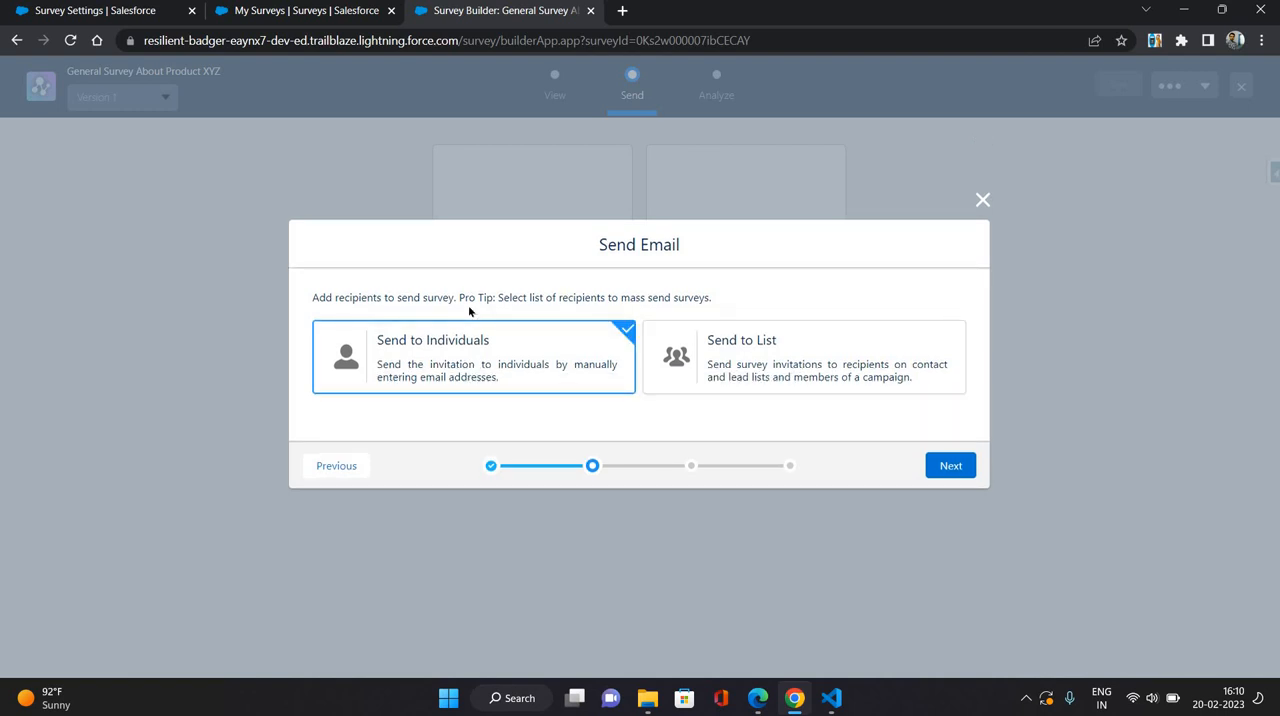
mouse_move(738, 300)
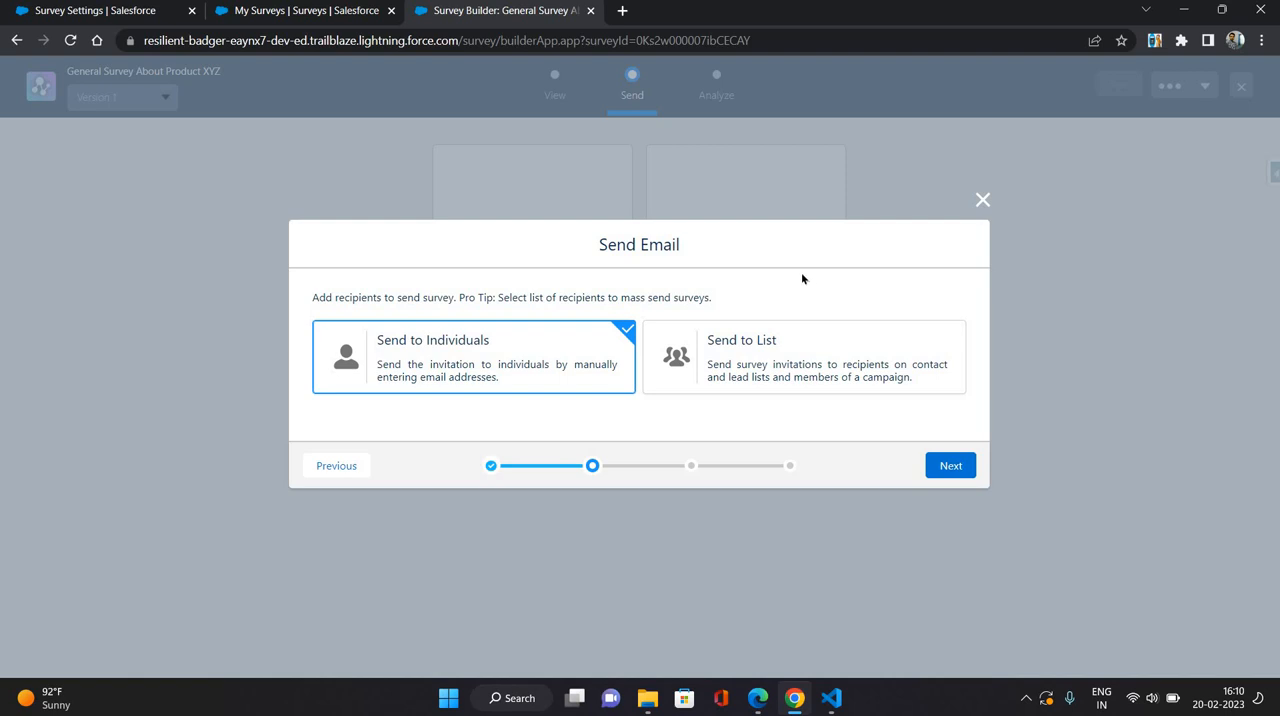
mouse_move(600, 430)
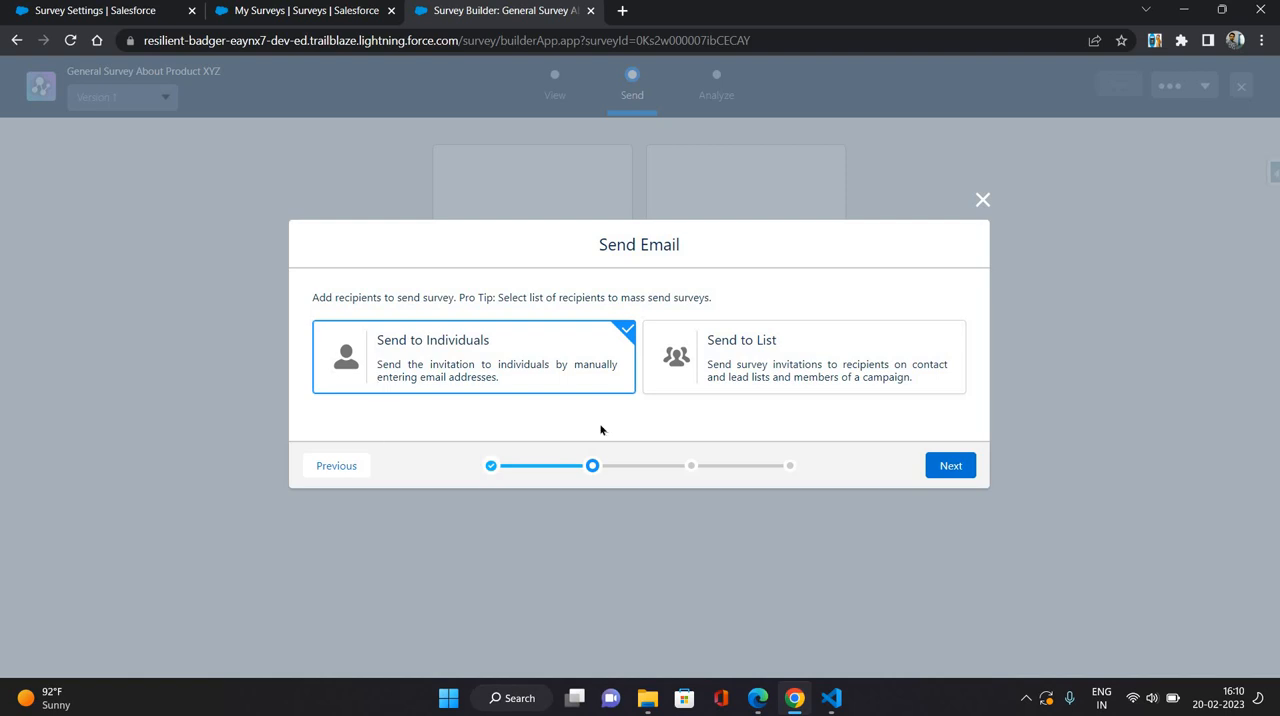
click(948, 465)
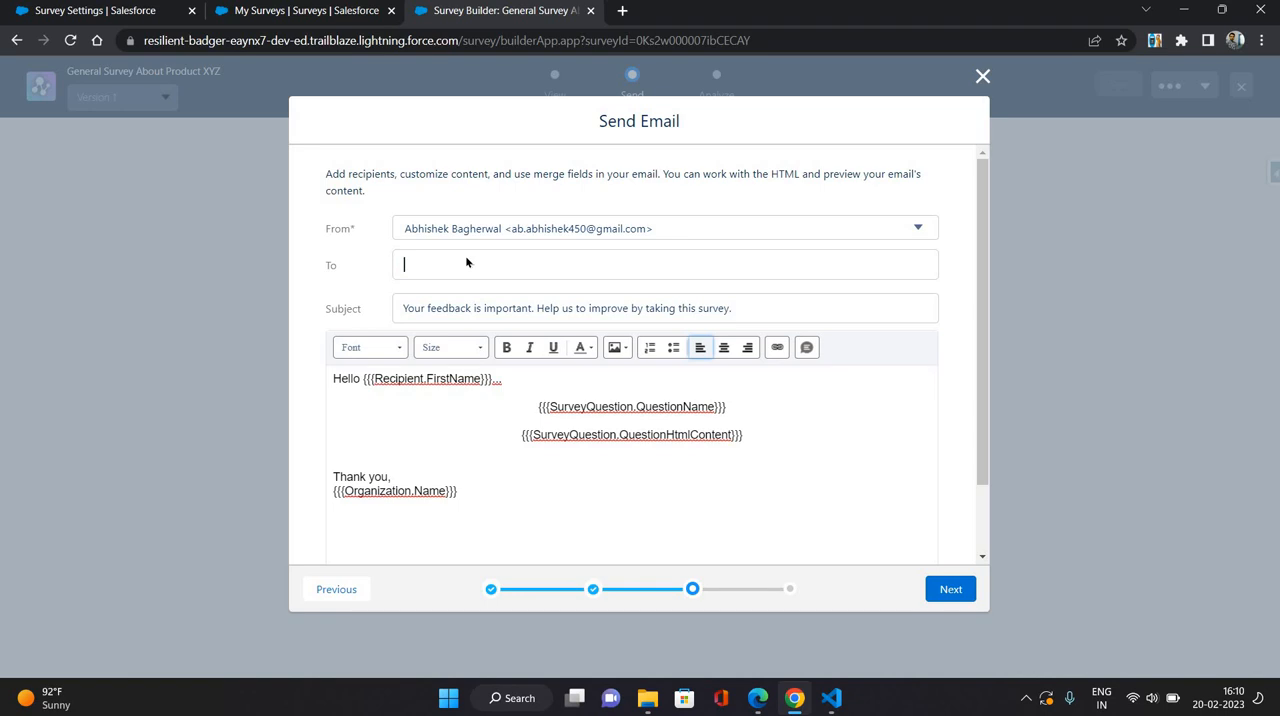
Enter 'ab' and 'ba' in the To field, then close the composer unsent.
text(ab)
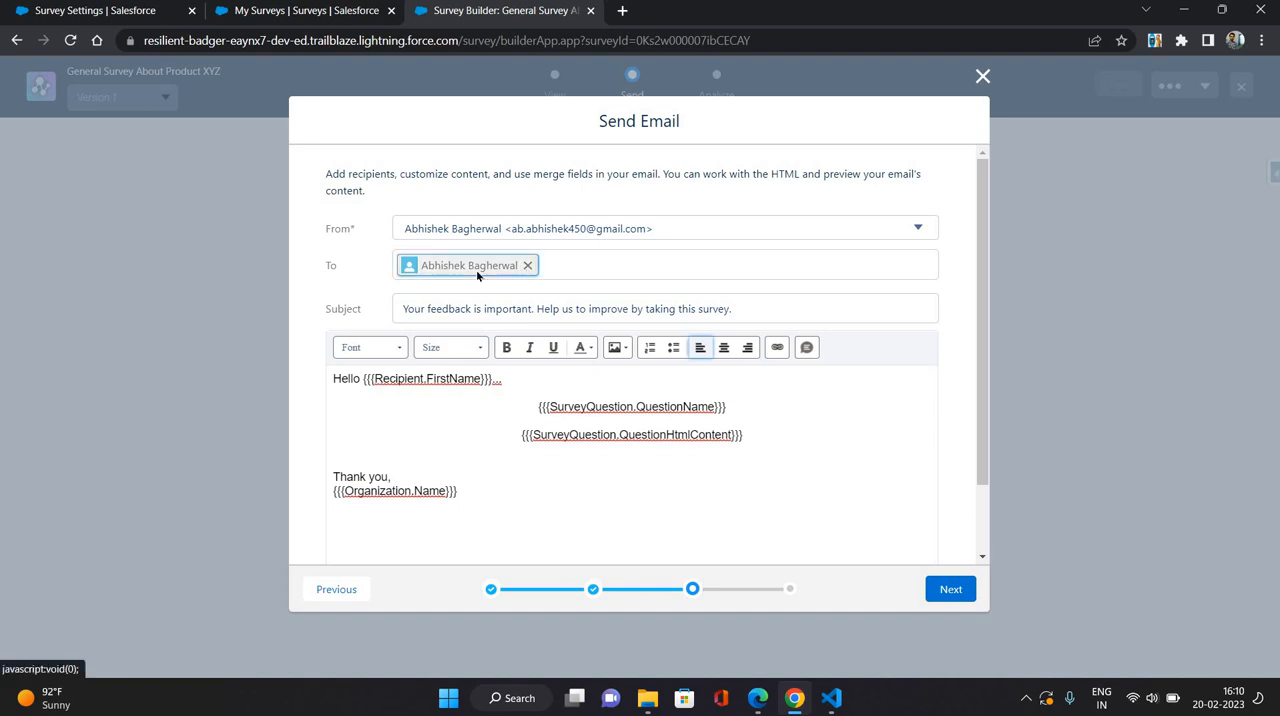
text(ba)
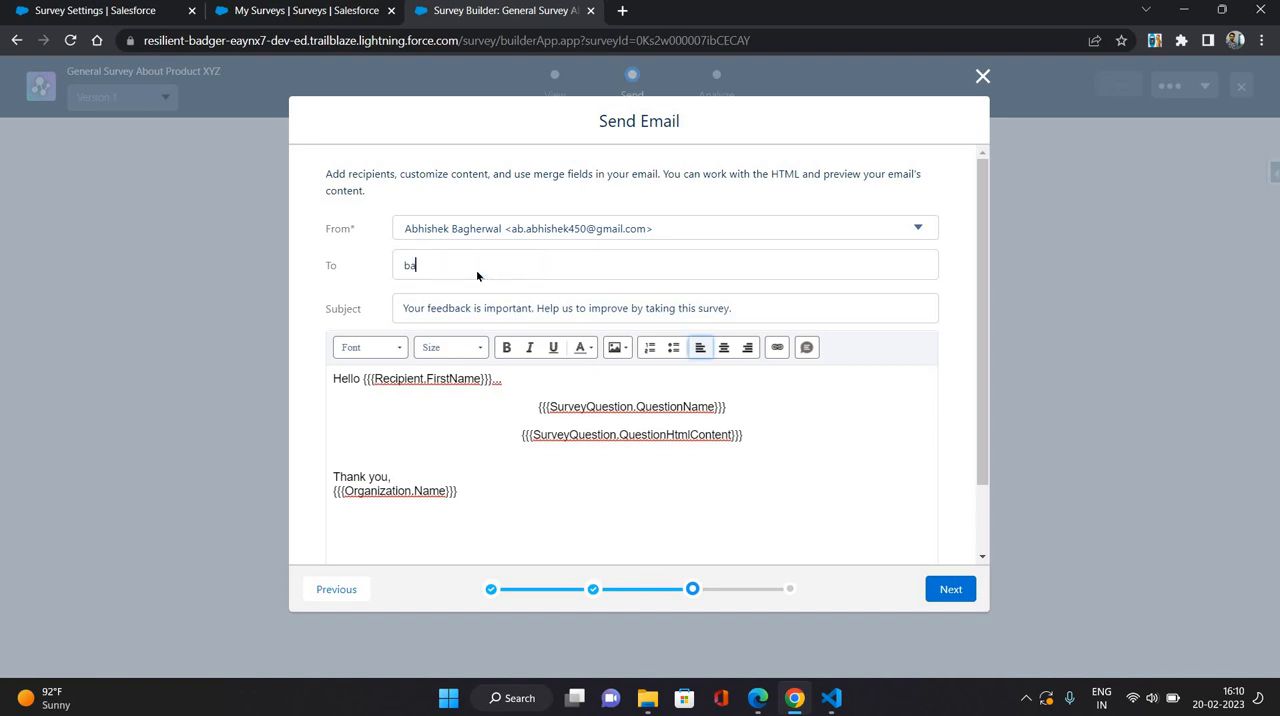
text(ba)
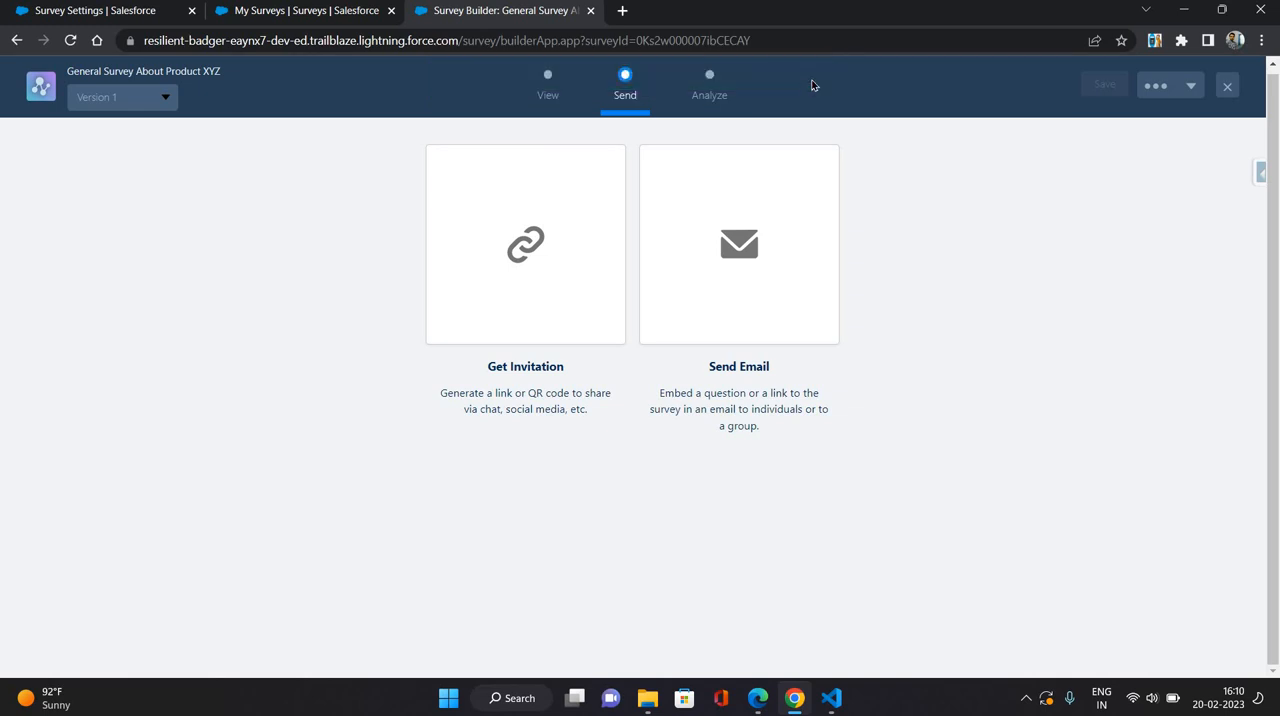
mouse_move(1007, 350)
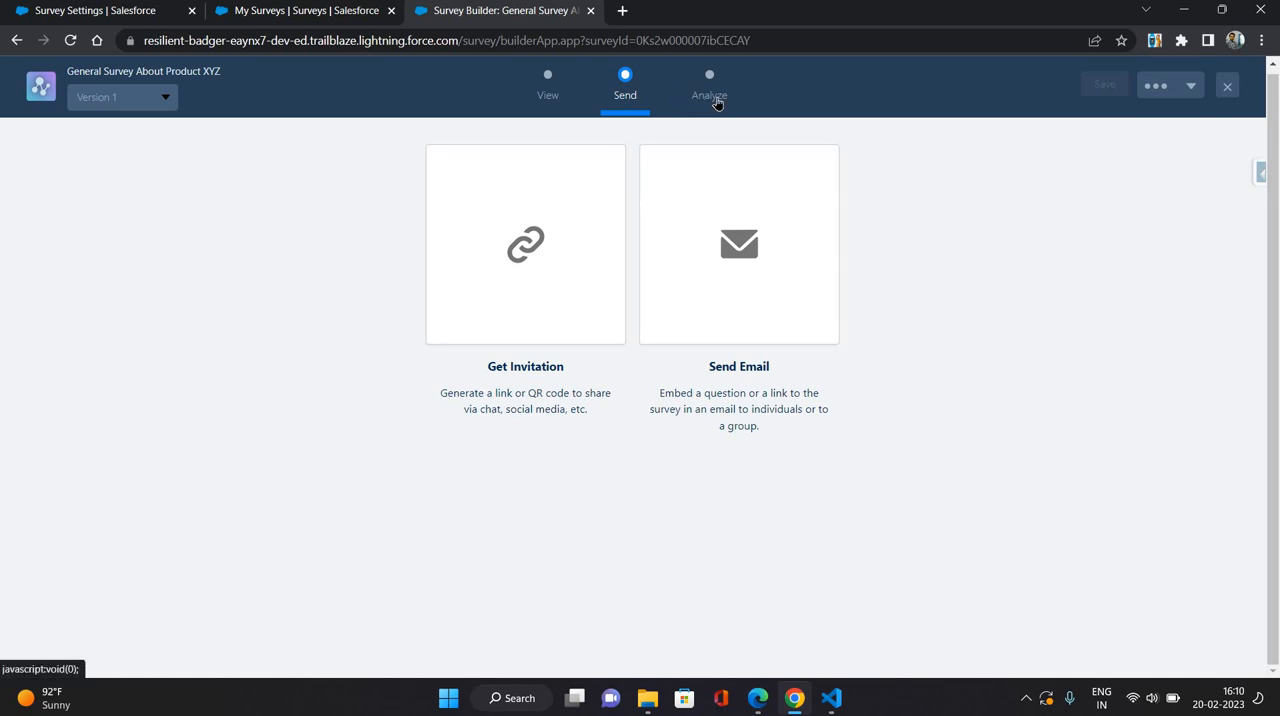
Review pages and metrics, then get the company participants invitation link and select it.
click(547, 85)
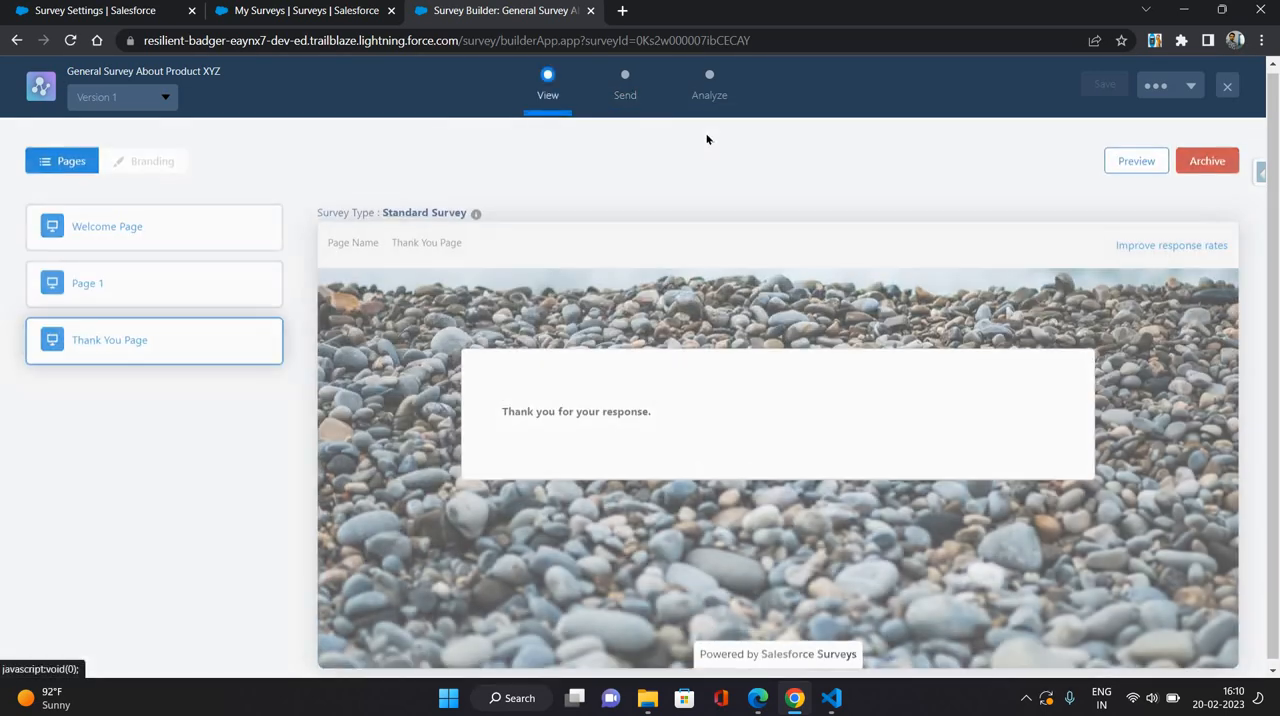
click(709, 88)
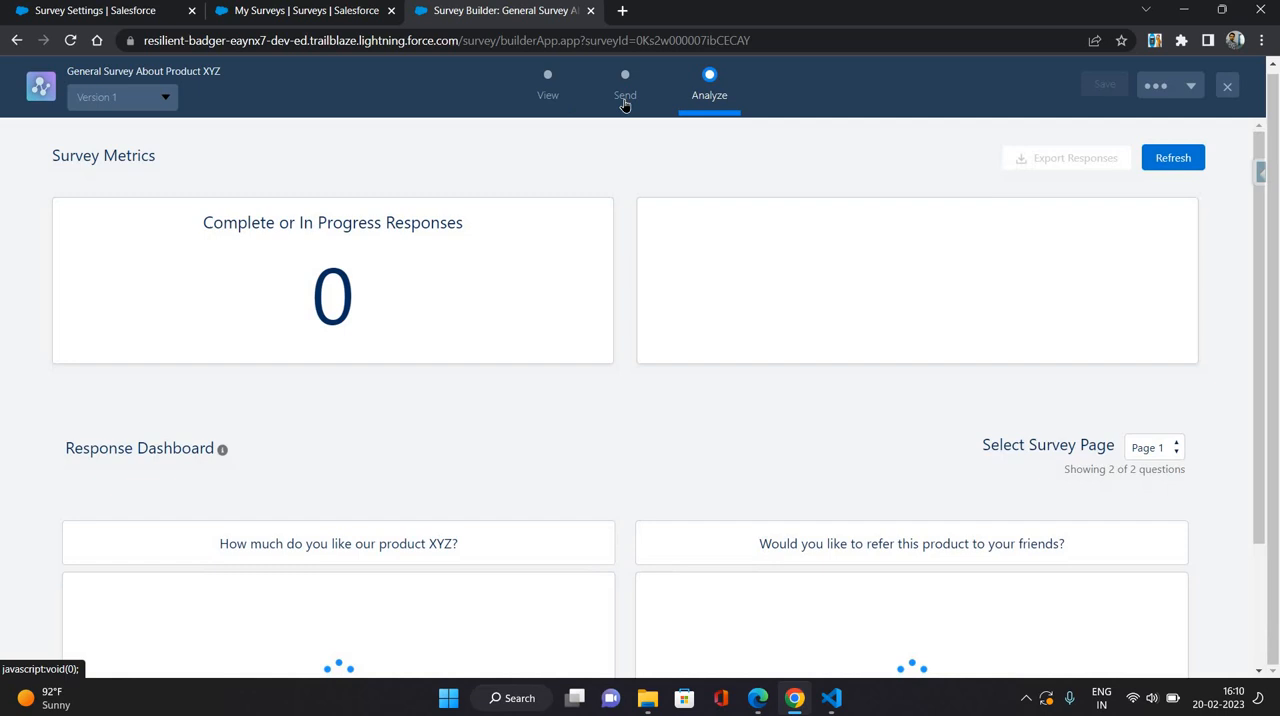
click(624, 85)
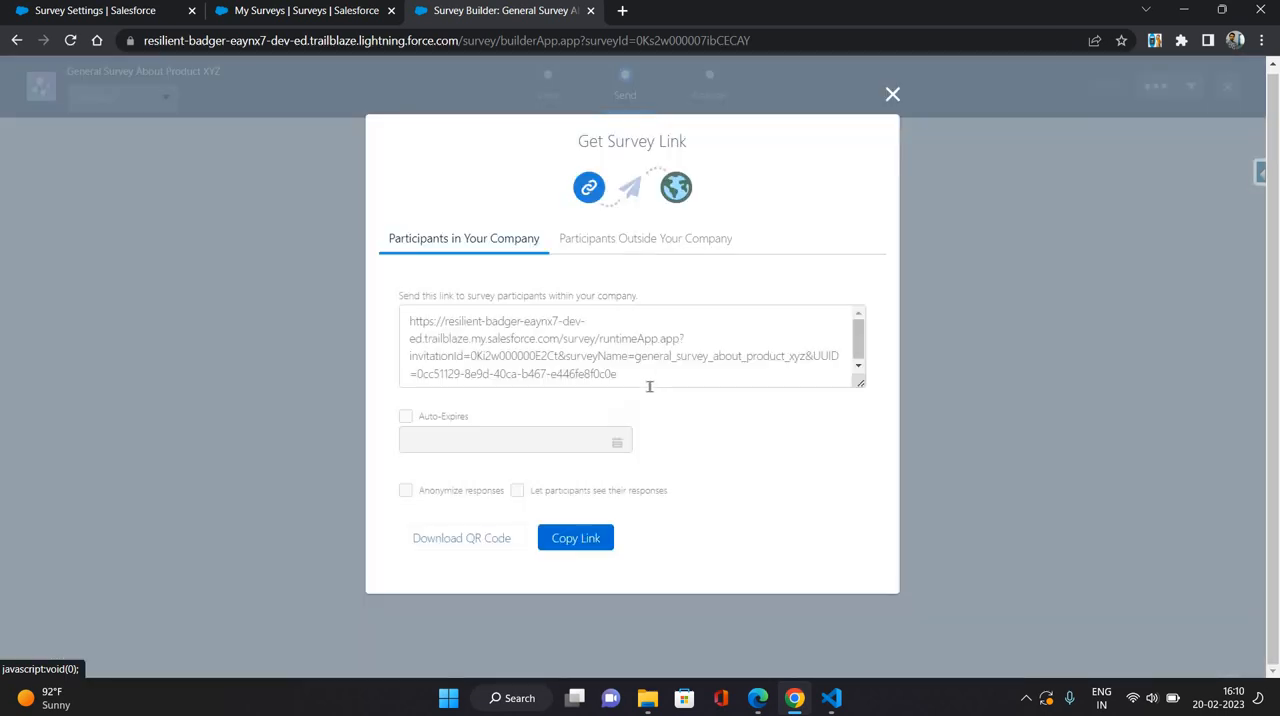
triple_click(630, 347)
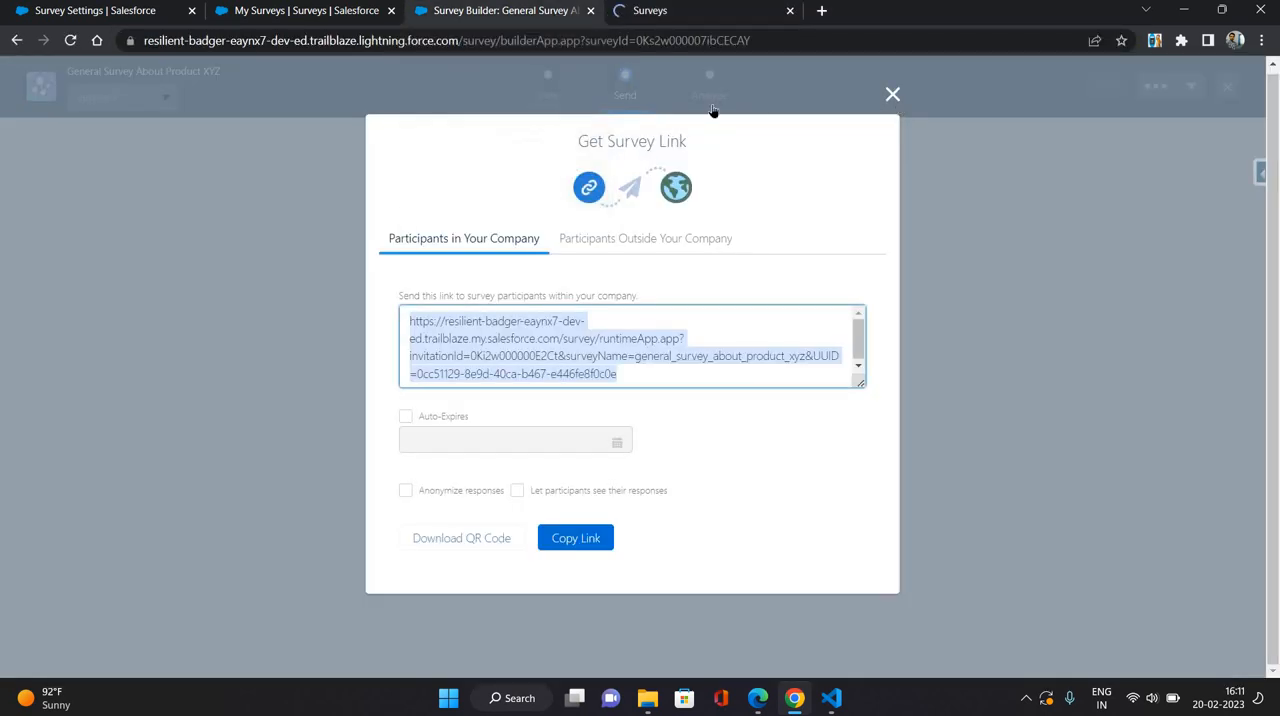
Open the survey as a respondent, rate product XYZ 2 stars, answer No, and finish.
click(892, 94)
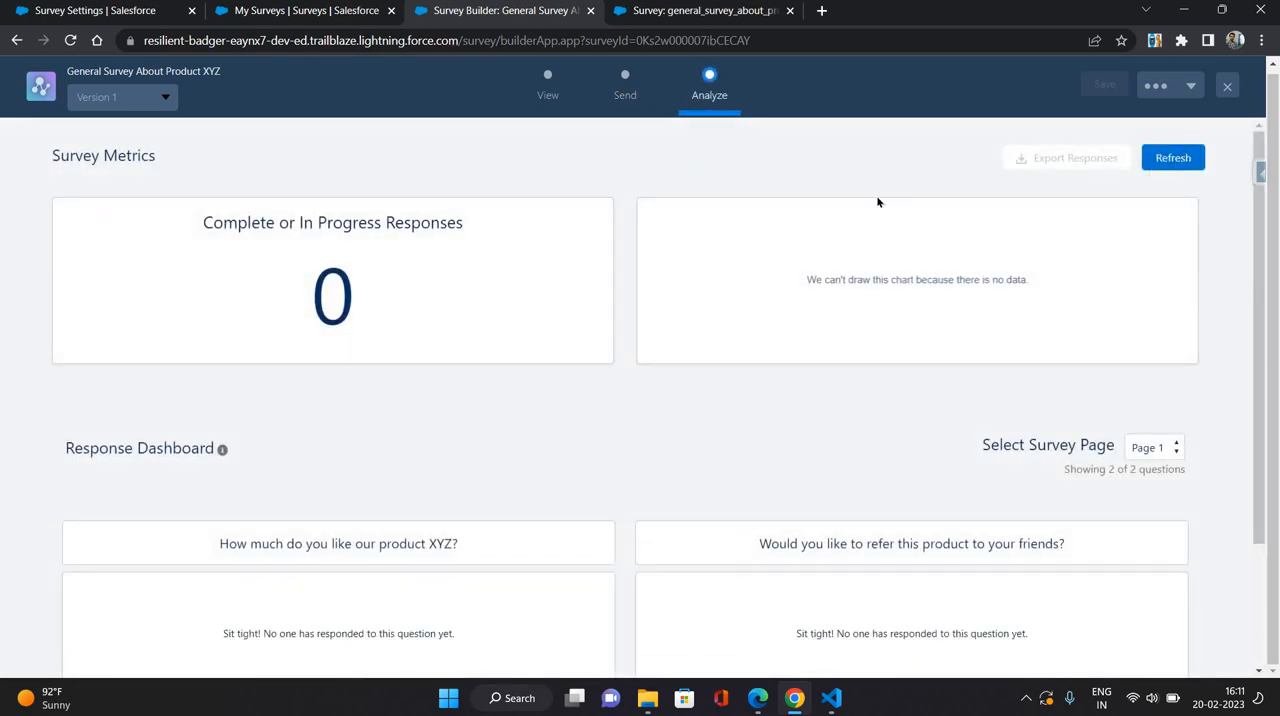
click(1173, 157)
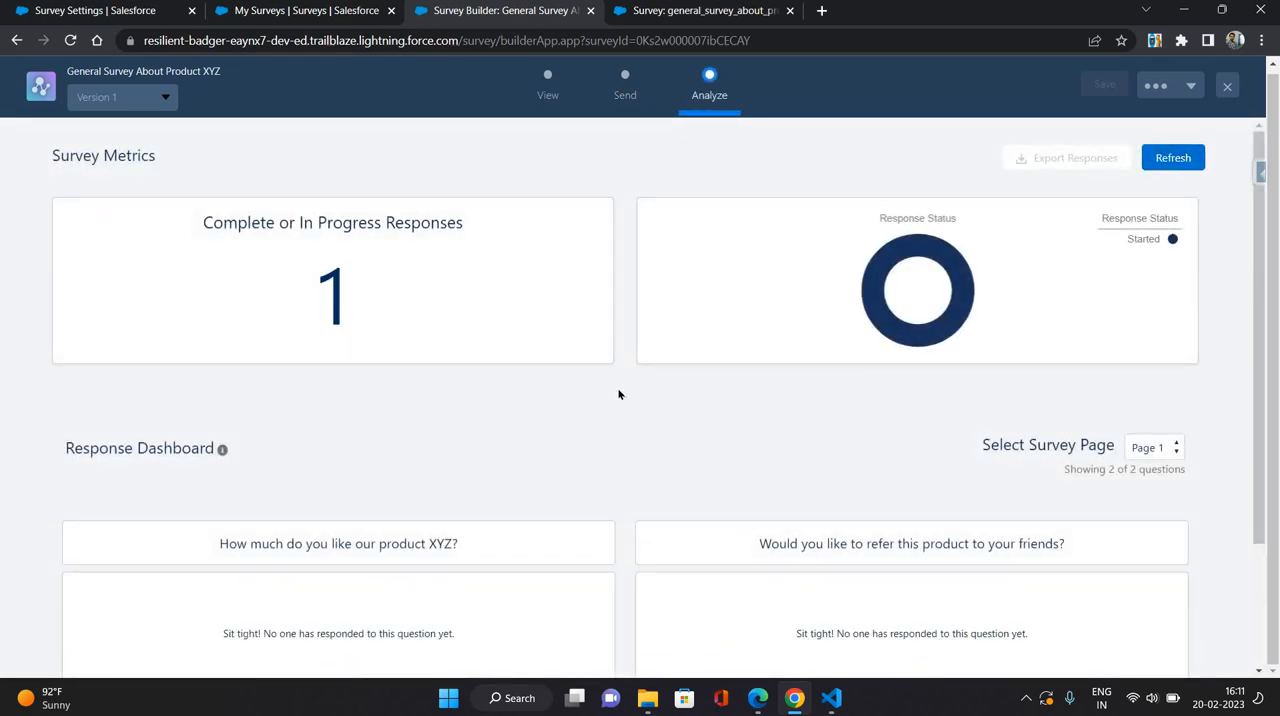
scroll(down, 3)
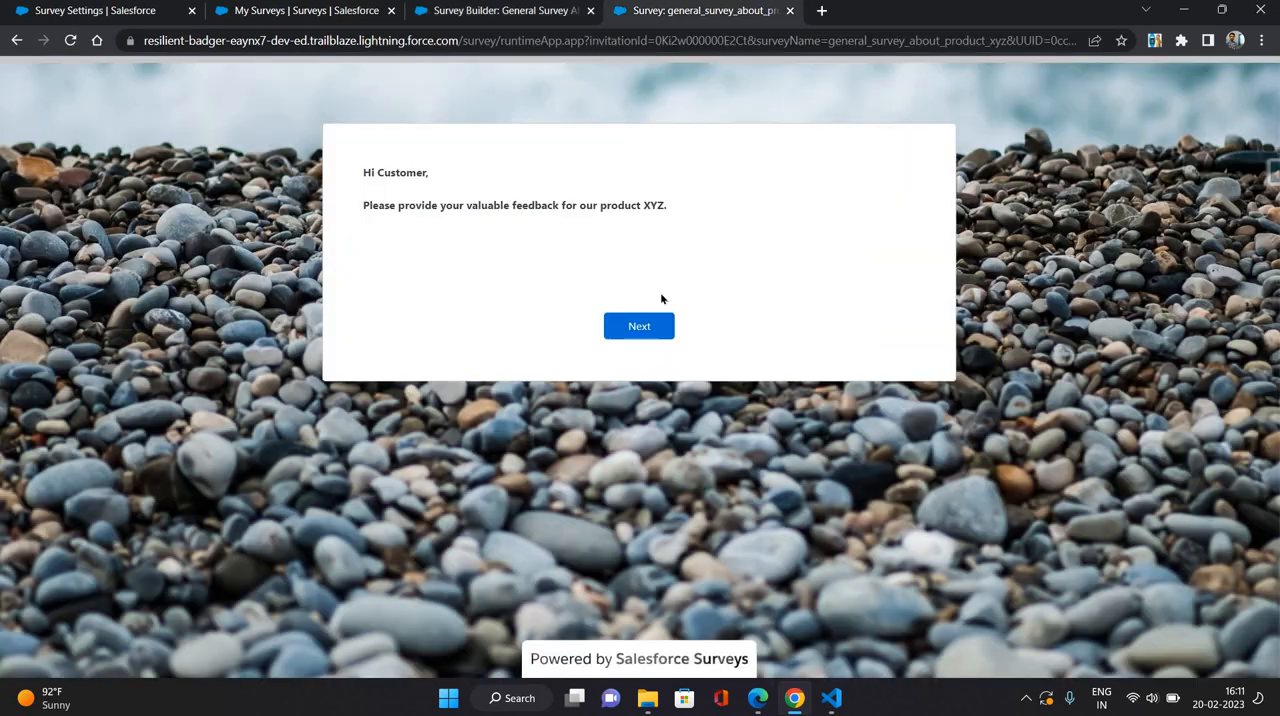
click(639, 325)
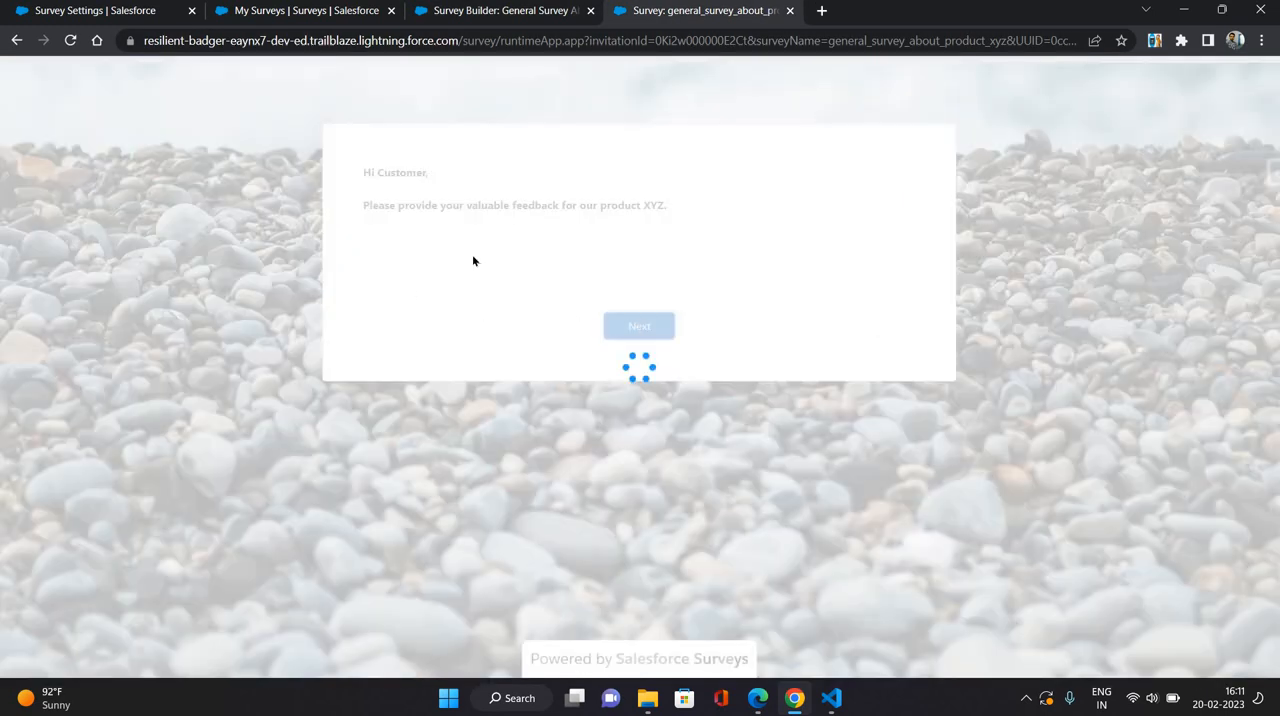
click(503, 10)
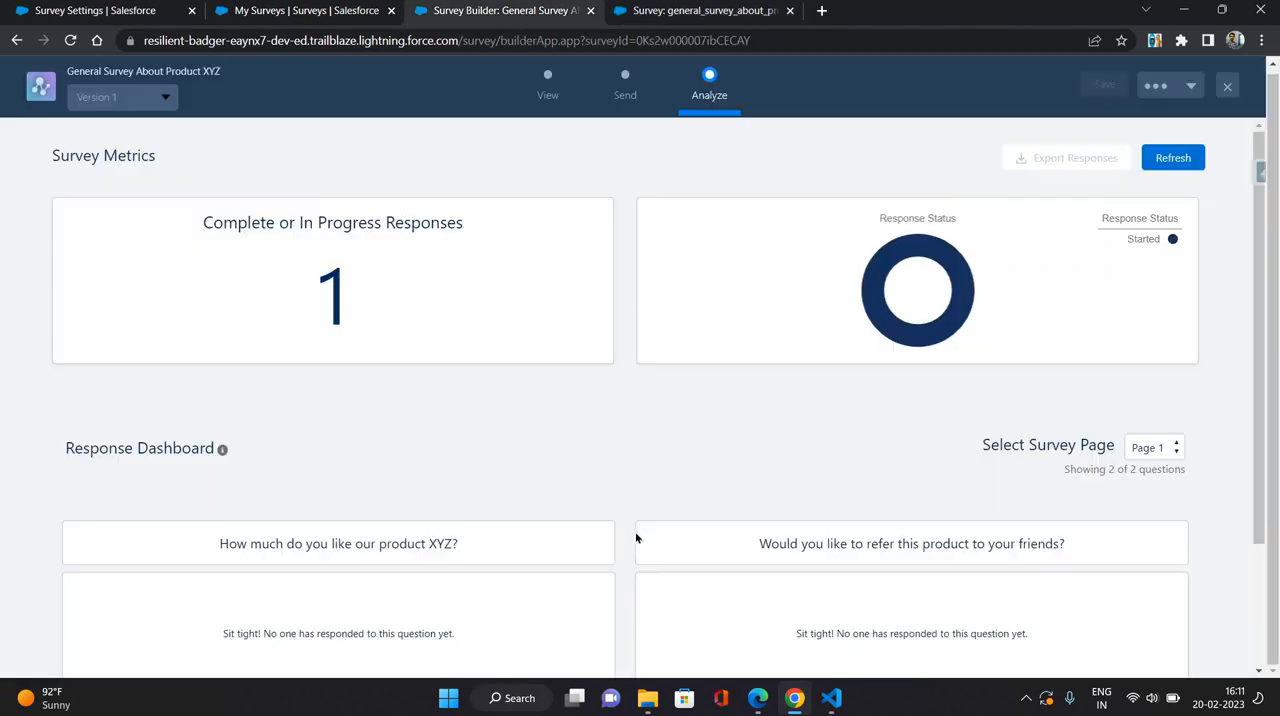
mouse_move(626, 379)
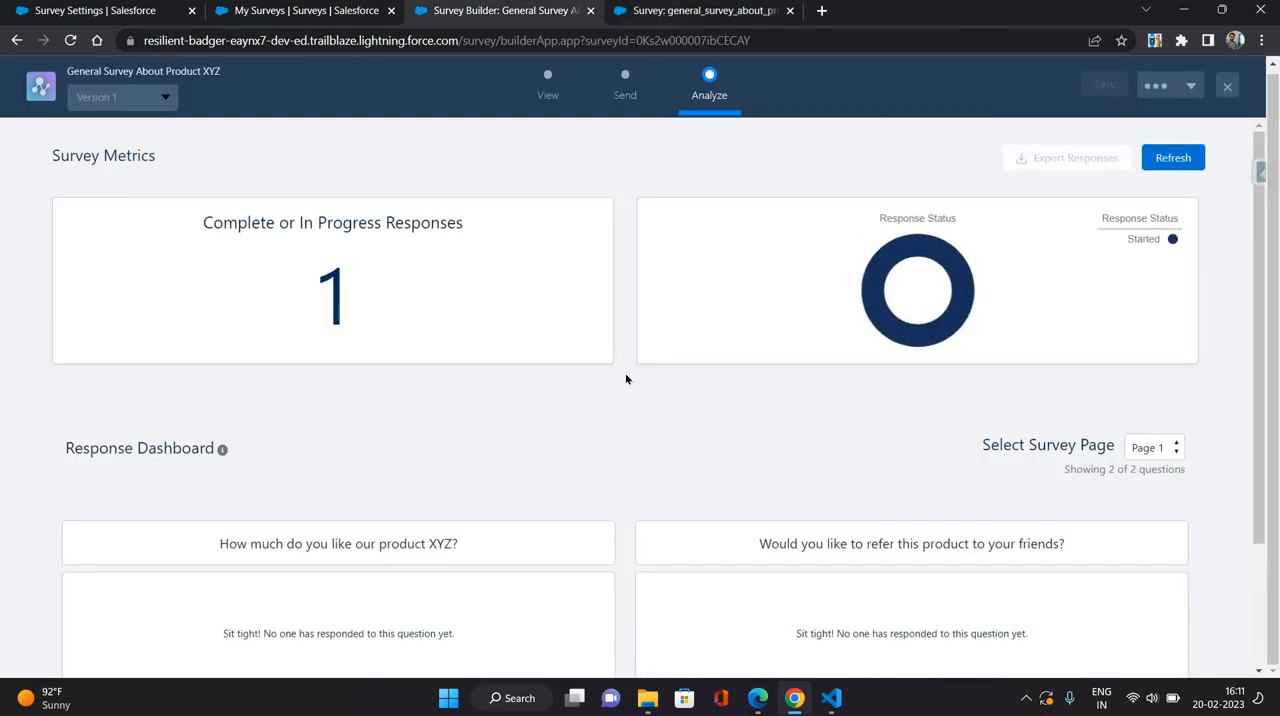
click(703, 11)
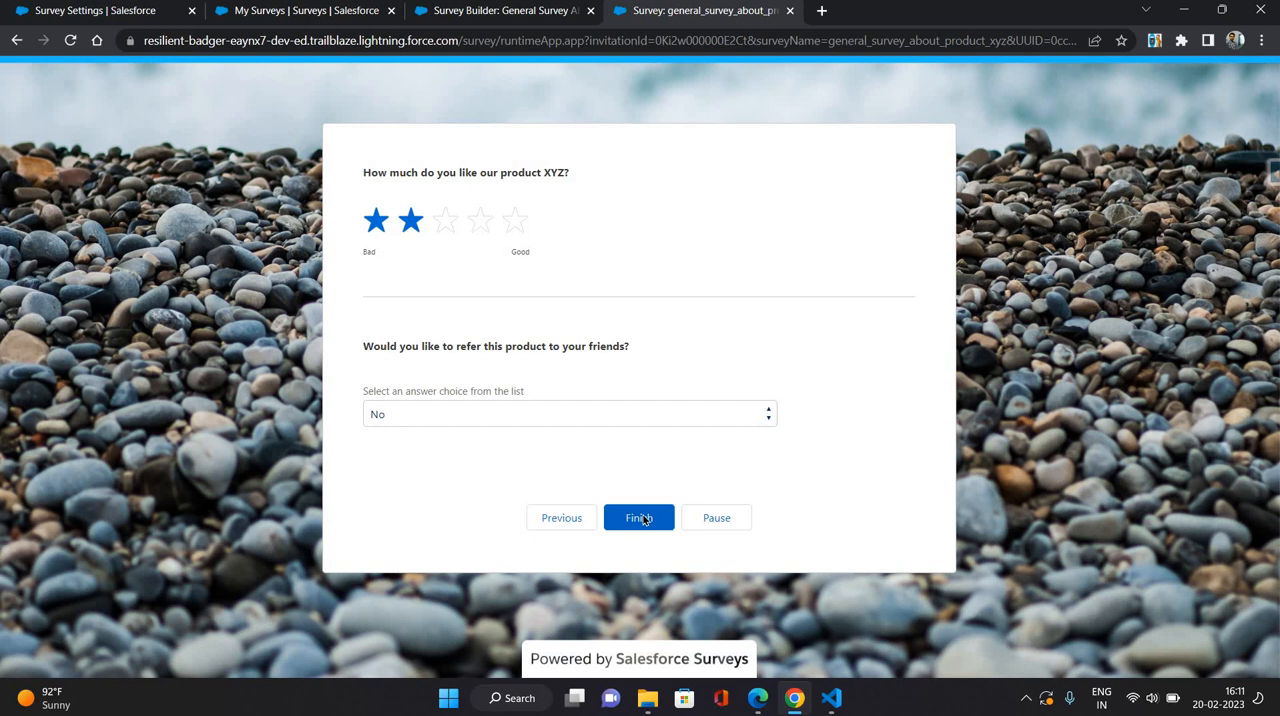
click(639, 517)
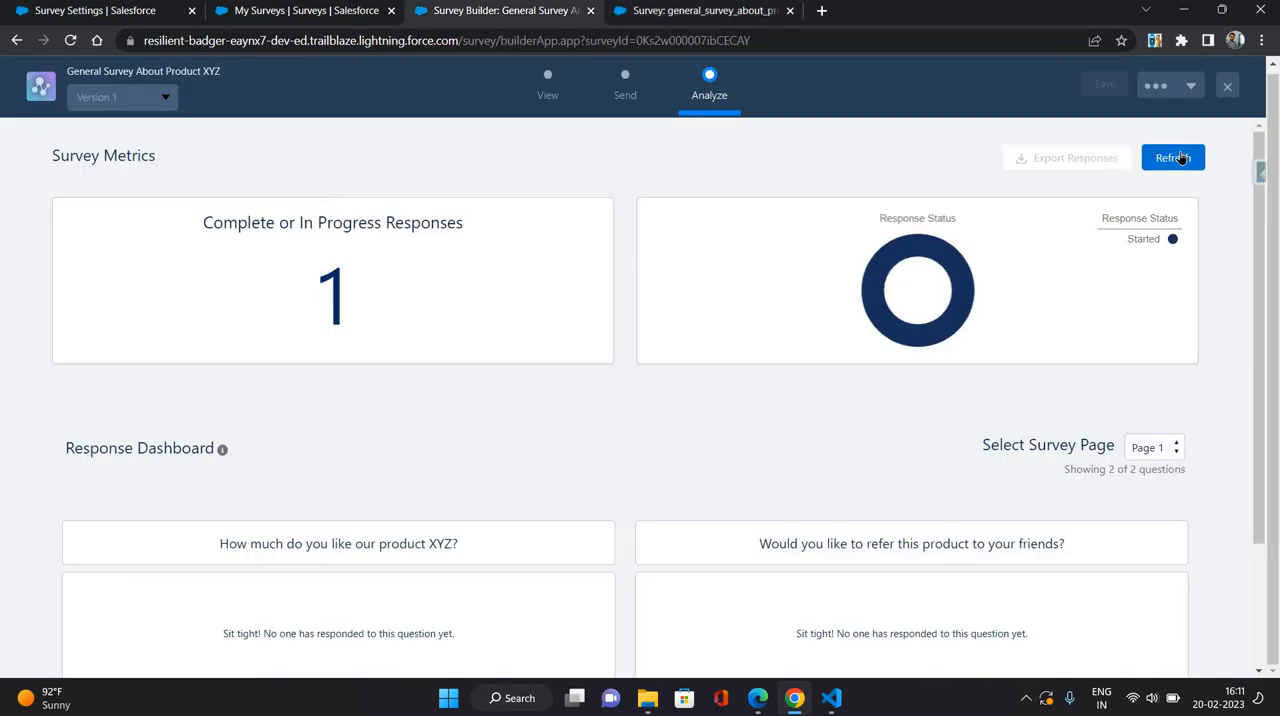
Refresh the Analyze metrics and scroll to the 2 Star rating and No referral charts.
click(1173, 158)
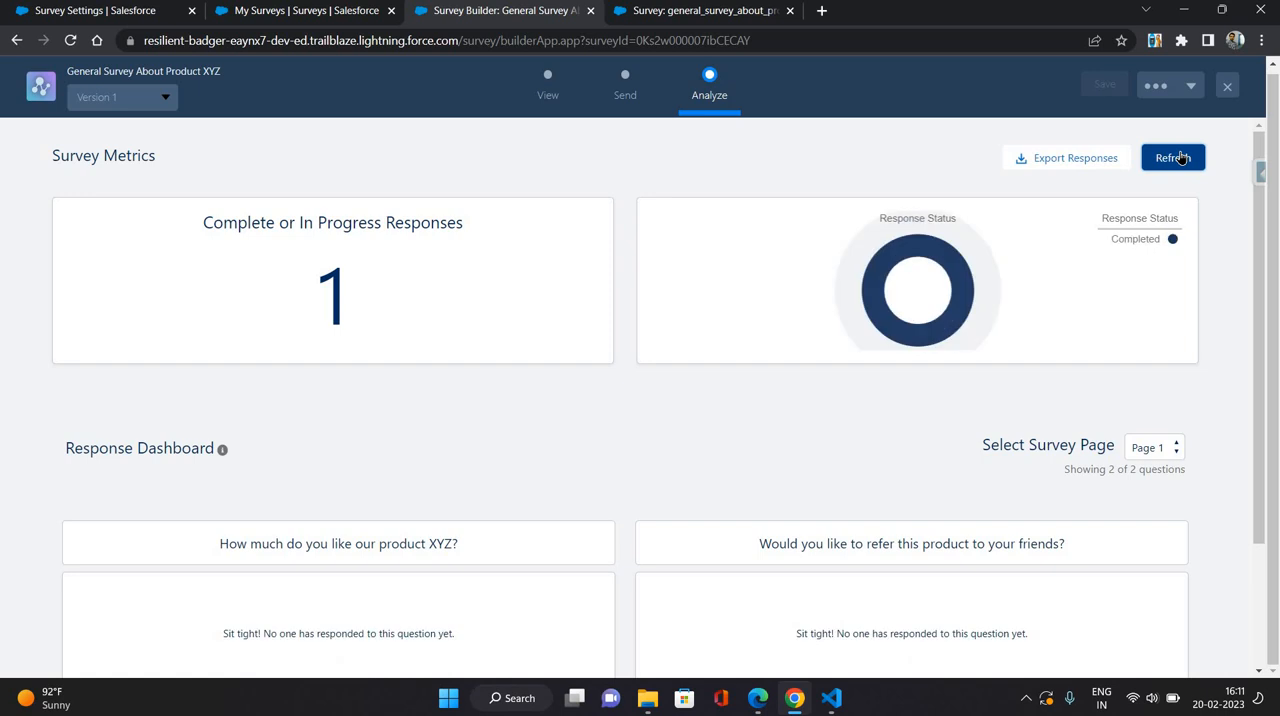
click(1172, 157)
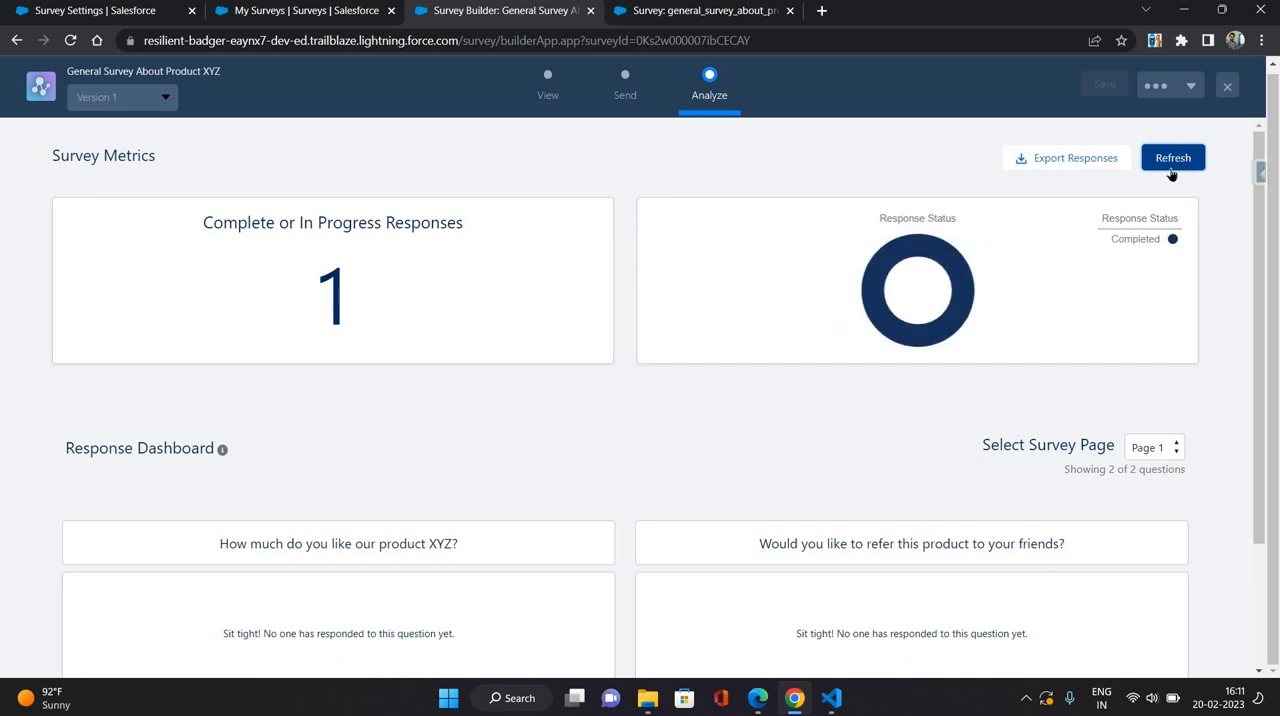
scroll(down, 3)
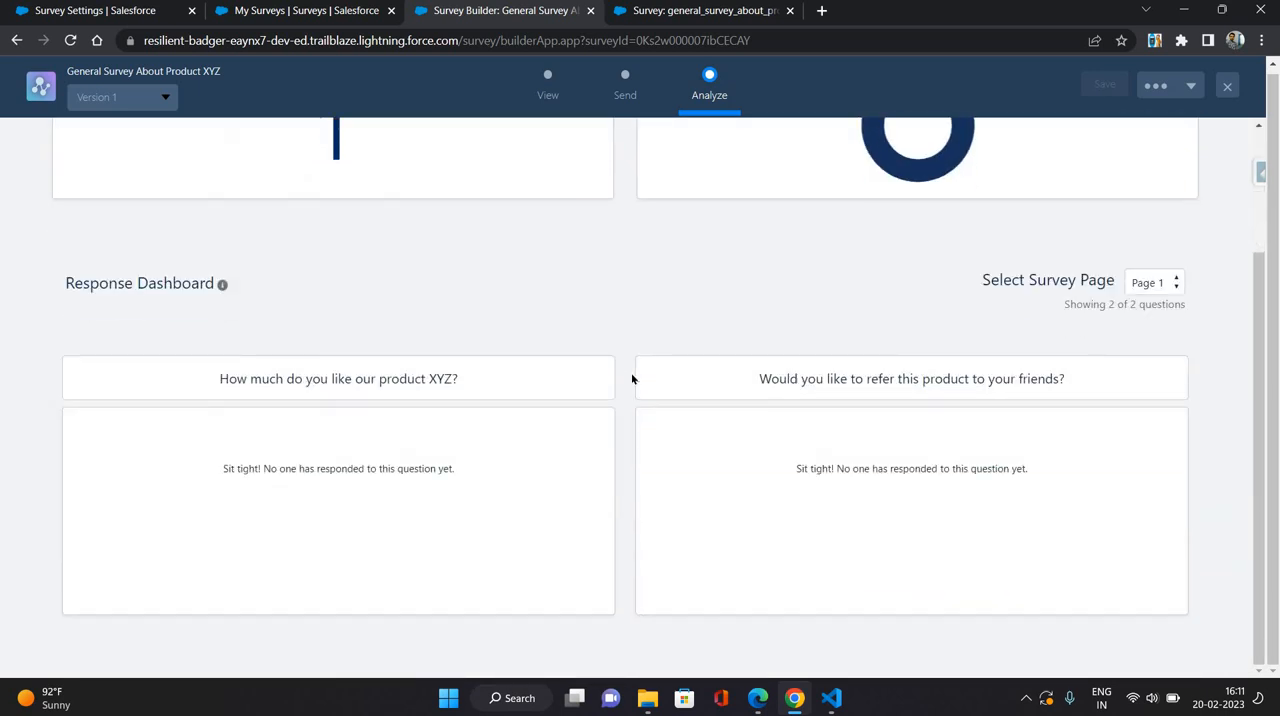
scroll(up, 3)
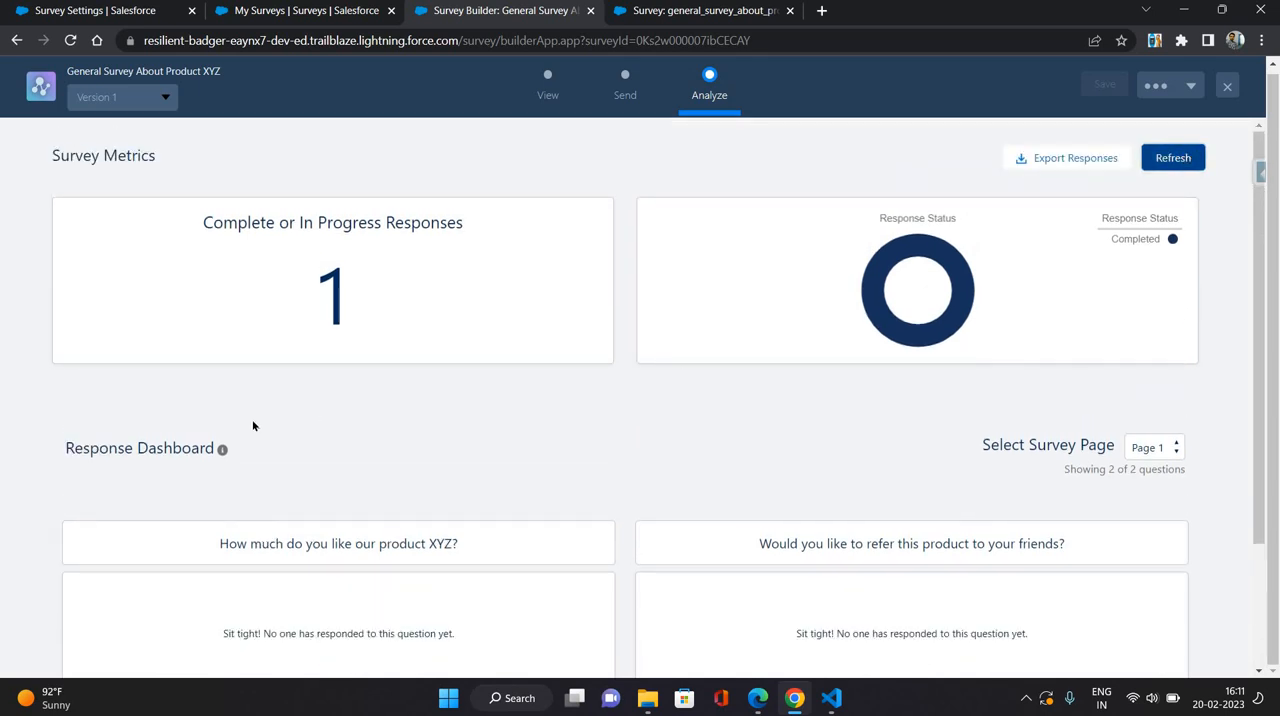
mouse_move(222, 449)
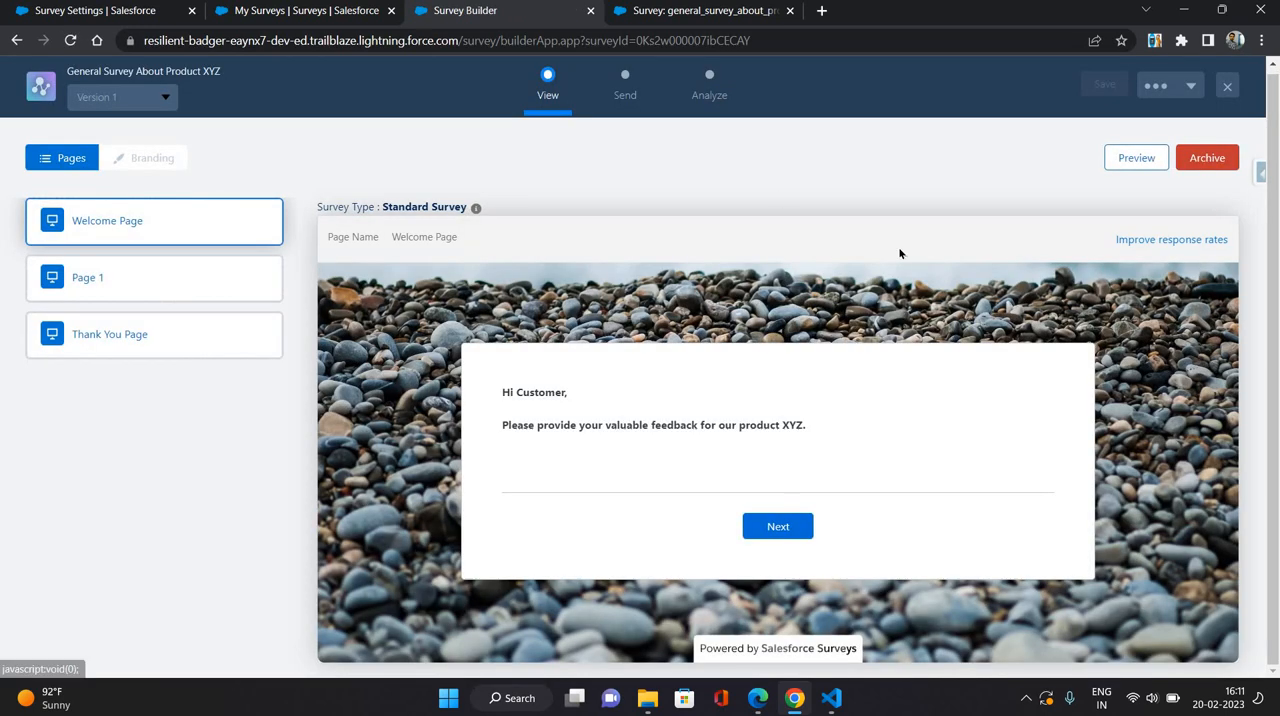
click(709, 80)
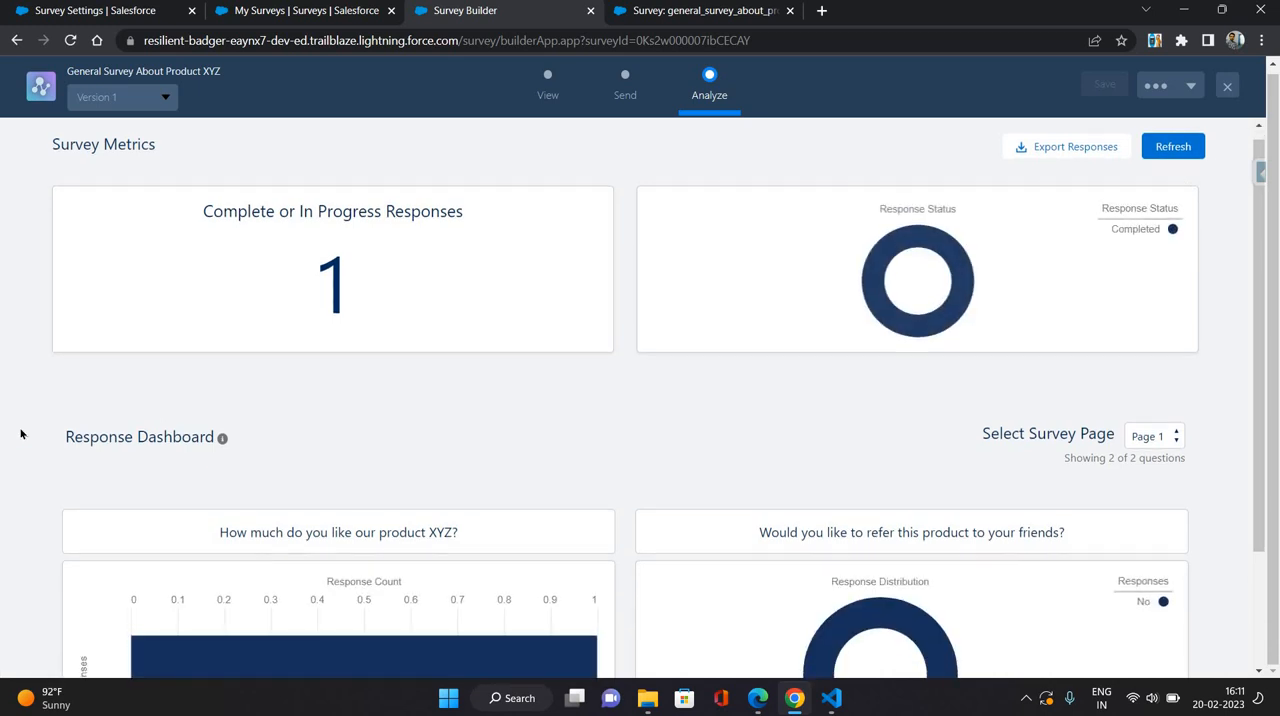
scroll(down, 3)
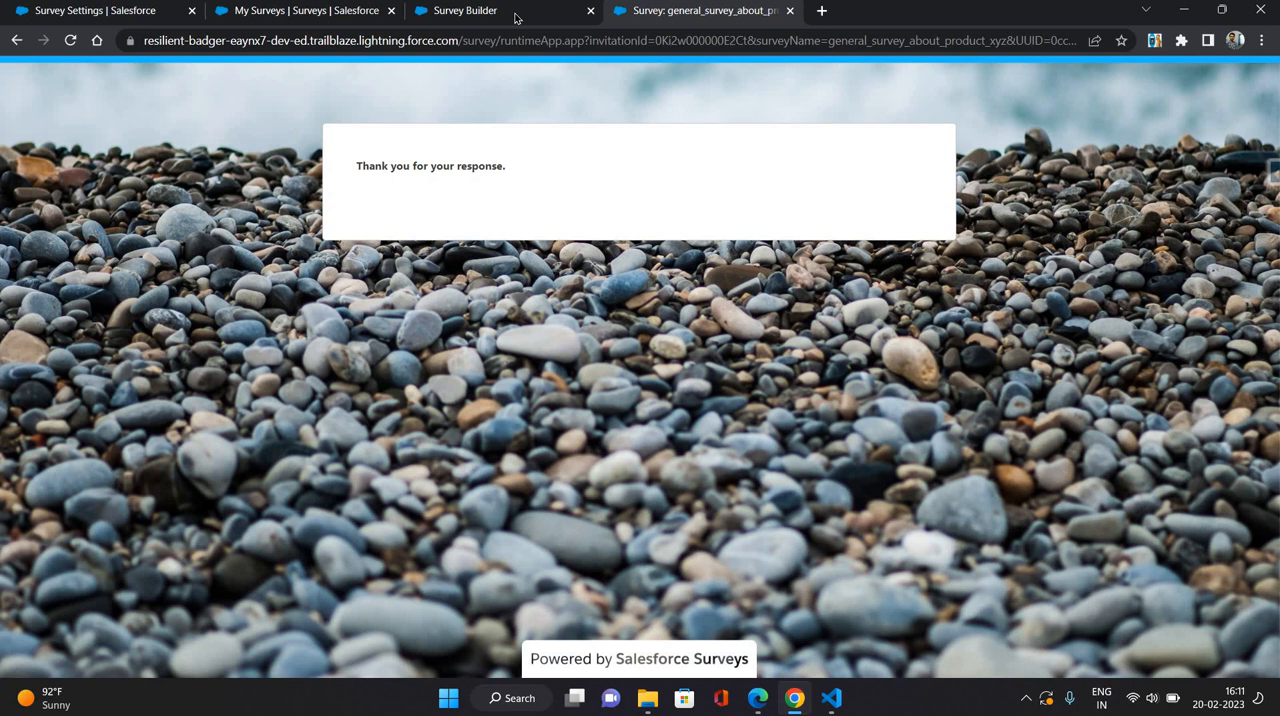
click(465, 10)
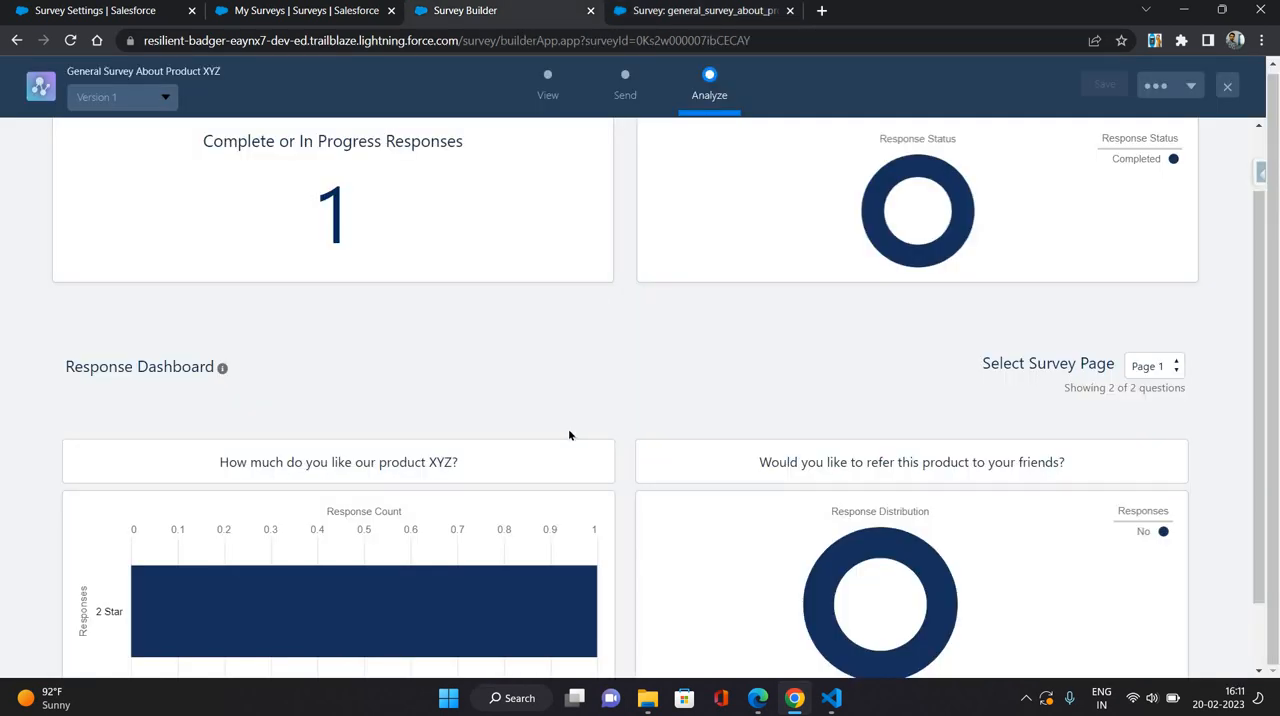
scroll(down, 3)
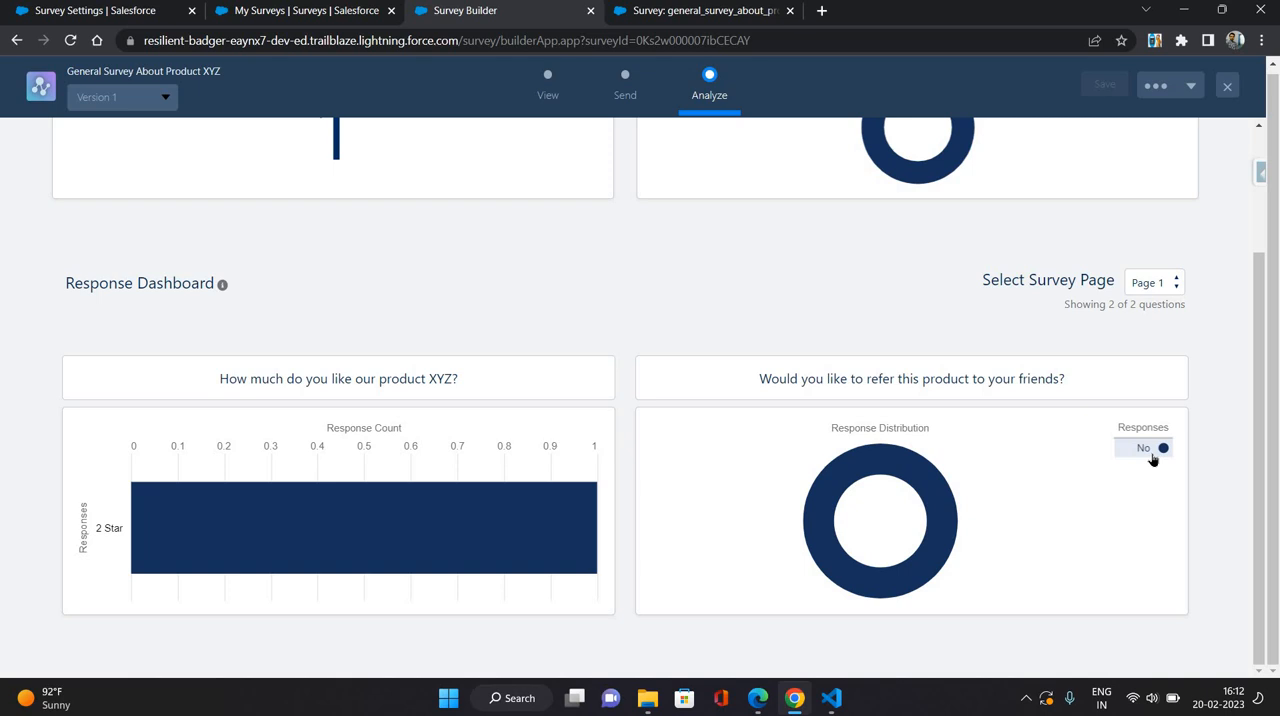
mouse_move(1215, 440)
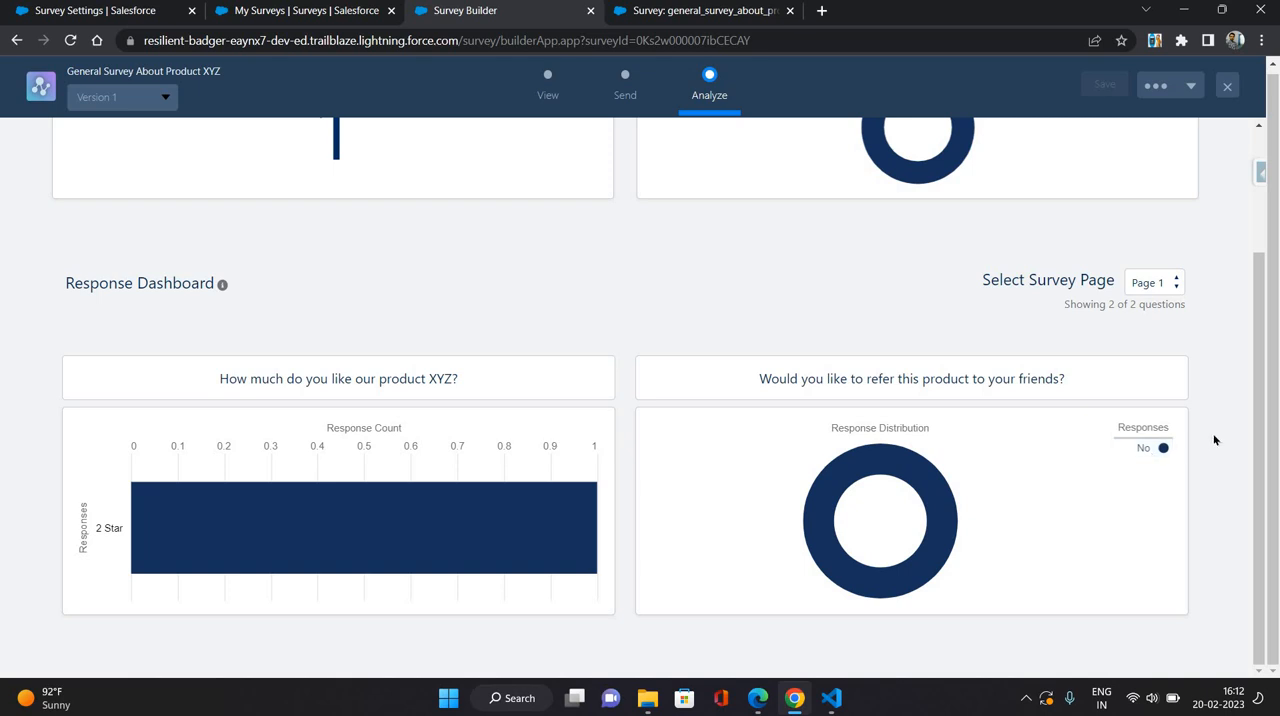
mouse_move(635, 348)
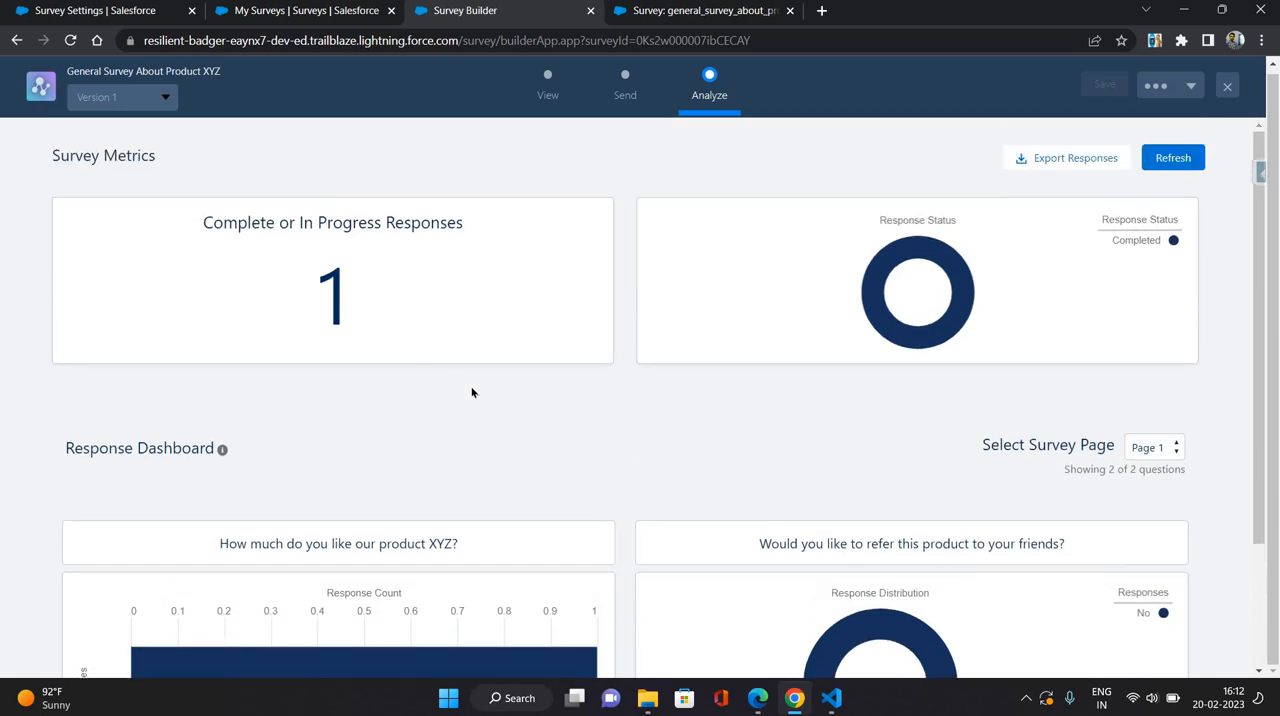
scroll(down, 3)
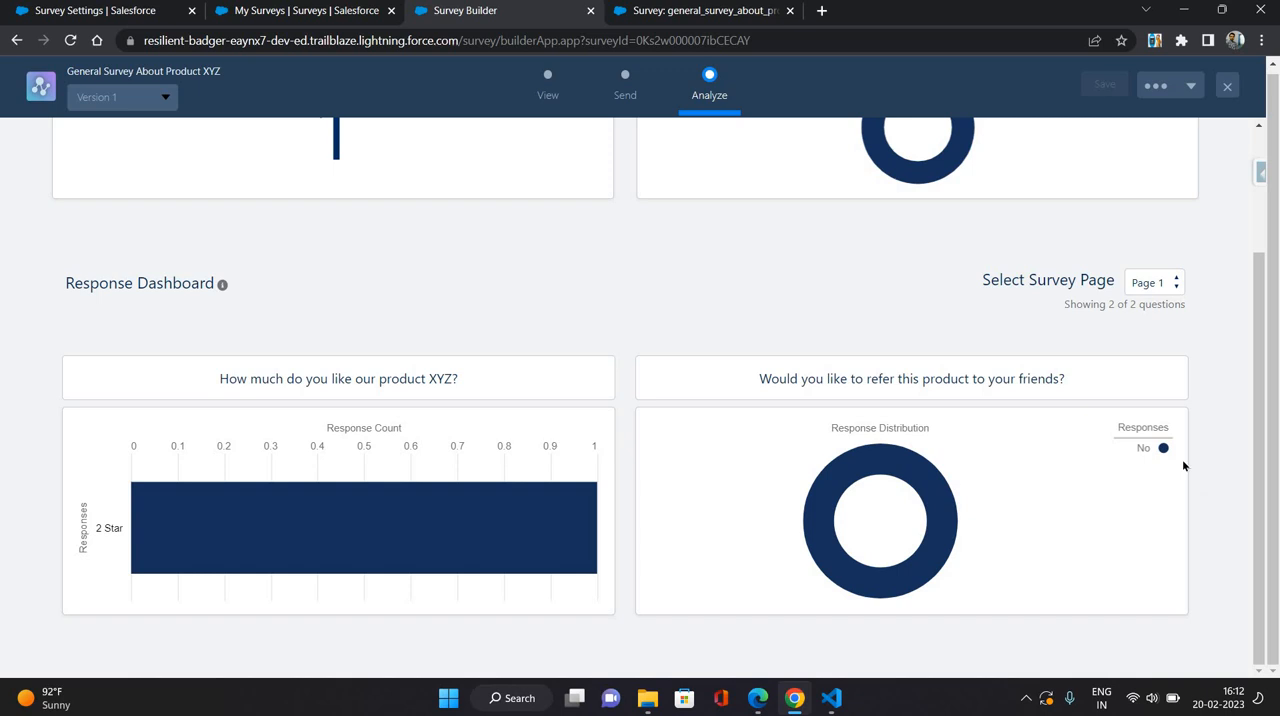